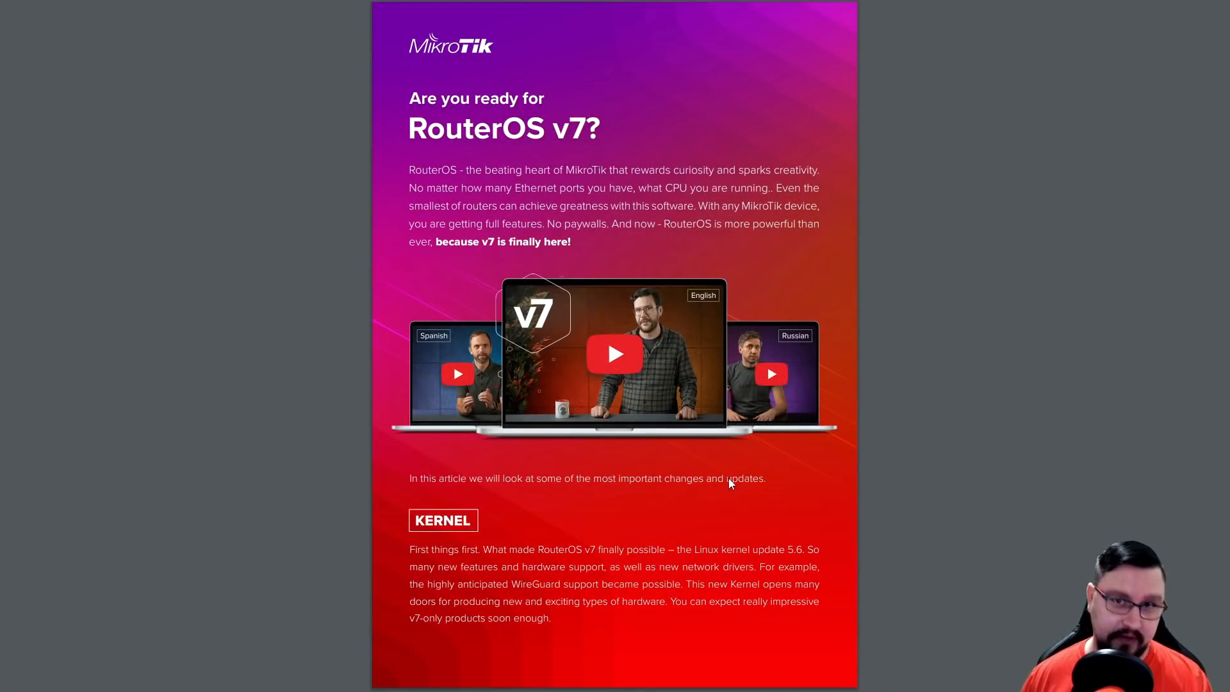
{"action": "mouse_move", "coordinate": [723, 484]}
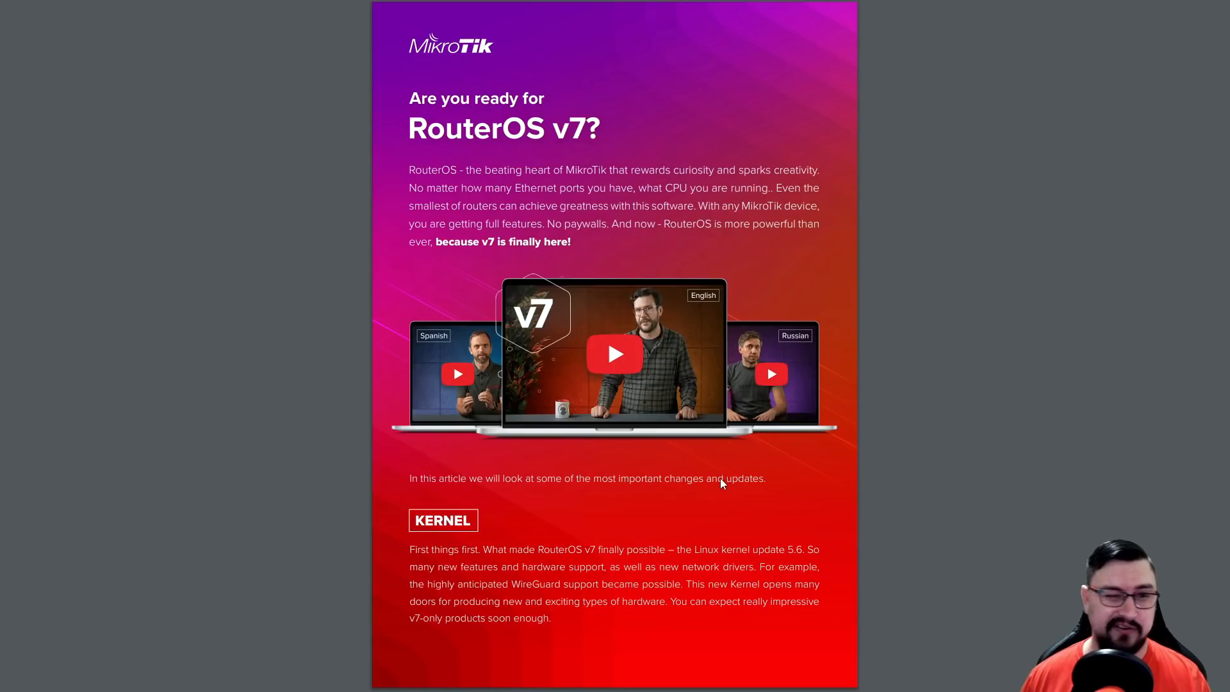
{"action": "mouse_move", "coordinate": [573, 500]}
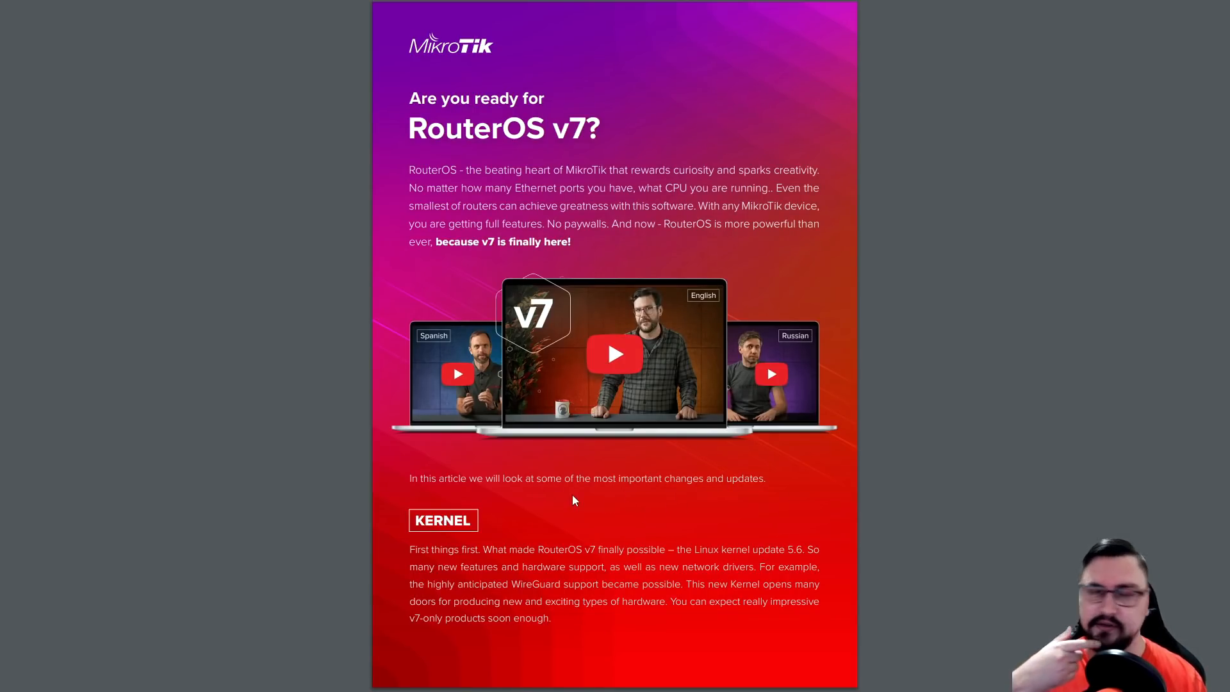
{"action": "mouse_move", "coordinate": [624, 513]}
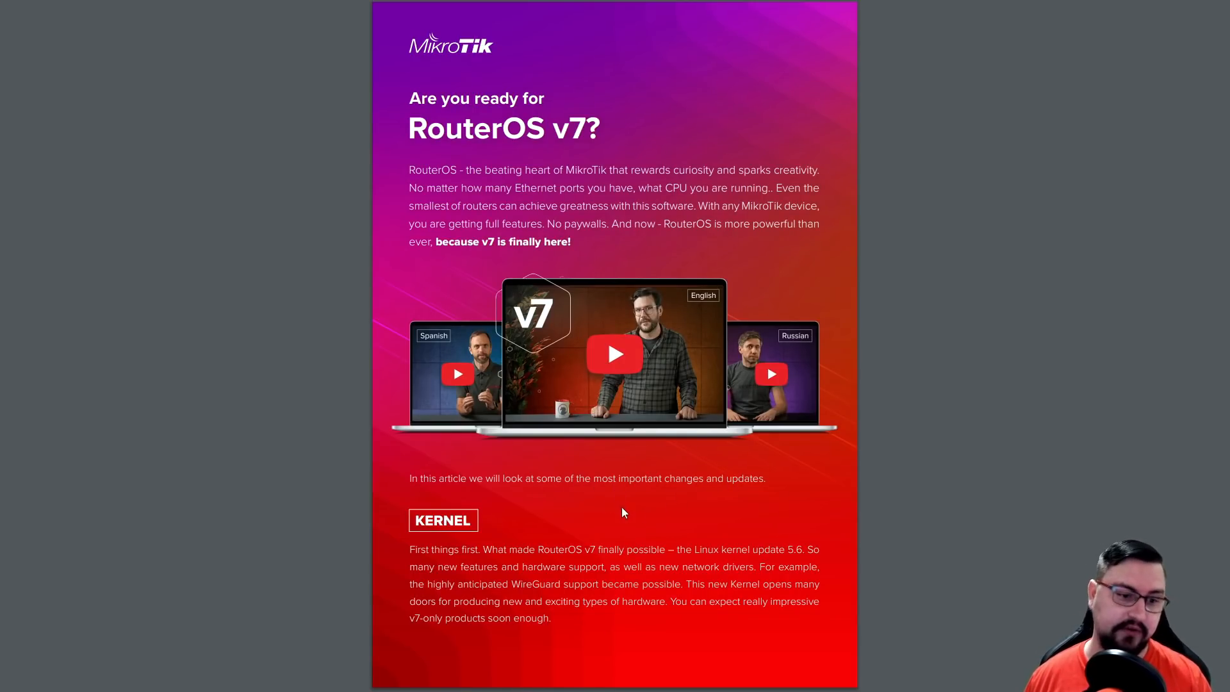
{"action": "mouse_move", "coordinate": [529, 632]}
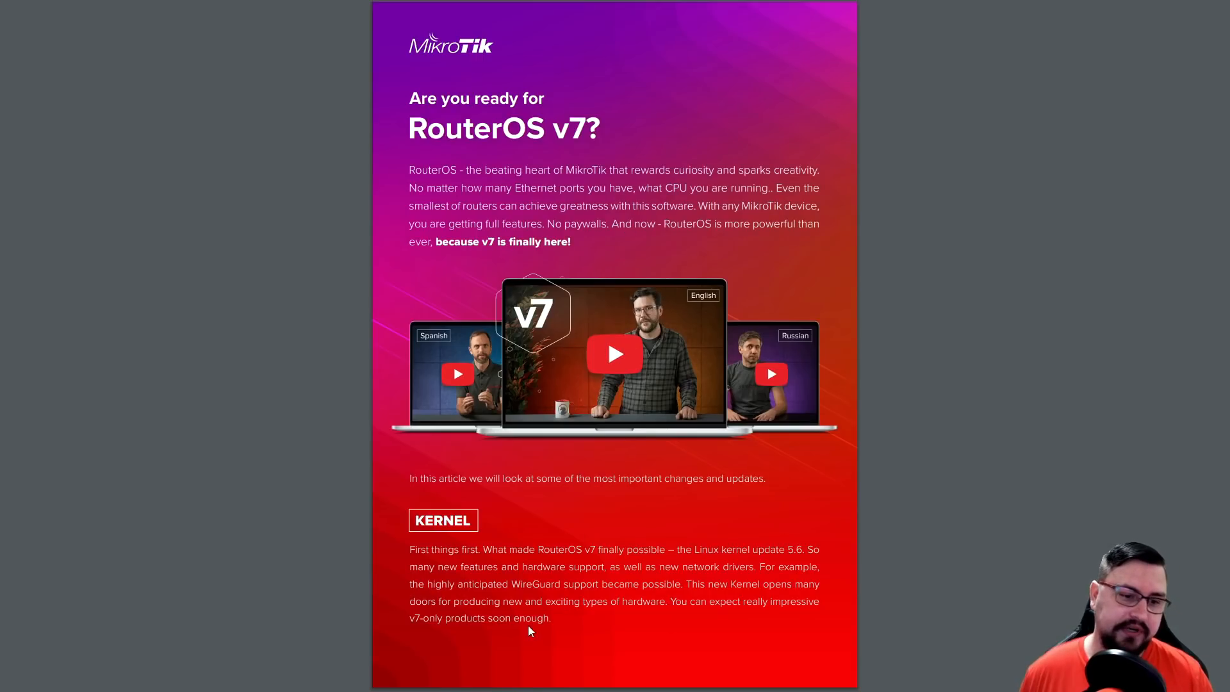
{"action": "mouse_move", "coordinate": [414, 603]}
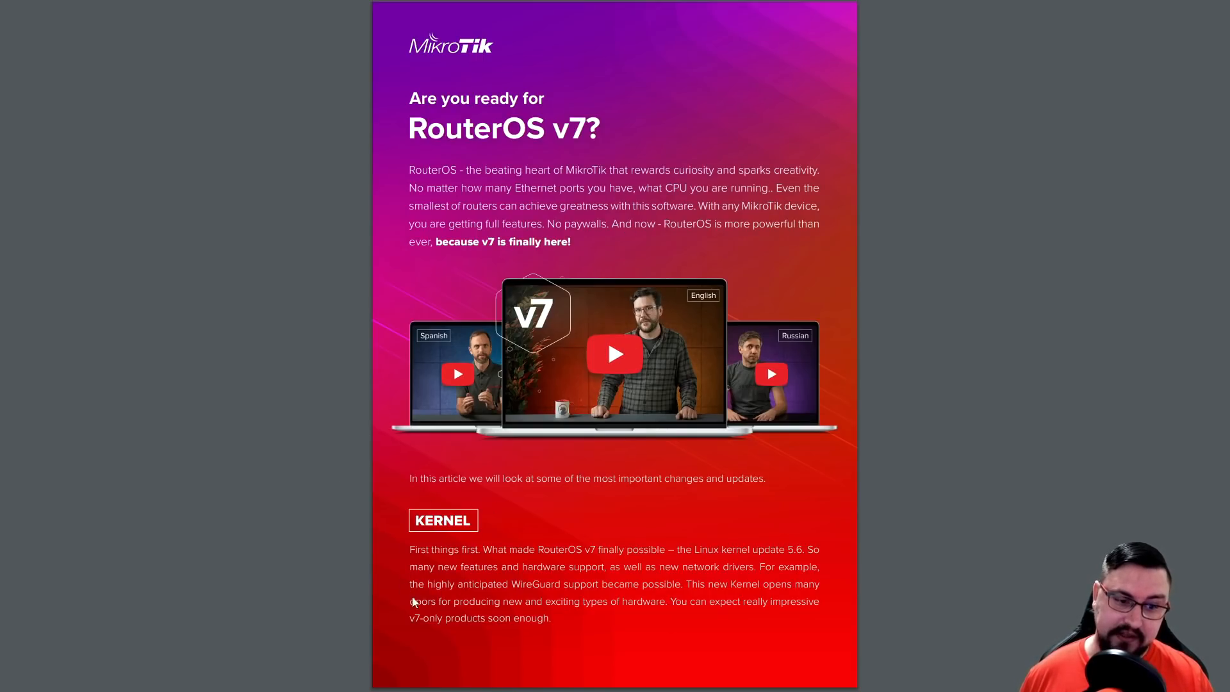
{"action": "mouse_move", "coordinate": [686, 585]}
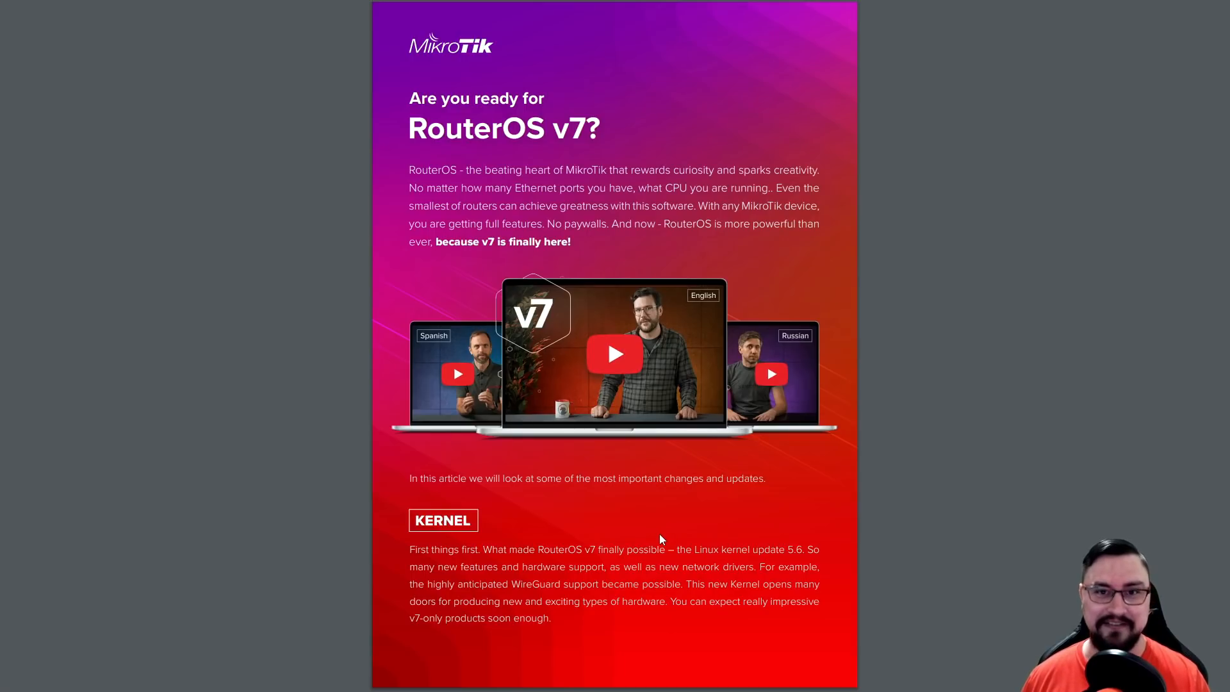
{"action": "mouse_move", "coordinate": [796, 559]}
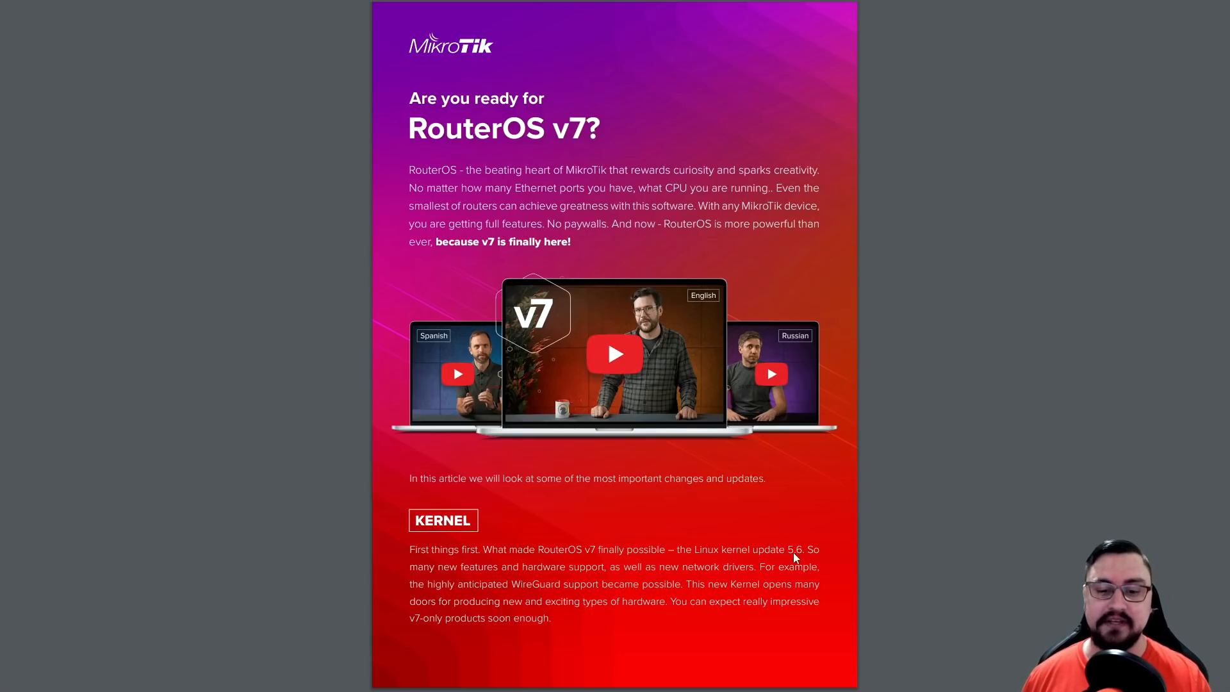
{"action": "mouse_move", "coordinate": [553, 622]}
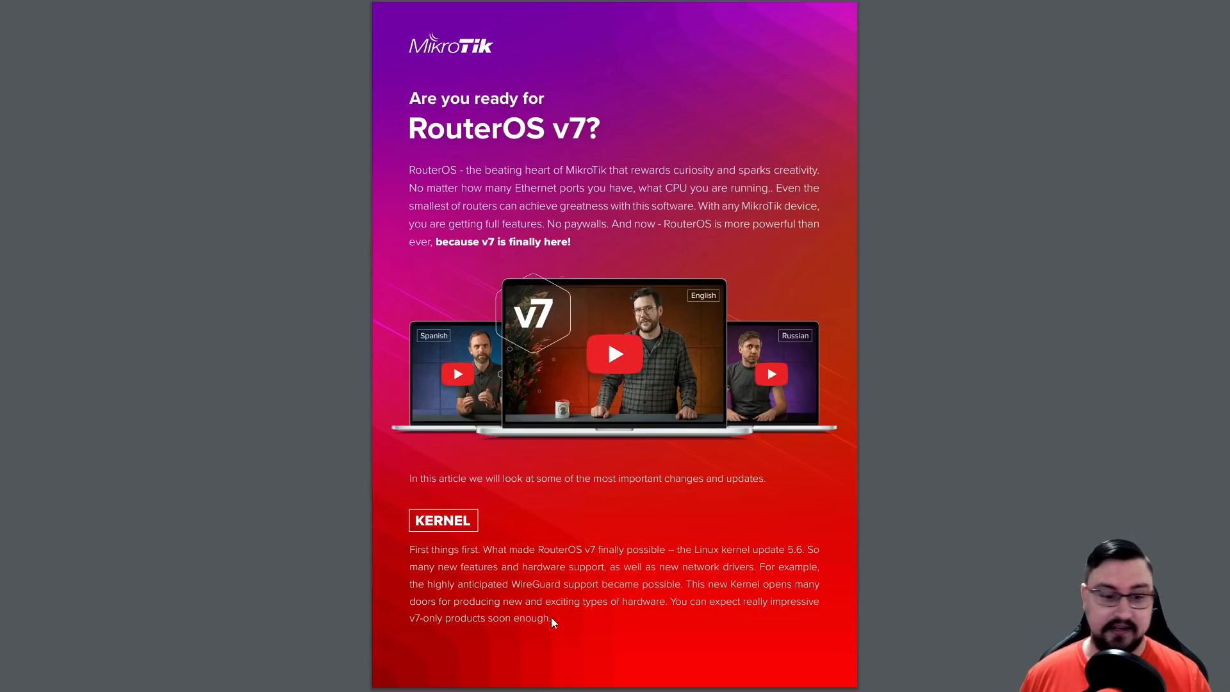
{"action": "mouse_move", "coordinate": [493, 532]}
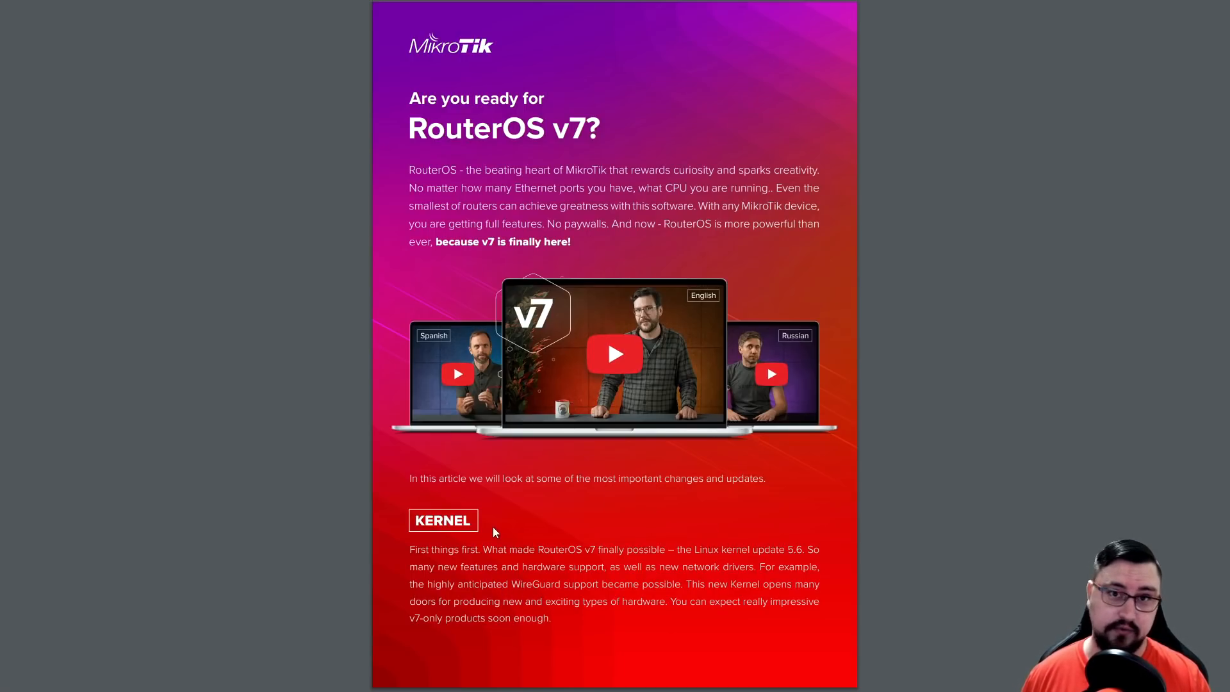
{"action": "mouse_move", "coordinate": [498, 571]}
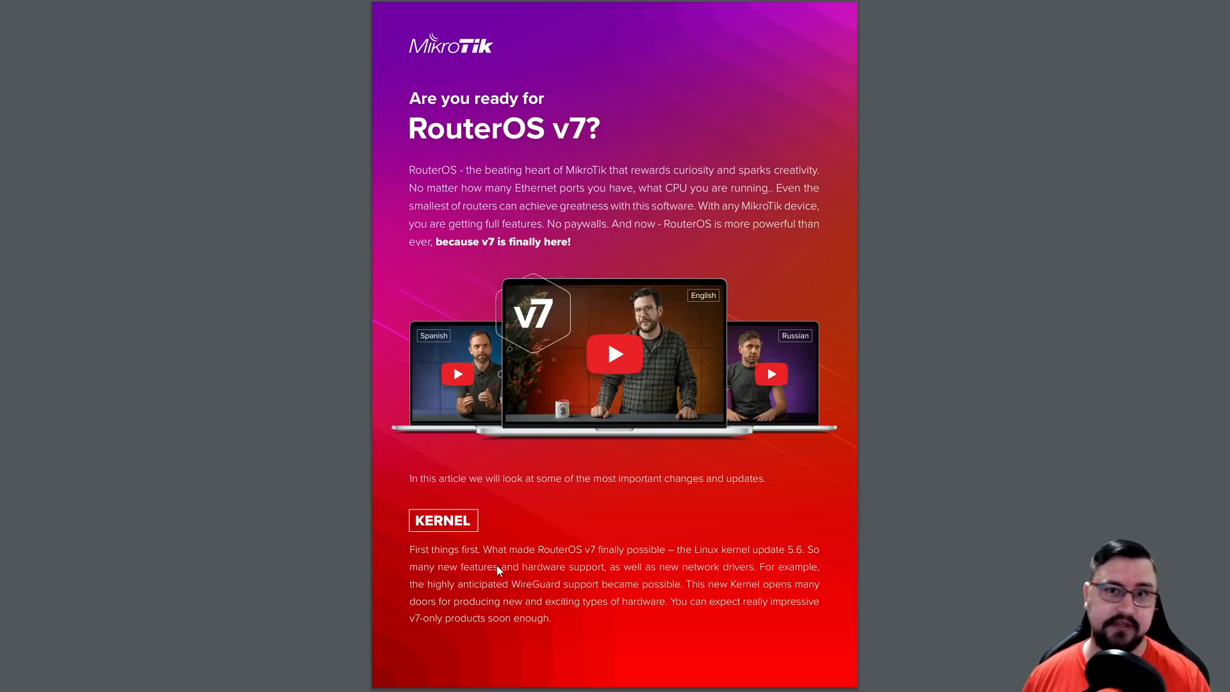
{"action": "mouse_move", "coordinate": [484, 535]}
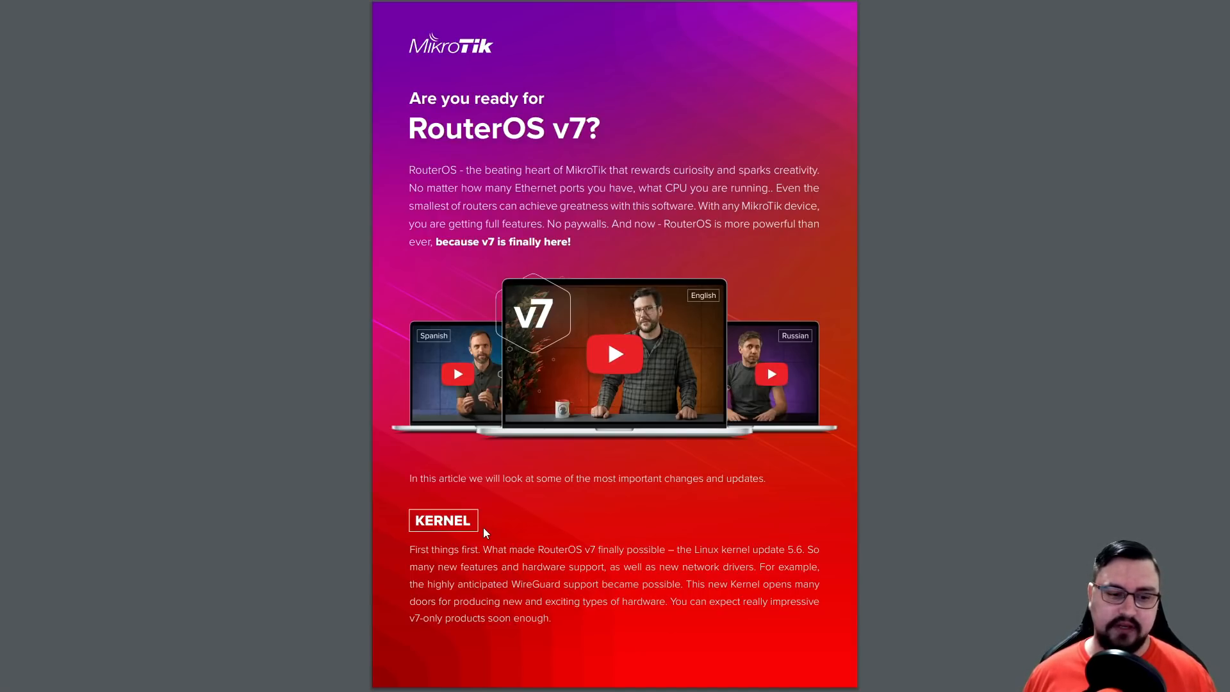
- Scroll the newsletter to the page with the Routing, Affinity Control and BGP sections
{"action": "scroll", "scroll_direction": "down", "scroll_amount": 3}
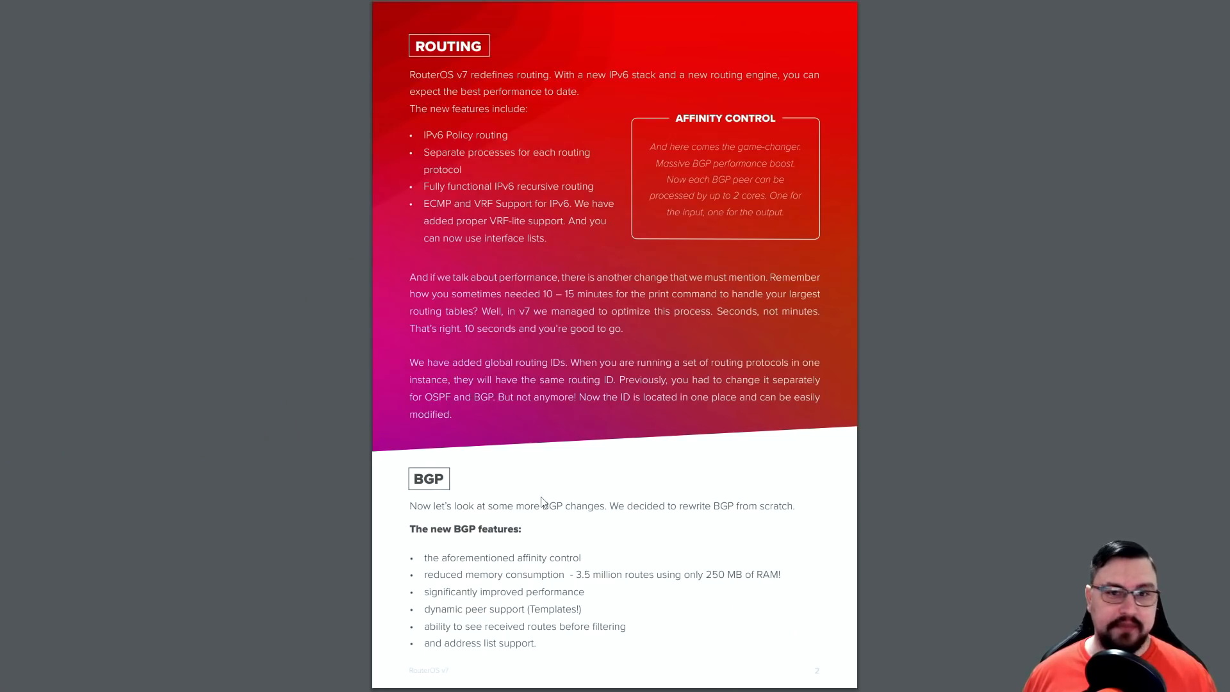
{"action": "mouse_move", "coordinate": [600, 239]}
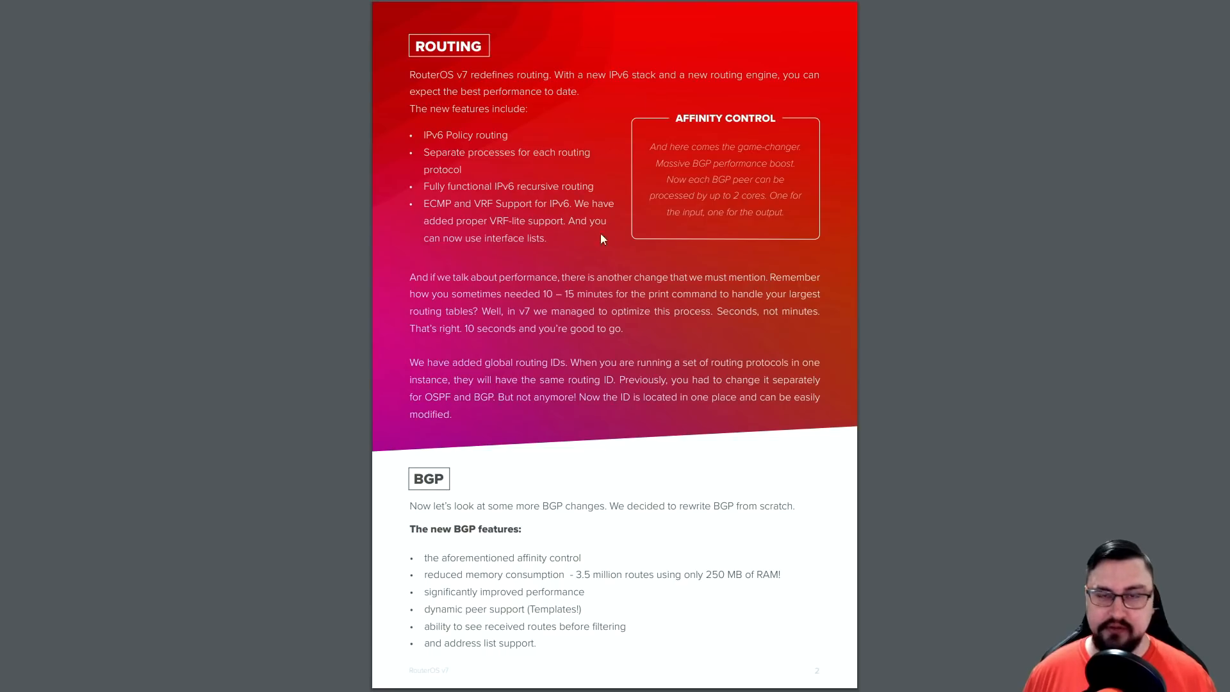
{"action": "mouse_move", "coordinate": [647, 173]}
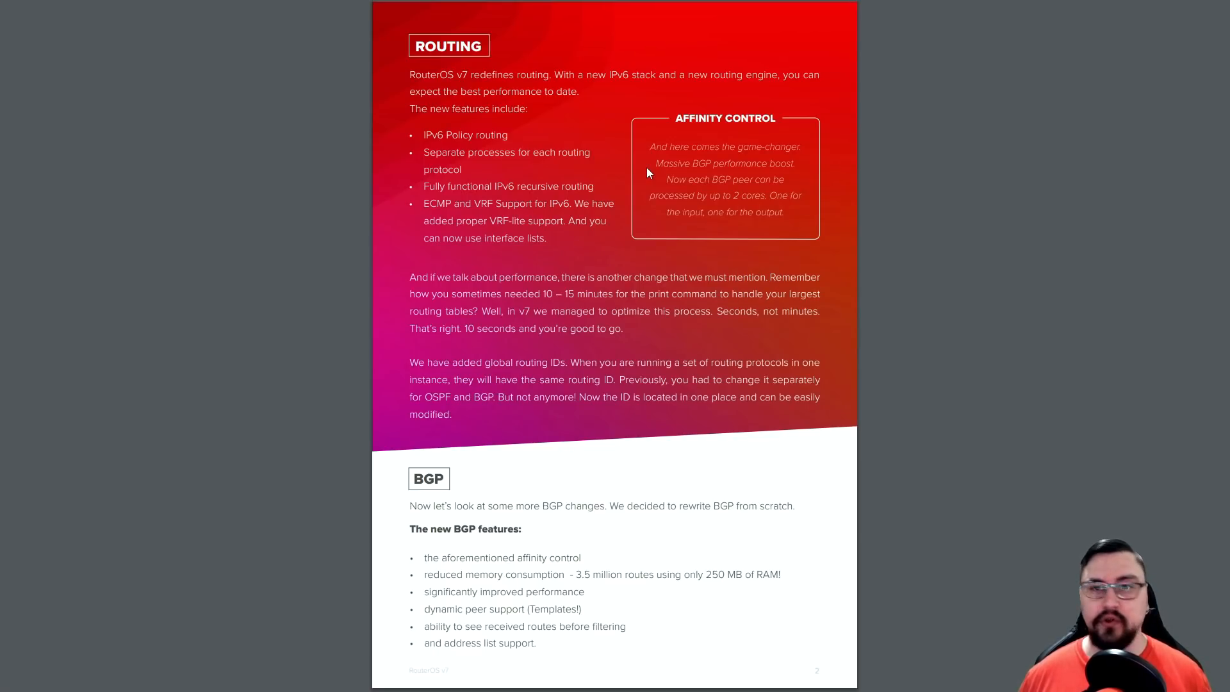
{"action": "mouse_move", "coordinate": [730, 125]}
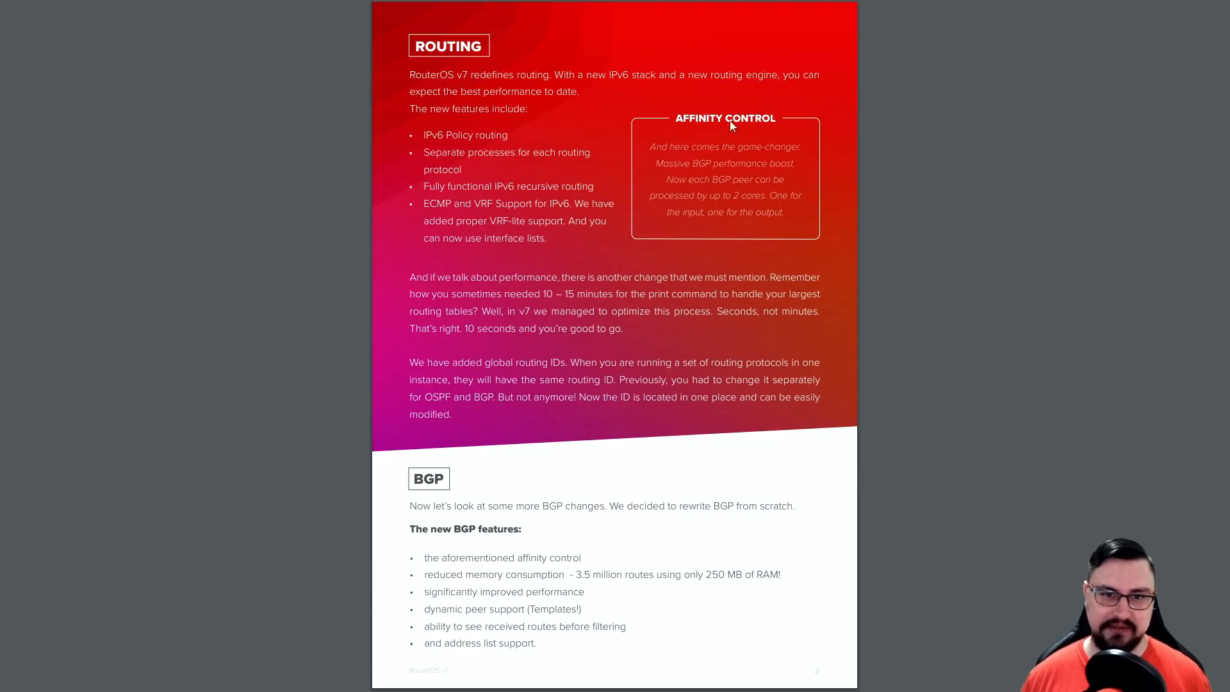
{"action": "mouse_move", "coordinate": [663, 120]}
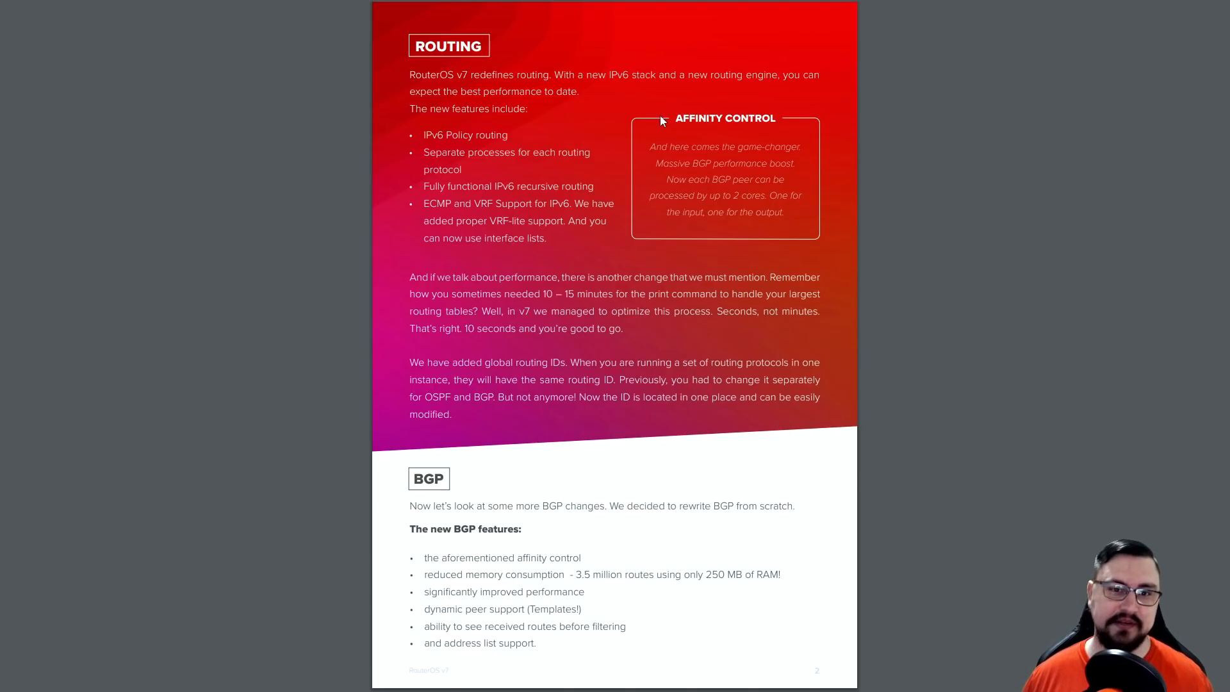
{"action": "mouse_move", "coordinate": [653, 130]}
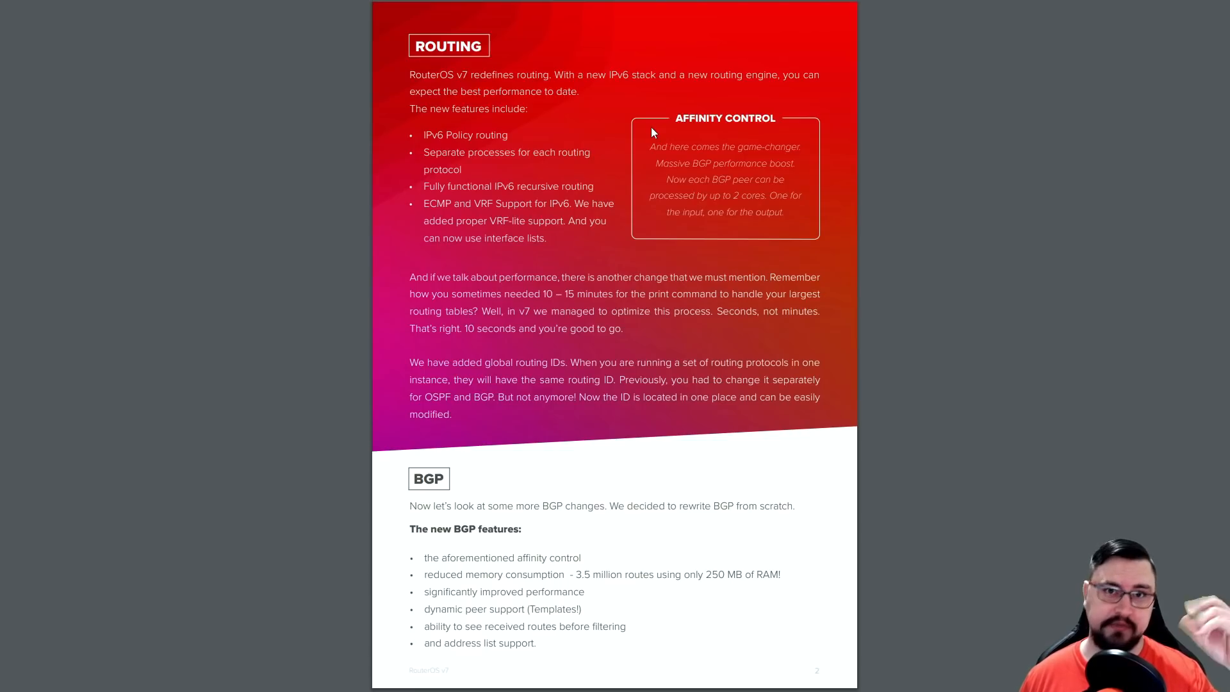
{"action": "mouse_move", "coordinate": [648, 137]}
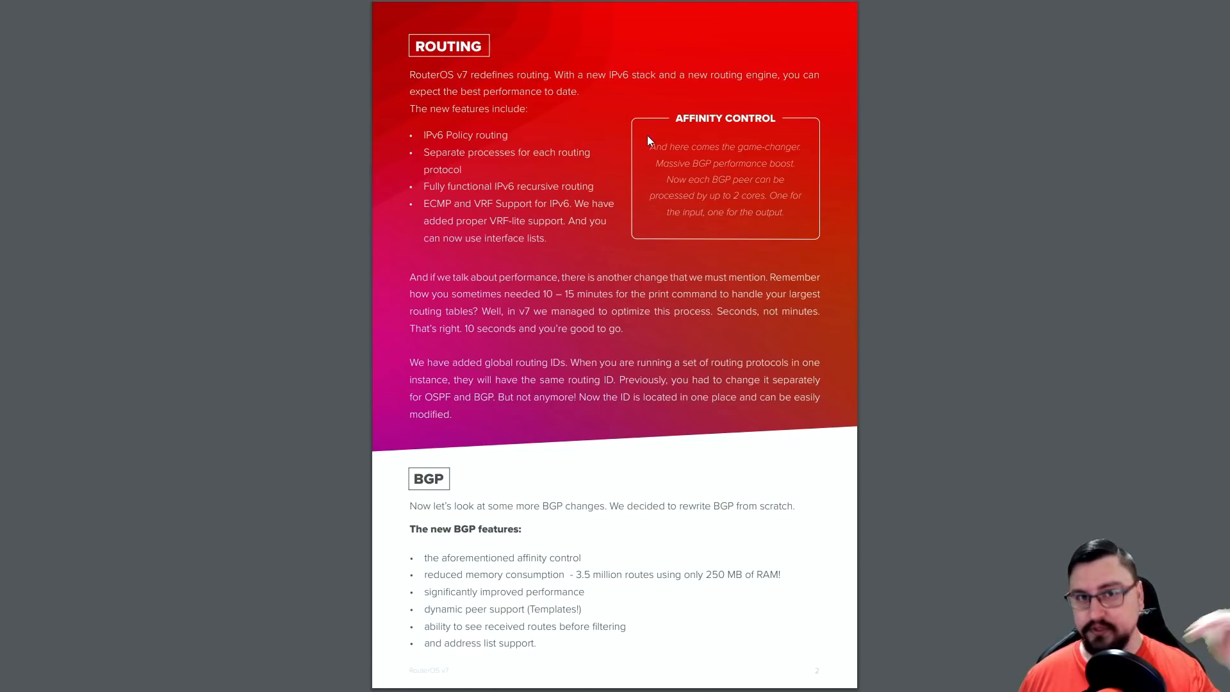
{"action": "mouse_move", "coordinate": [692, 146]}
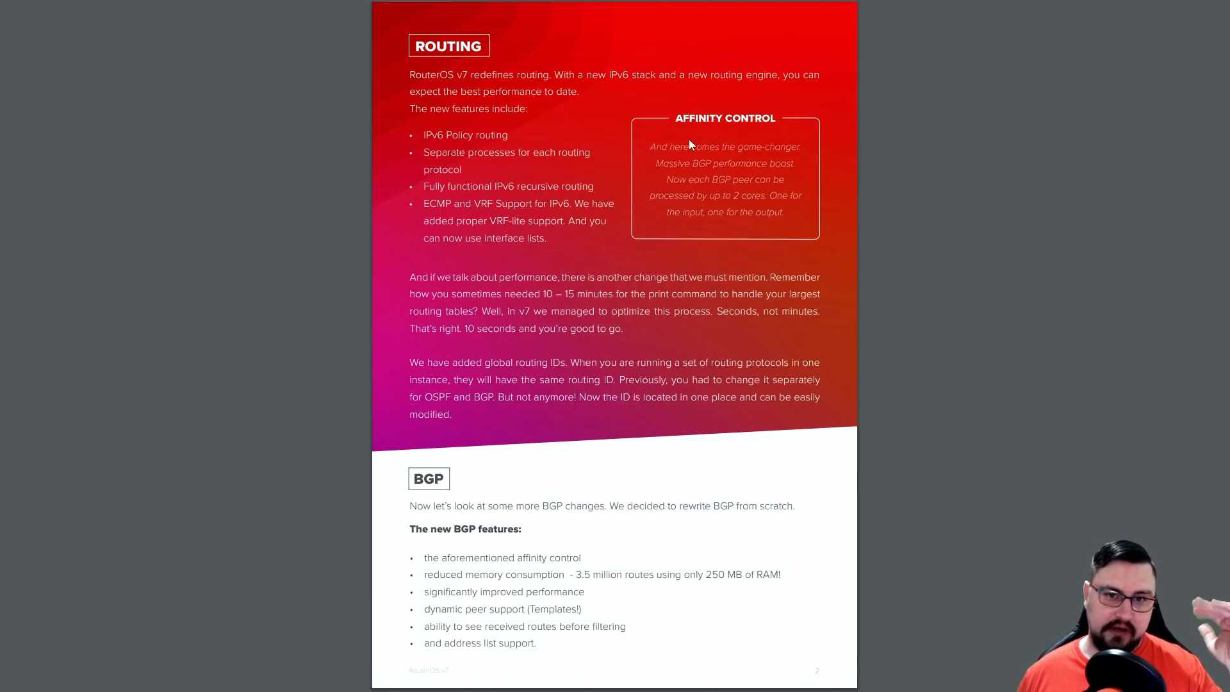
{"action": "mouse_move", "coordinate": [699, 207]}
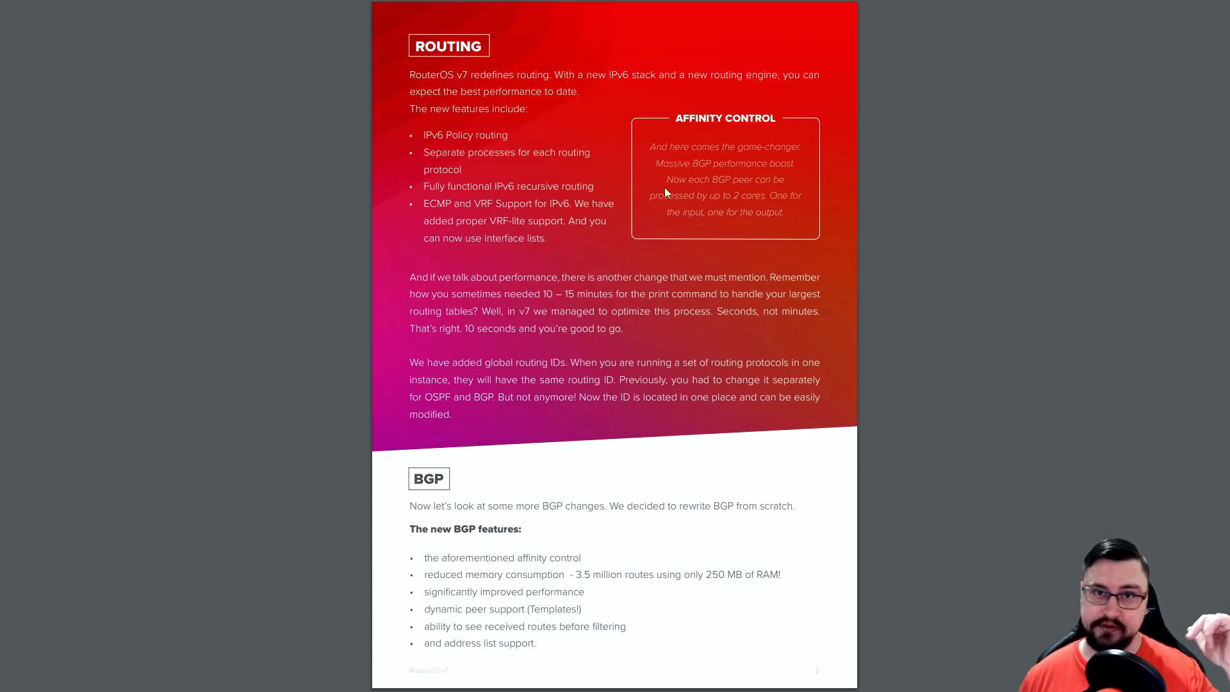
{"action": "mouse_move", "coordinate": [707, 198]}
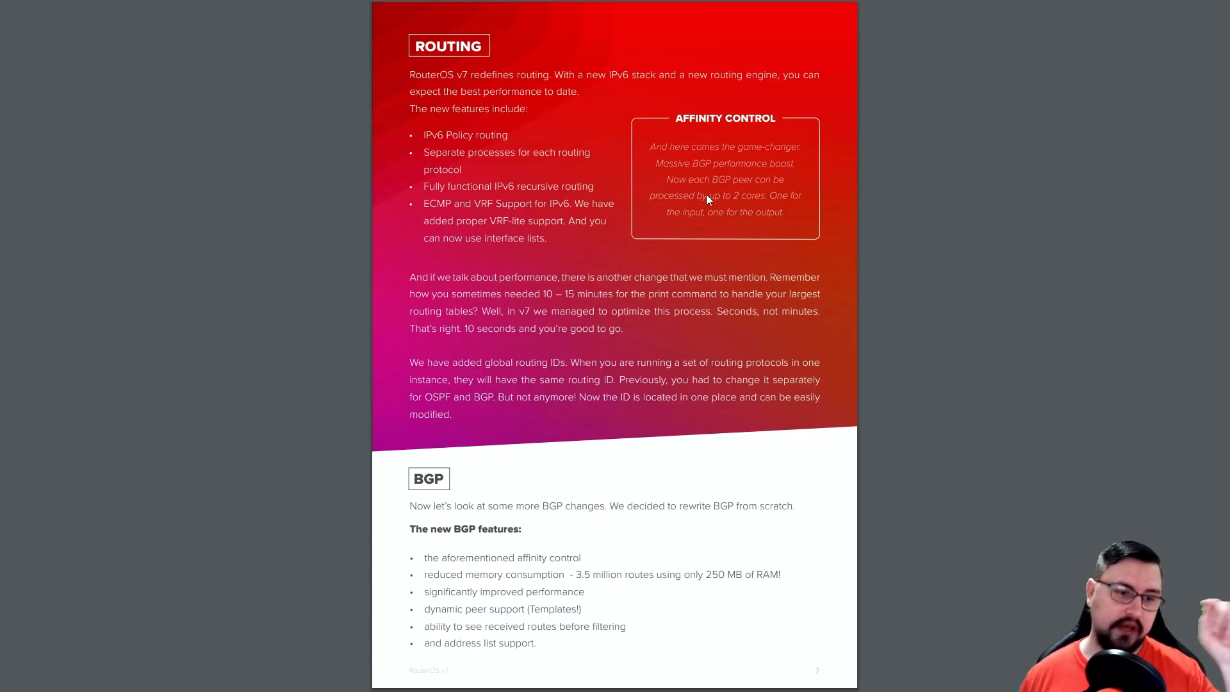
{"action": "mouse_move", "coordinate": [713, 193]}
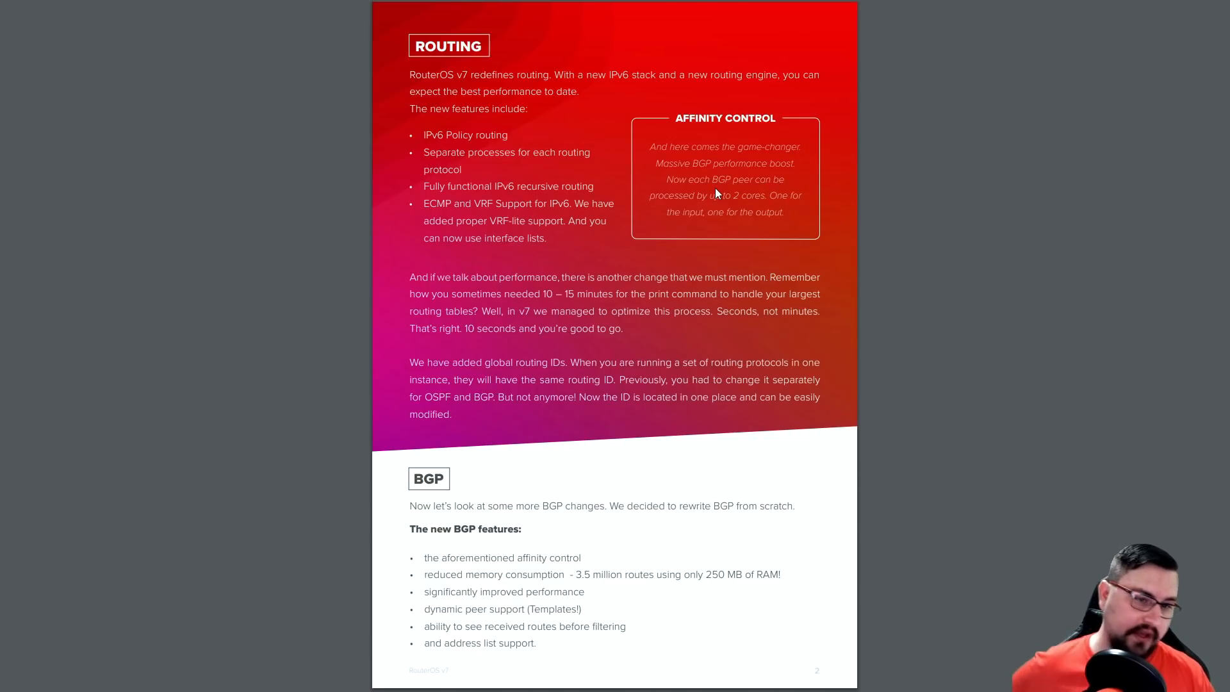
{"action": "mouse_move", "coordinate": [405, 137]}
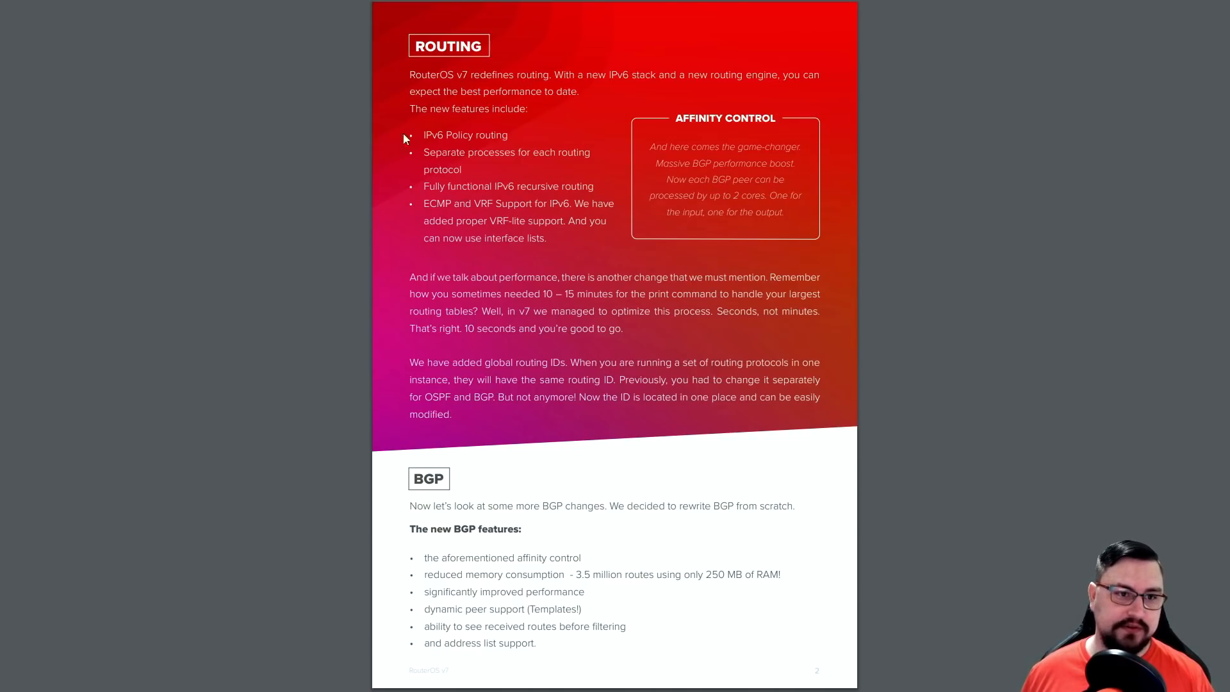
{"action": "mouse_move", "coordinate": [428, 150]}
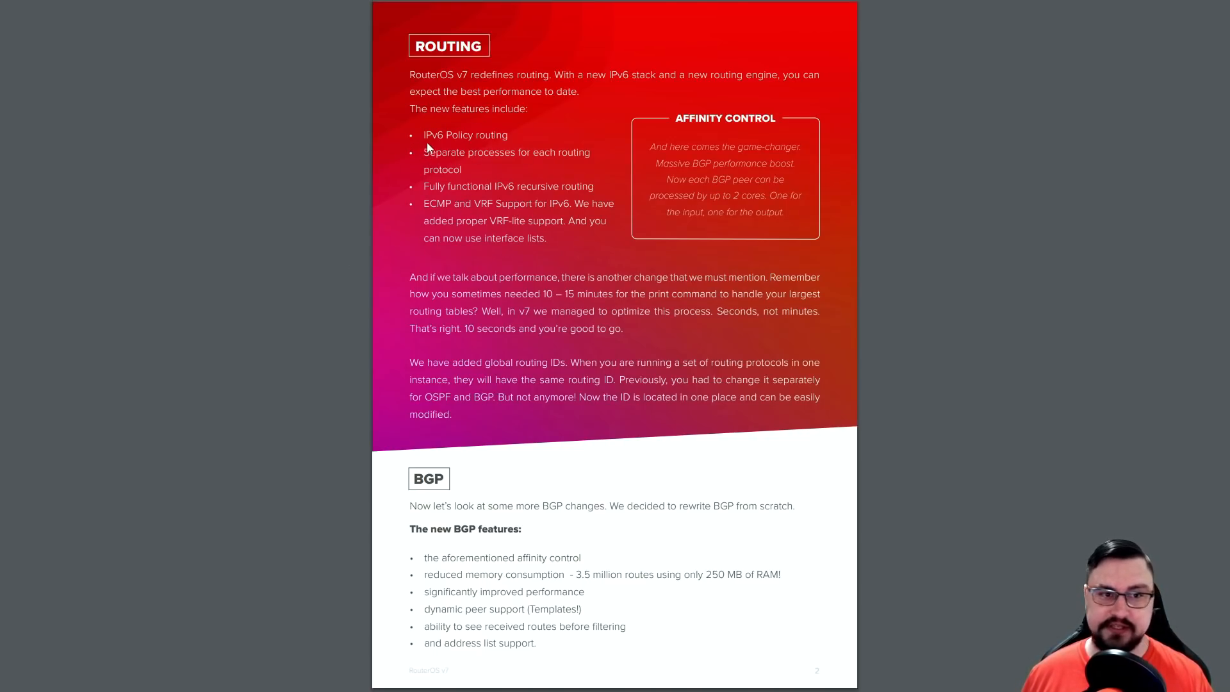
{"action": "mouse_move", "coordinate": [524, 200]}
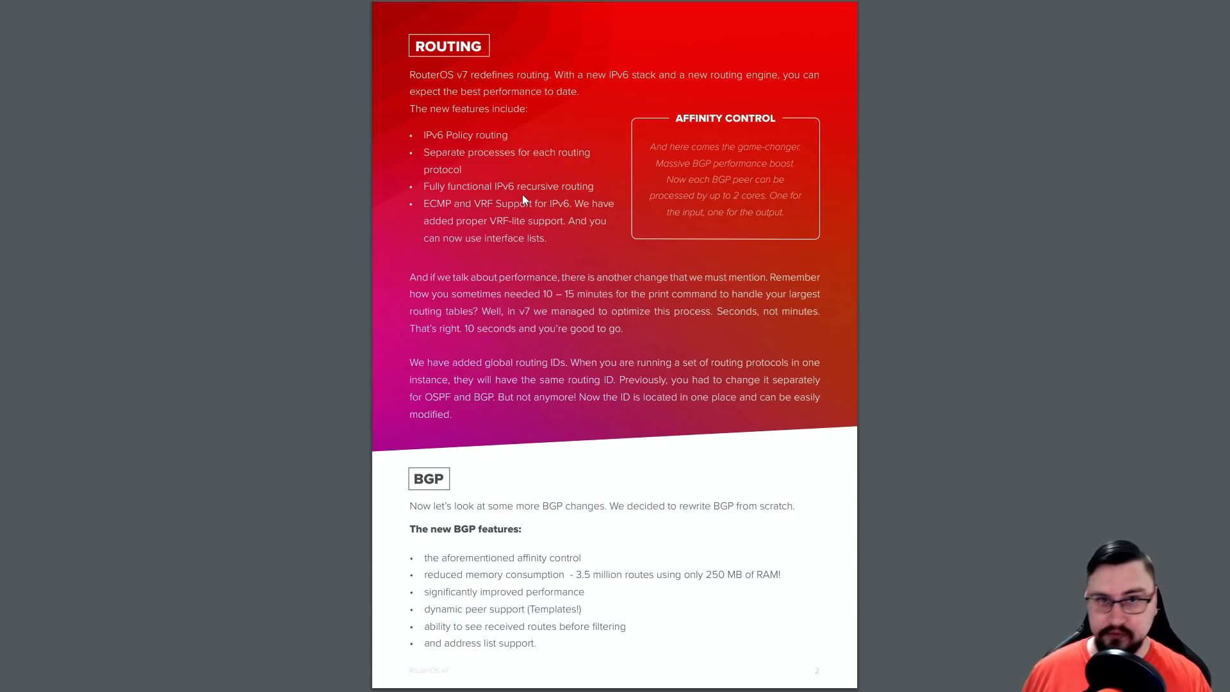
{"action": "mouse_move", "coordinate": [777, 286]}
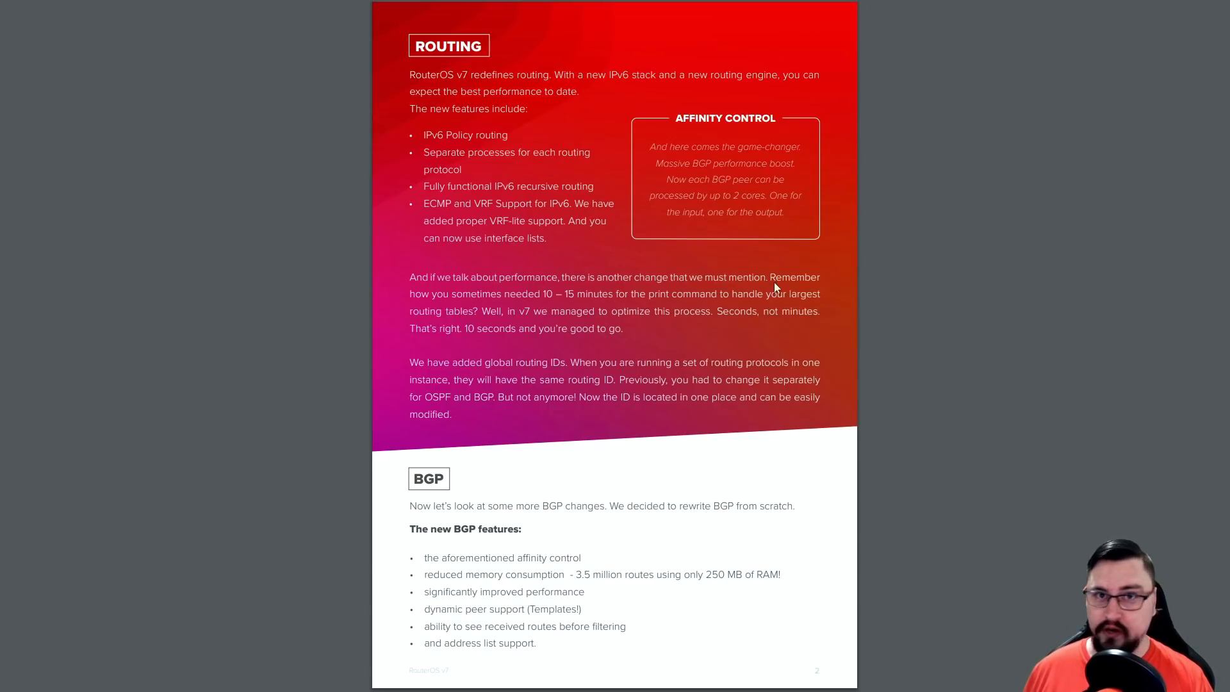
{"action": "mouse_move", "coordinate": [496, 220]}
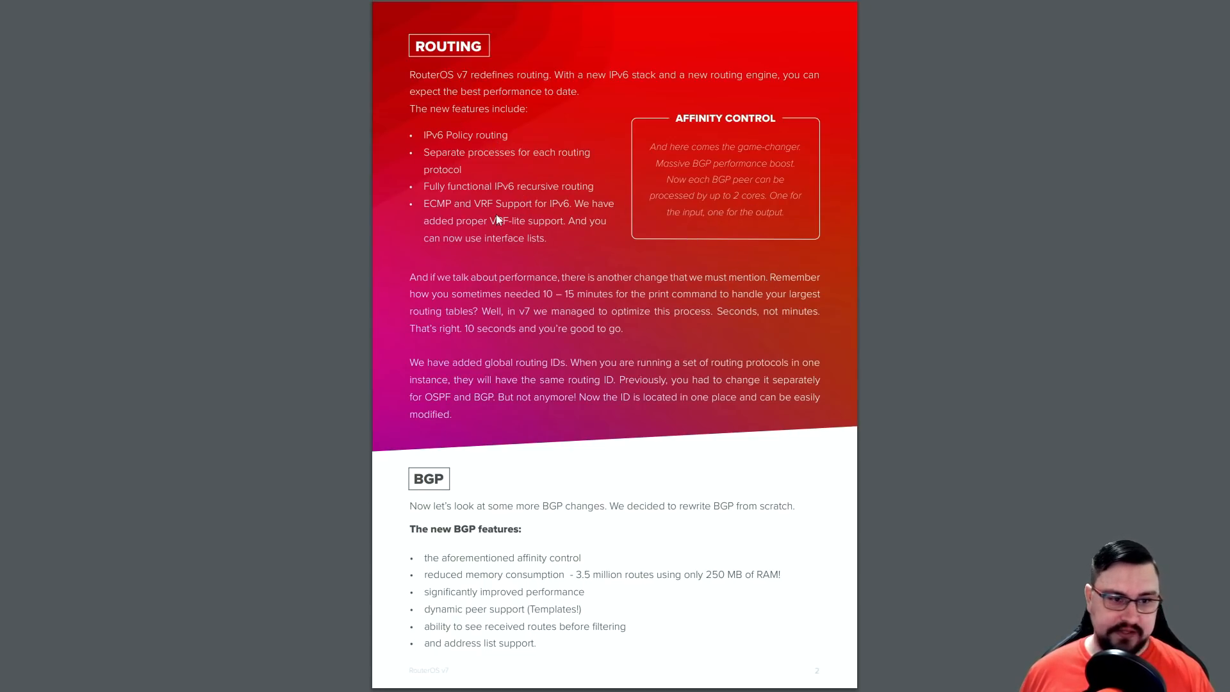
{"action": "mouse_move", "coordinate": [676, 240]}
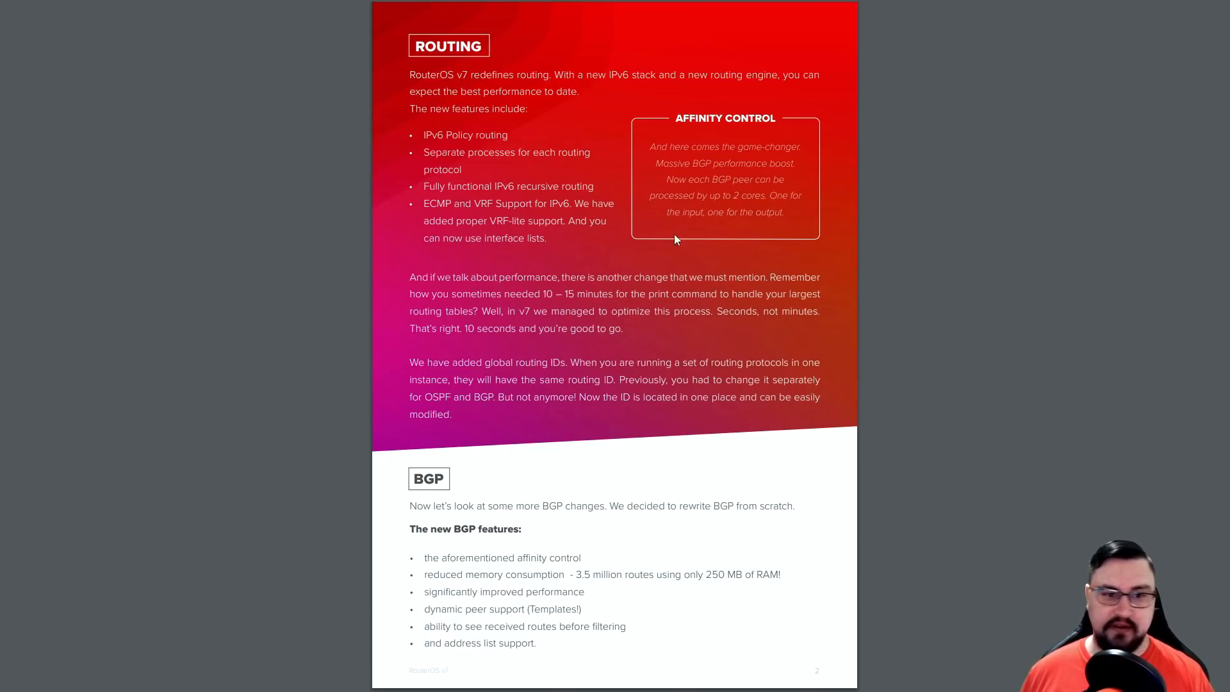
{"action": "mouse_move", "coordinate": [457, 204]}
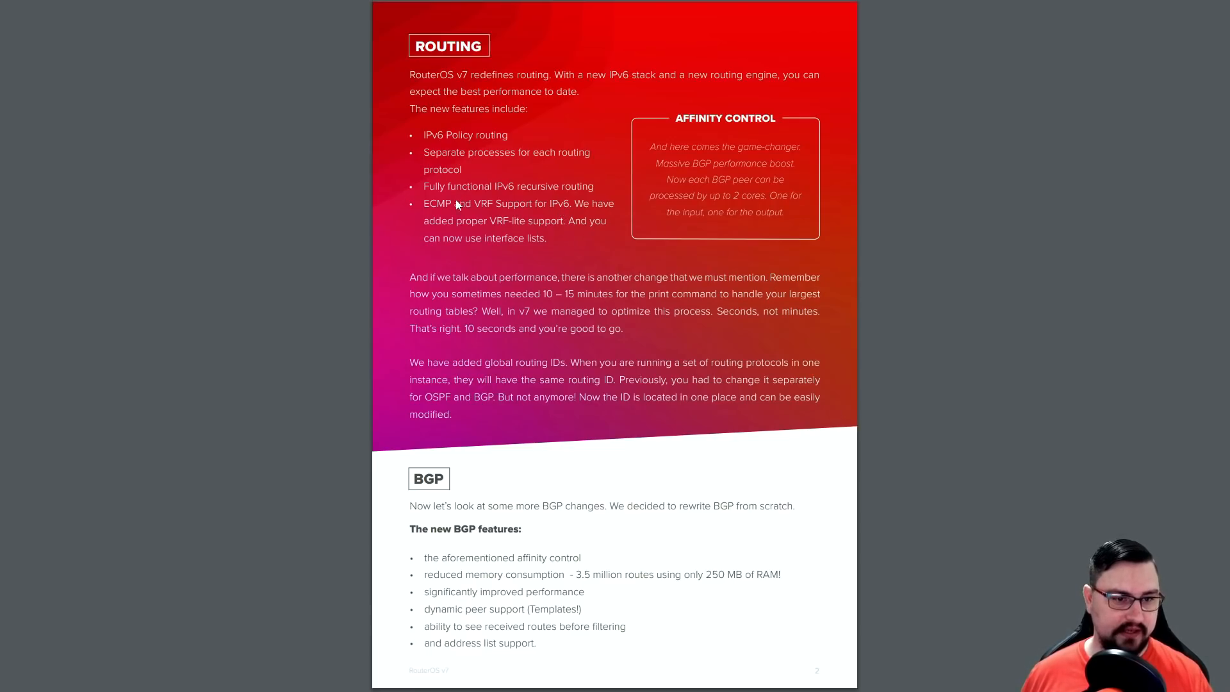
- Scroll past the routing filters, OSPF and MPLS page to the User Manager and ZeroTier headings
{"action": "scroll", "scroll_direction": "down", "scroll_amount": 3}
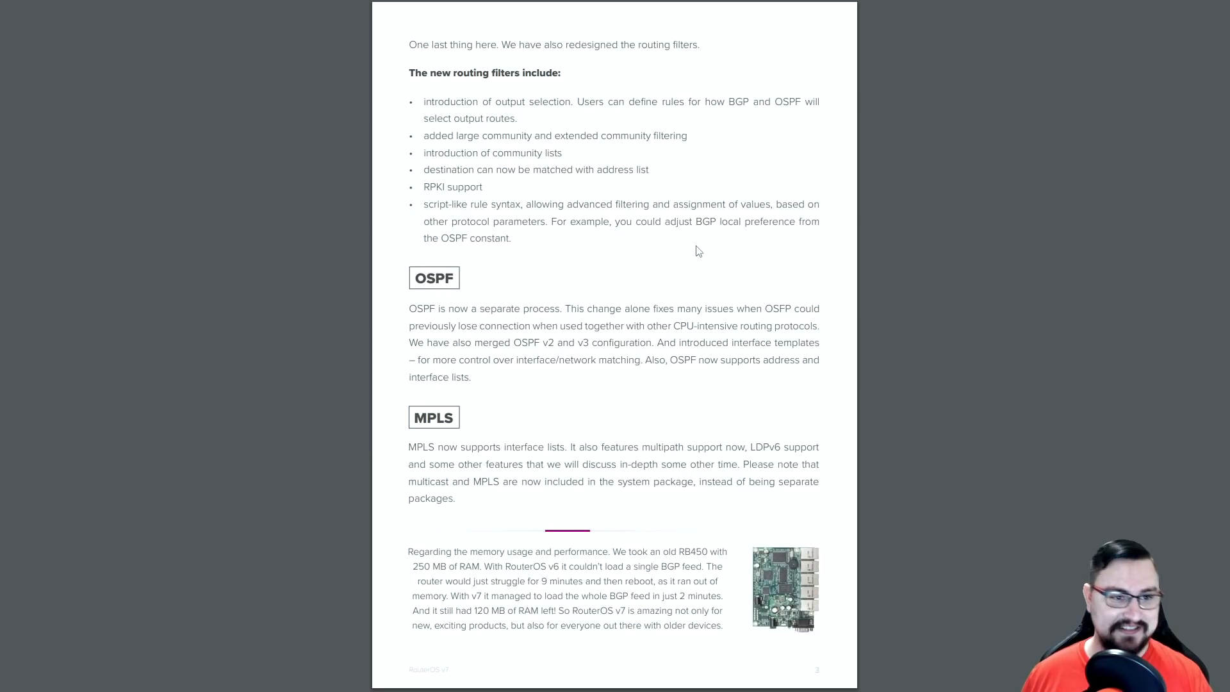
{"action": "mouse_move", "coordinate": [409, 210]}
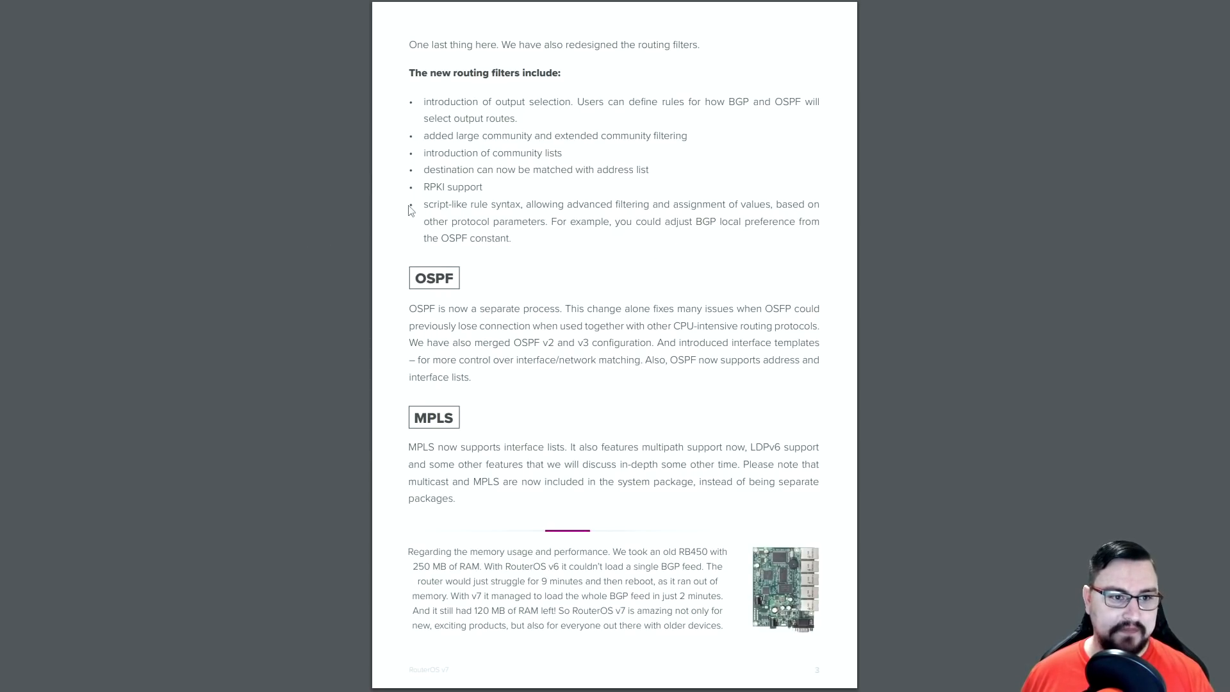
{"action": "mouse_move", "coordinate": [444, 200]}
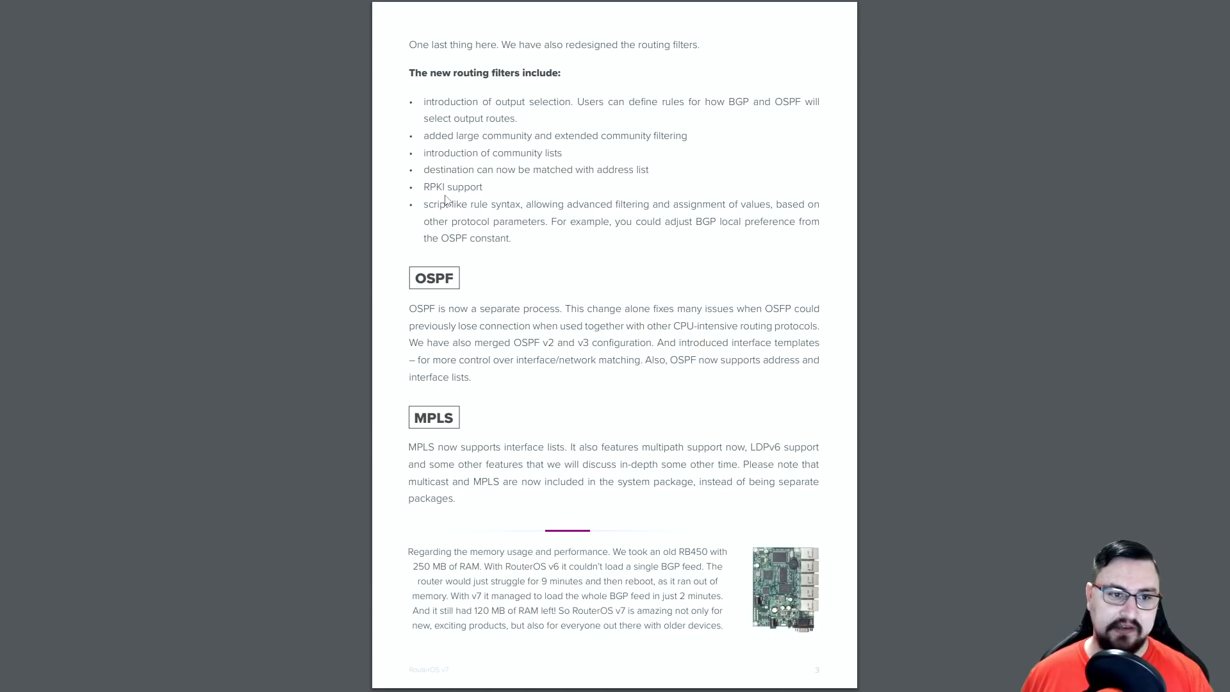
{"action": "mouse_move", "coordinate": [476, 200]}
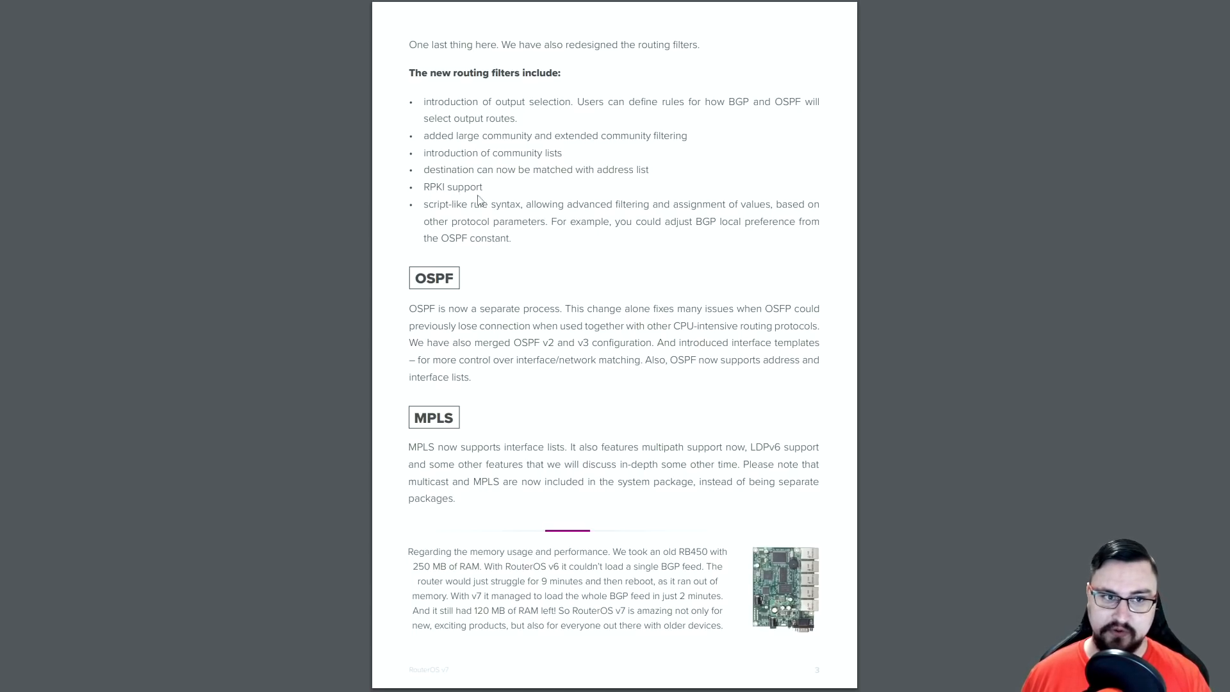
{"action": "mouse_move", "coordinate": [451, 86]}
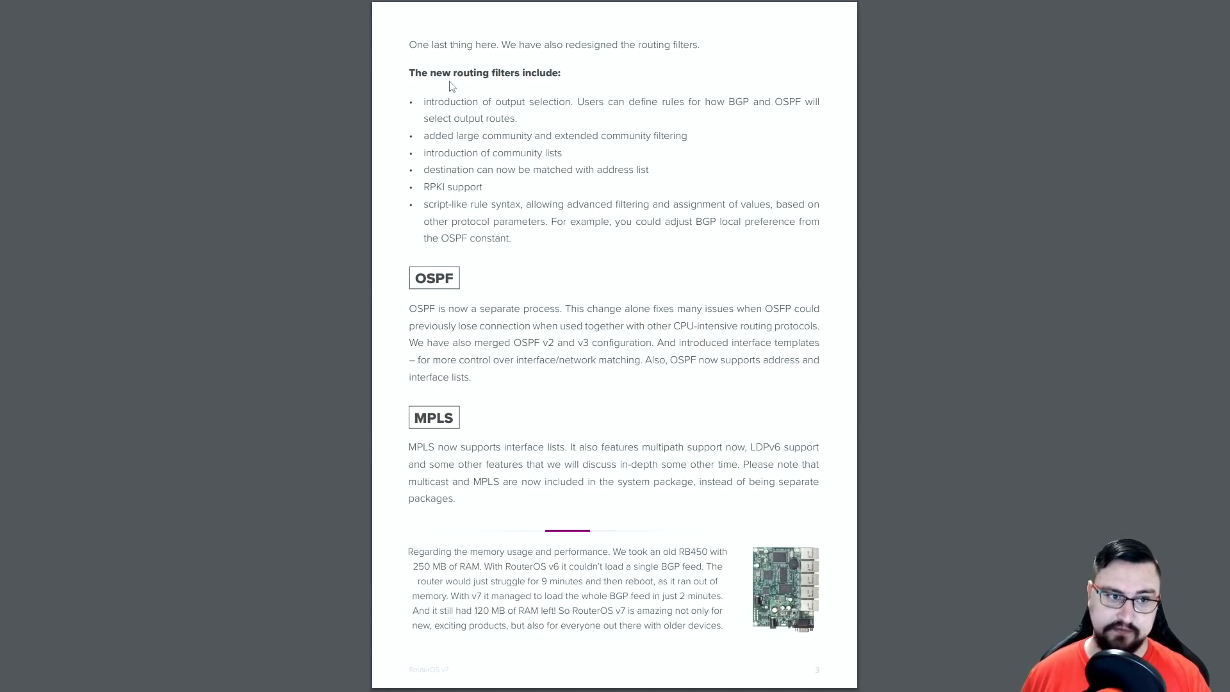
{"action": "mouse_move", "coordinate": [510, 83]}
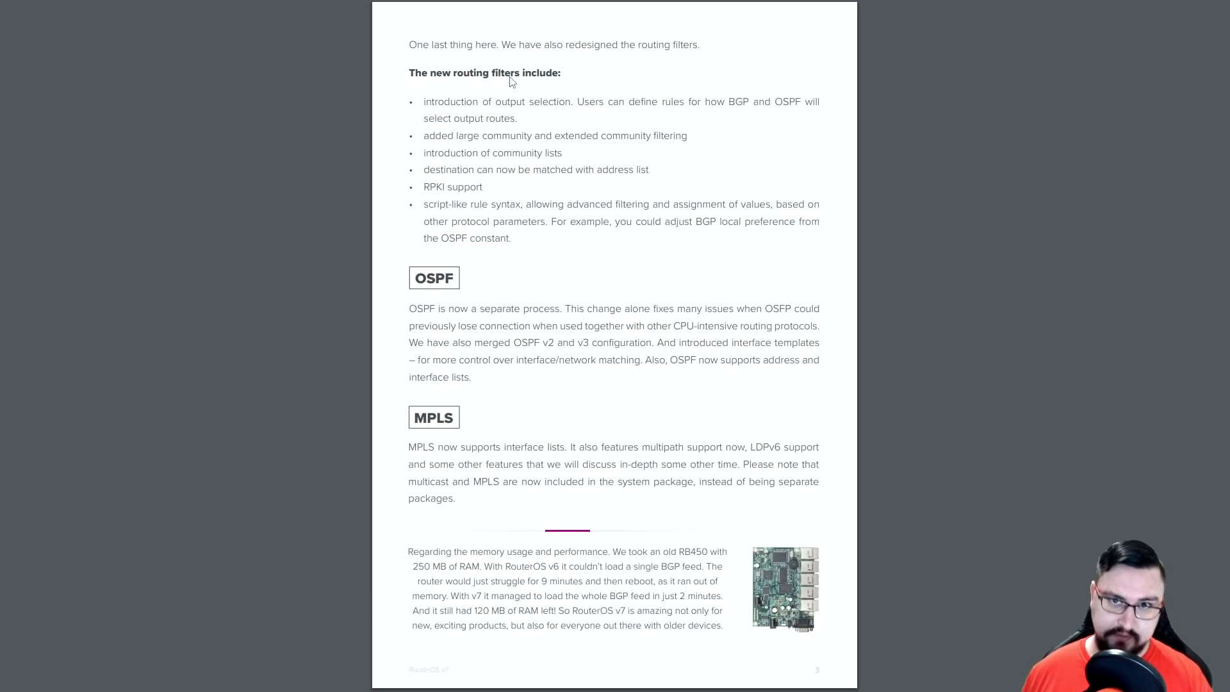
{"action": "mouse_move", "coordinate": [574, 349]}
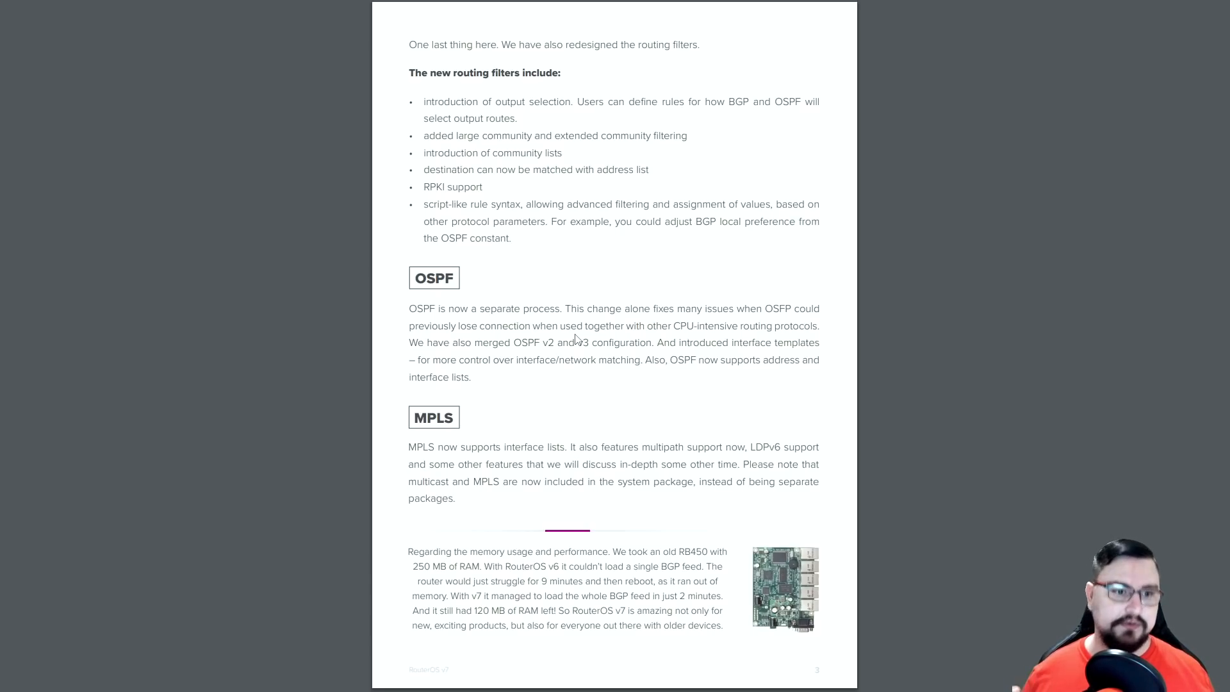
{"action": "mouse_move", "coordinate": [464, 415]}
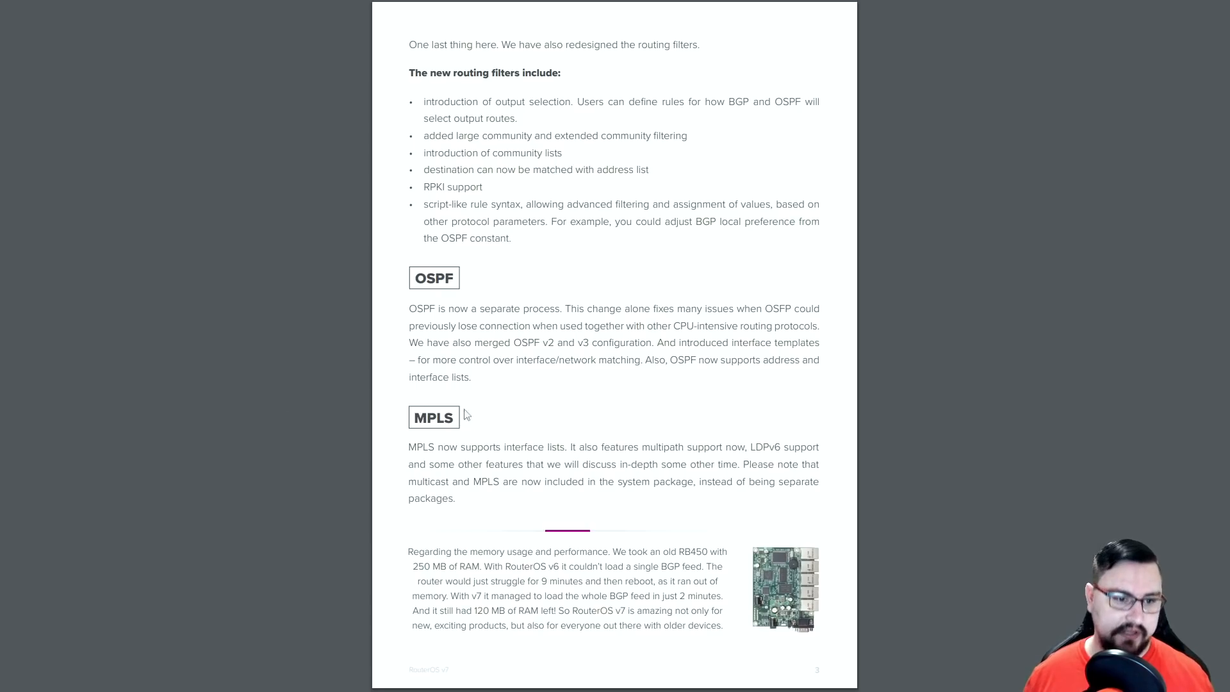
{"action": "mouse_move", "coordinate": [475, 380]}
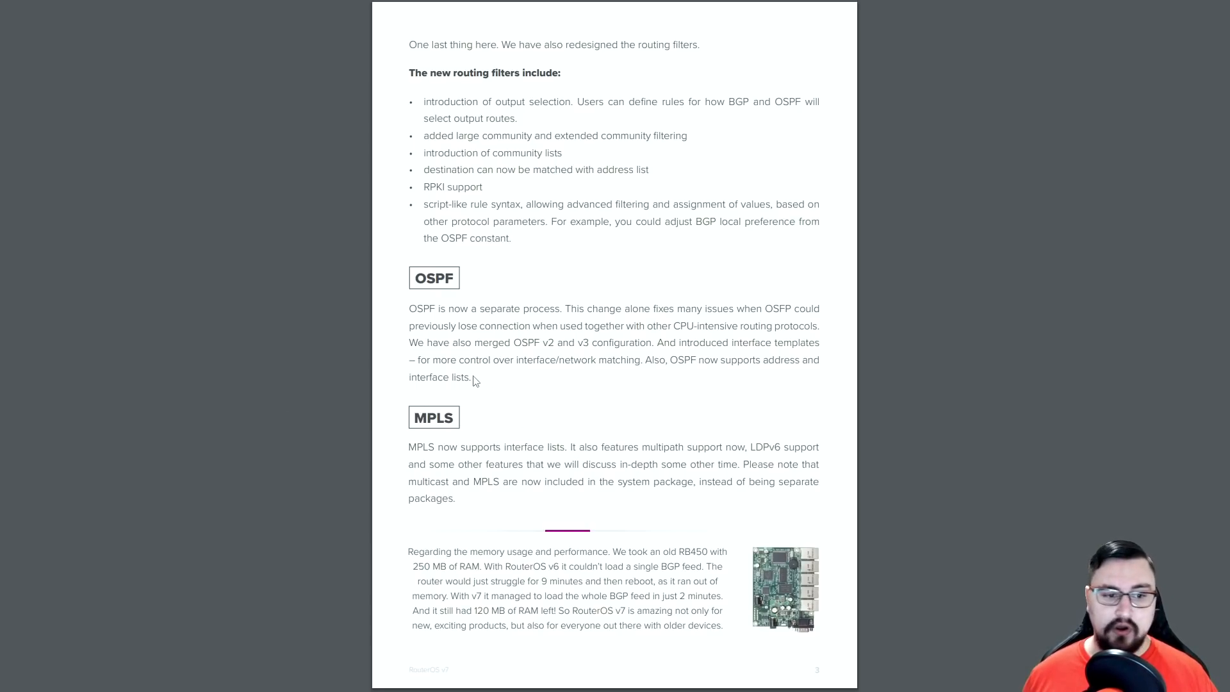
{"action": "mouse_move", "coordinate": [451, 450]}
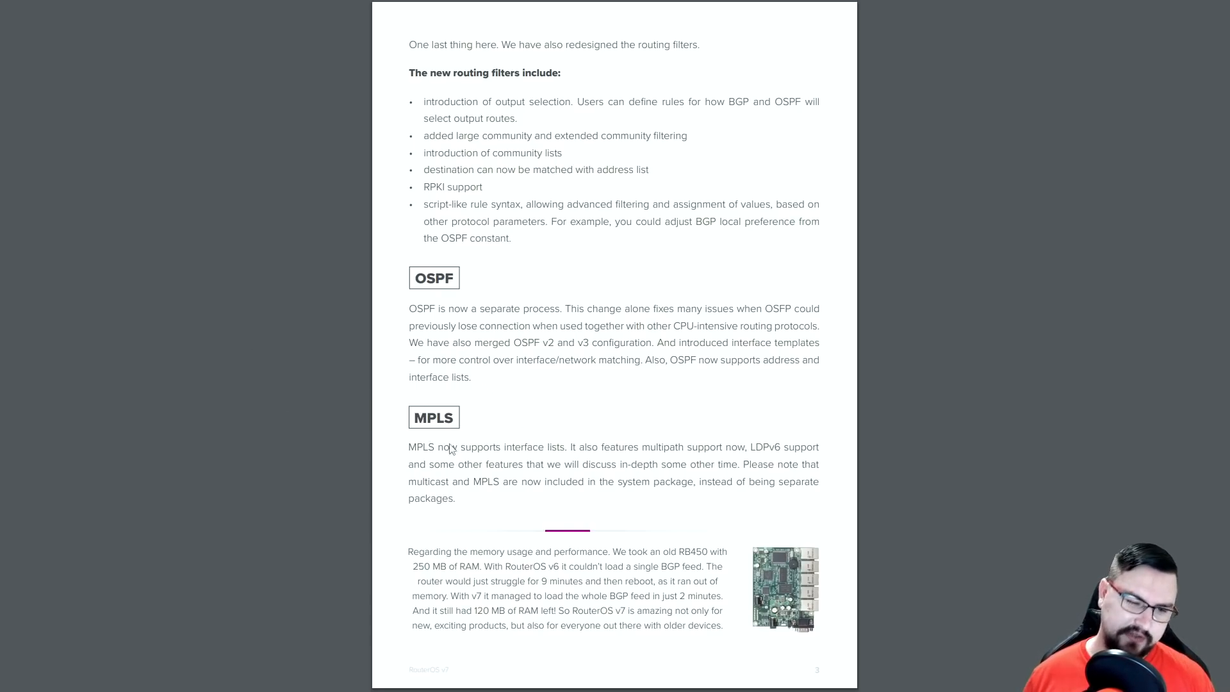
{"action": "mouse_move", "coordinate": [381, 419]}
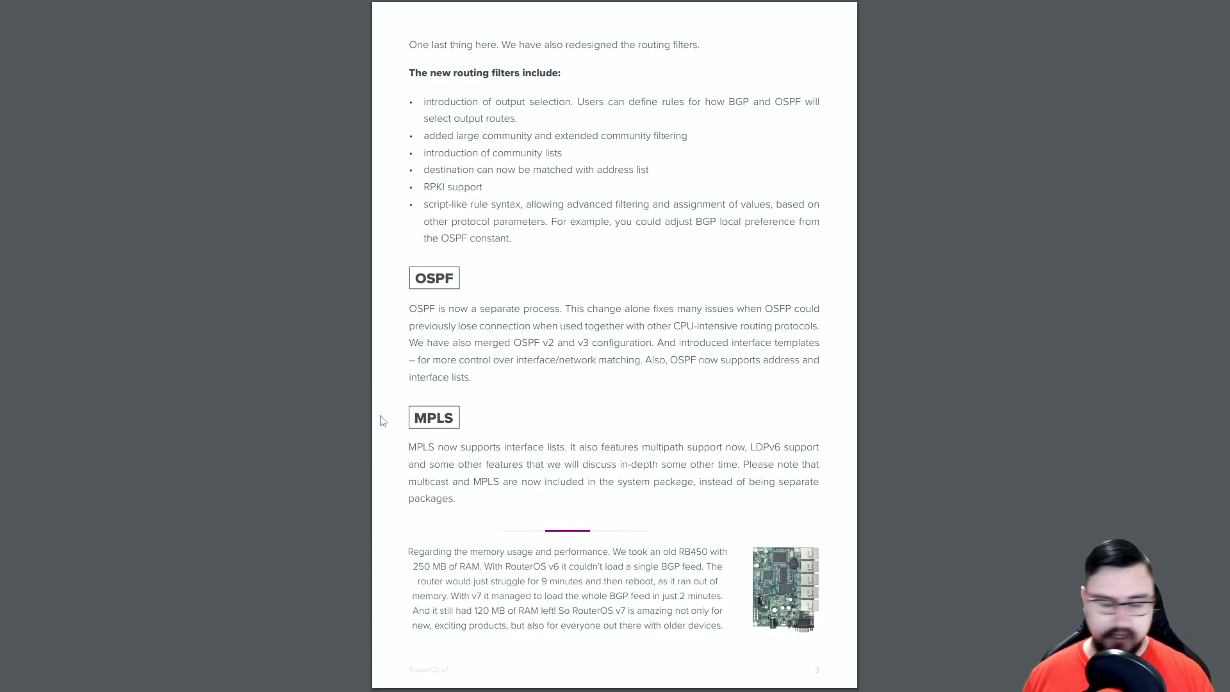
{"action": "mouse_move", "coordinate": [430, 448]}
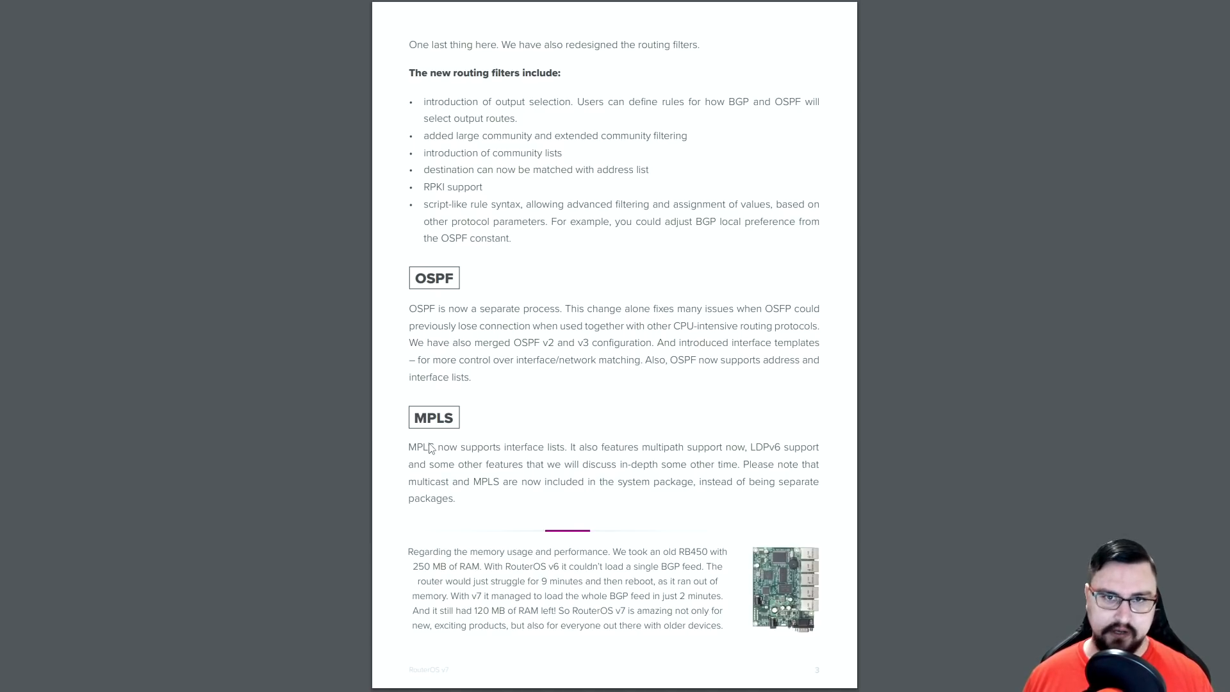
{"action": "mouse_move", "coordinate": [430, 433]}
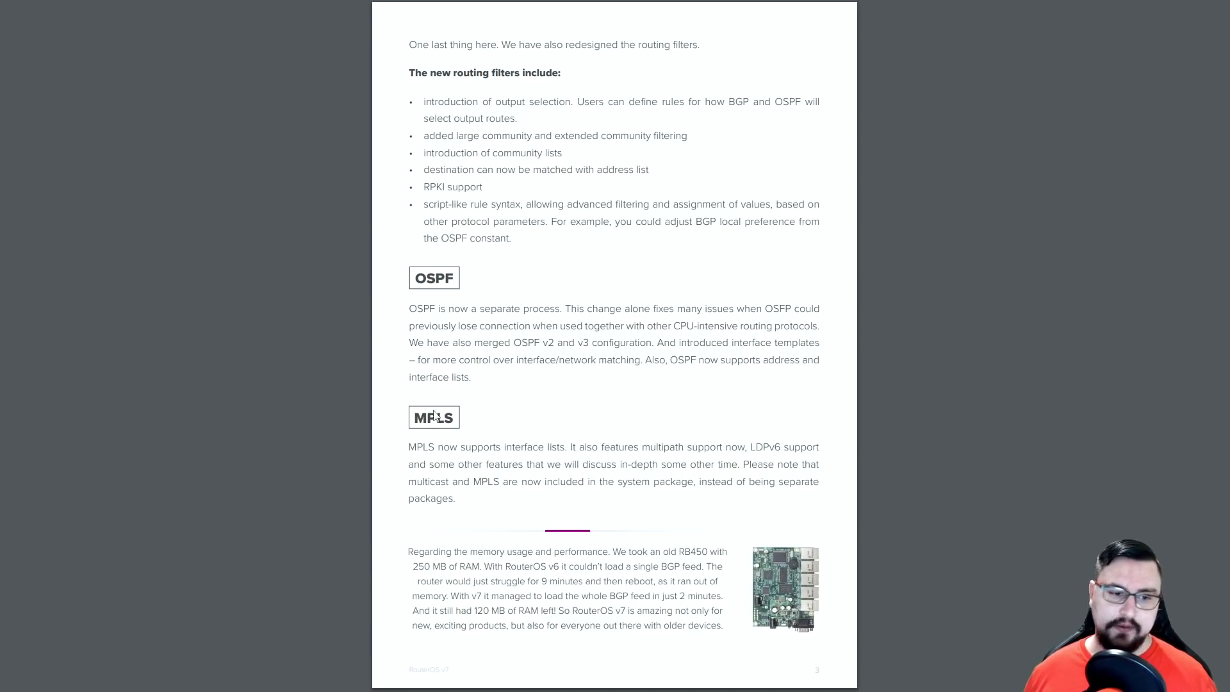
{"action": "mouse_move", "coordinate": [431, 391]}
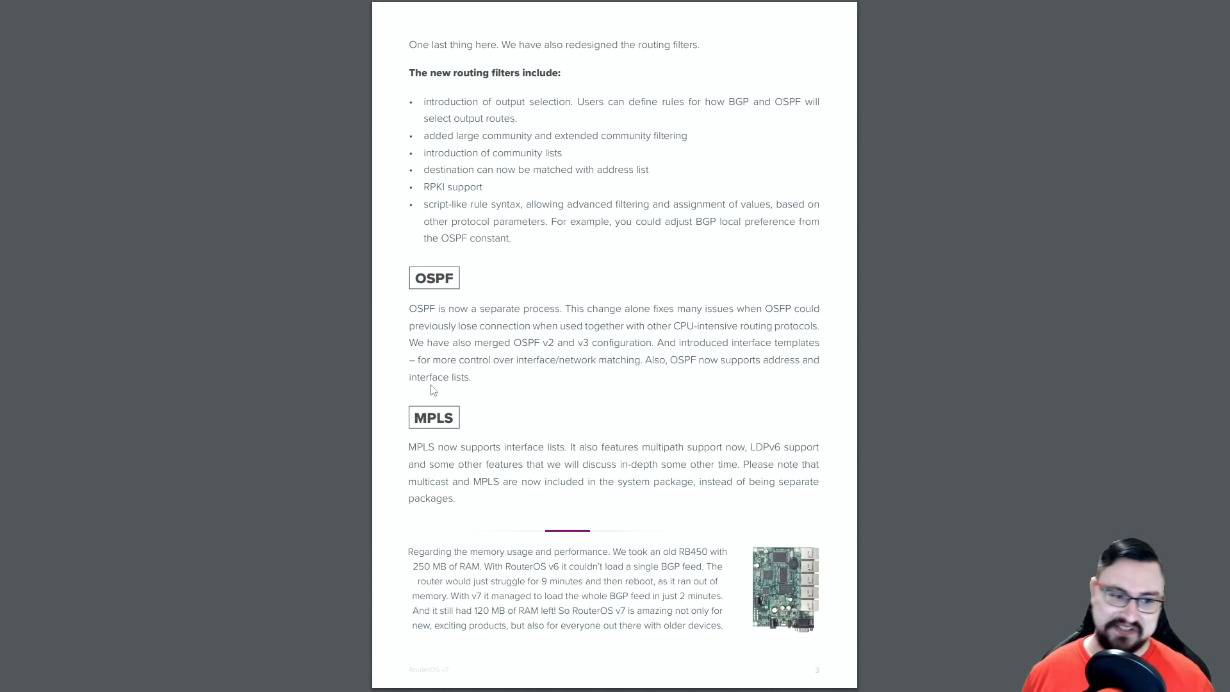
{"action": "mouse_move", "coordinate": [454, 552]}
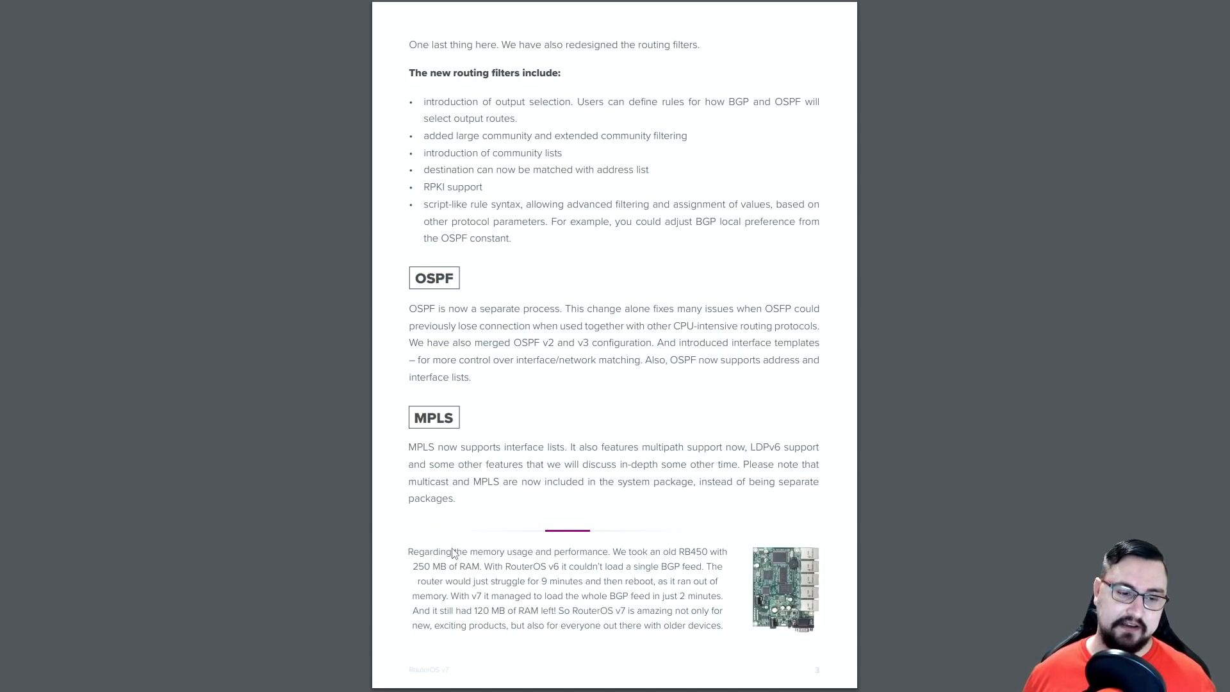
{"action": "mouse_move", "coordinate": [496, 353]}
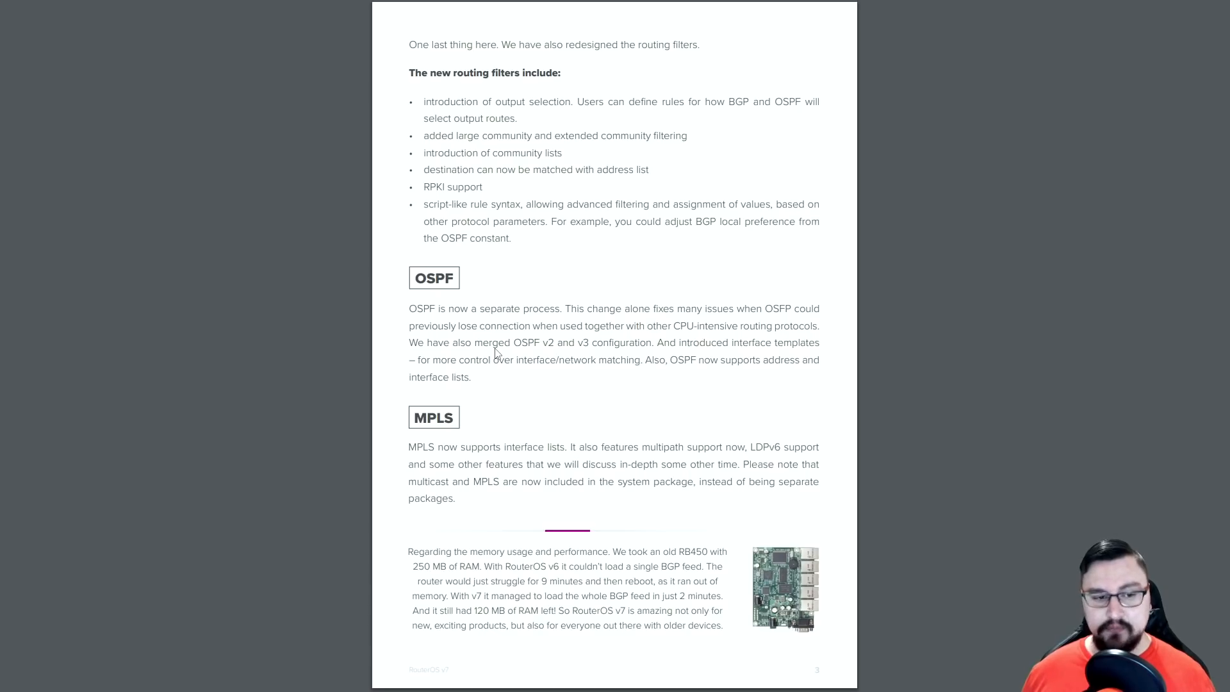
{"action": "mouse_move", "coordinate": [481, 371]}
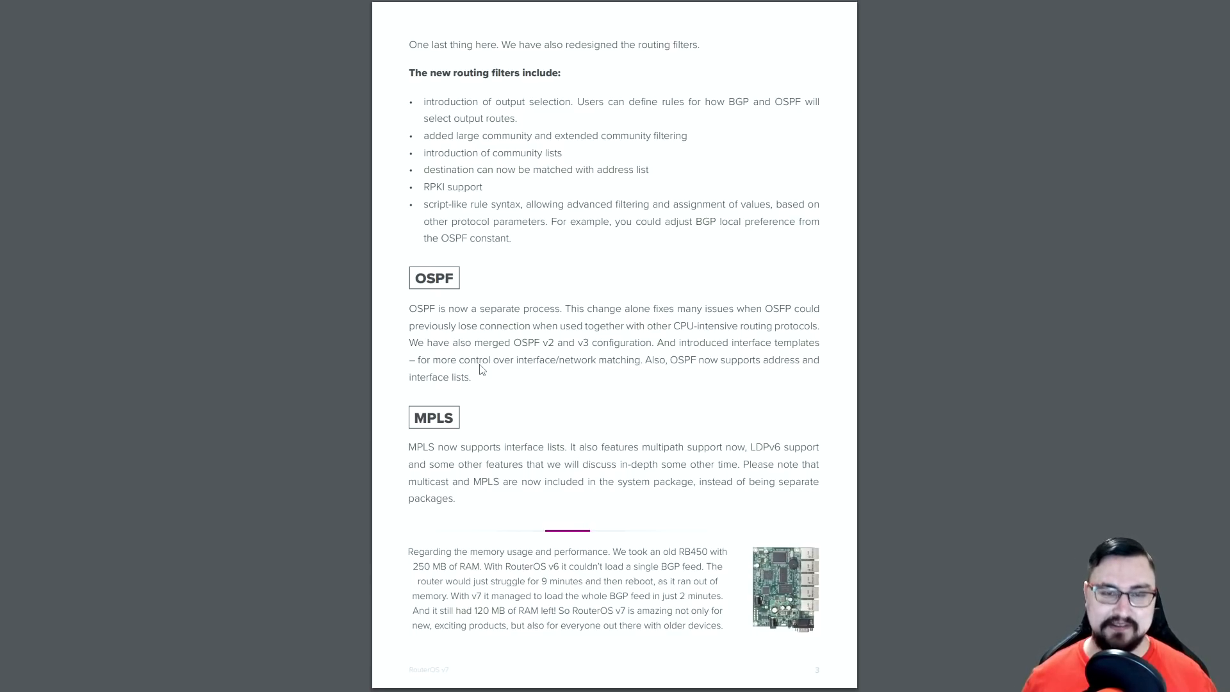
{"action": "mouse_move", "coordinate": [606, 393]}
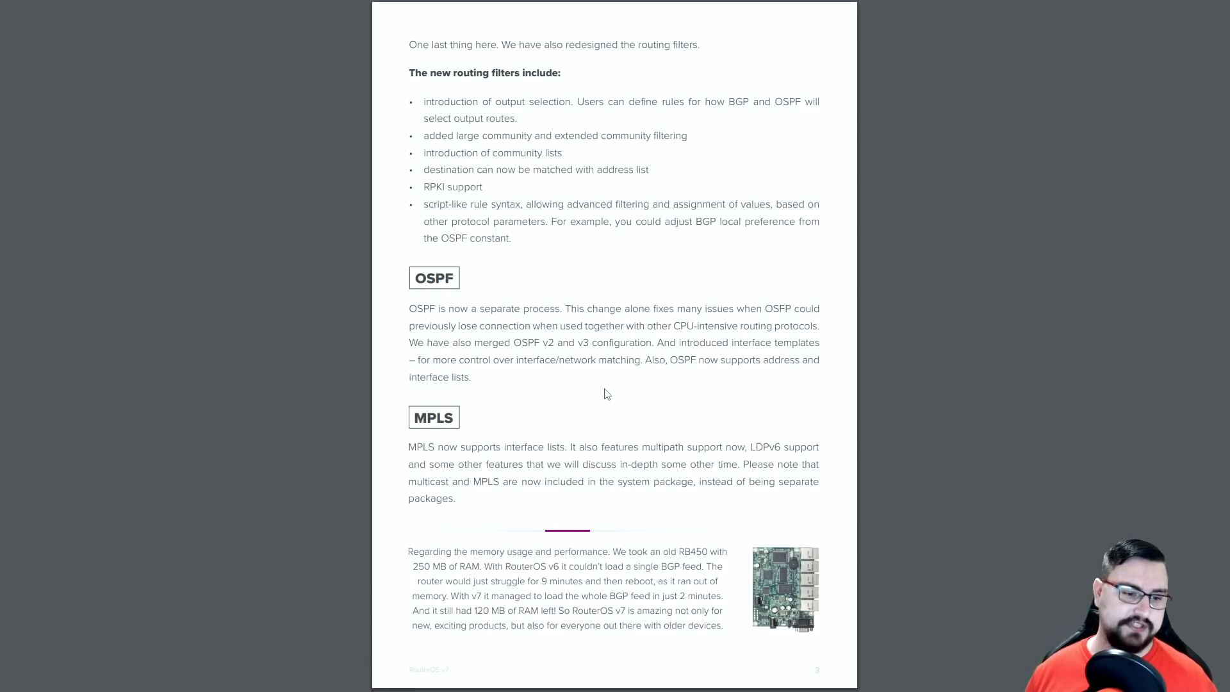
{"action": "scroll", "scroll_direction": "down", "scroll_amount": 3}
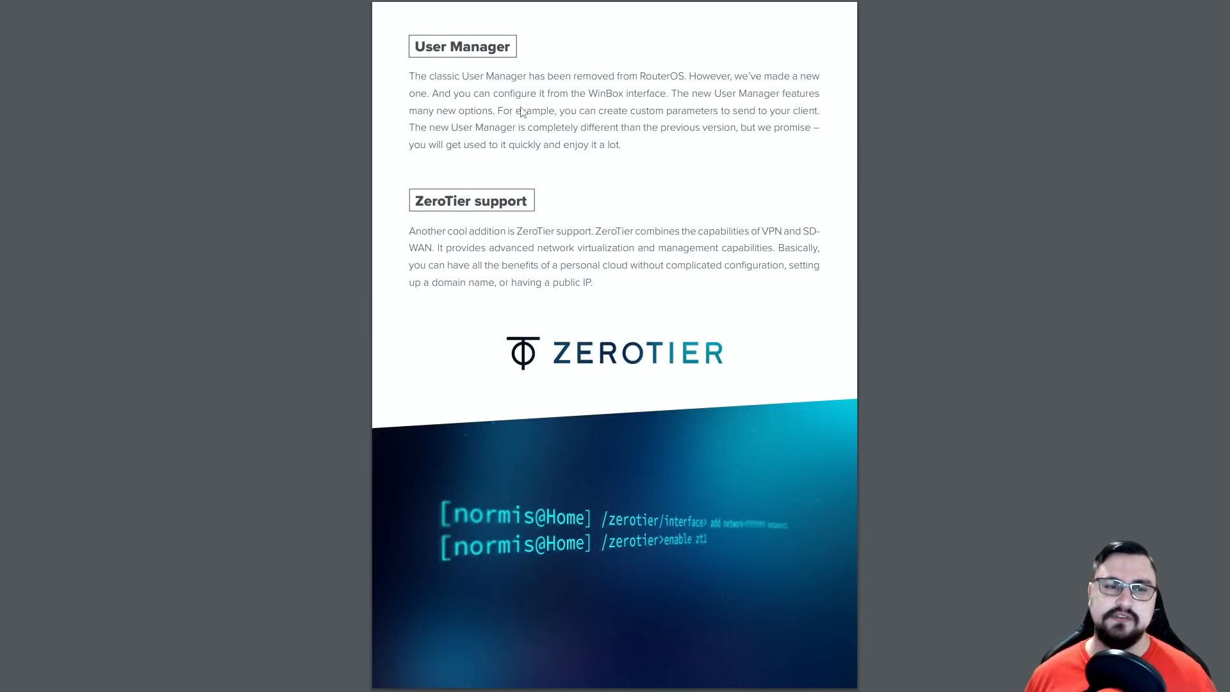
{"action": "mouse_move", "coordinate": [648, 136]}
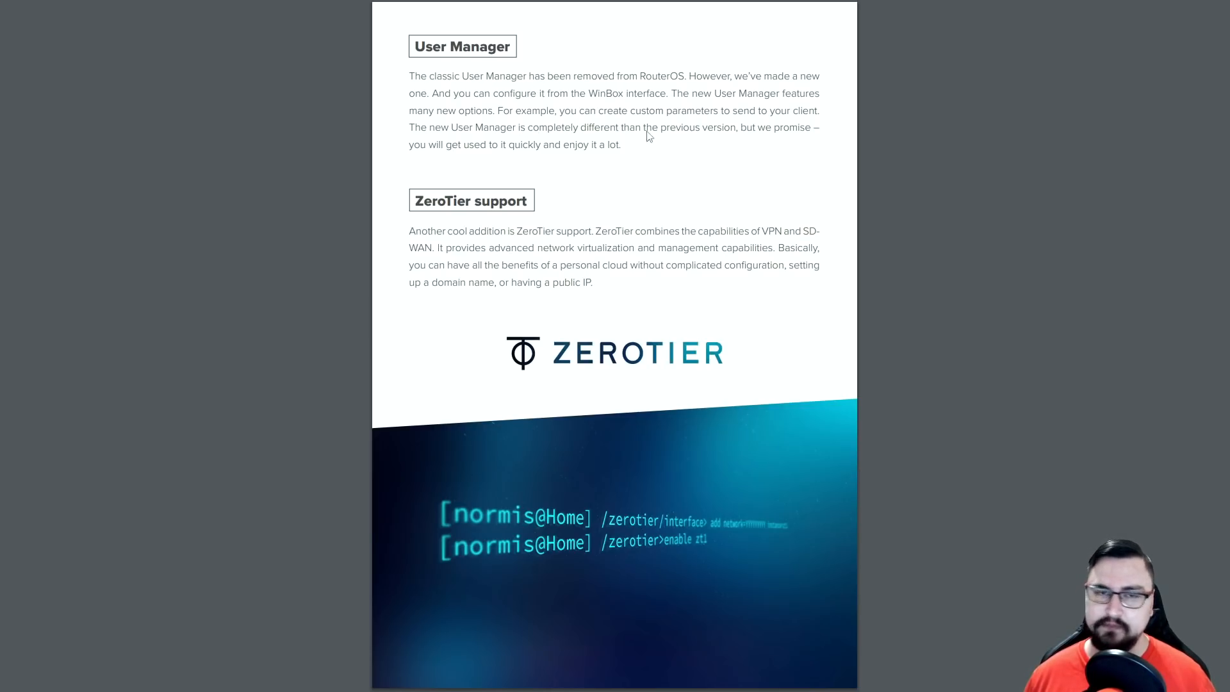
{"action": "mouse_move", "coordinate": [441, 201]}
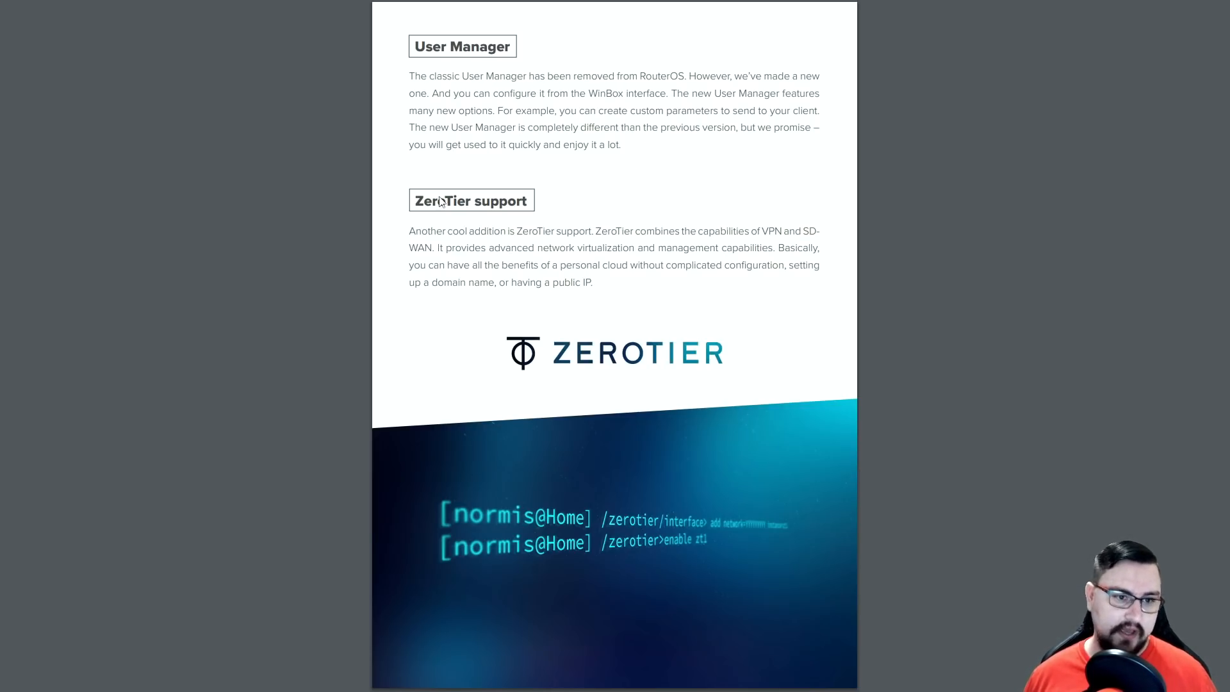
{"action": "mouse_move", "coordinate": [577, 246]}
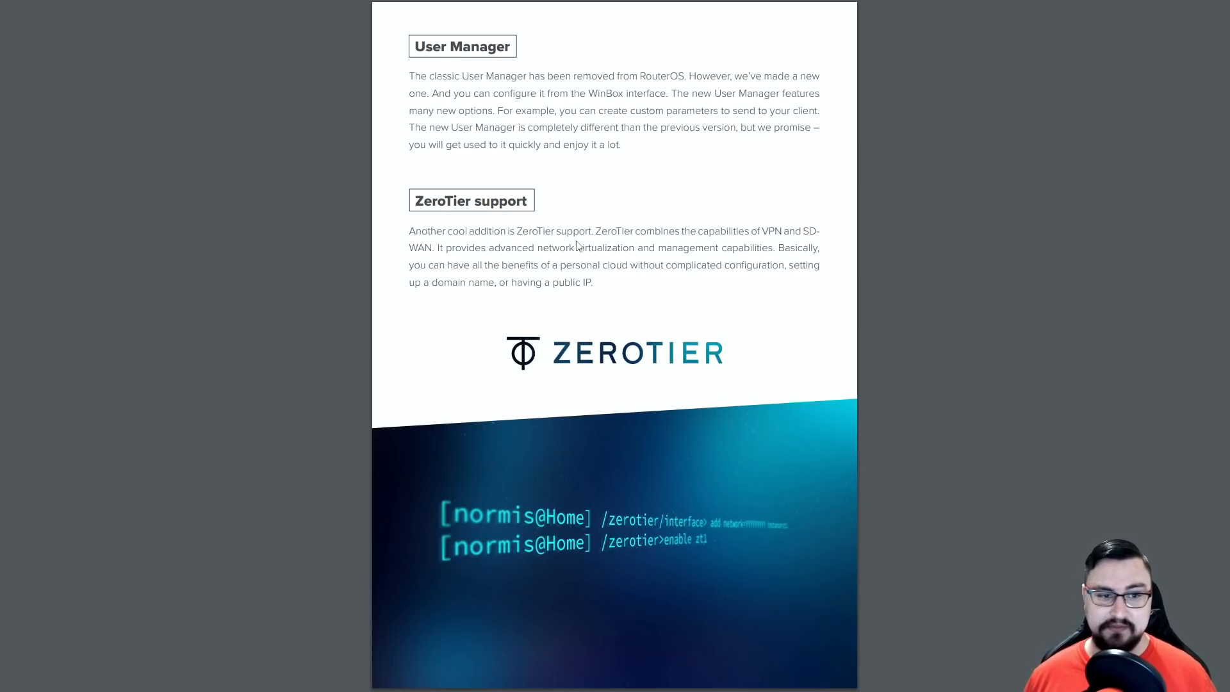
{"action": "mouse_move", "coordinate": [486, 265]}
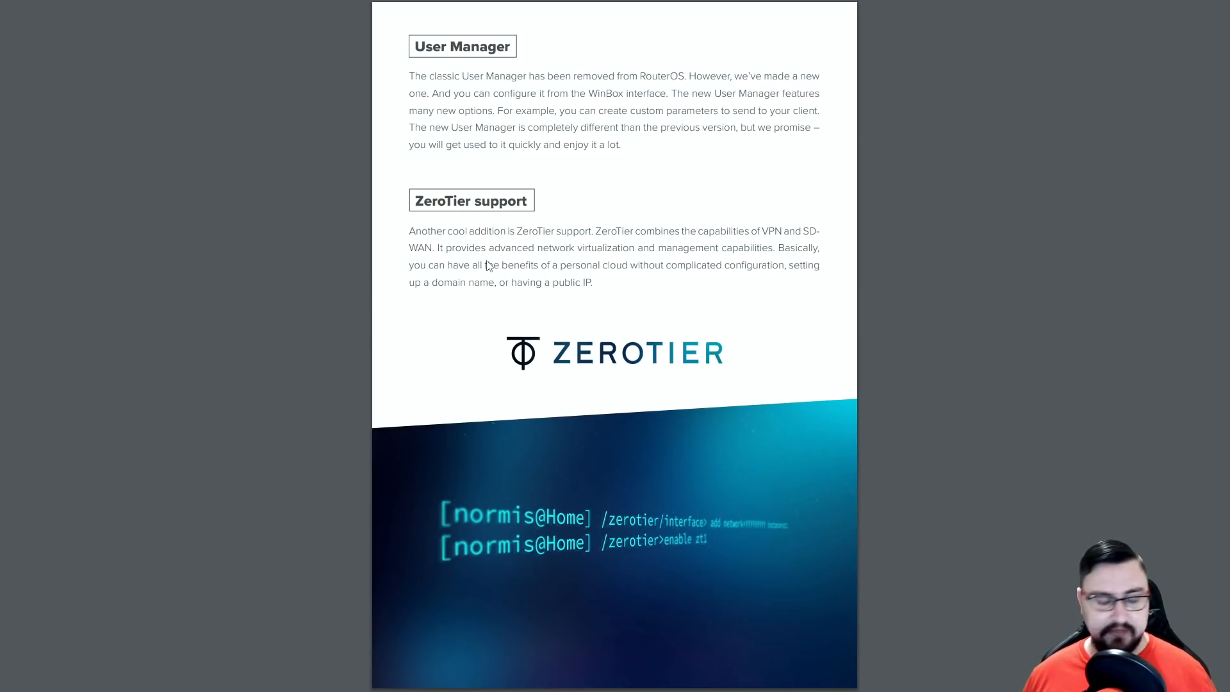
{"action": "mouse_move", "coordinate": [610, 266]}
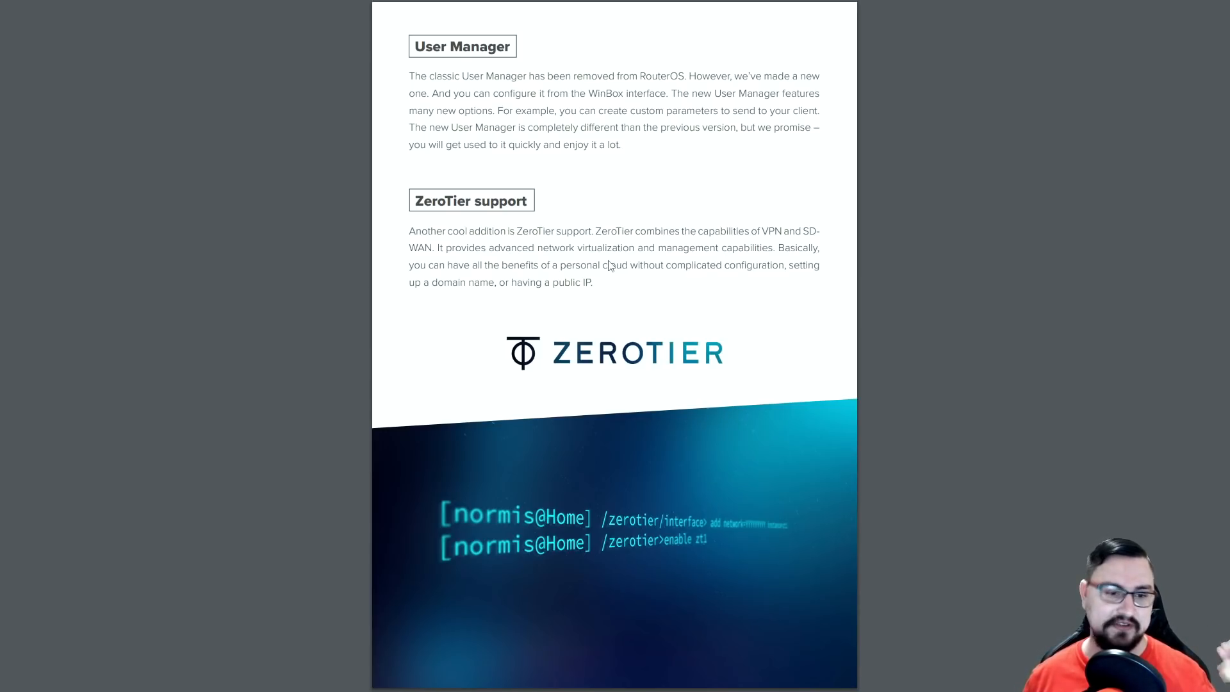
{"action": "mouse_move", "coordinate": [548, 307]}
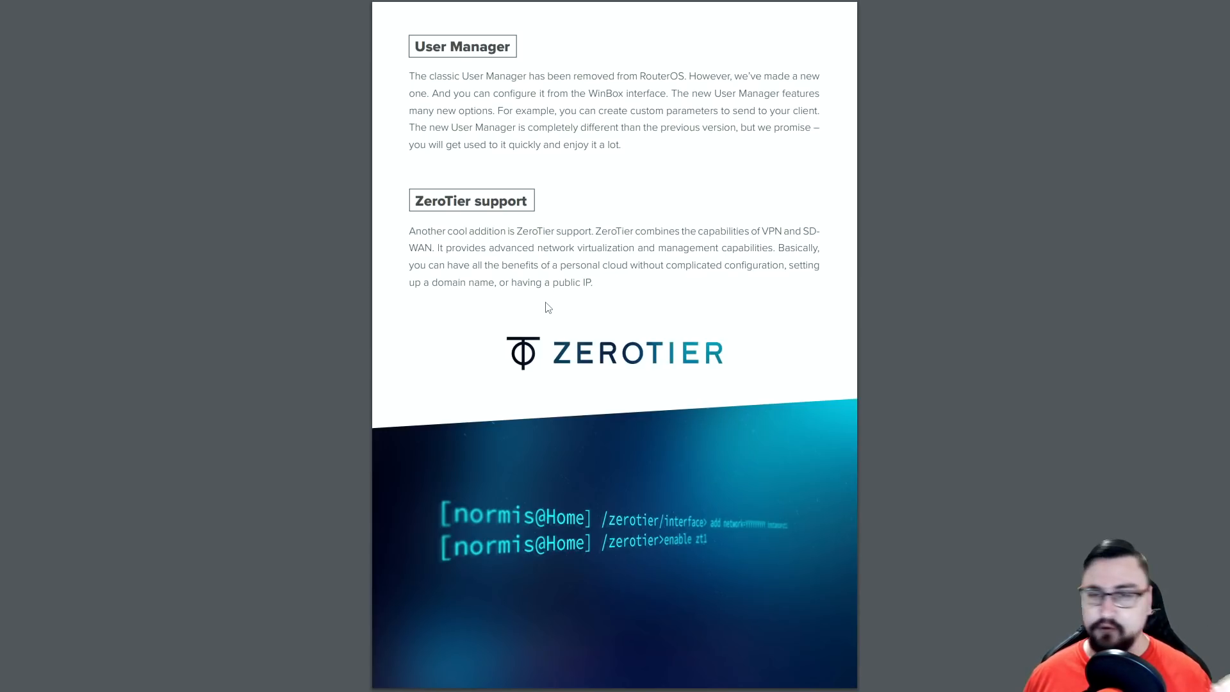
- Scroll to the continued ZeroTier description and the 'Some other changes' section
{"action": "scroll", "scroll_direction": "down", "scroll_amount": 3}
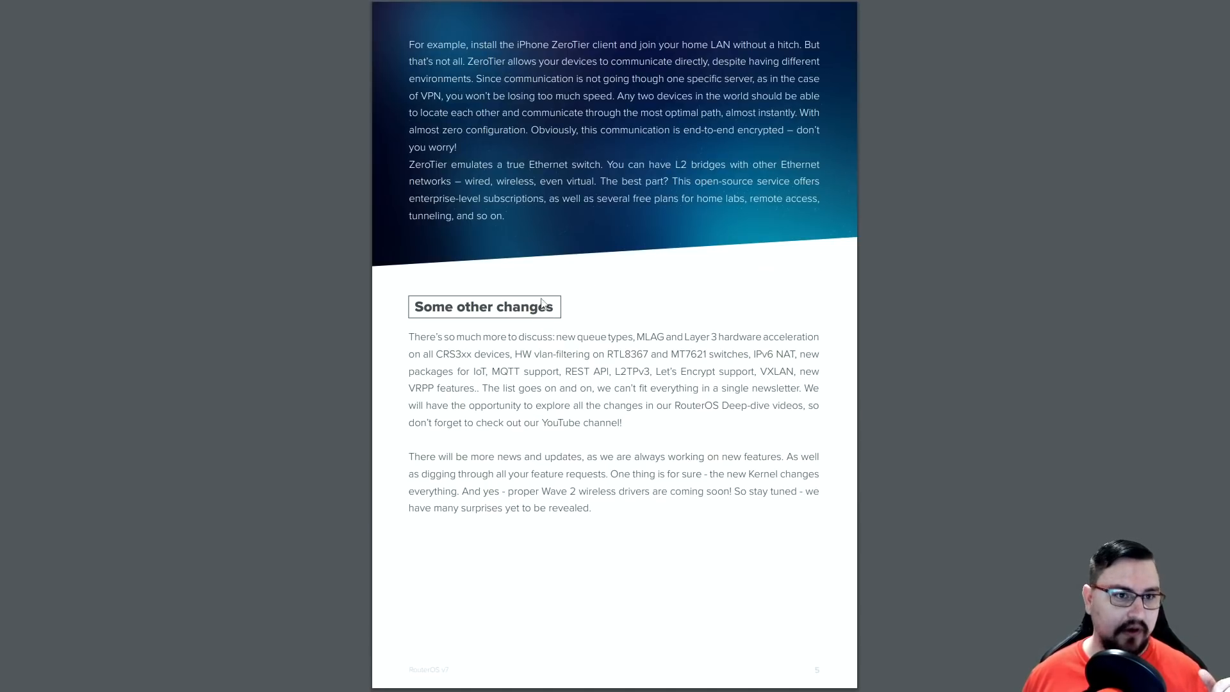
{"action": "mouse_move", "coordinate": [545, 375]}
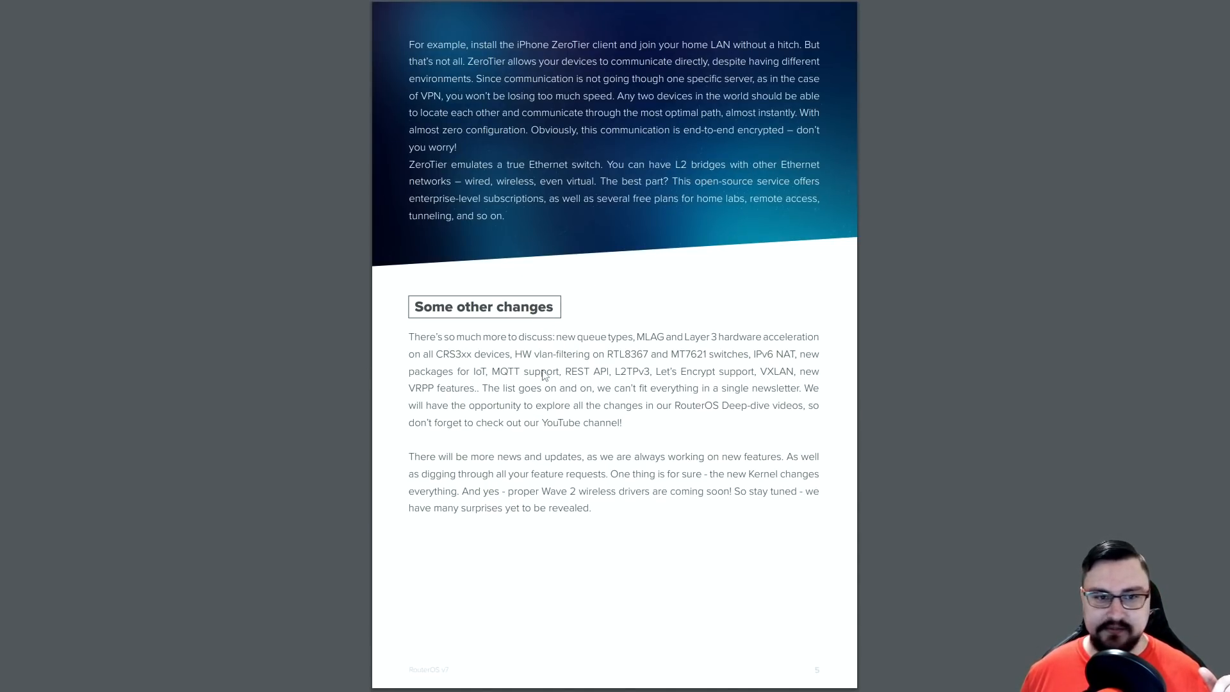
{"action": "mouse_move", "coordinate": [659, 448]}
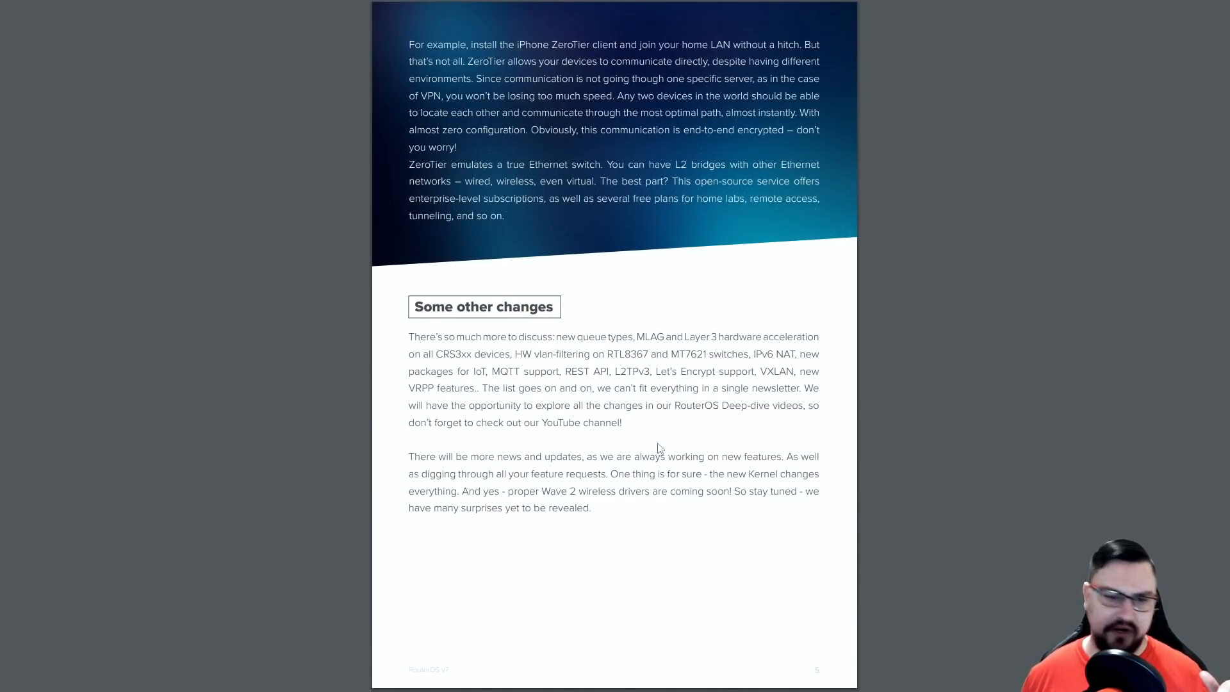
{"action": "mouse_move", "coordinate": [633, 348]}
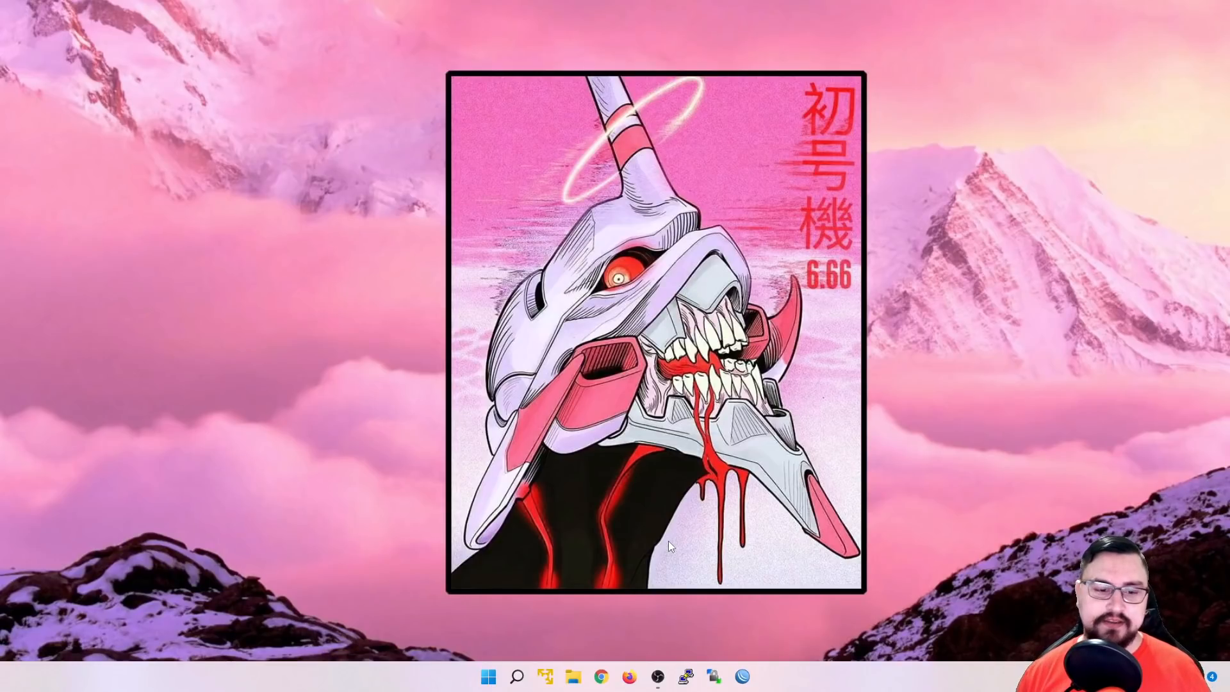
{"action": "left_click", "coordinate": [629, 677]}
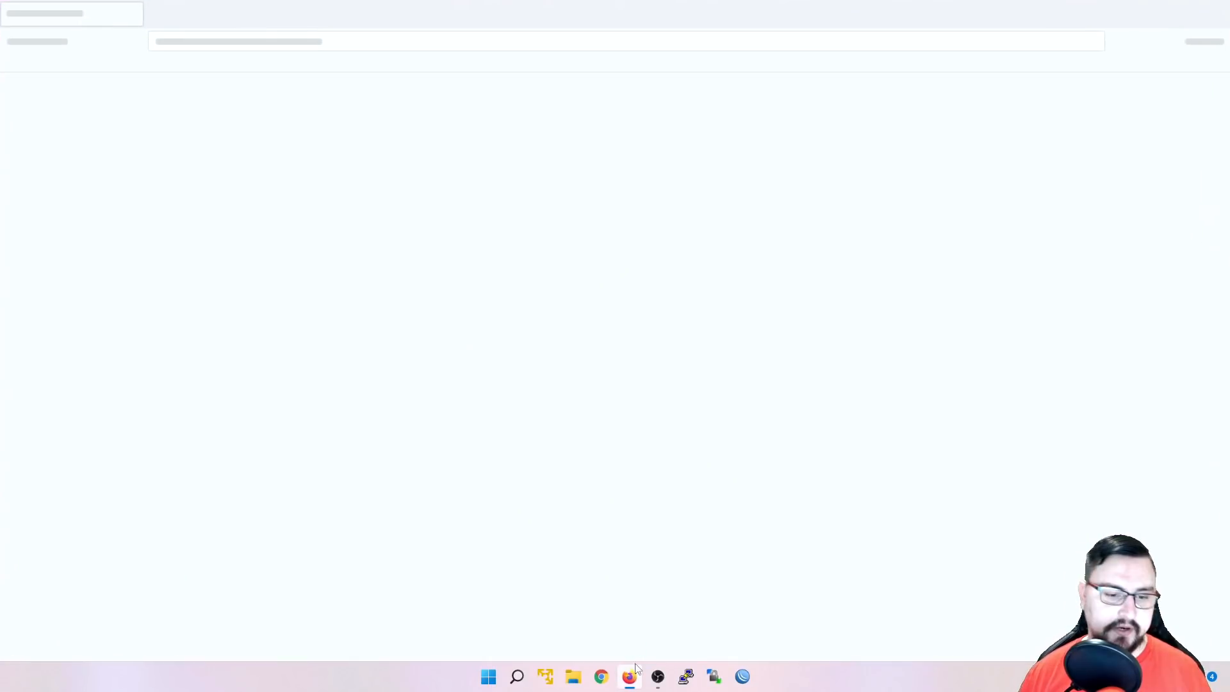
{"action": "left_click", "coordinate": [629, 677]}
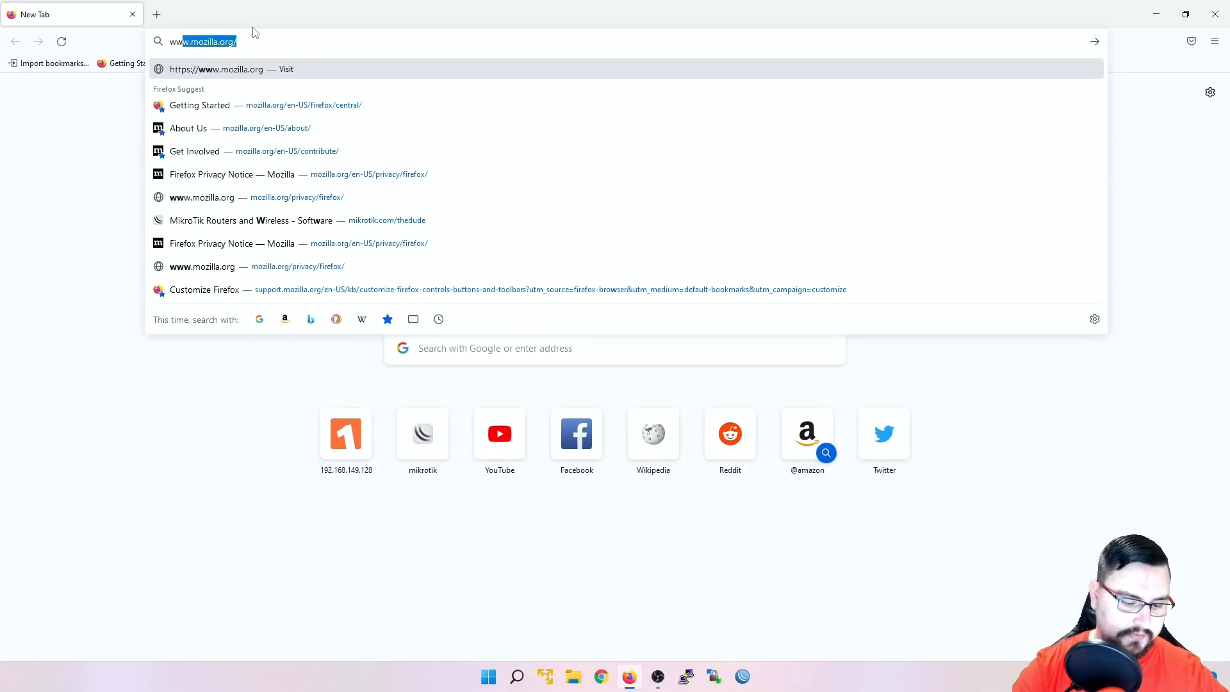
{"action": "type", "text": "www.mikro"}
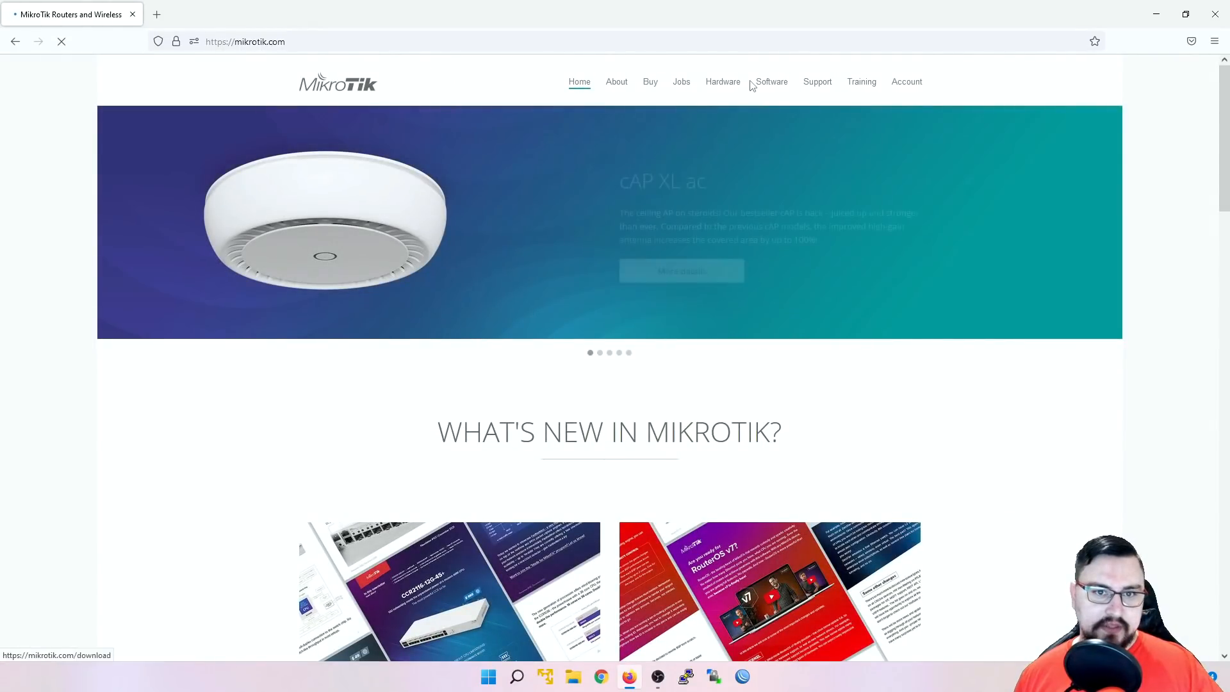
{"action": "left_click", "coordinate": [772, 81]}
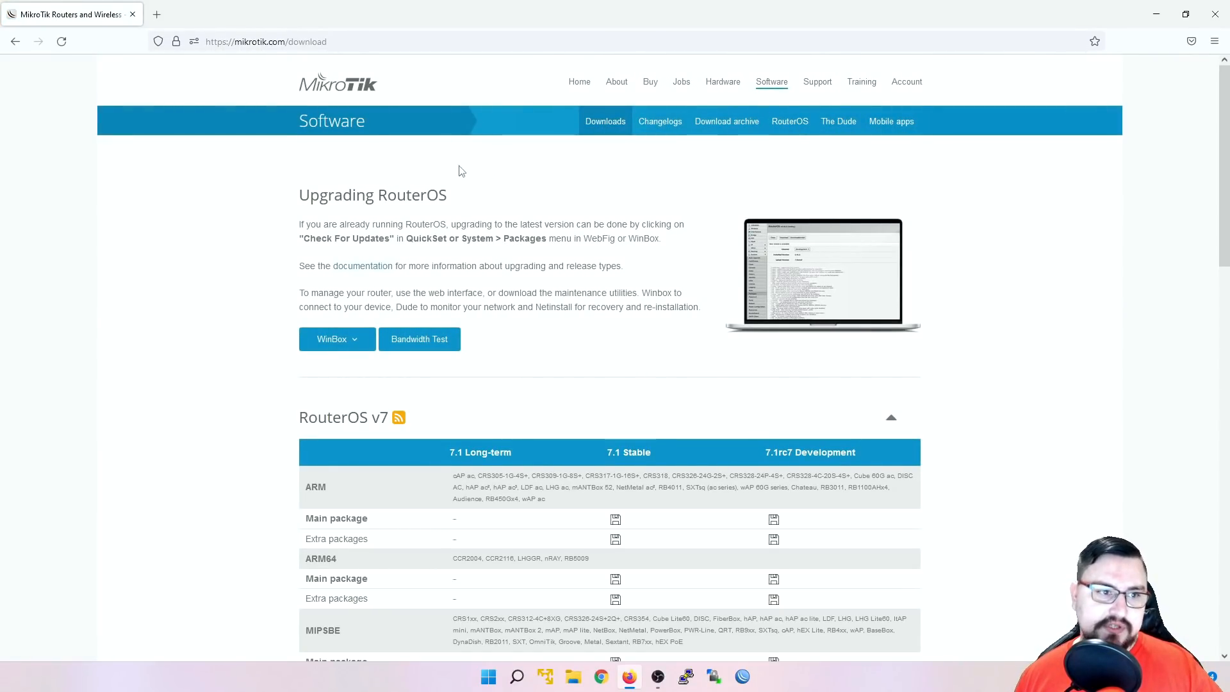
- Select the RouterOS upgrade sentence and scroll through the RouterOS v7 download table
{"action": "double_click", "coordinate": [371, 195]}
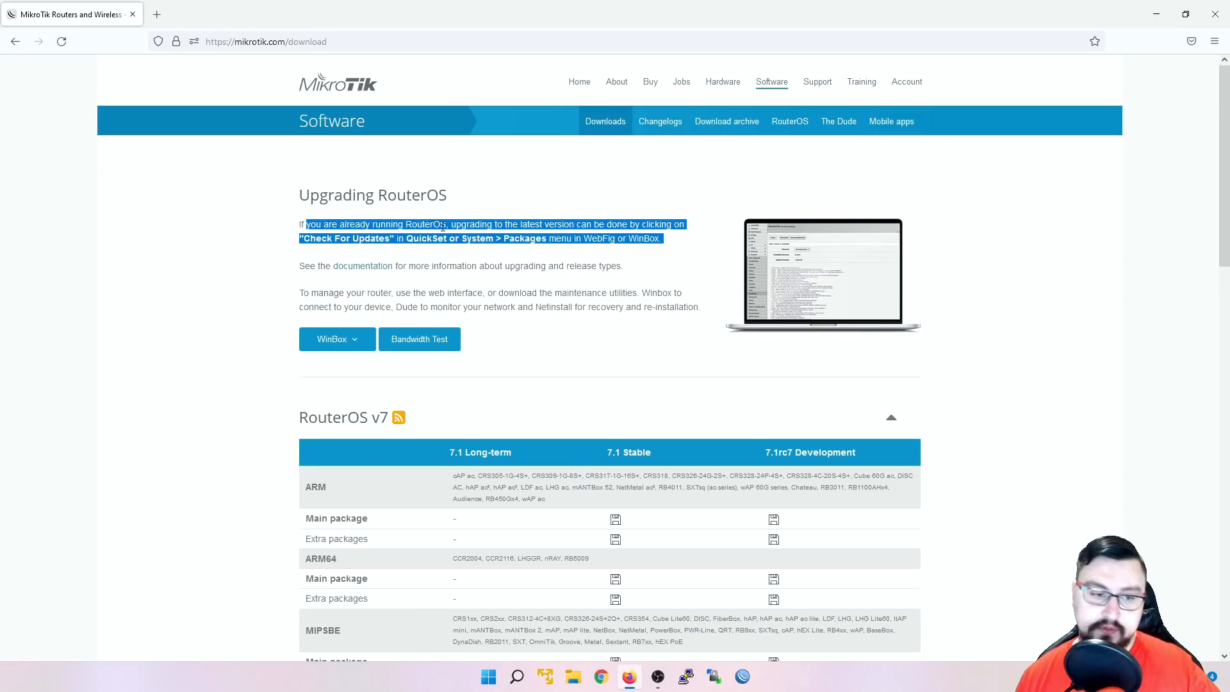
{"action": "scroll", "scroll_direction": "down", "scroll_amount": 3}
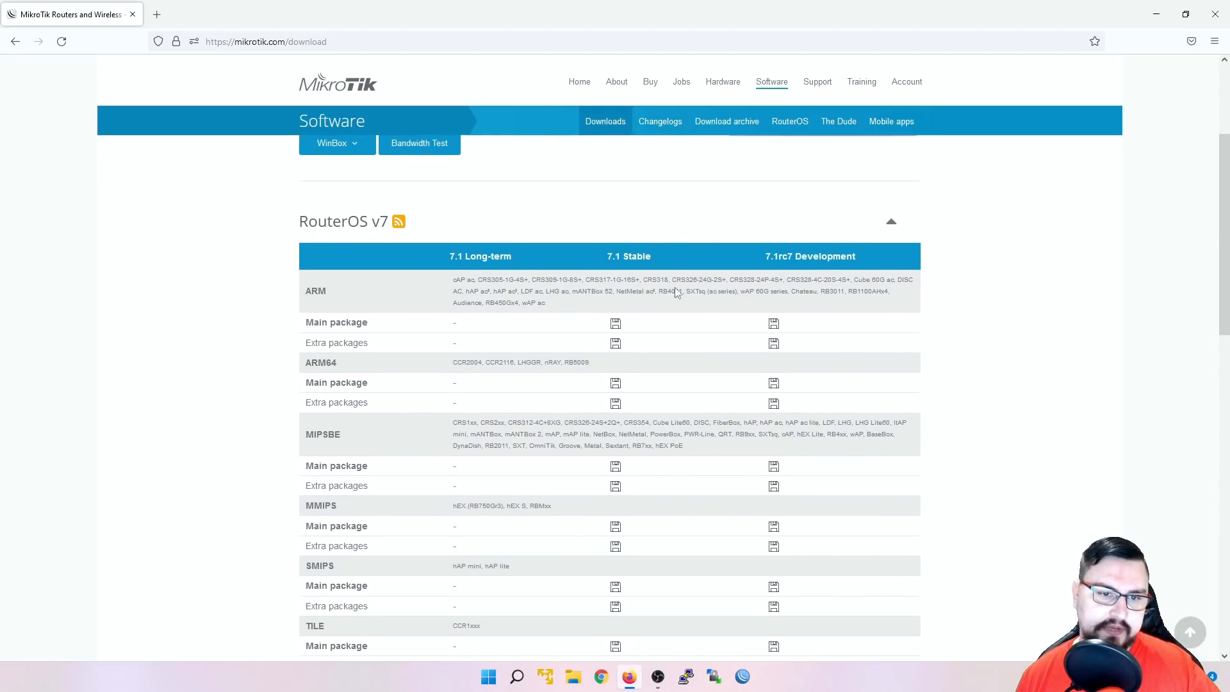
{"action": "mouse_move", "coordinate": [619, 310]}
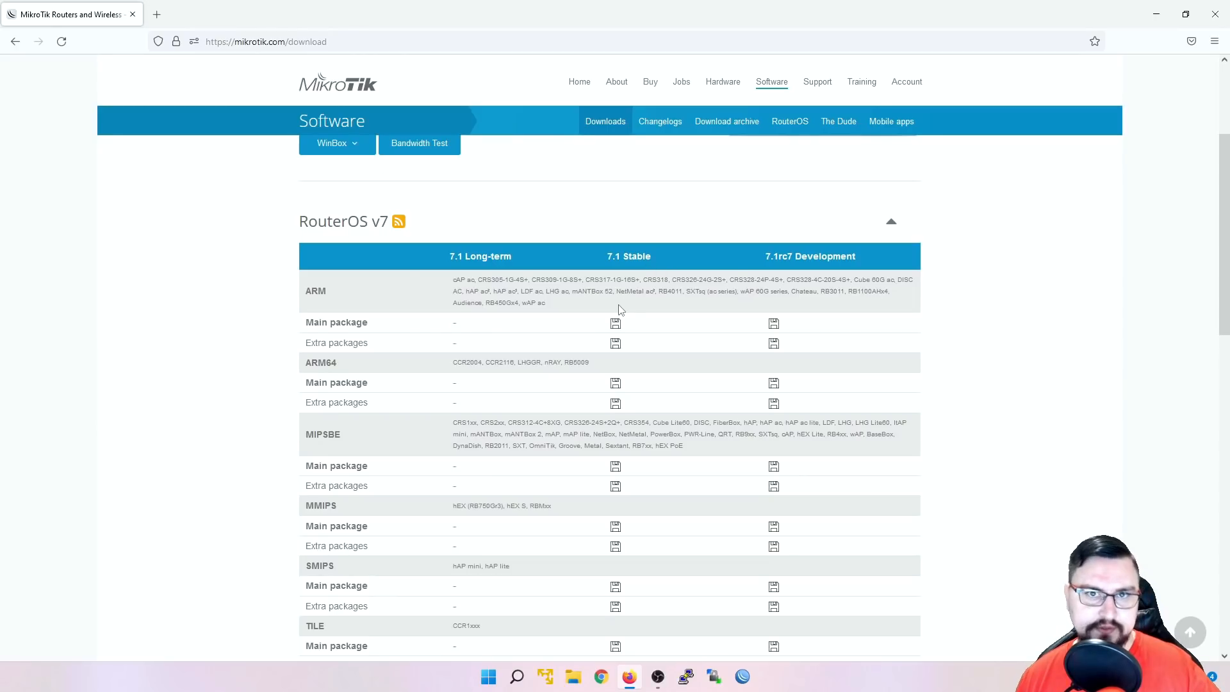
{"action": "mouse_move", "coordinate": [517, 315]}
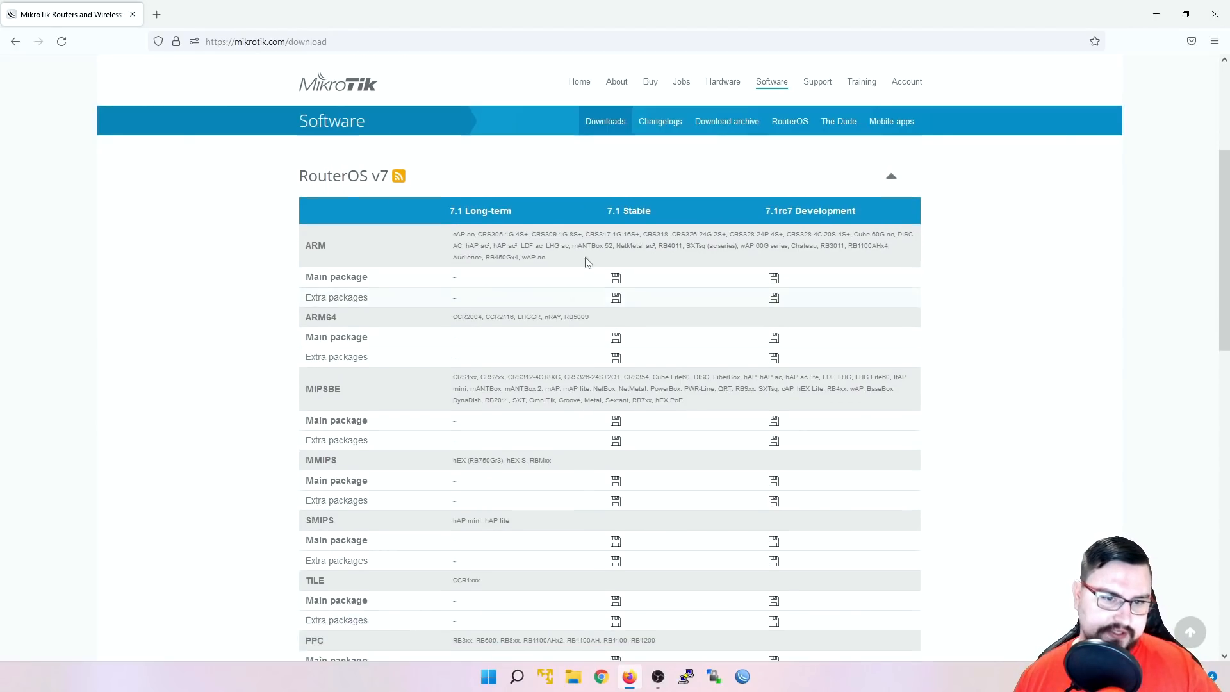
{"action": "scroll", "scroll_direction": "down", "scroll_amount": 3}
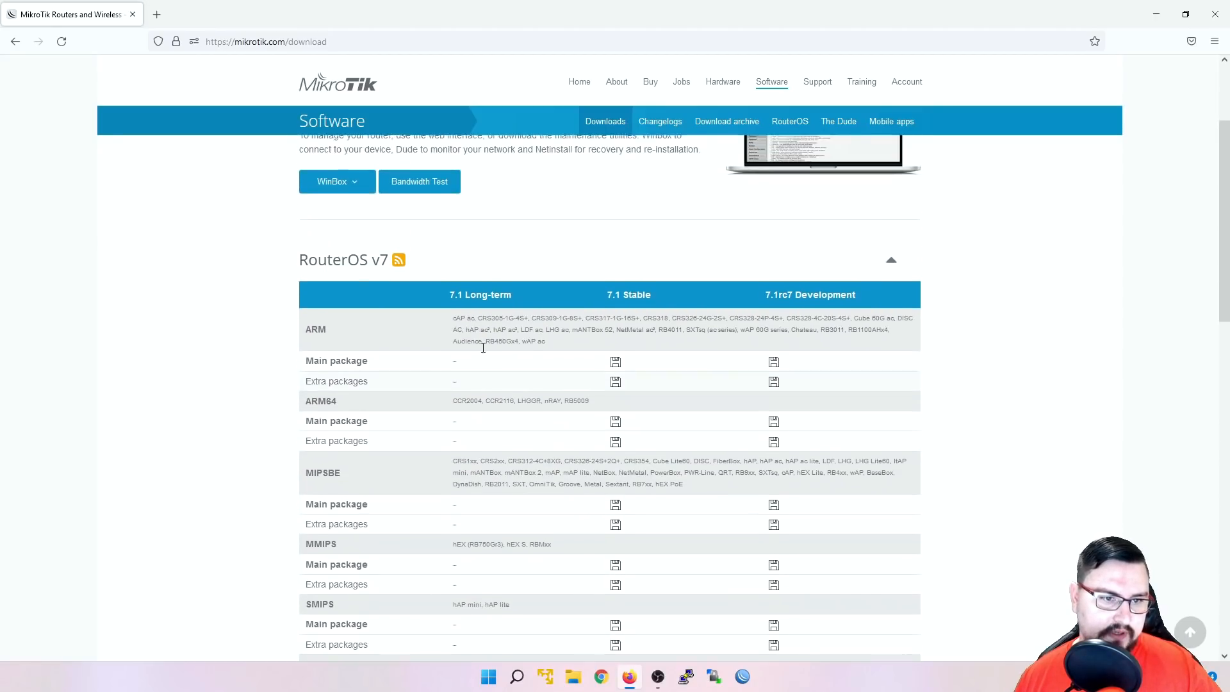
{"action": "scroll", "scroll_direction": "up", "scroll_amount": 3}
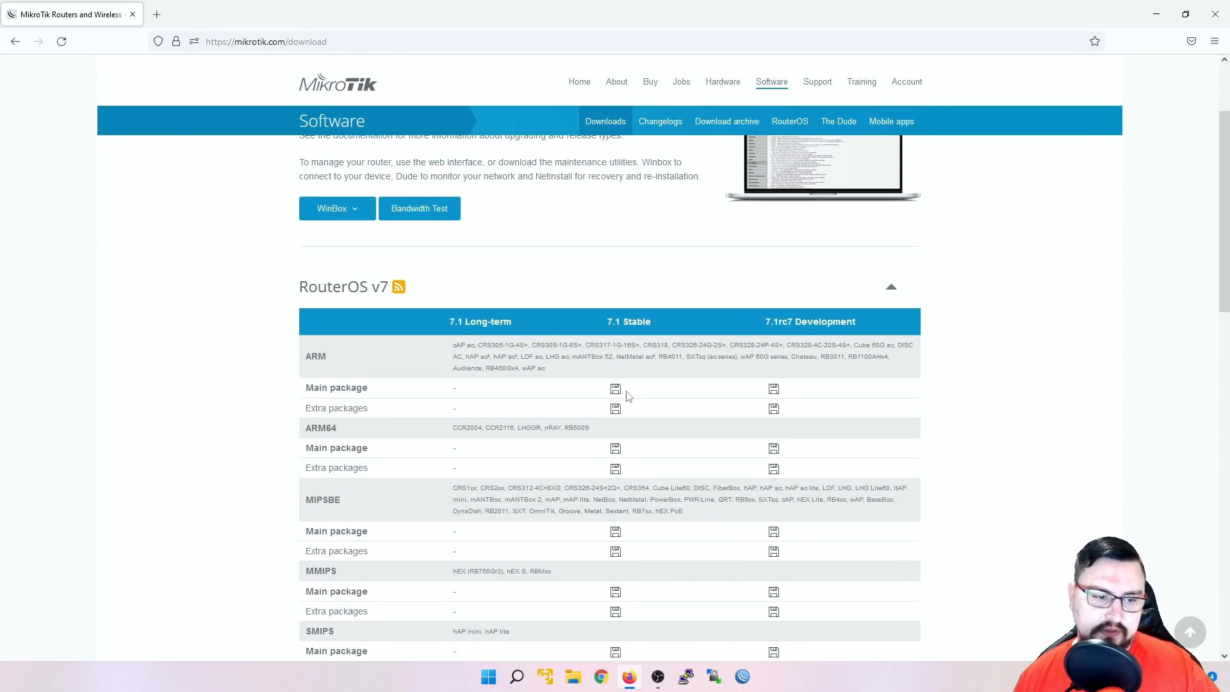
{"action": "scroll", "scroll_direction": "down", "scroll_amount": 3}
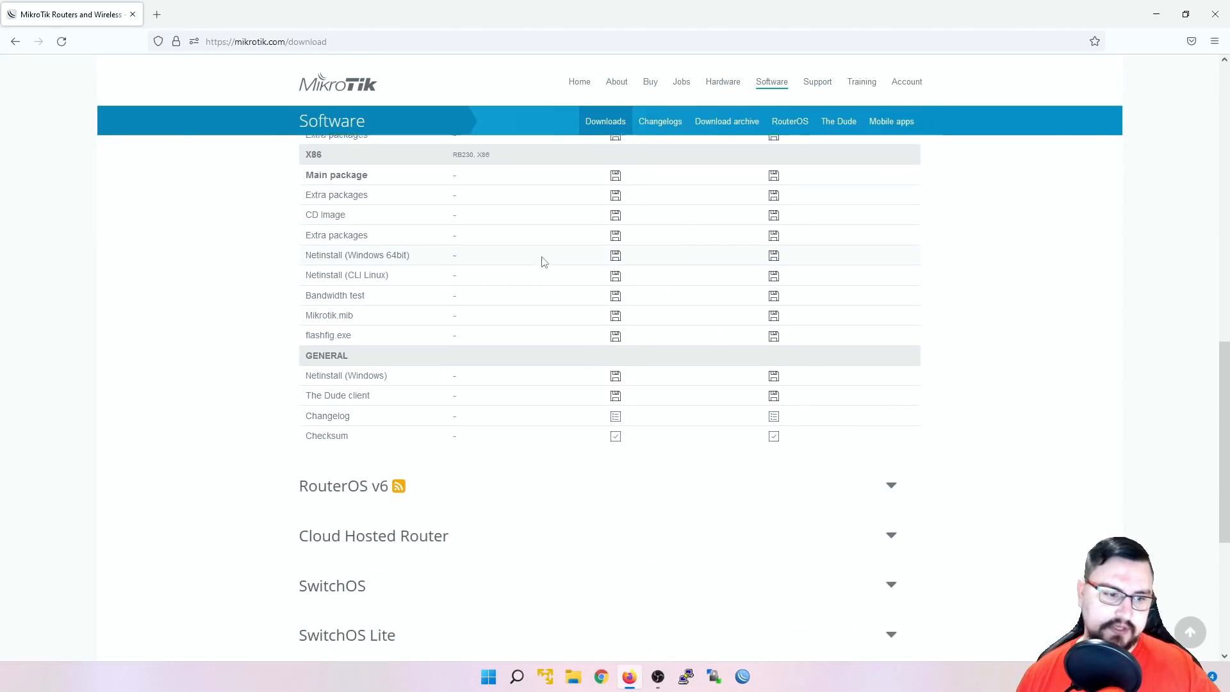
- Expand and then collapse the RouterOS v6 download table
{"action": "left_click", "coordinate": [890, 485]}
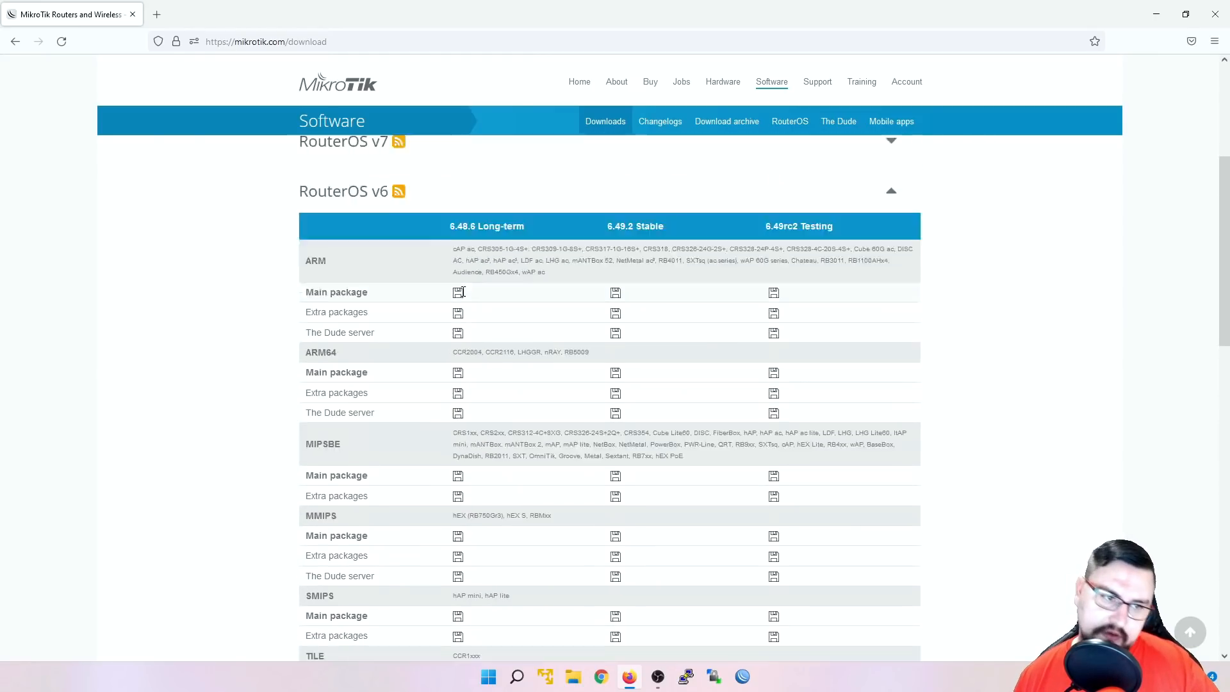
{"action": "scroll", "scroll_direction": "up", "scroll_amount": 3}
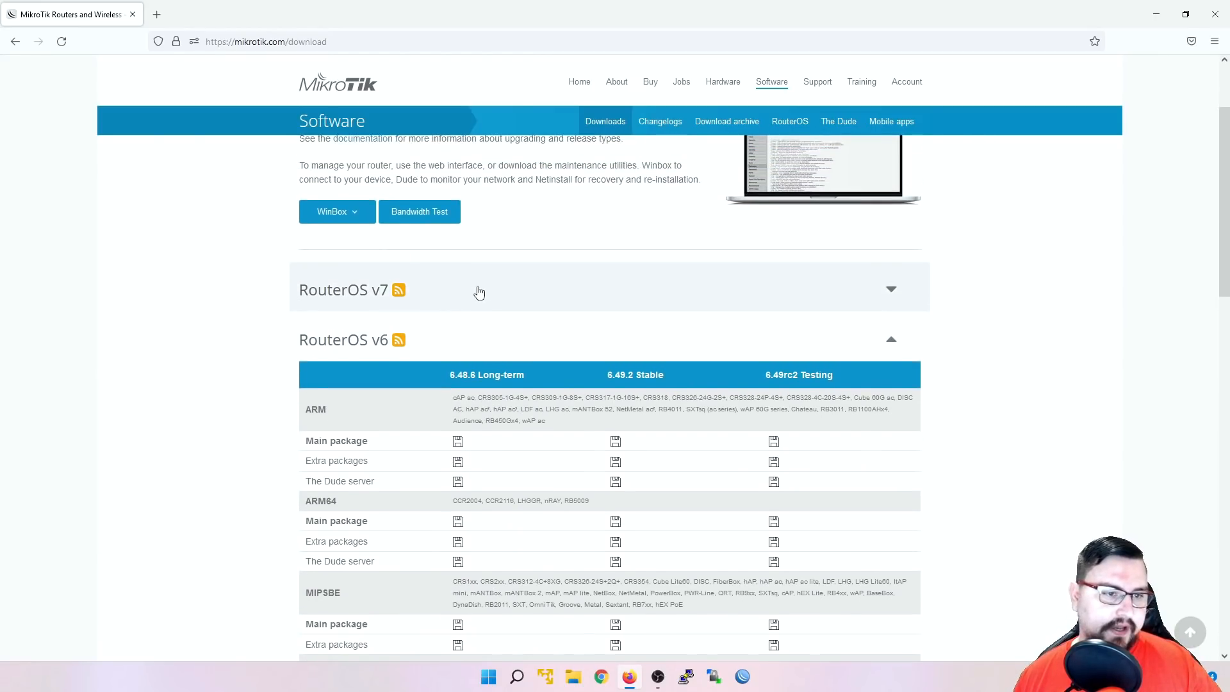
{"action": "left_click", "coordinate": [891, 339]}
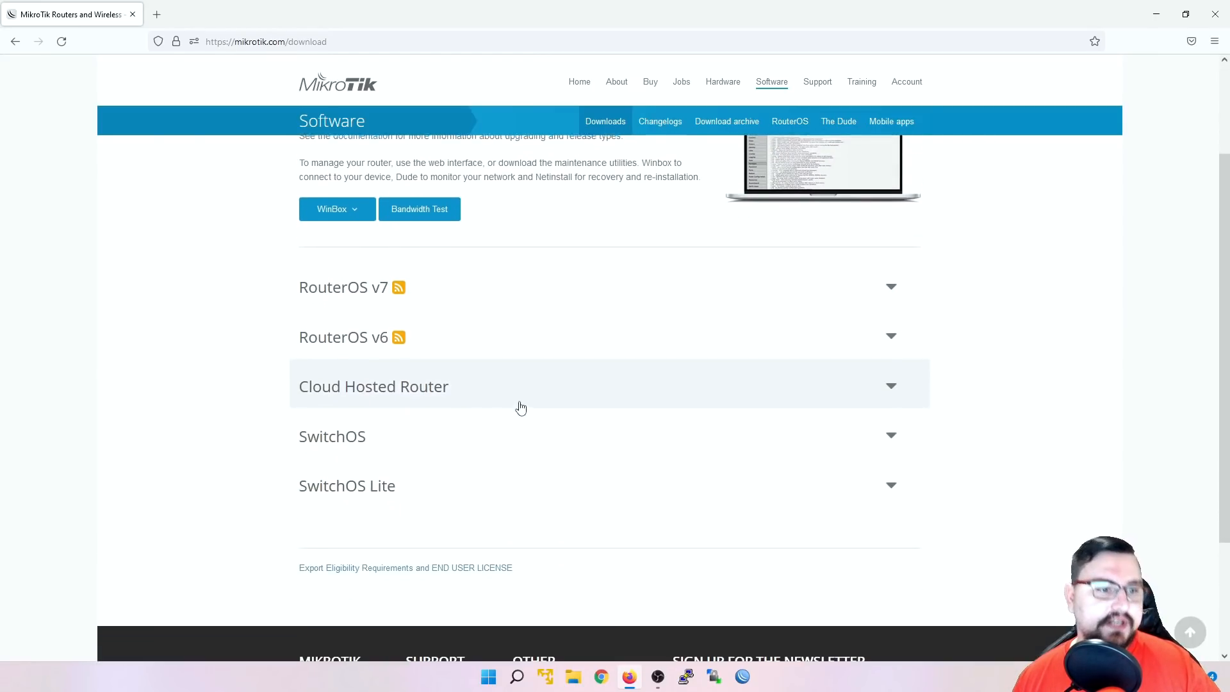
{"action": "scroll", "scroll_direction": "up", "scroll_amount": 3}
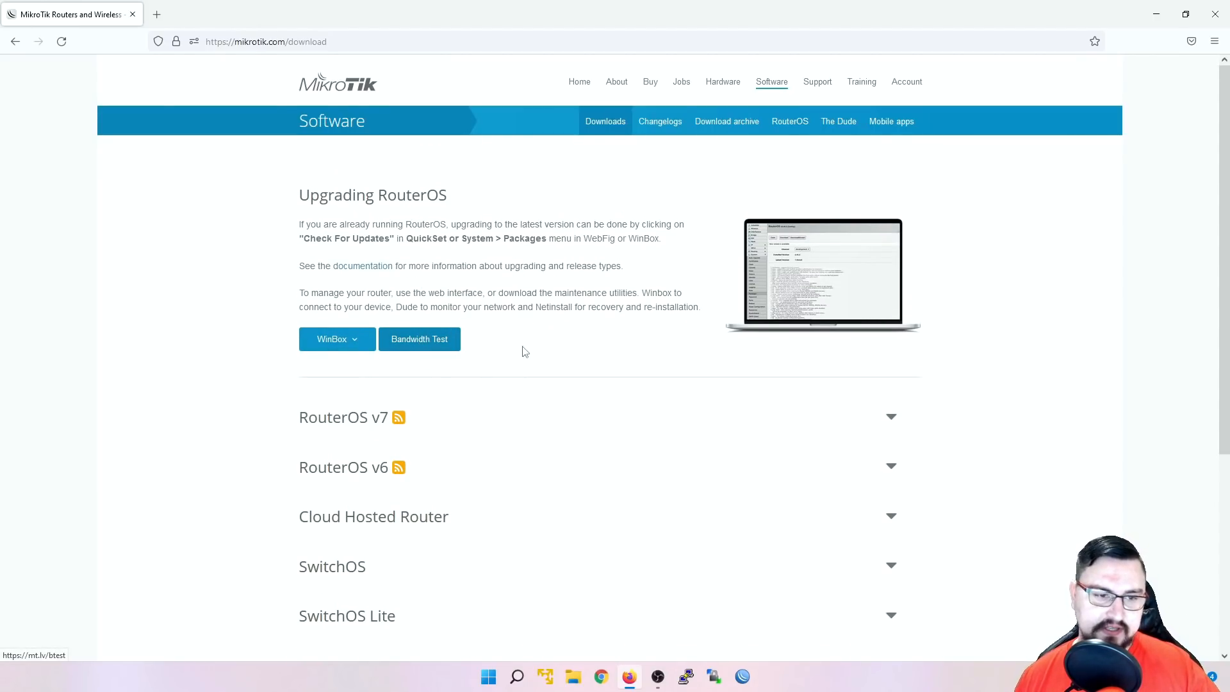
{"action": "mouse_move", "coordinate": [508, 324]}
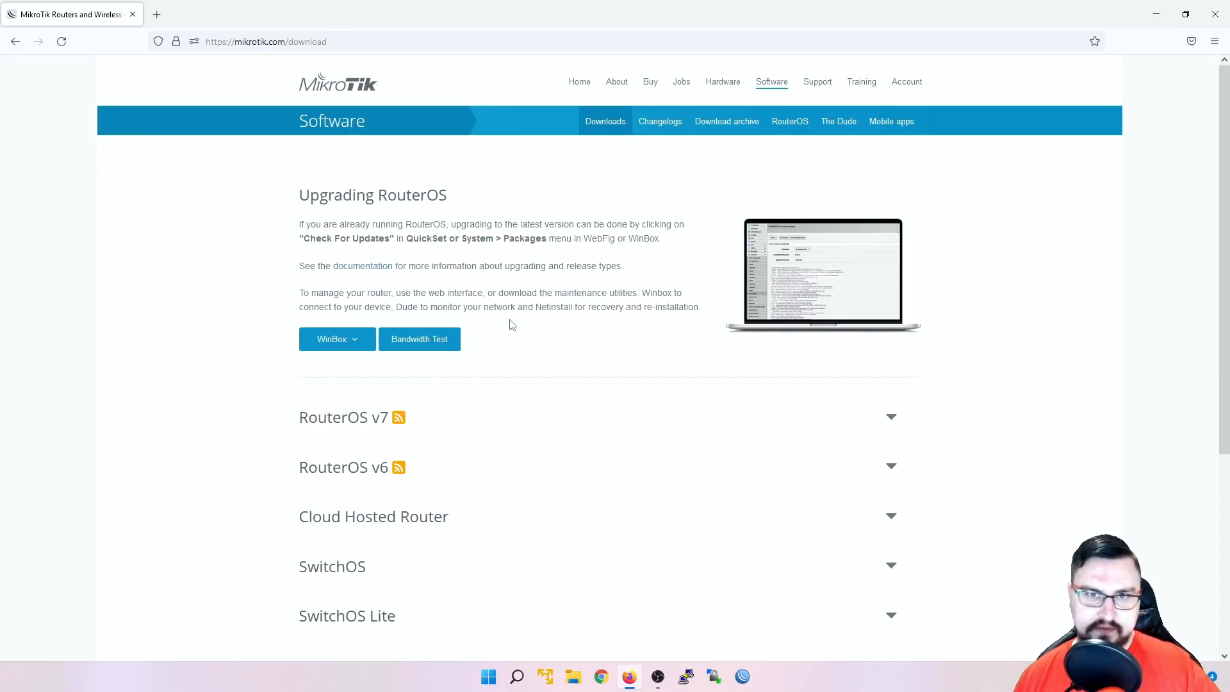
- Select the Netinstall (Windows) entry in the downloads list
{"action": "scroll", "scroll_direction": "down", "scroll_amount": 3}
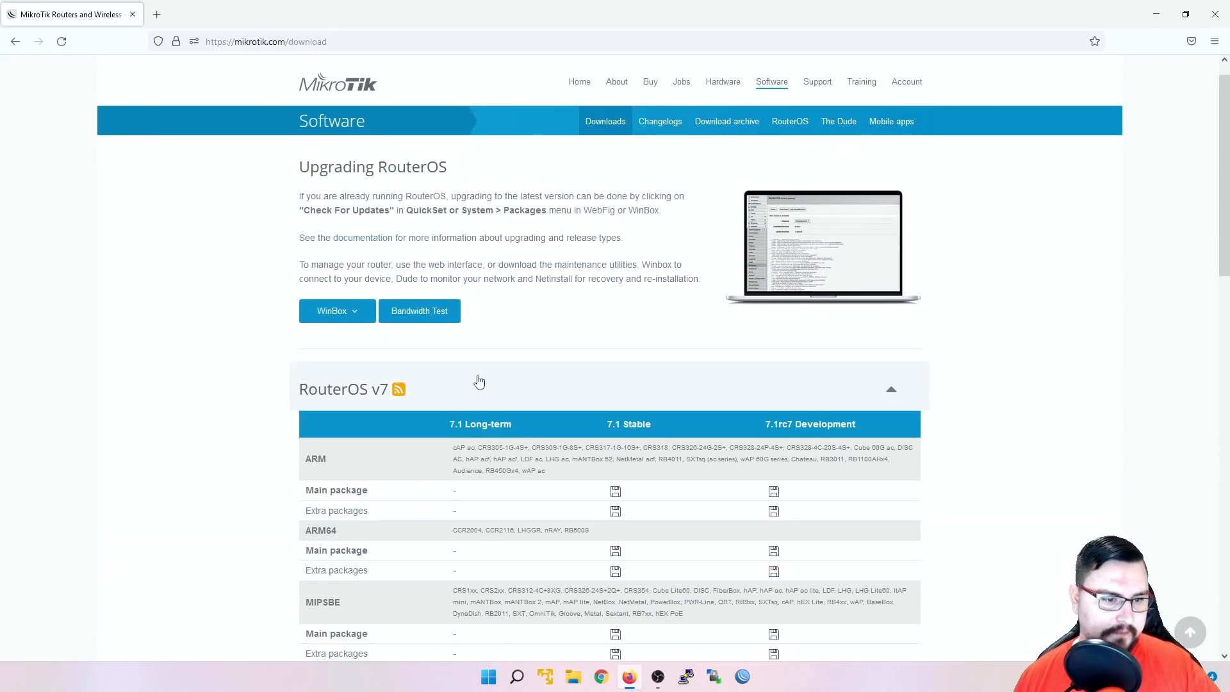
{"action": "scroll", "scroll_direction": "down", "scroll_amount": 3}
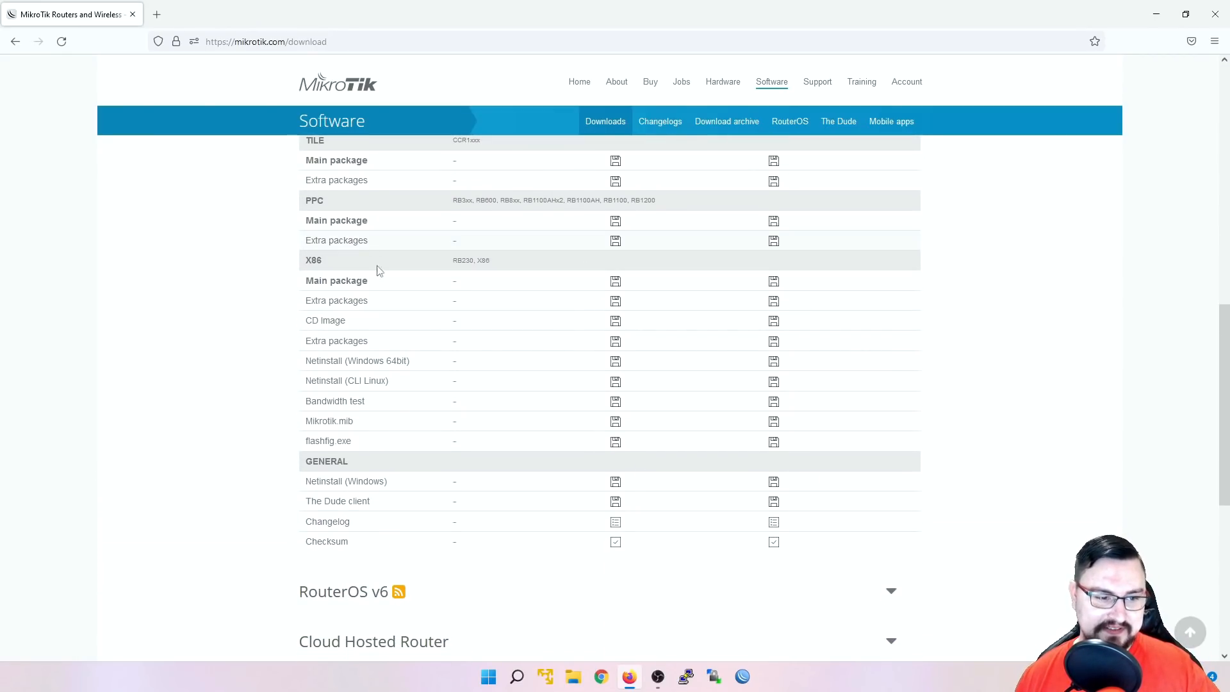
{"action": "double_click", "coordinate": [326, 461]}
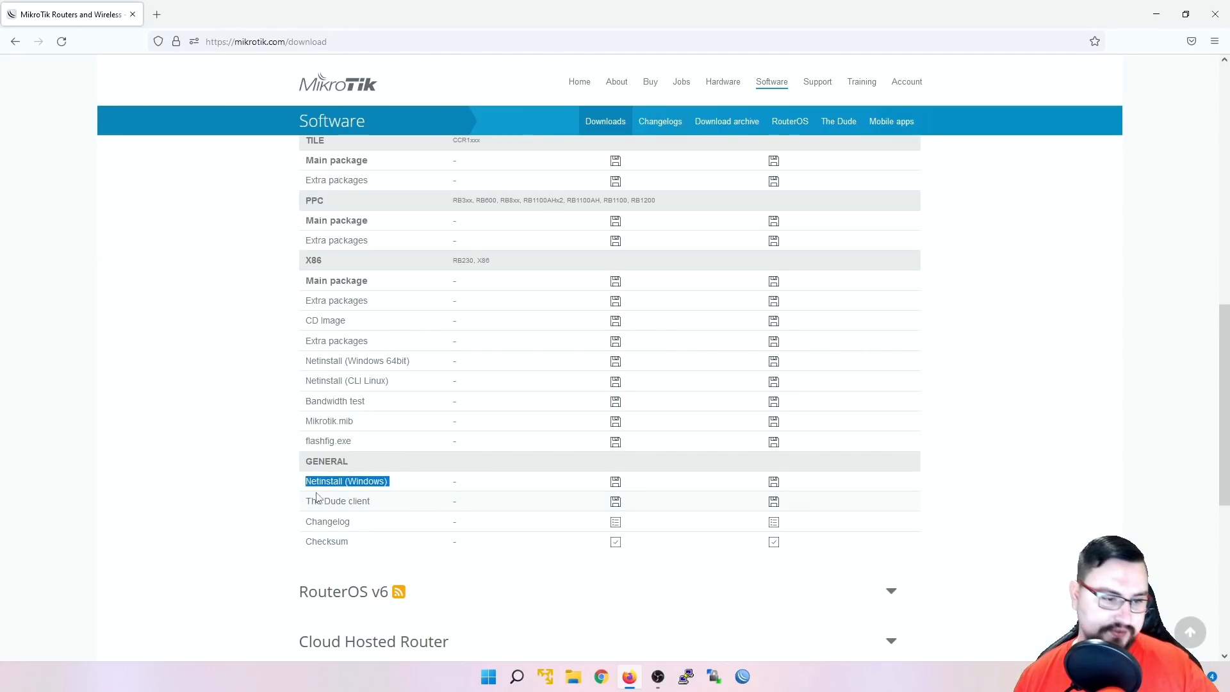
{"action": "scroll", "scroll_direction": "up", "scroll_amount": 3}
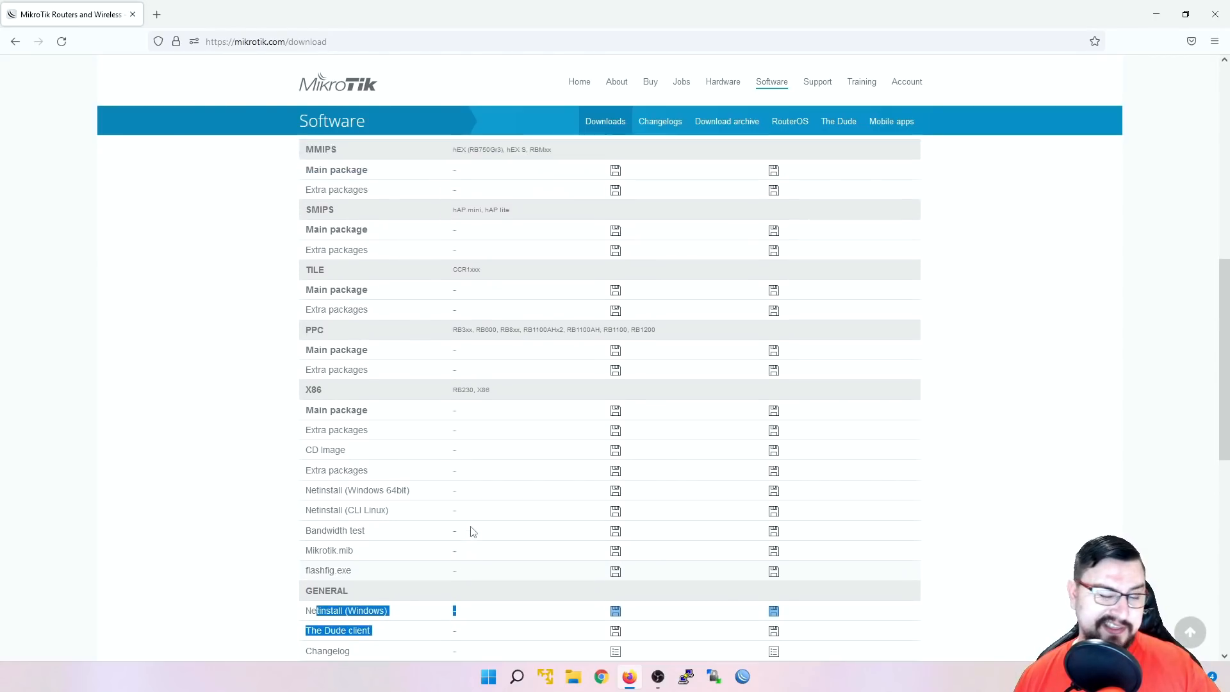
{"action": "scroll", "scroll_direction": "up", "scroll_amount": 3}
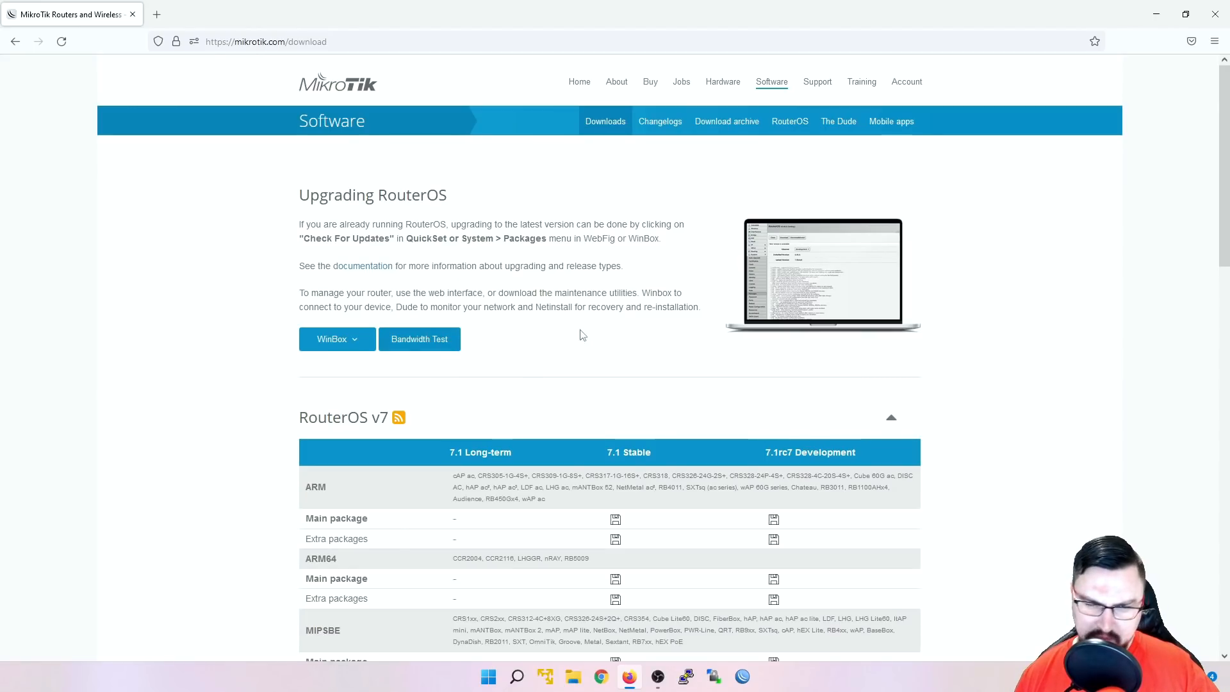
{"action": "mouse_move", "coordinate": [494, 375]}
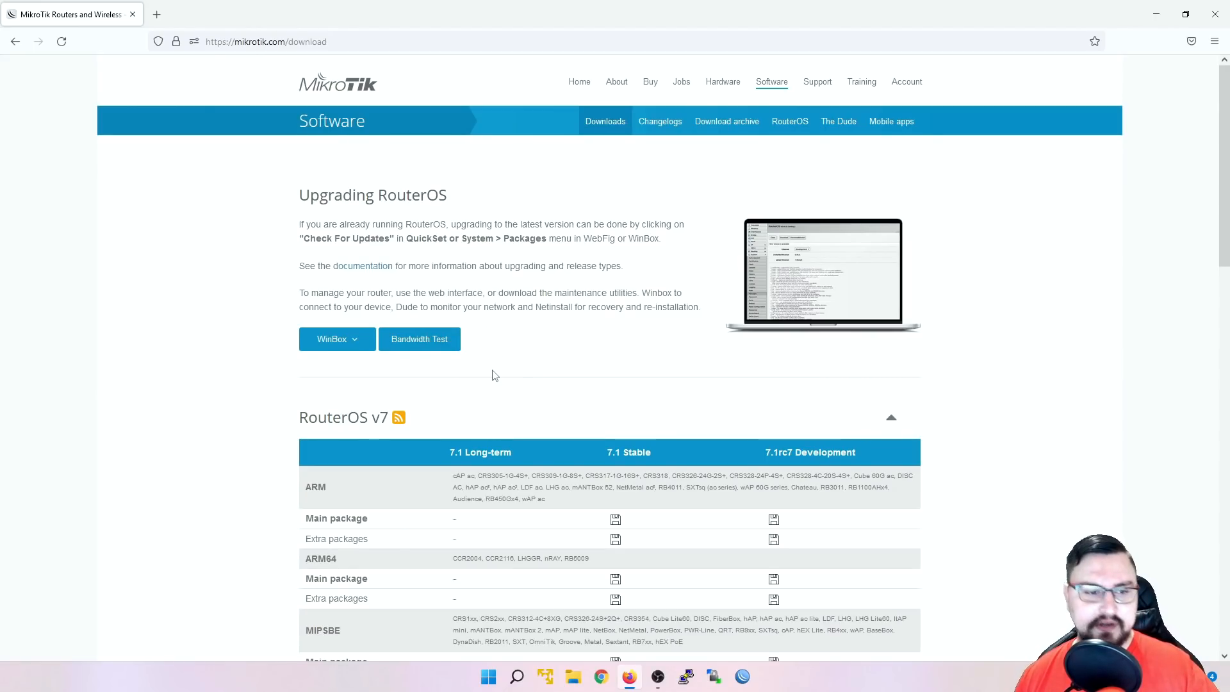
- Scroll back over the download tables and close Firefox
{"action": "scroll", "scroll_direction": "down", "scroll_amount": 3}
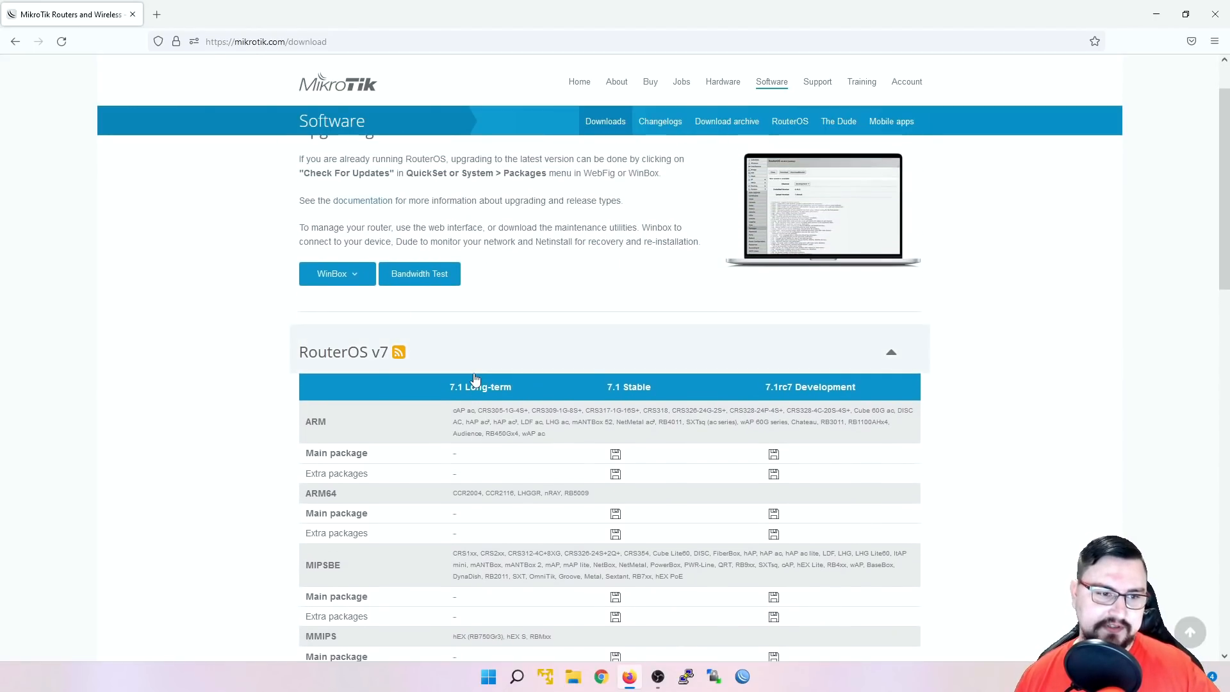
{"action": "scroll", "scroll_direction": "down", "scroll_amount": 3}
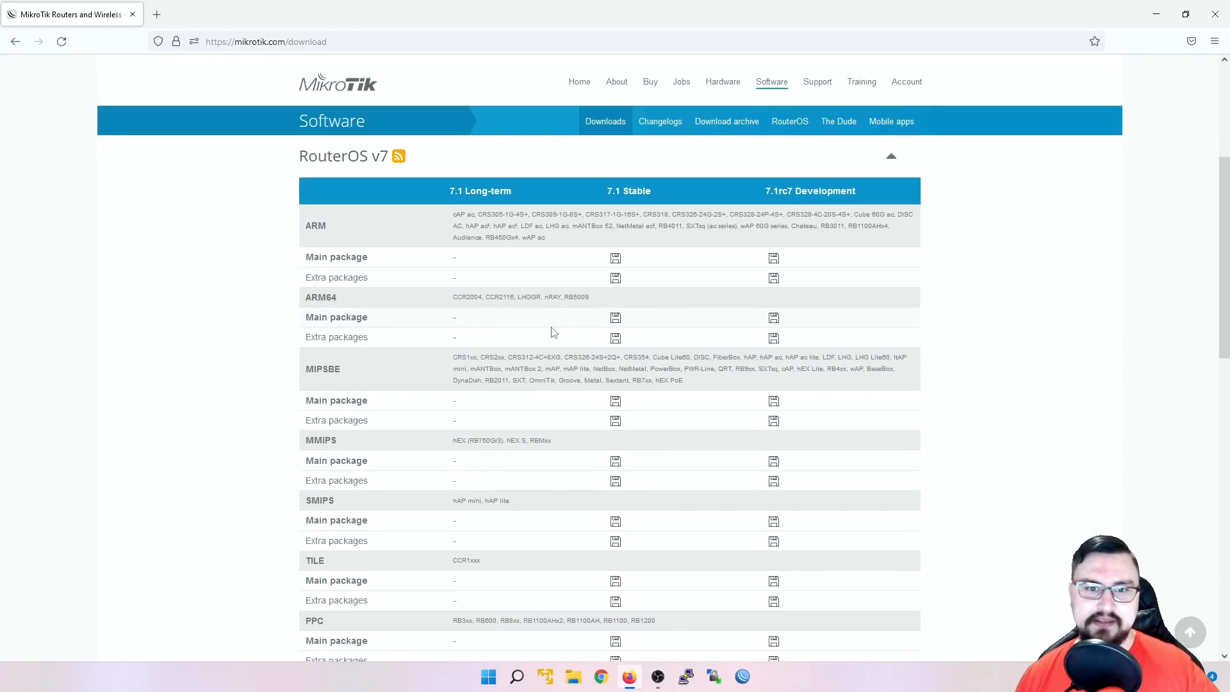
{"action": "scroll", "scroll_direction": "up", "scroll_amount": 3}
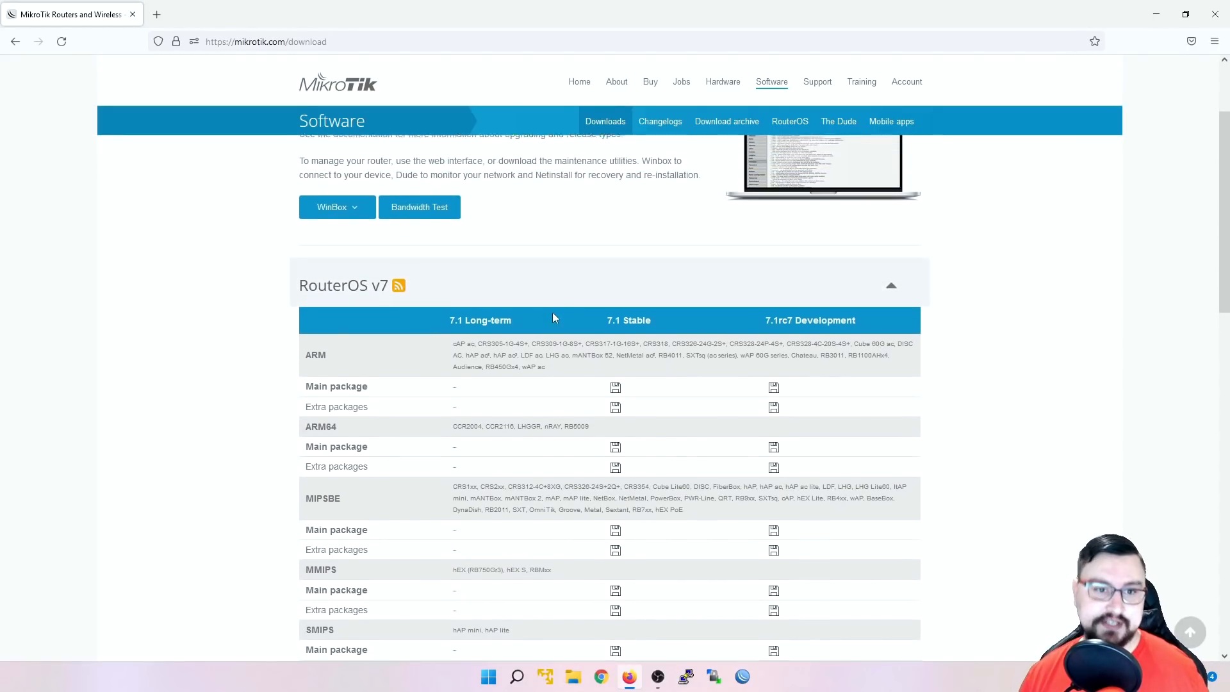
{"action": "scroll", "scroll_direction": "up", "scroll_amount": 3}
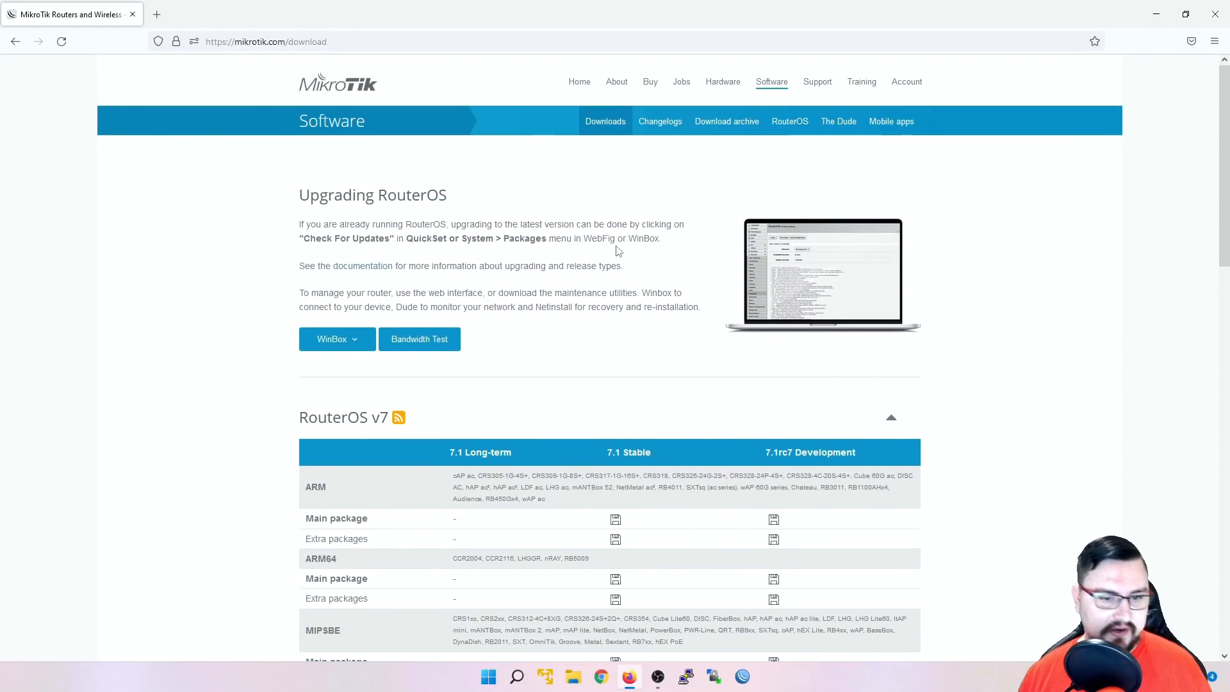
{"action": "scroll", "scroll_direction": "down", "scroll_amount": 3}
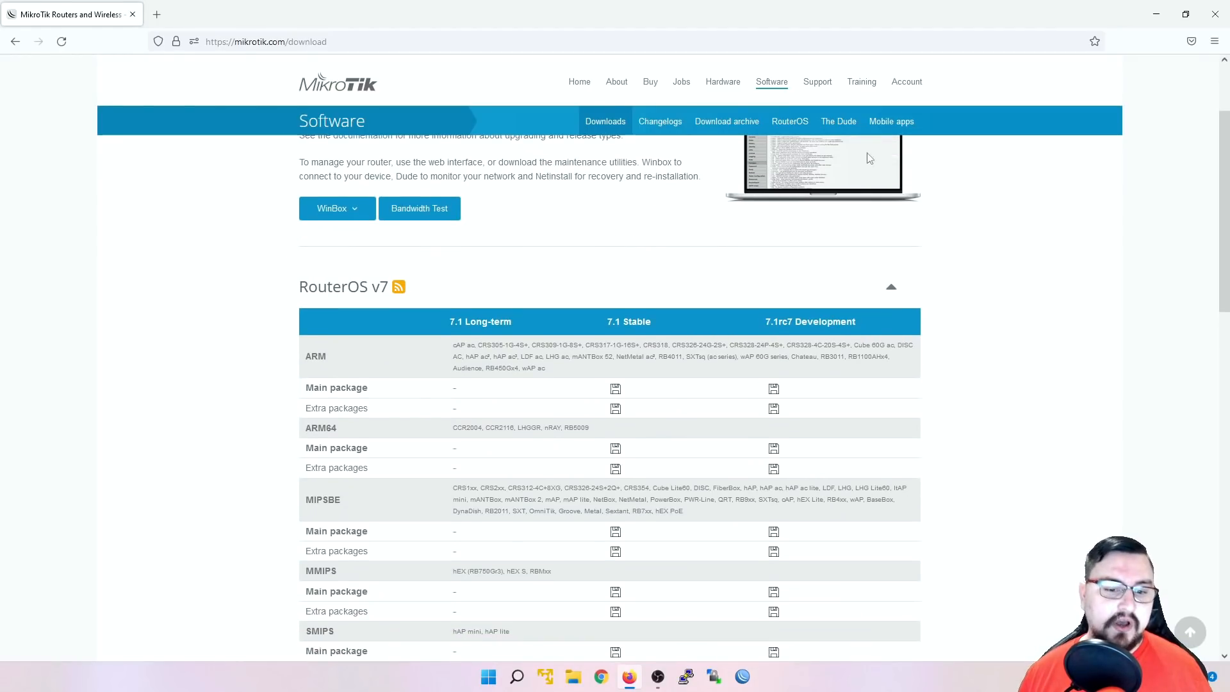
{"action": "scroll", "scroll_direction": "up", "scroll_amount": 3}
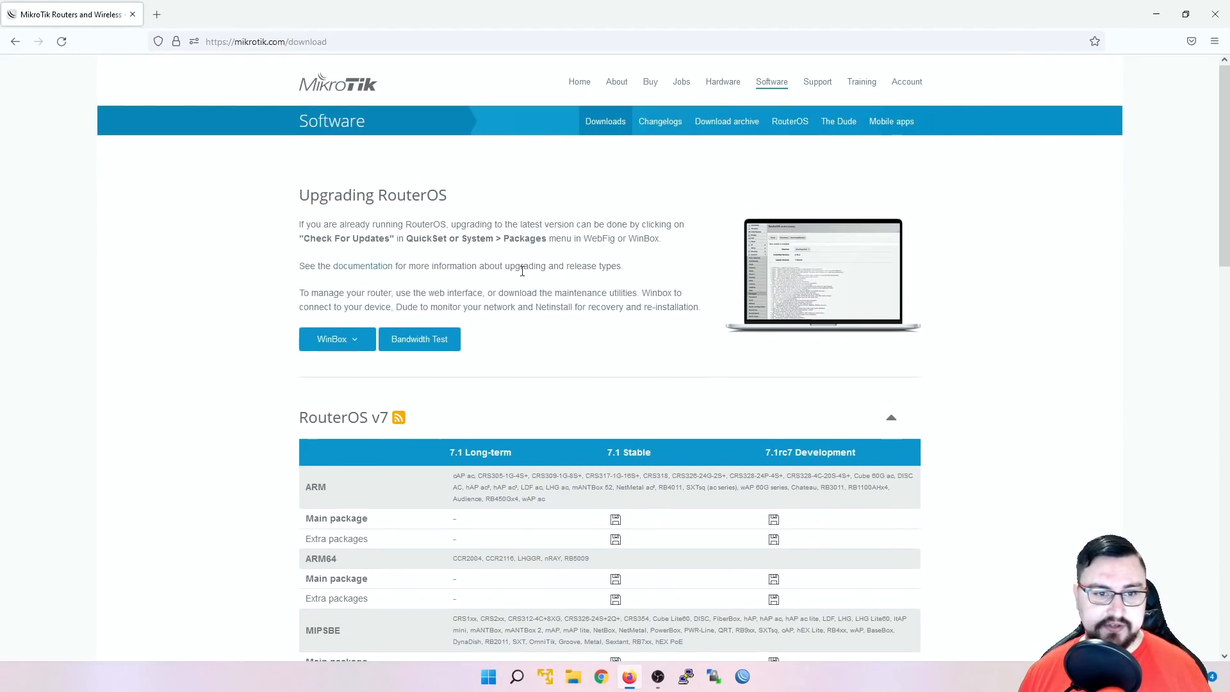
{"action": "mouse_move", "coordinate": [1215, 14]}
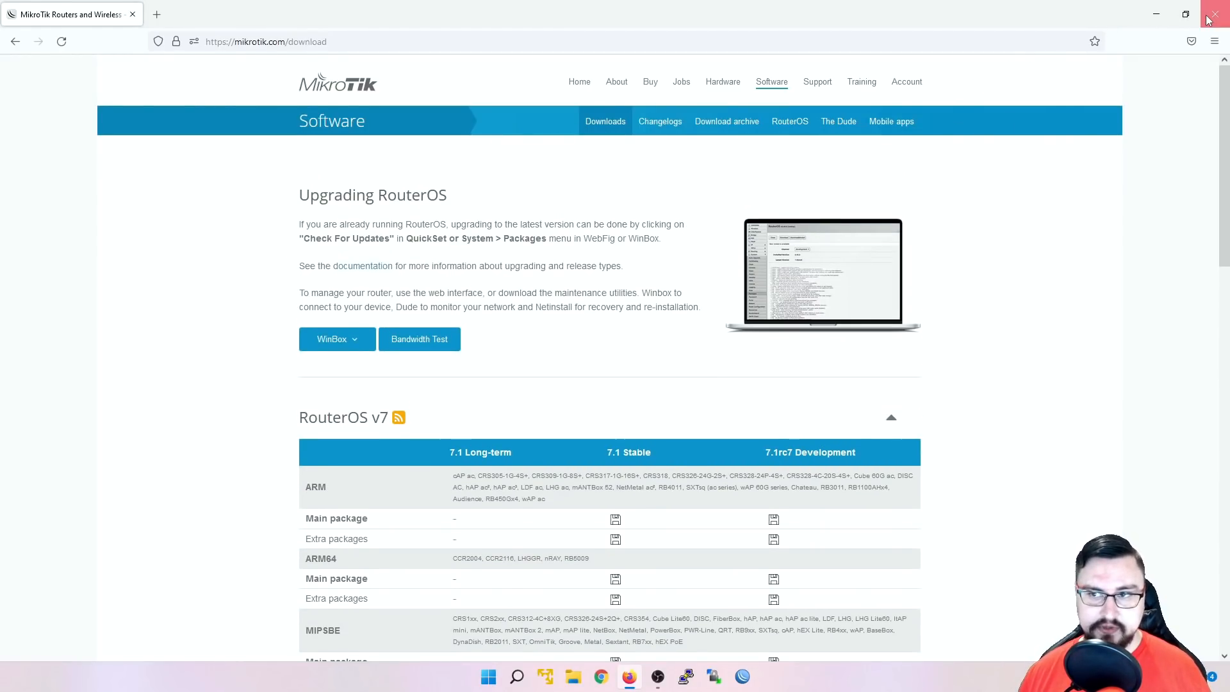
{"action": "left_click", "coordinate": [1214, 14]}
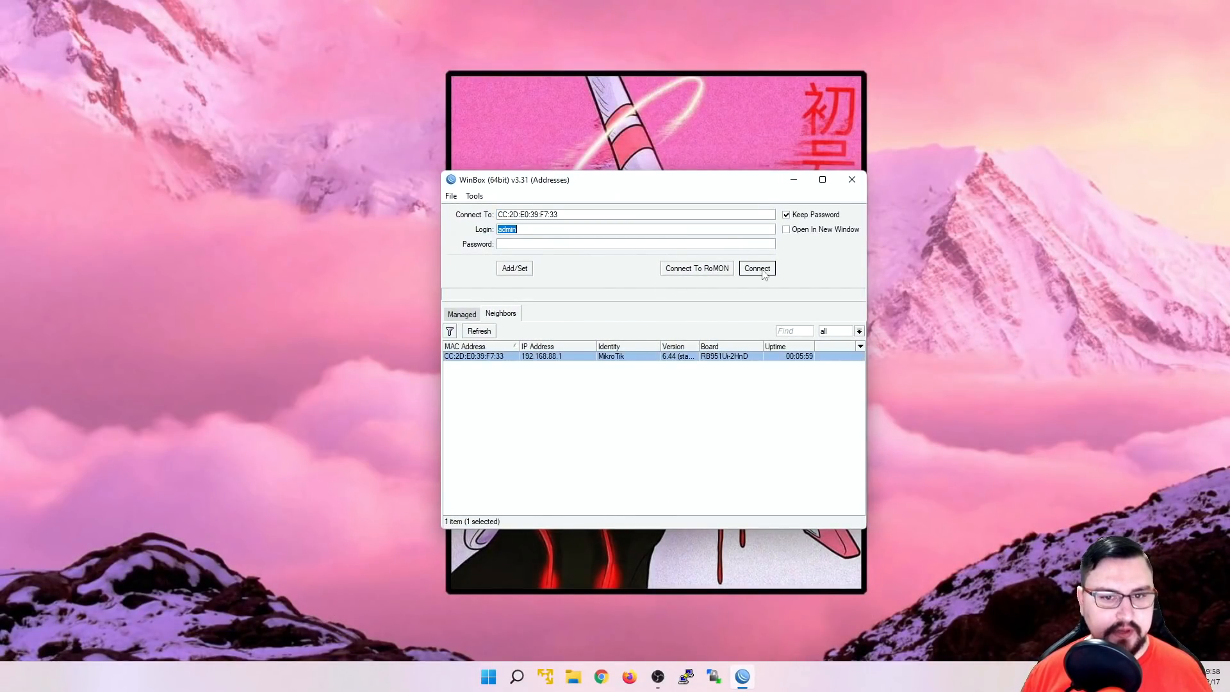
- Connect to the RB951Ui-2HnD router as admin and open the System menu
{"action": "left_click", "coordinate": [756, 268]}
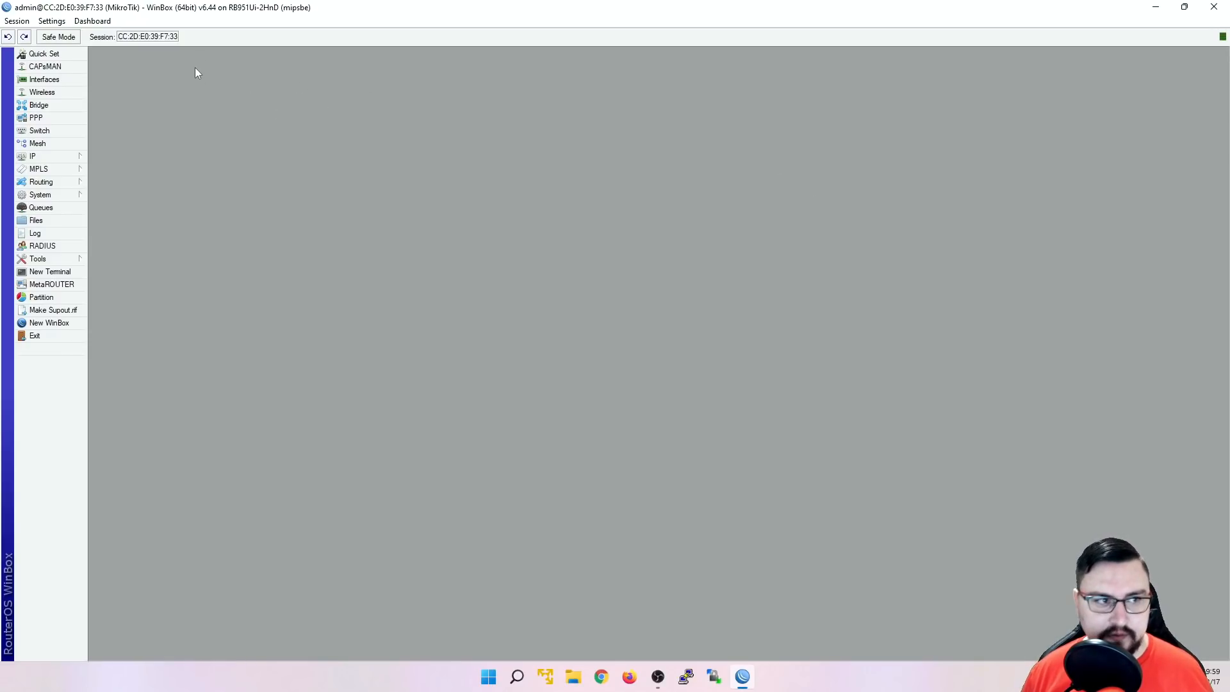
{"action": "mouse_move", "coordinate": [345, 68]}
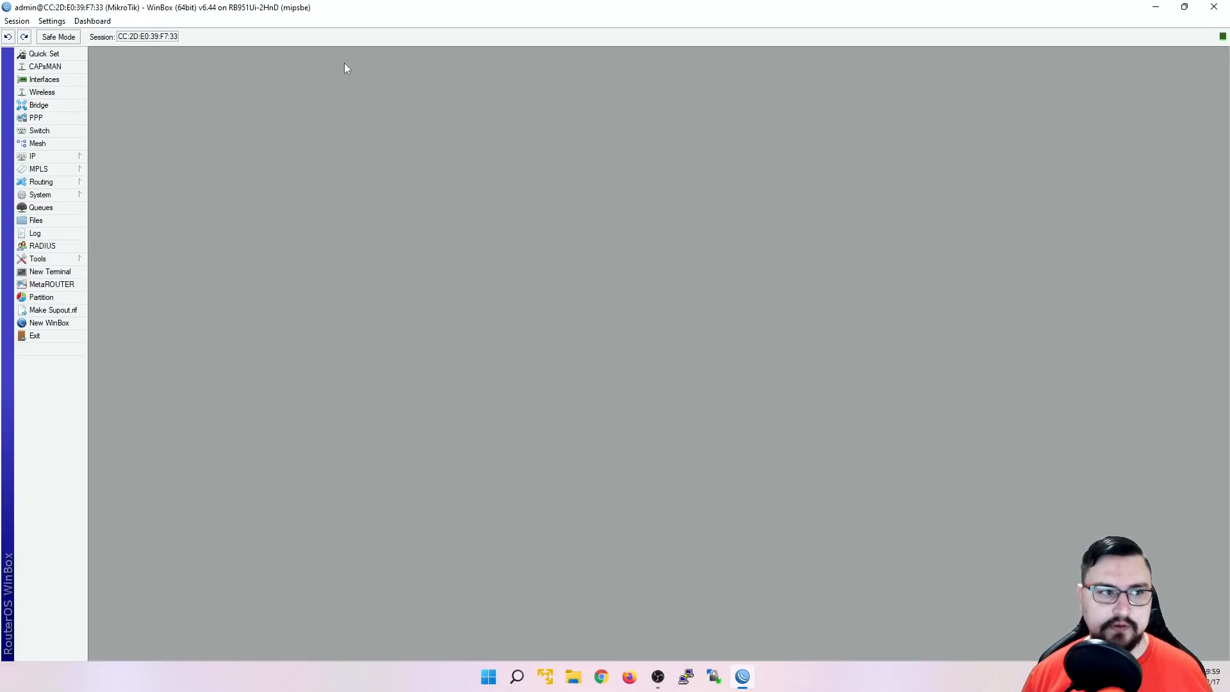
{"action": "mouse_move", "coordinate": [274, 91]}
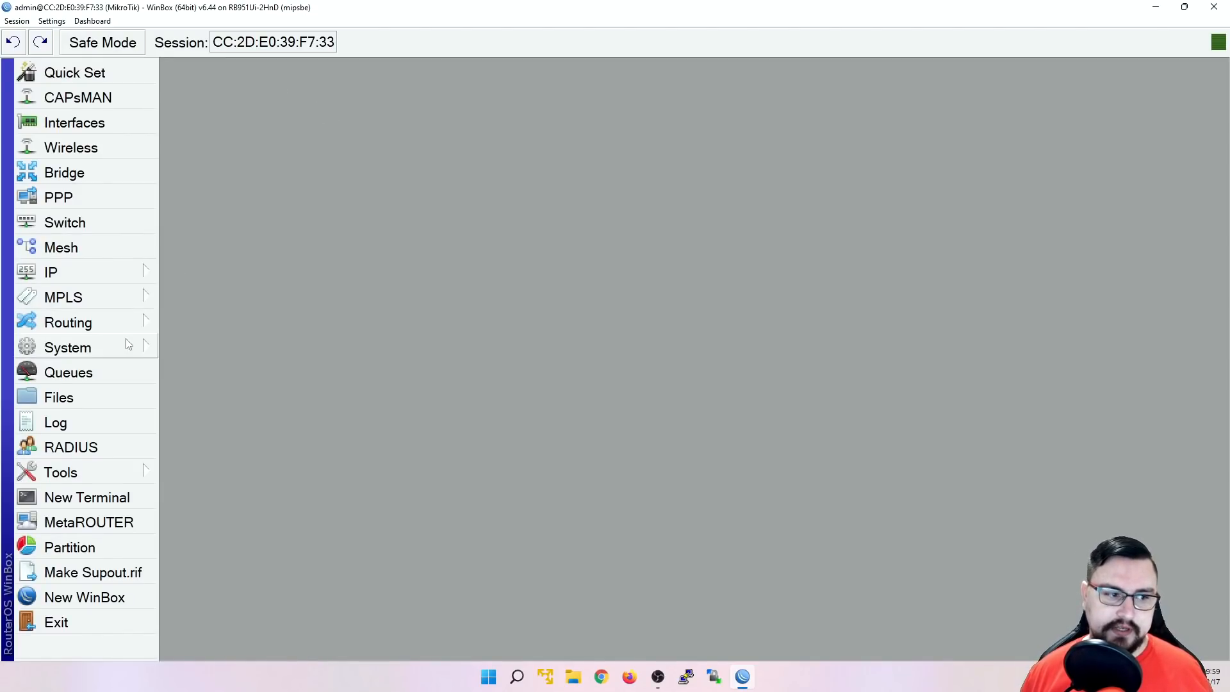
{"action": "left_click", "coordinate": [67, 347]}
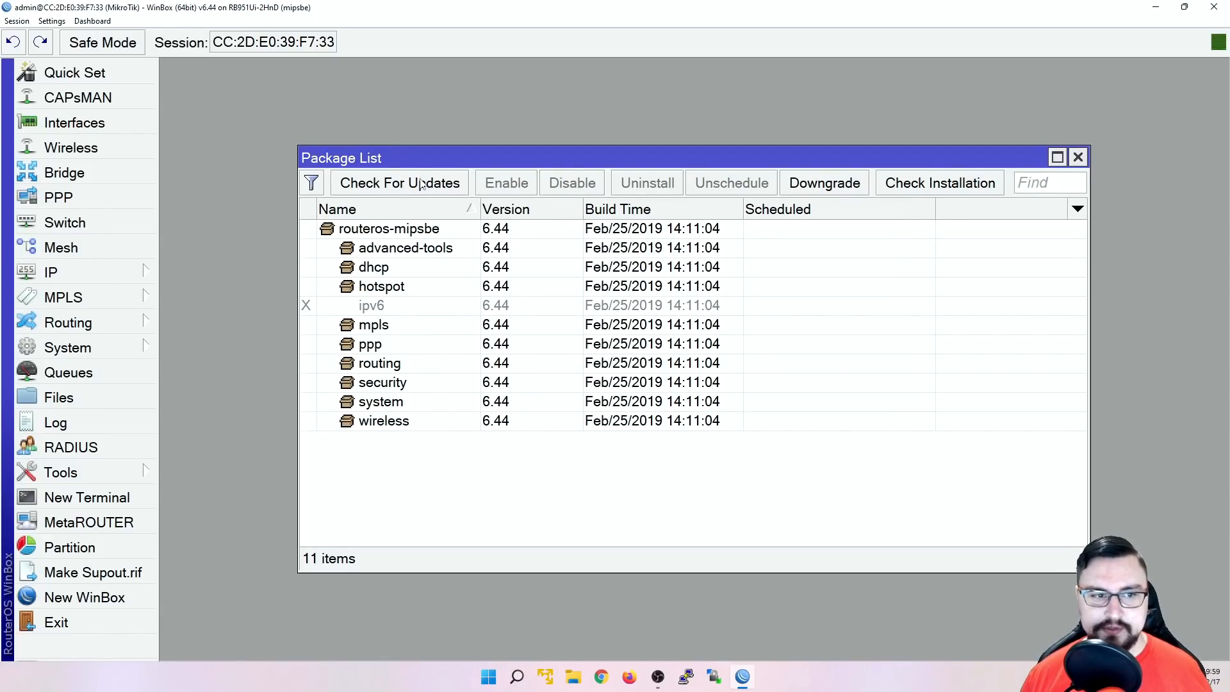
- Switch the update channel to development and Download&Install RouterOS 7.1
{"action": "left_click", "coordinate": [400, 183]}
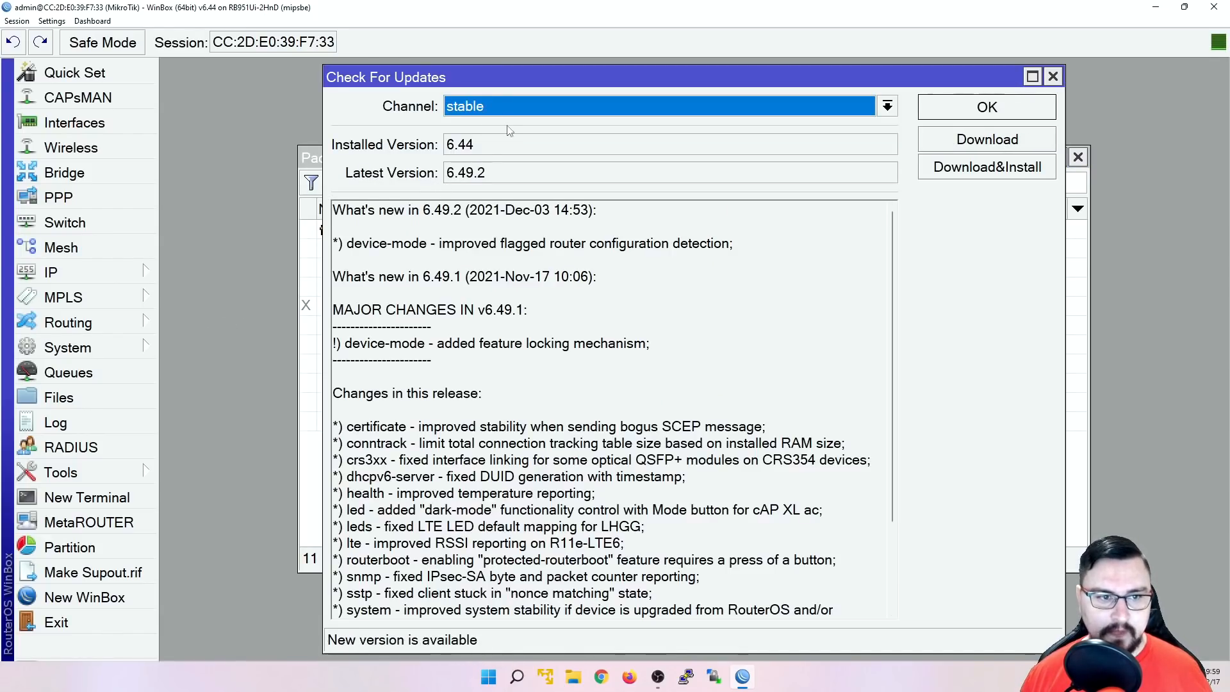
{"action": "left_click", "coordinate": [885, 106]}
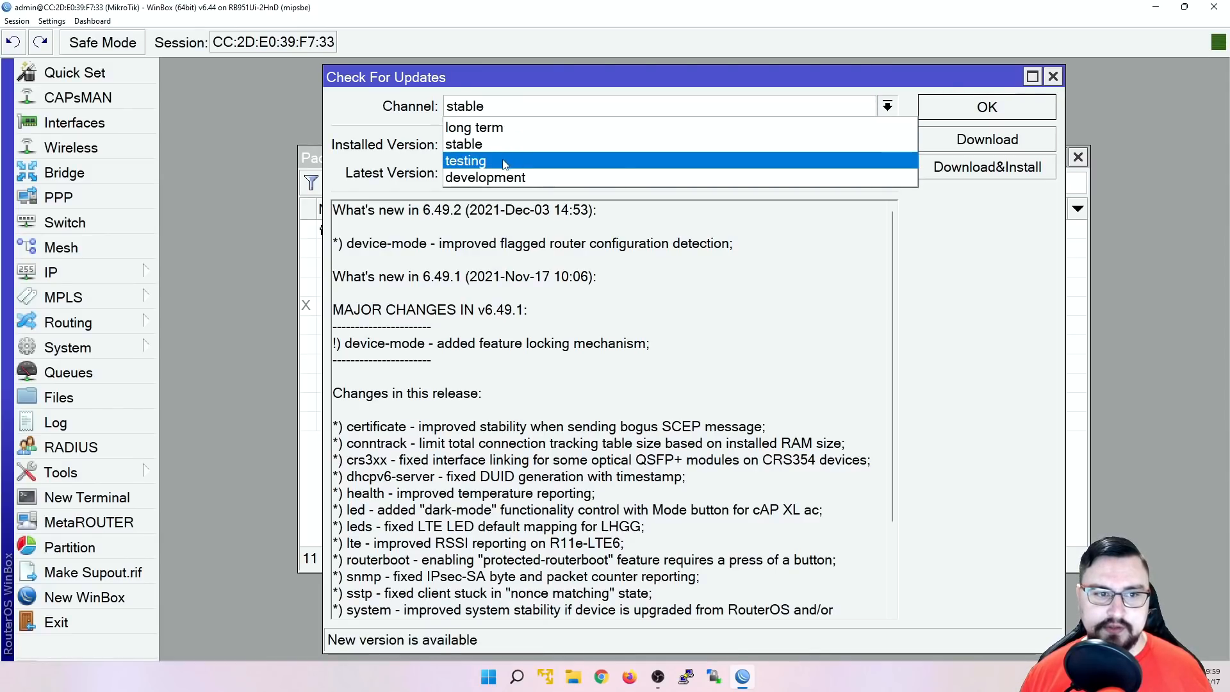
{"action": "left_click", "coordinate": [485, 178]}
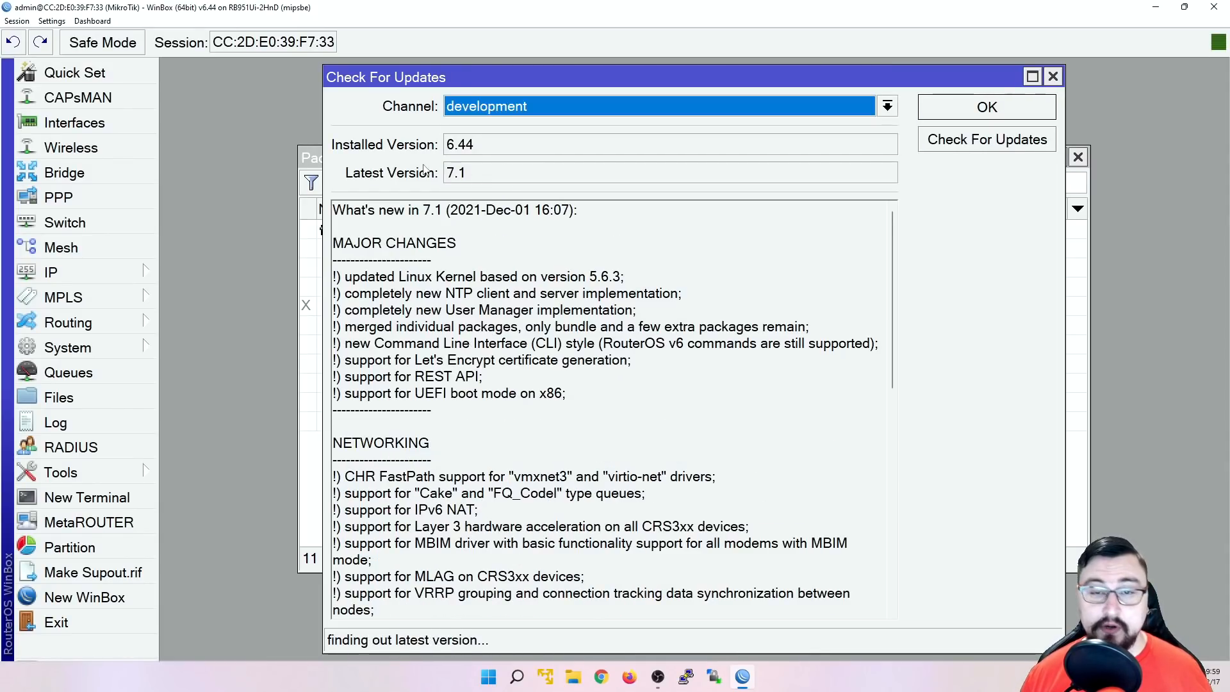
{"action": "left_click", "coordinate": [887, 105]}
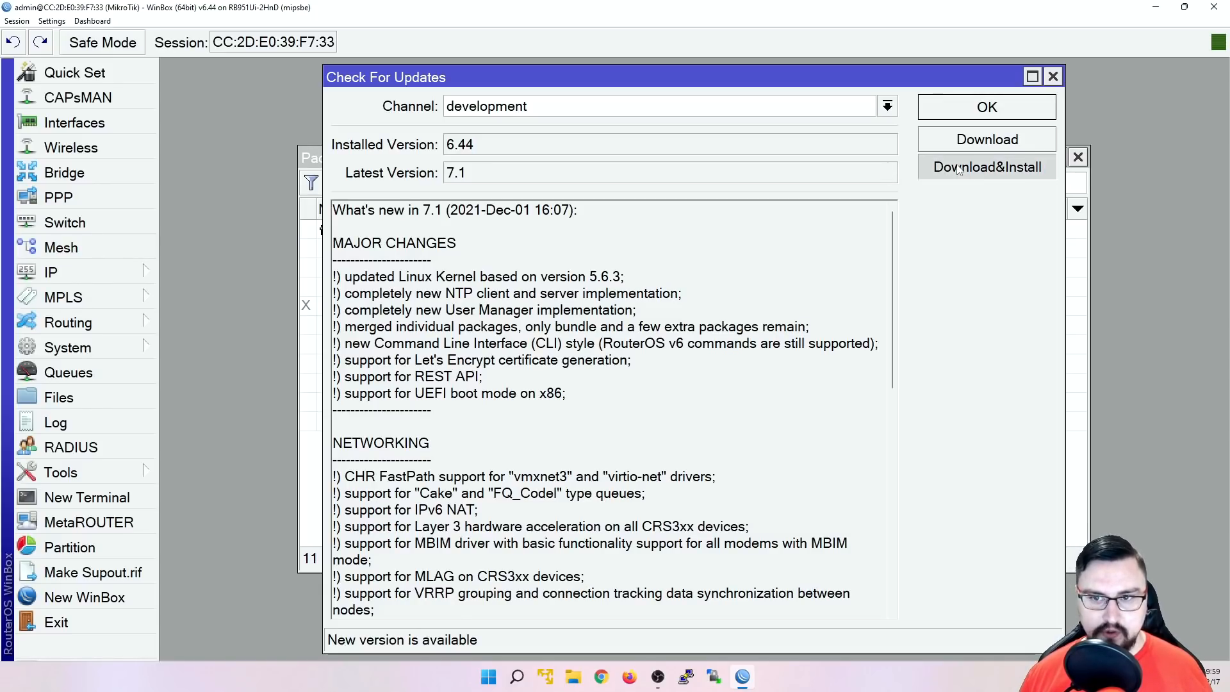
{"action": "left_click", "coordinate": [986, 167]}
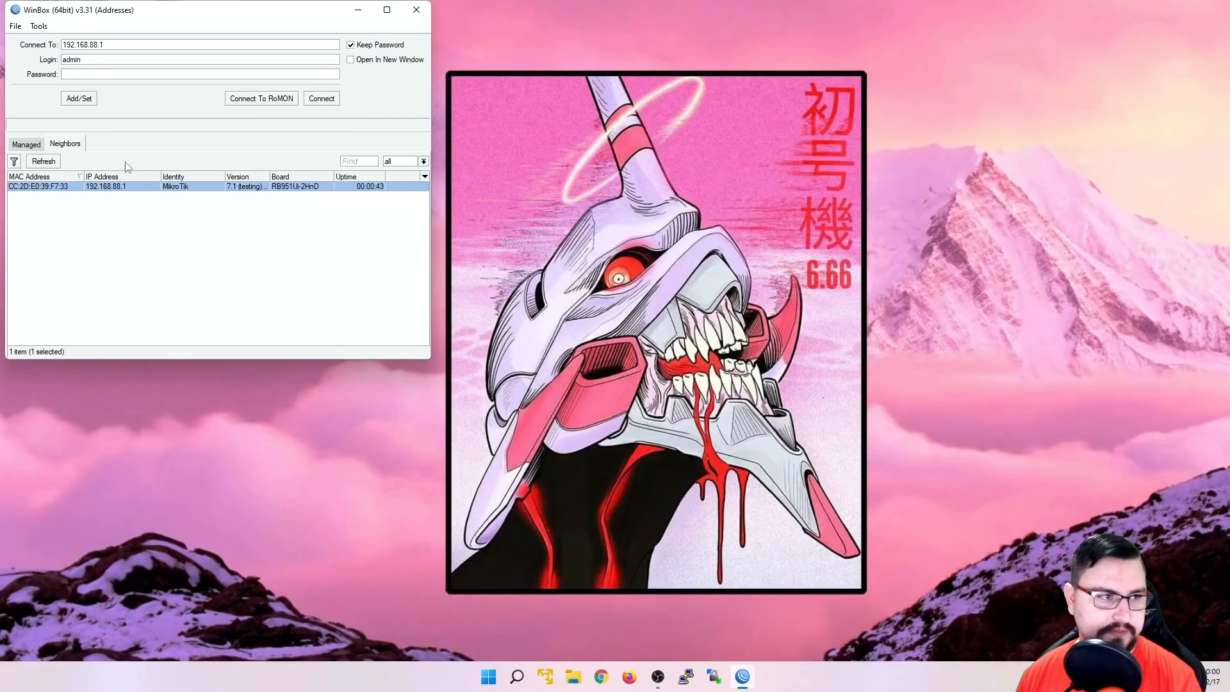
- Connect to 192.168.88.1 and cancel the expired-password change prompt
{"action": "left_click", "coordinate": [321, 98]}
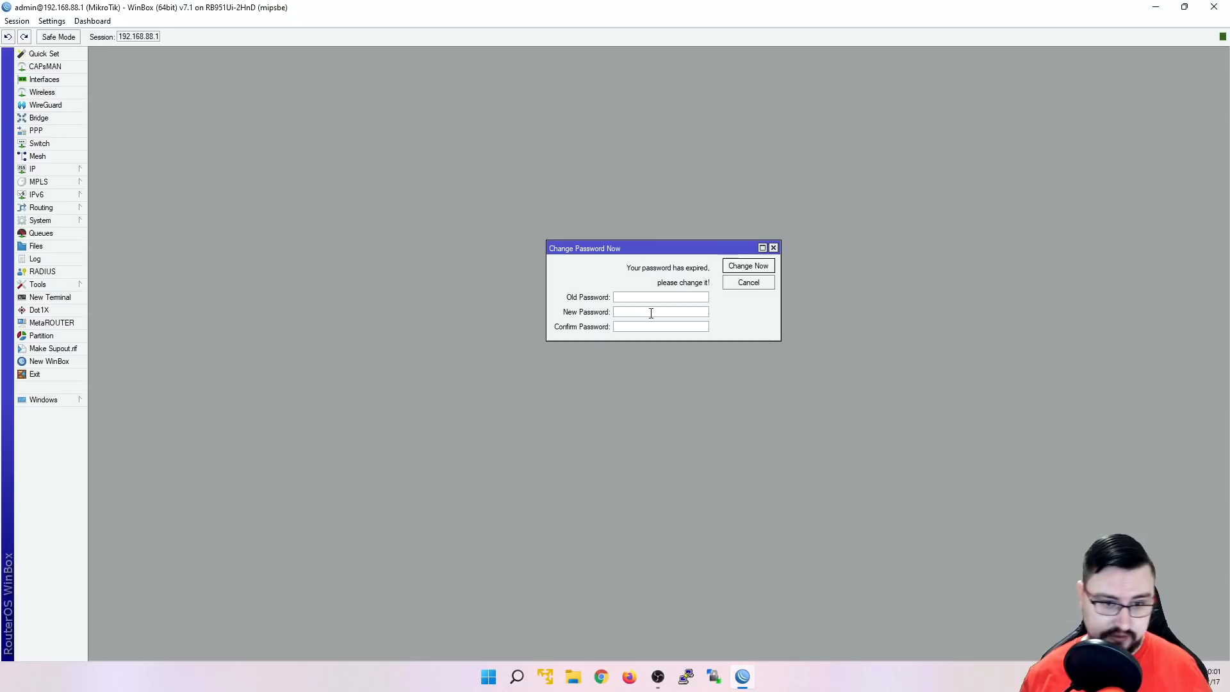
{"action": "left_click", "coordinate": [747, 282]}
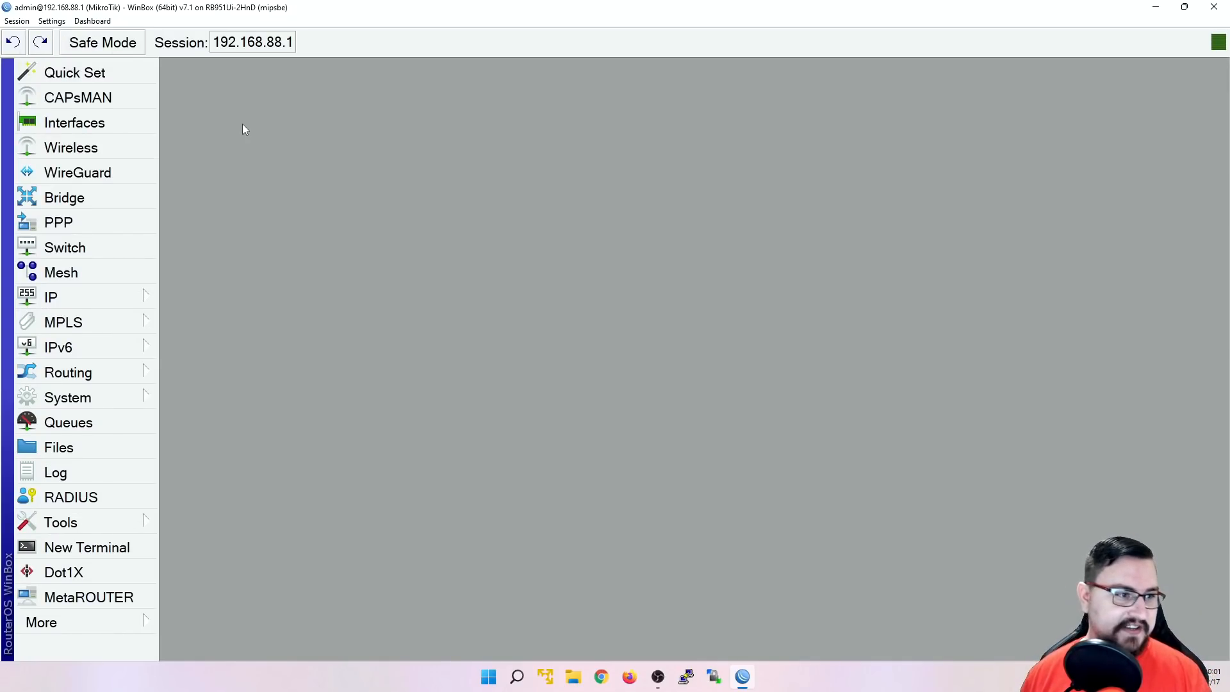
{"action": "mouse_move", "coordinate": [150, 234]}
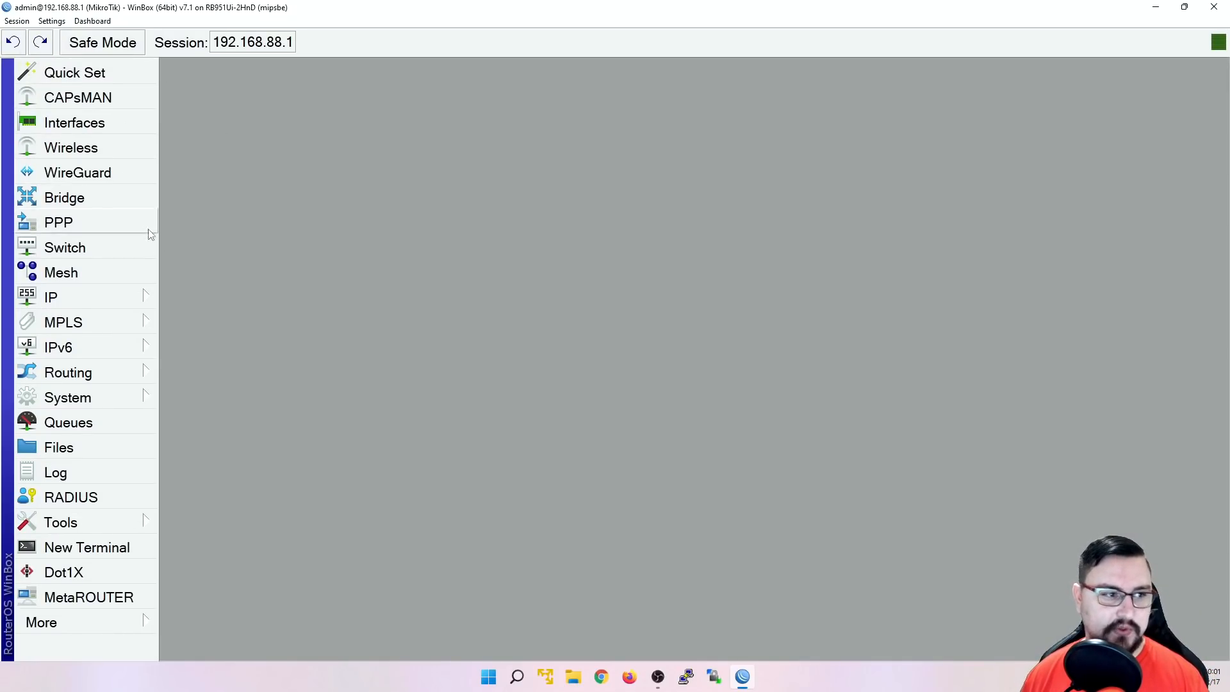
- Open and close the WireGuard list and the Interfaces list, viewing its VXLAN tab
{"action": "left_click", "coordinate": [78, 172]}
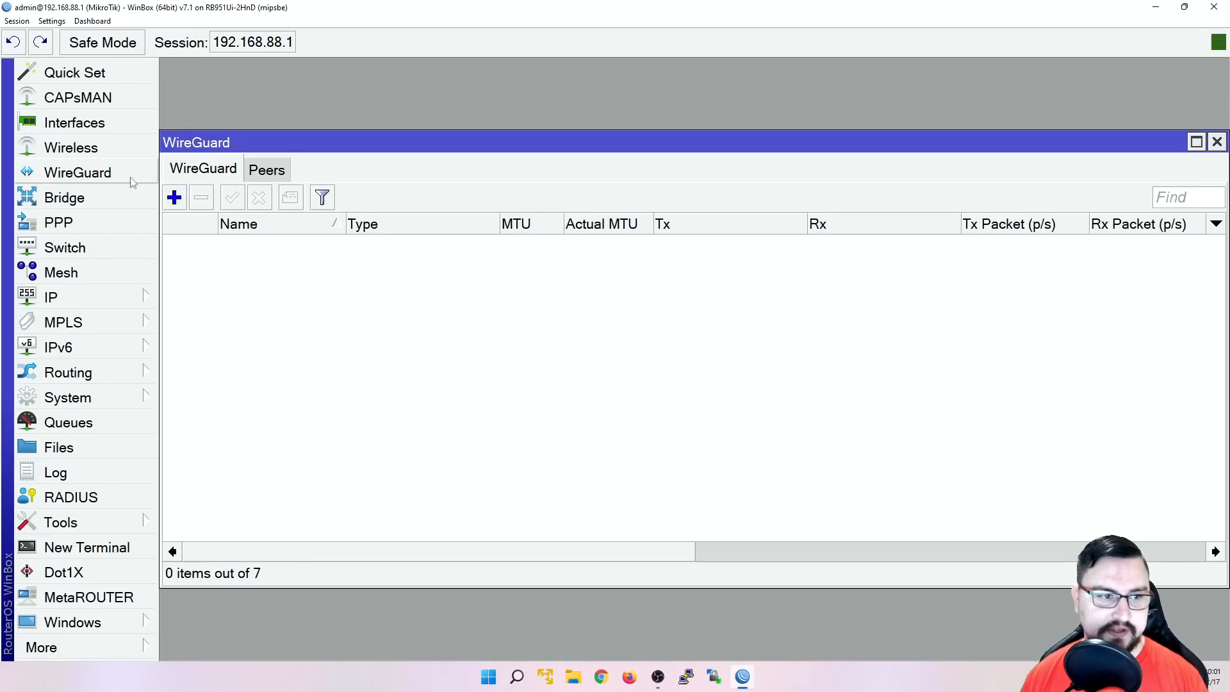
{"action": "left_click", "coordinate": [1217, 143]}
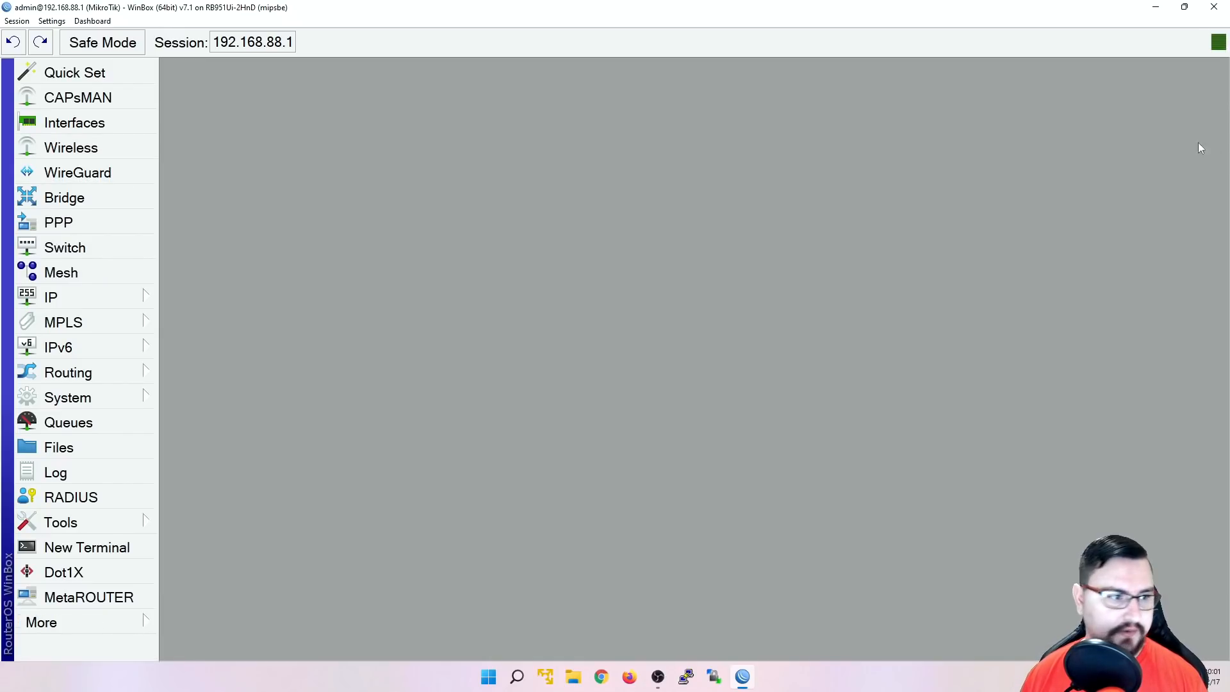
{"action": "left_click", "coordinate": [74, 122]}
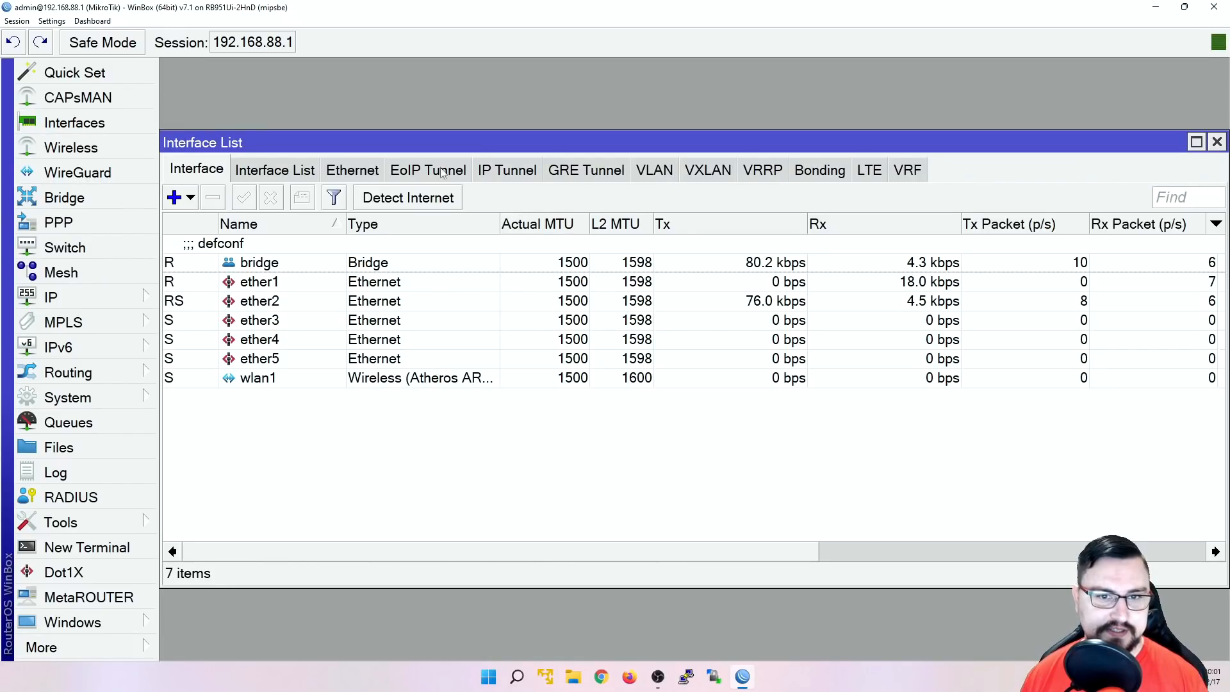
{"action": "left_click", "coordinate": [707, 169]}
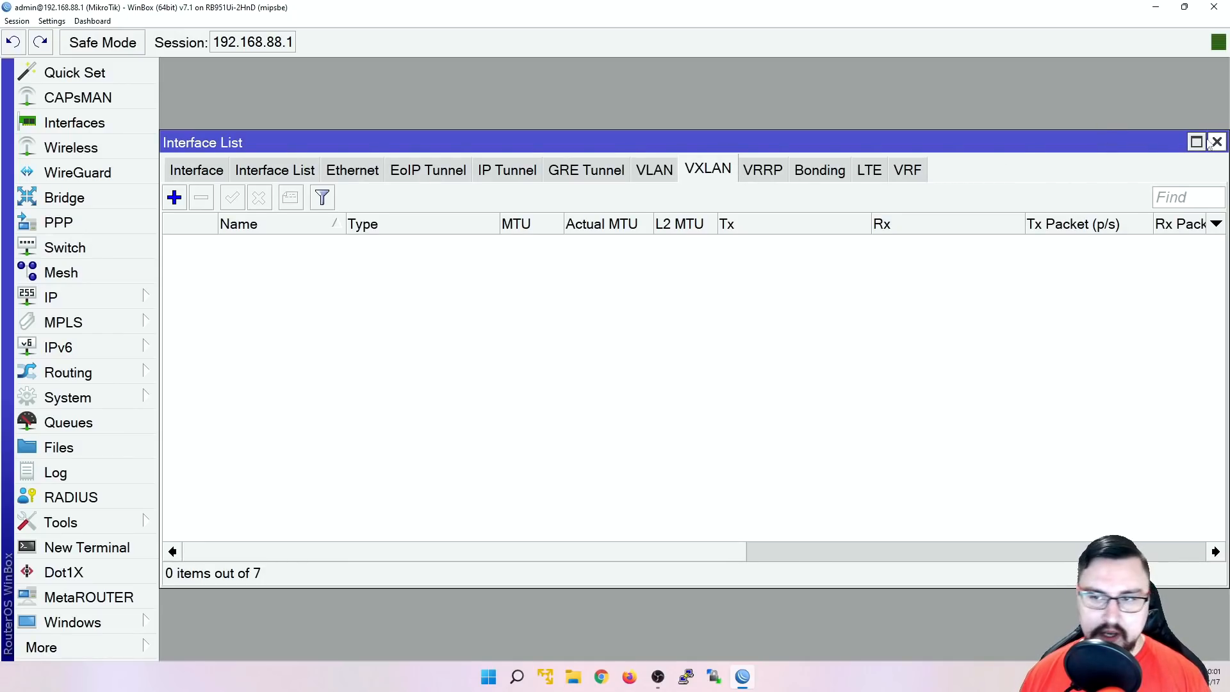
{"action": "left_click", "coordinate": [1217, 142]}
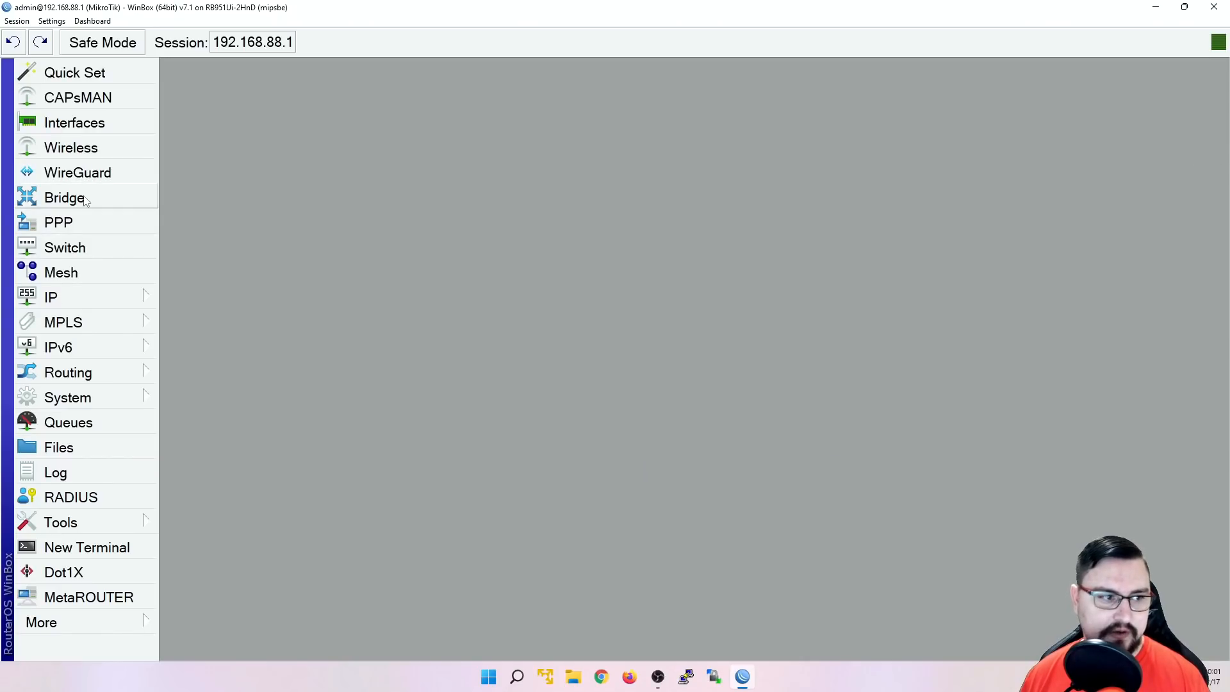
- Open the Wireless list and view wlan1's settings, closing without saving
{"action": "left_click", "coordinate": [70, 147]}
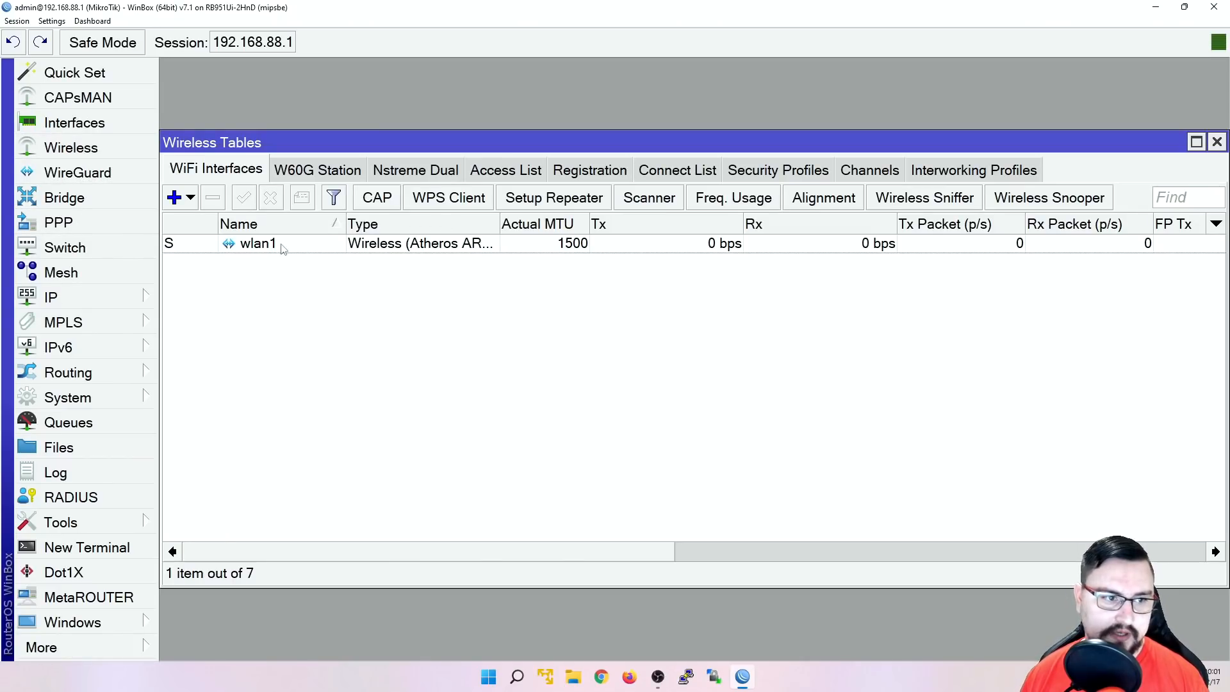
{"action": "double_click", "coordinate": [258, 244]}
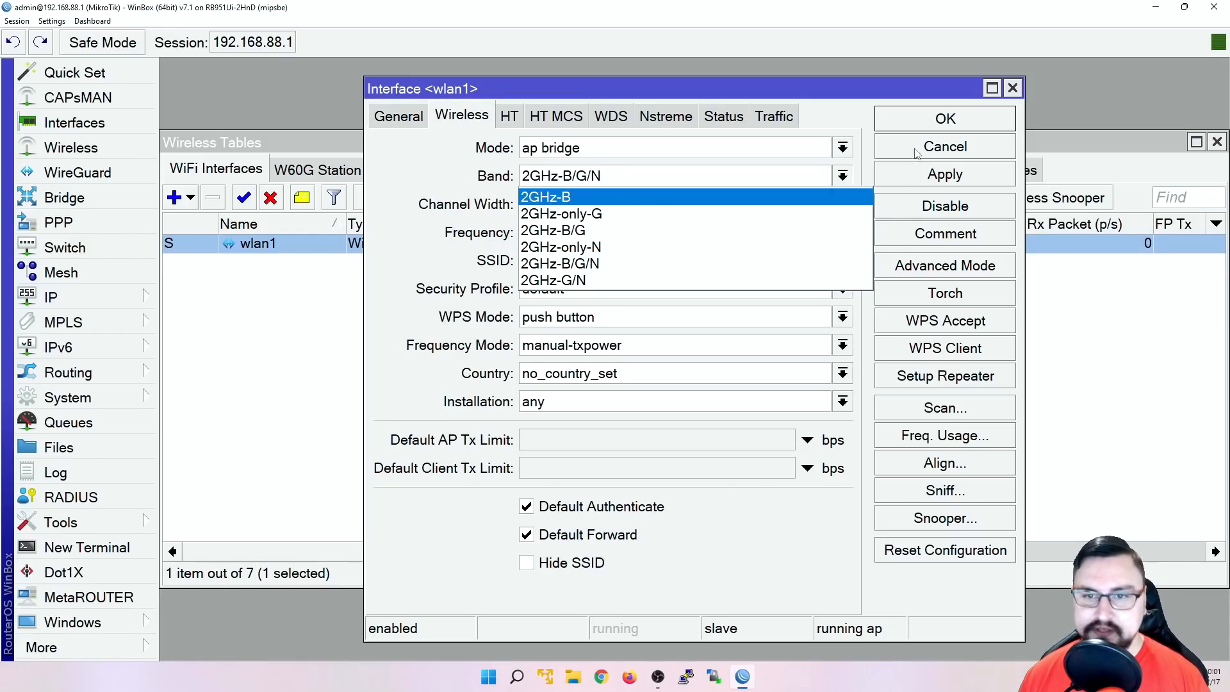
{"action": "left_click", "coordinate": [944, 146]}
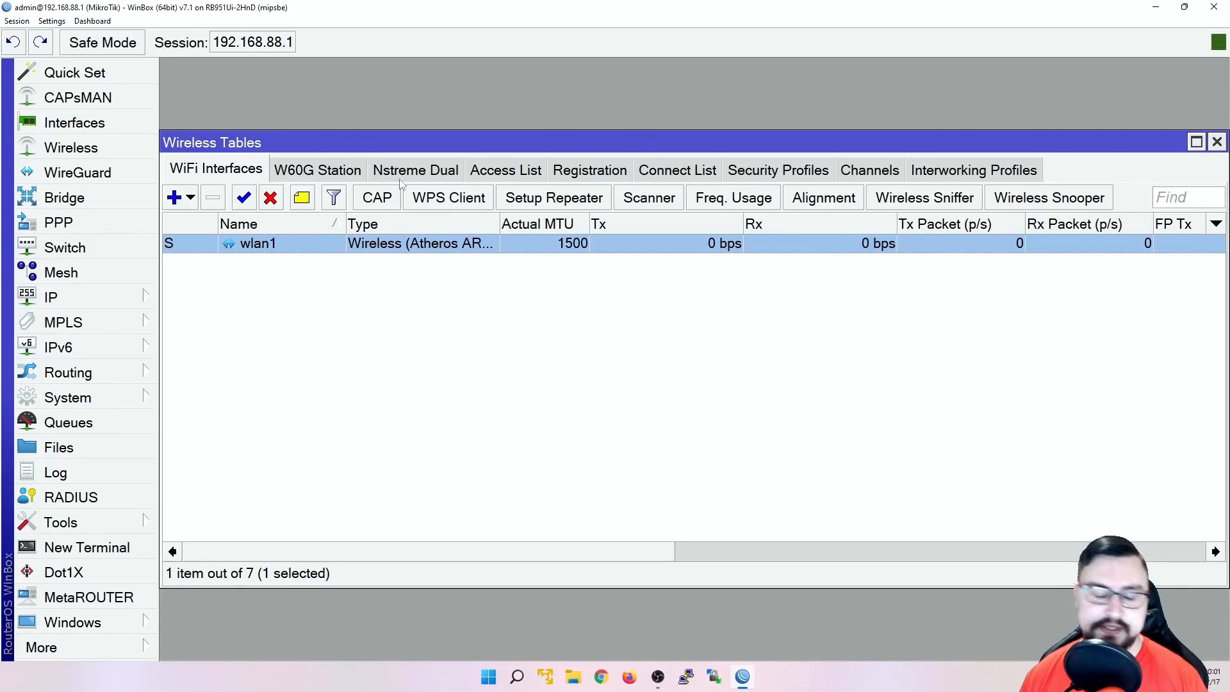
{"action": "mouse_move", "coordinate": [130, 152]}
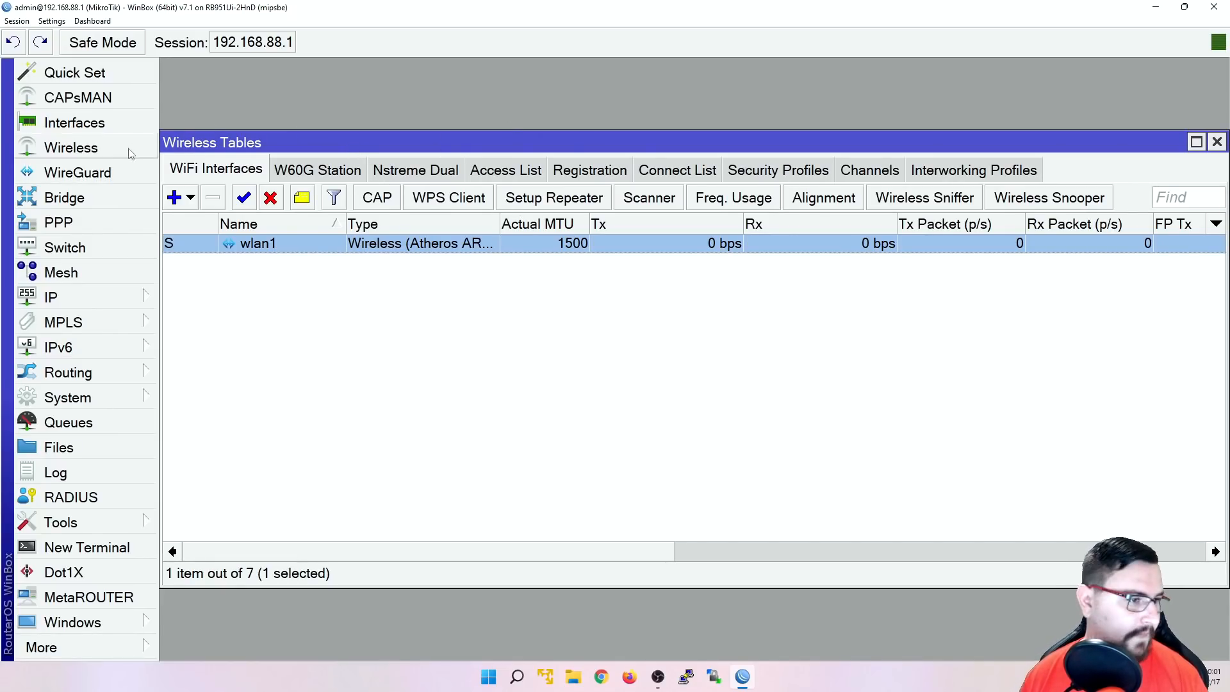
{"action": "left_click", "coordinate": [68, 372]}
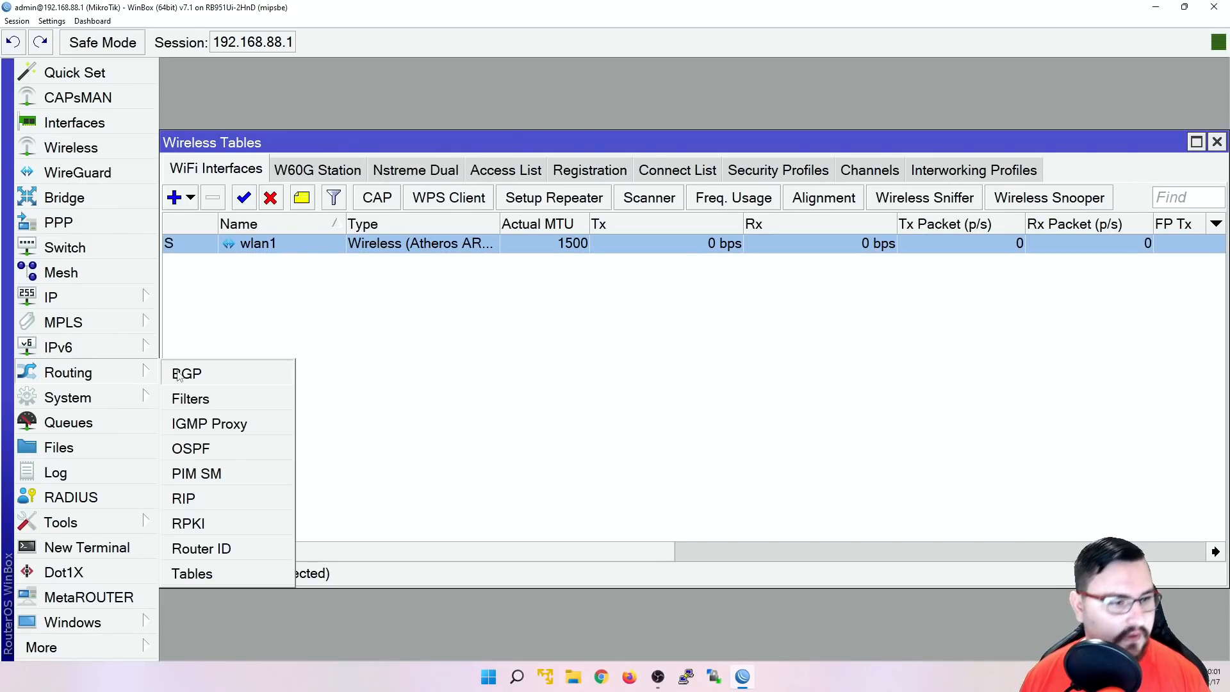
{"action": "left_click", "coordinate": [187, 373]}
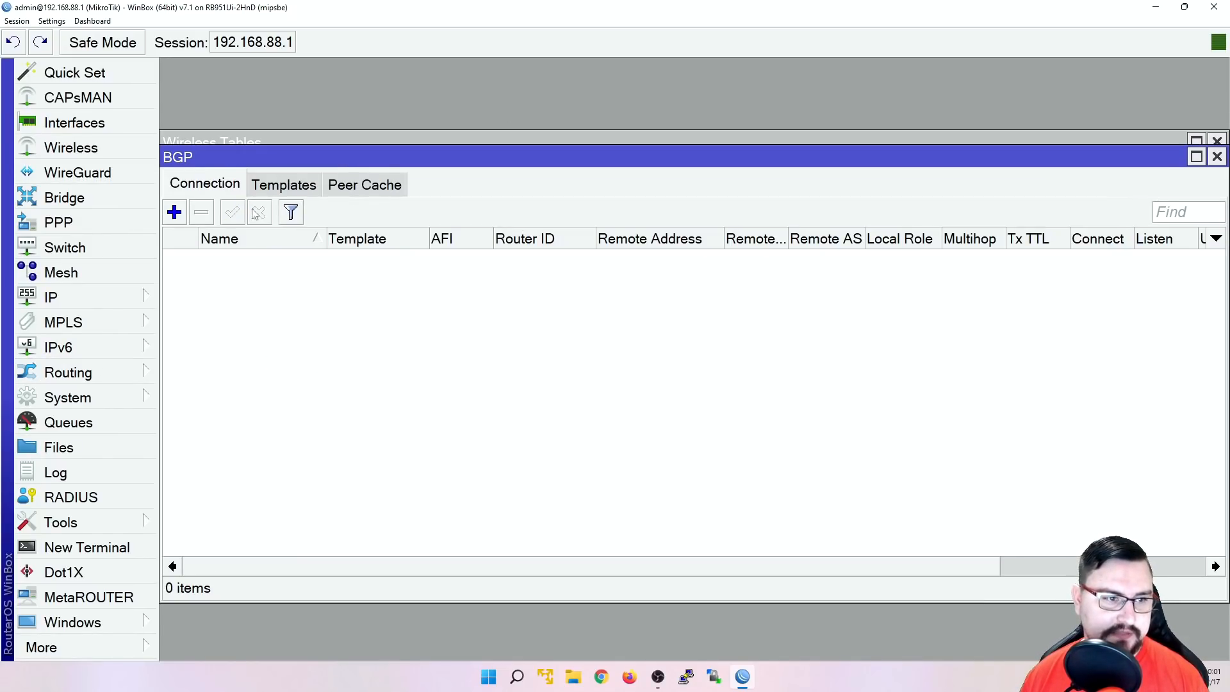
{"action": "left_click", "coordinate": [283, 185]}
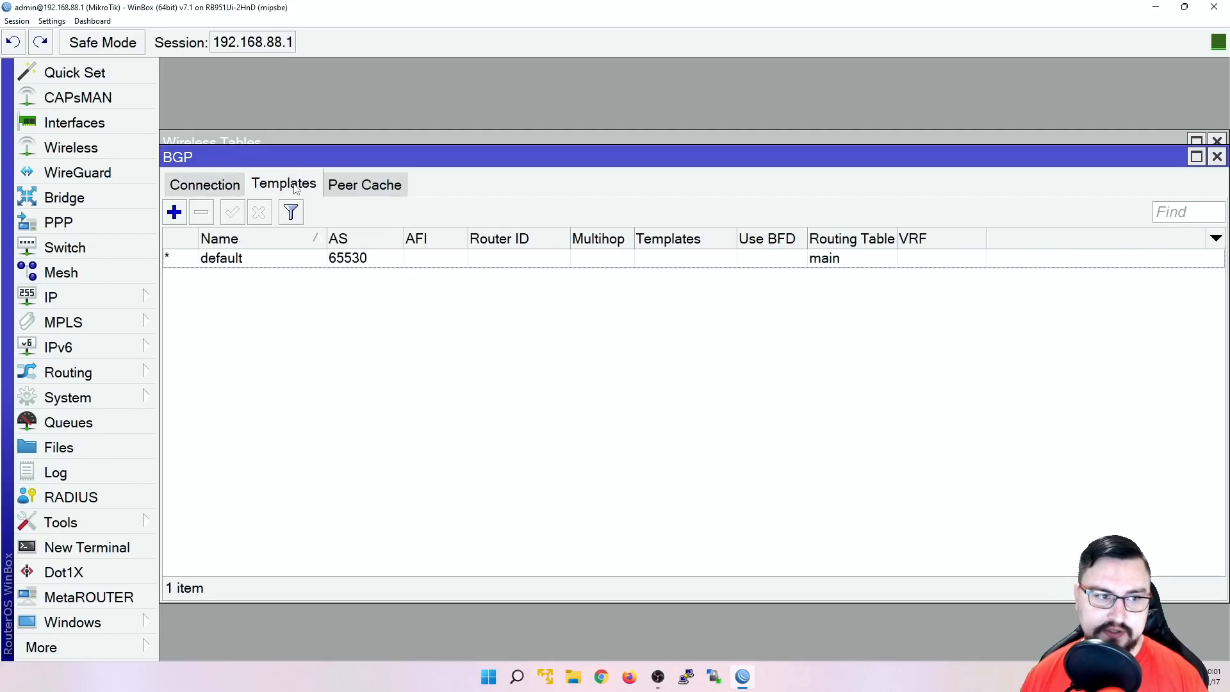
{"action": "left_click", "coordinate": [203, 184]}
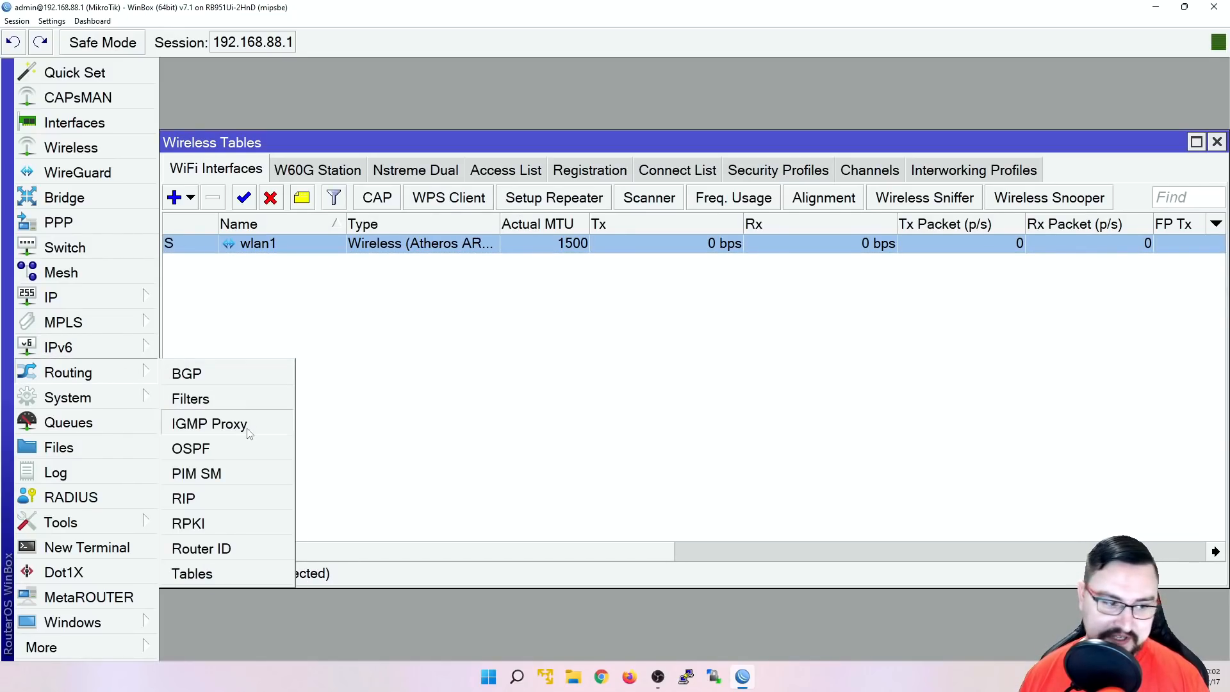
{"action": "left_click", "coordinate": [191, 447]}
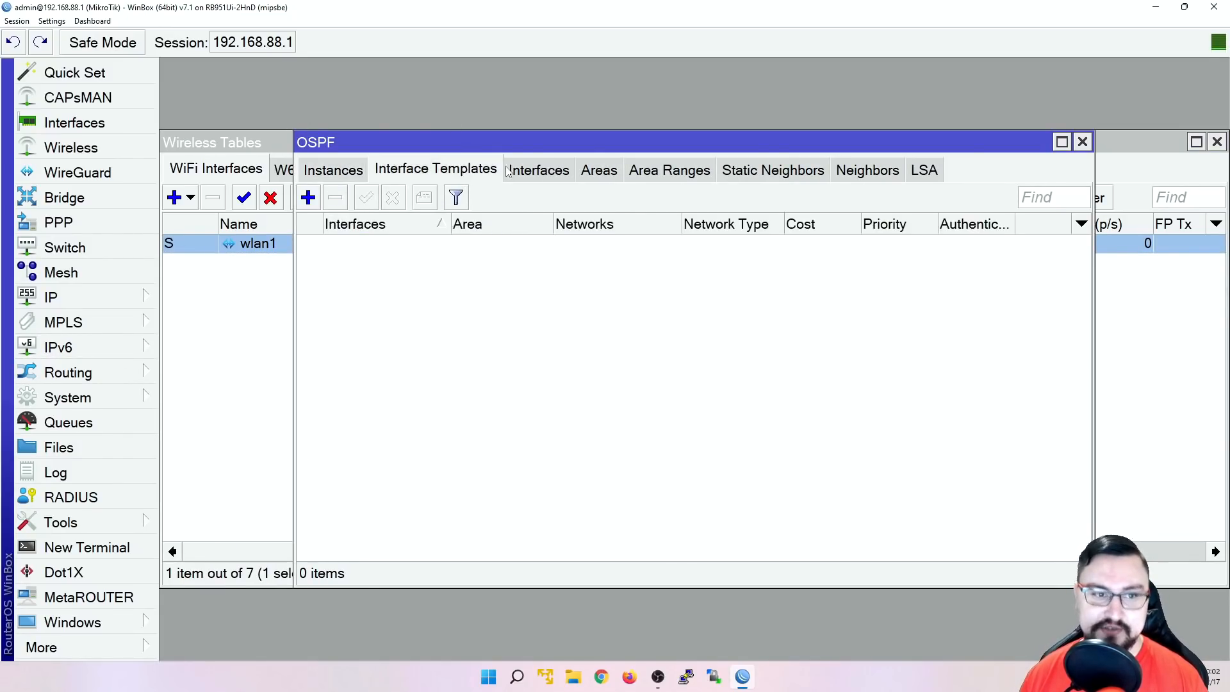
{"action": "left_click", "coordinate": [332, 169]}
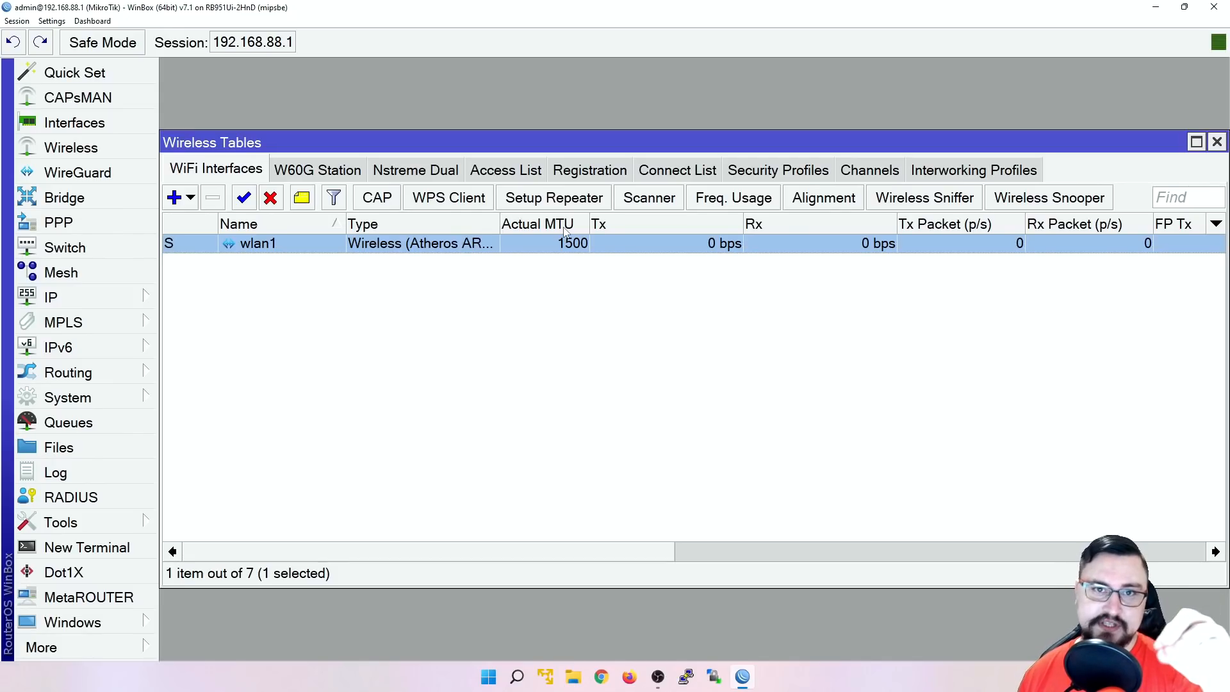
- Open the wireless list's context menu and dismiss it, leaving wlan1 deselected
{"action": "right_click", "coordinate": [404, 292]}
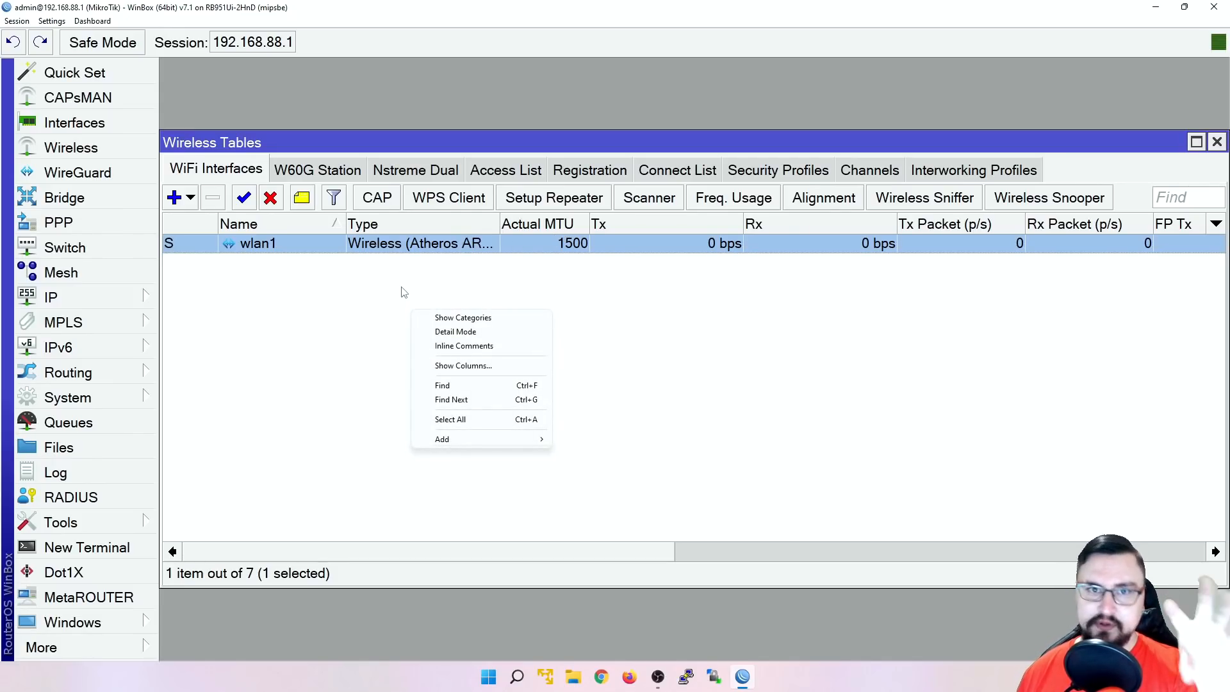
{"action": "mouse_move", "coordinate": [402, 288]}
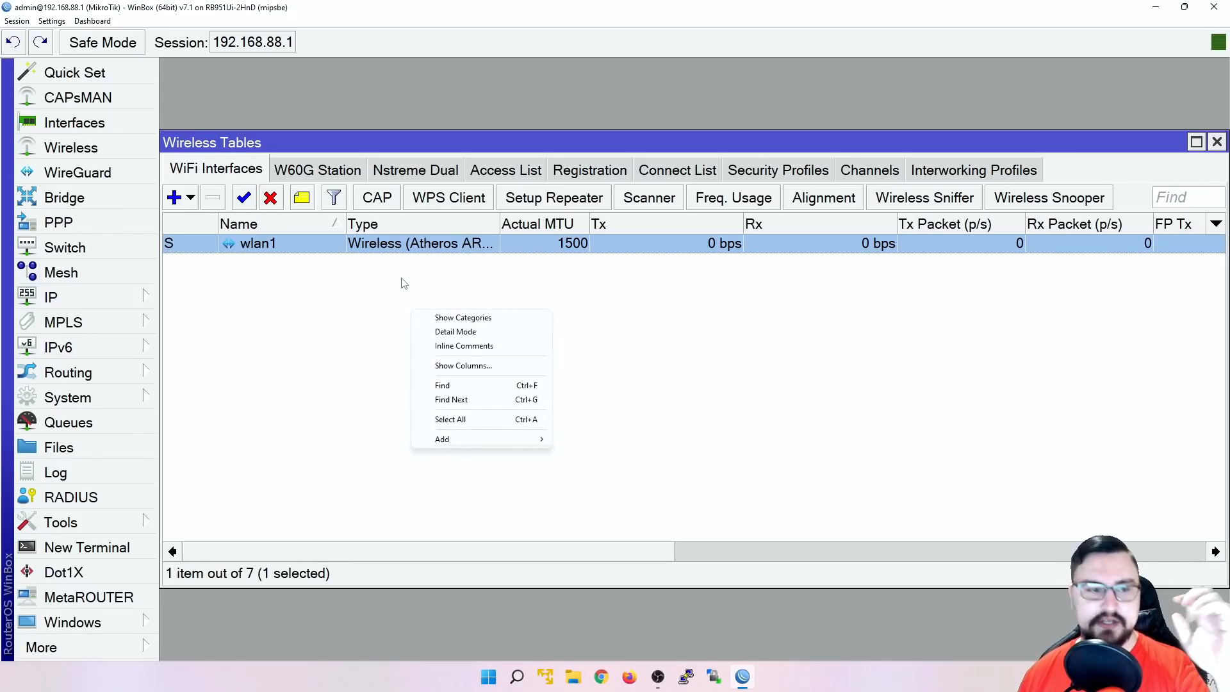
{"action": "mouse_move", "coordinate": [377, 278]}
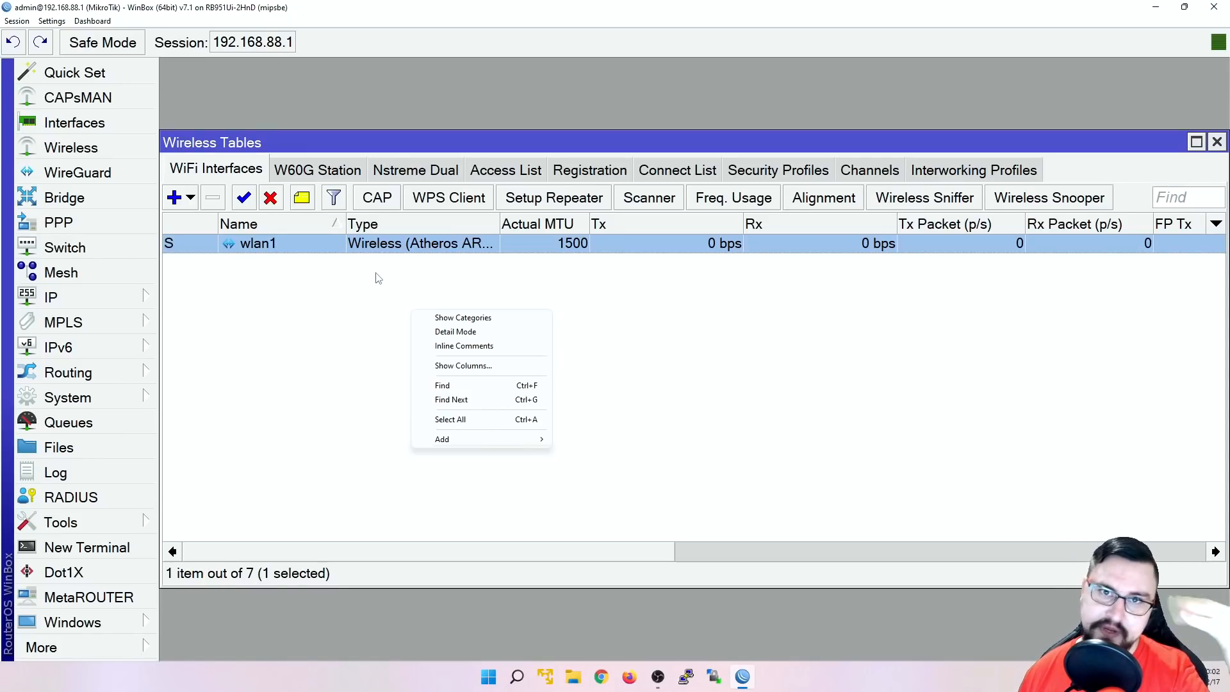
{"action": "mouse_move", "coordinate": [246, 289]}
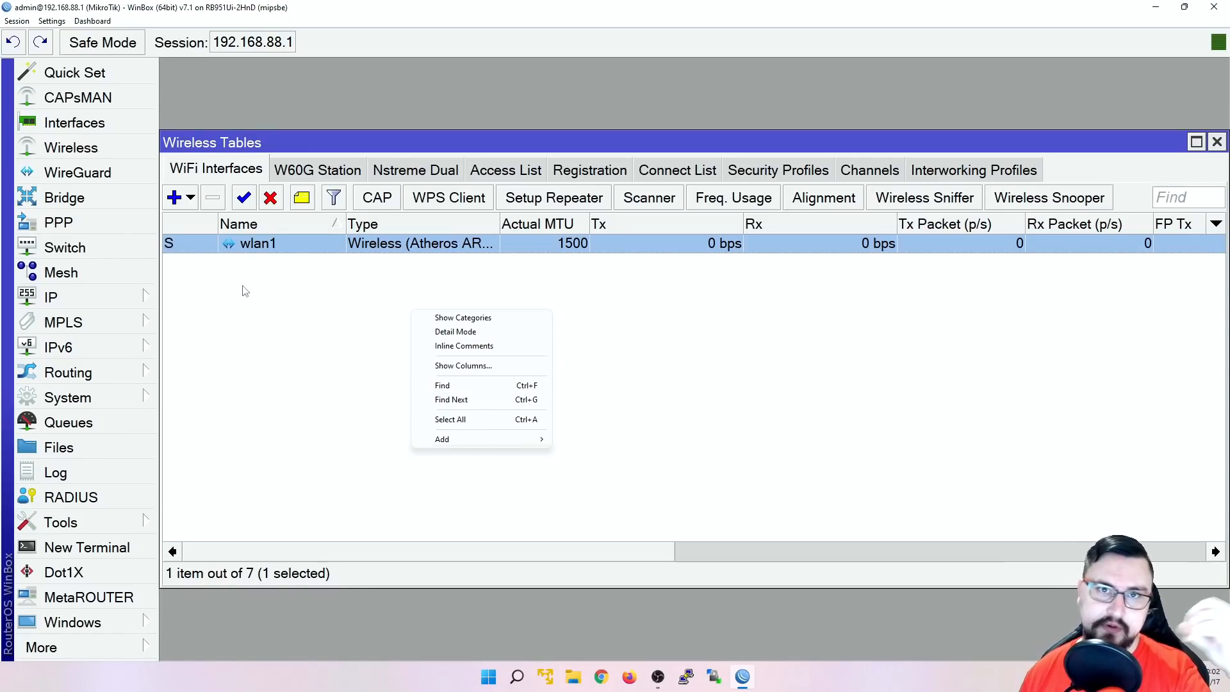
{"action": "mouse_move", "coordinate": [212, 319]}
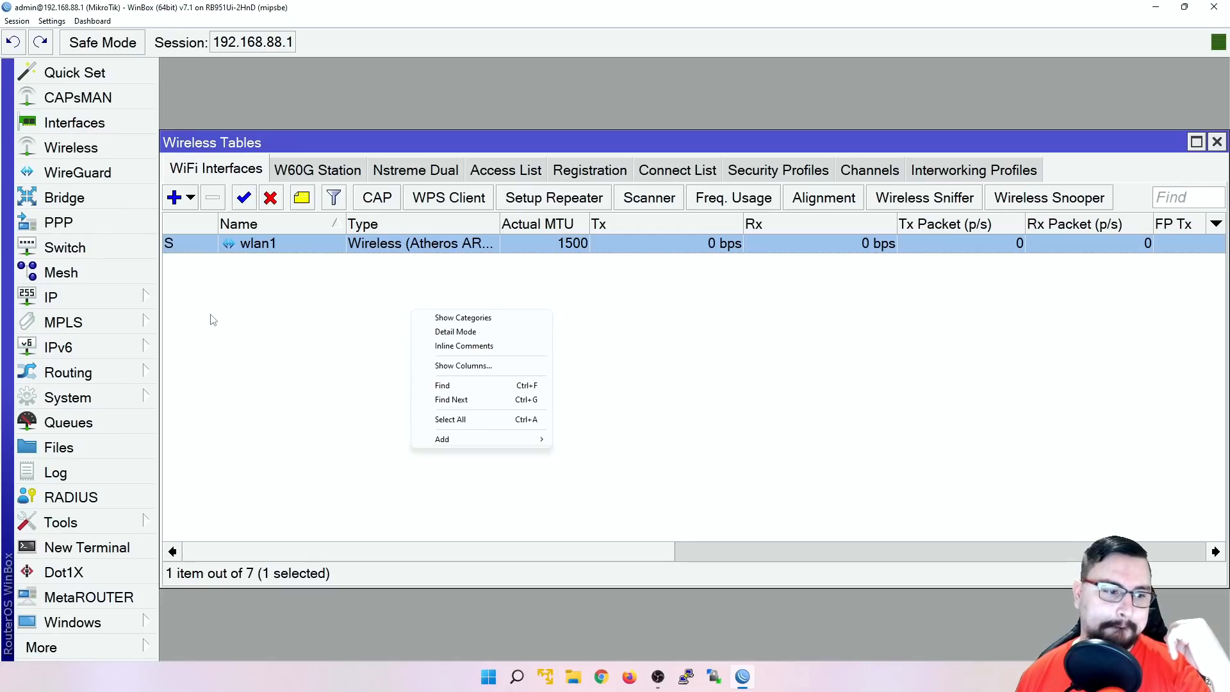
{"action": "mouse_move", "coordinate": [208, 321]}
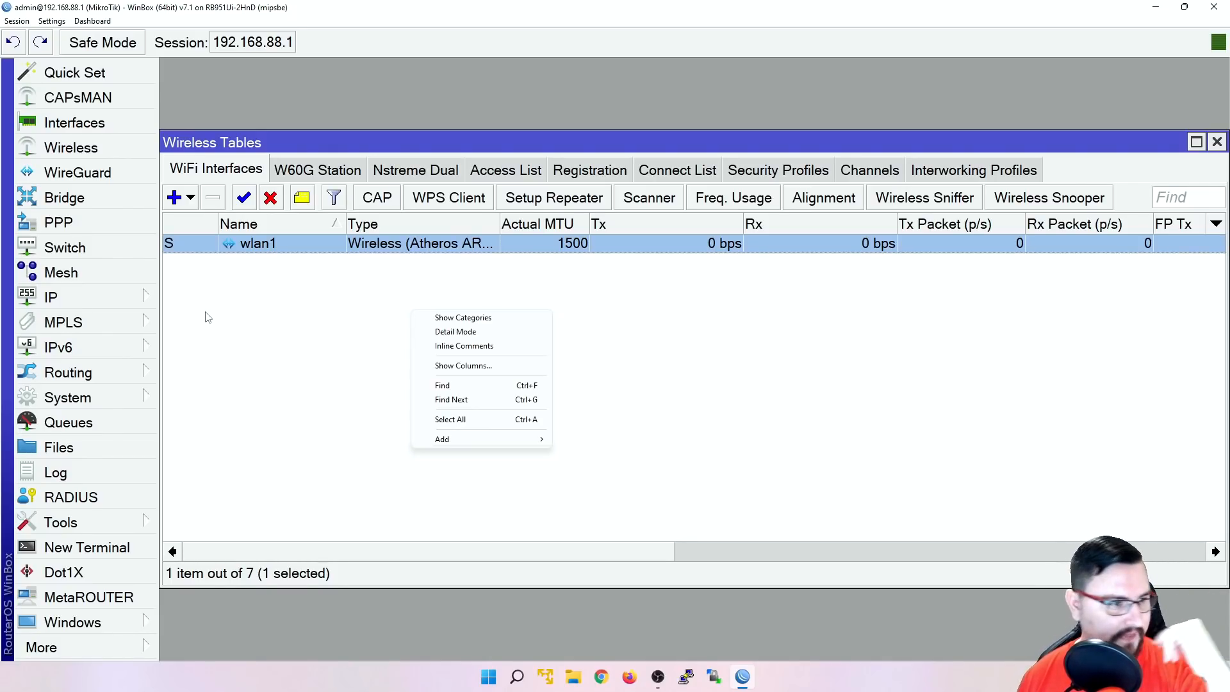
{"action": "left_click", "coordinate": [227, 360]}
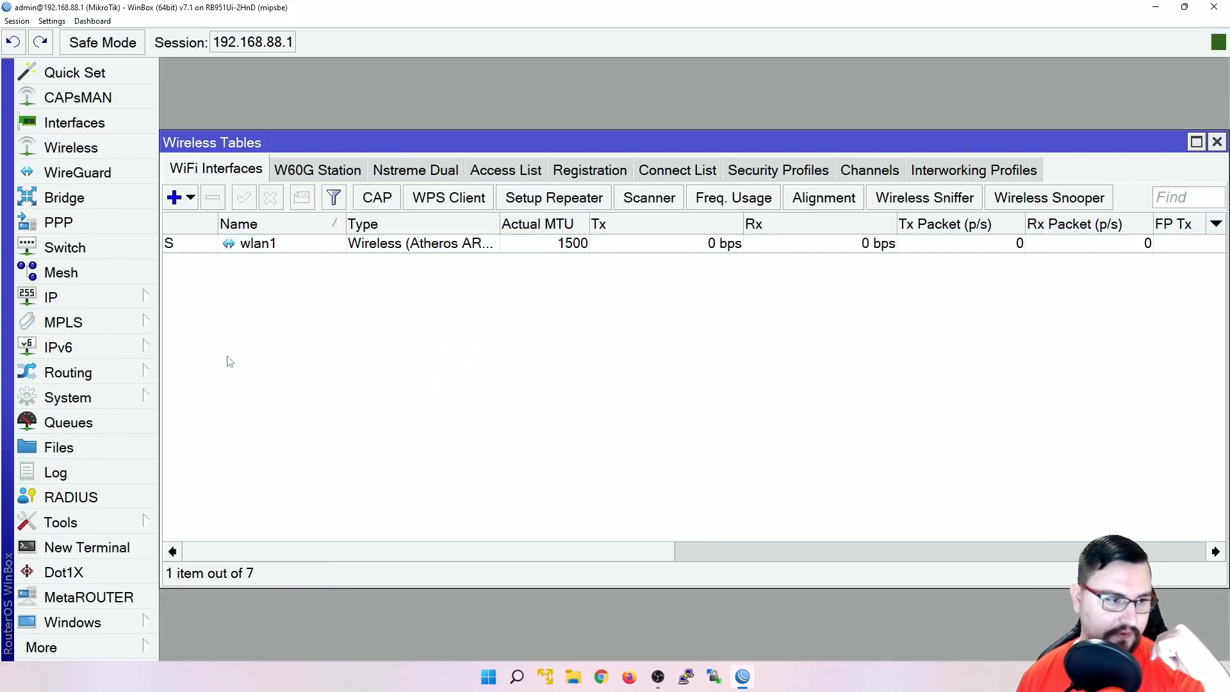
{"action": "mouse_move", "coordinate": [55, 472]}
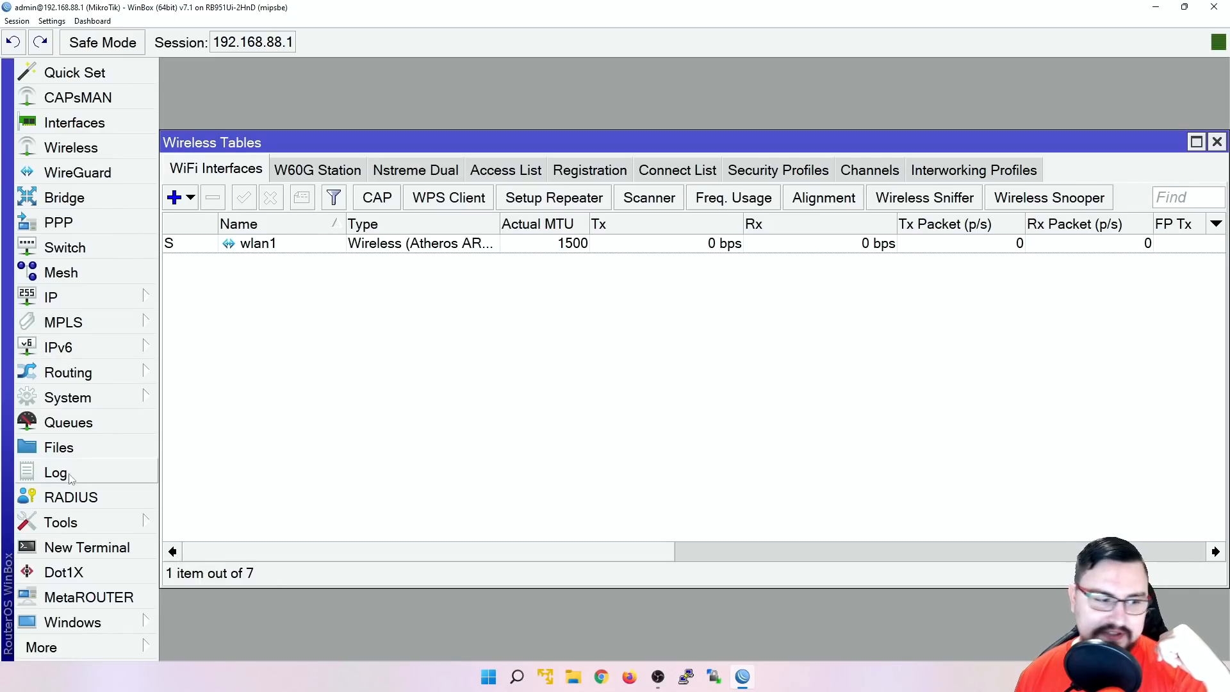
{"action": "mouse_move", "coordinate": [171, 573]}
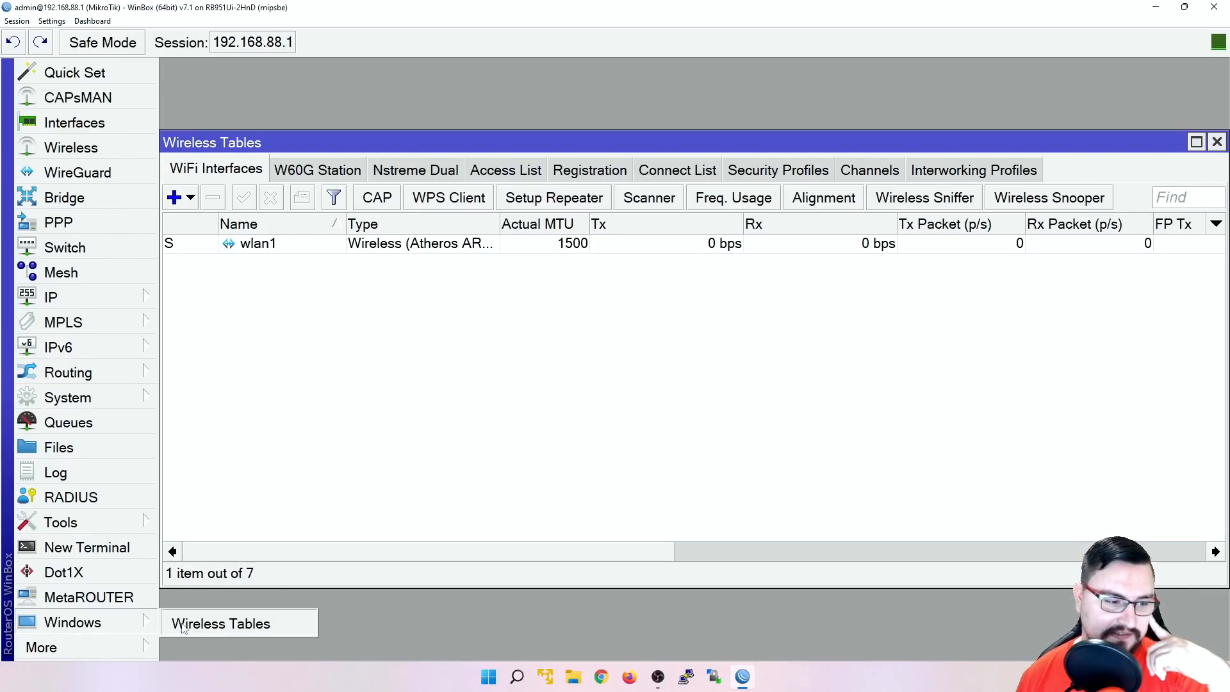
{"action": "mouse_move", "coordinate": [736, 399]}
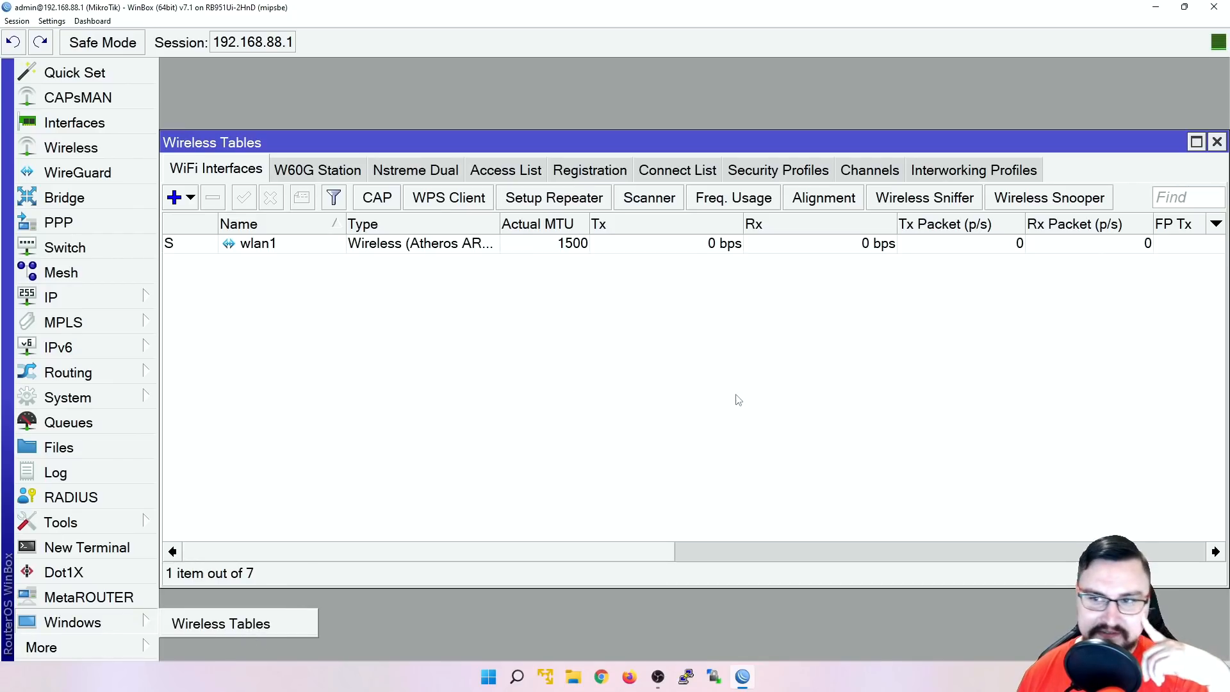
- Close Wireless Tables and view Routing > Router ID, showing dynamic 192.168.88.1 from main
{"action": "left_click", "coordinate": [1217, 143]}
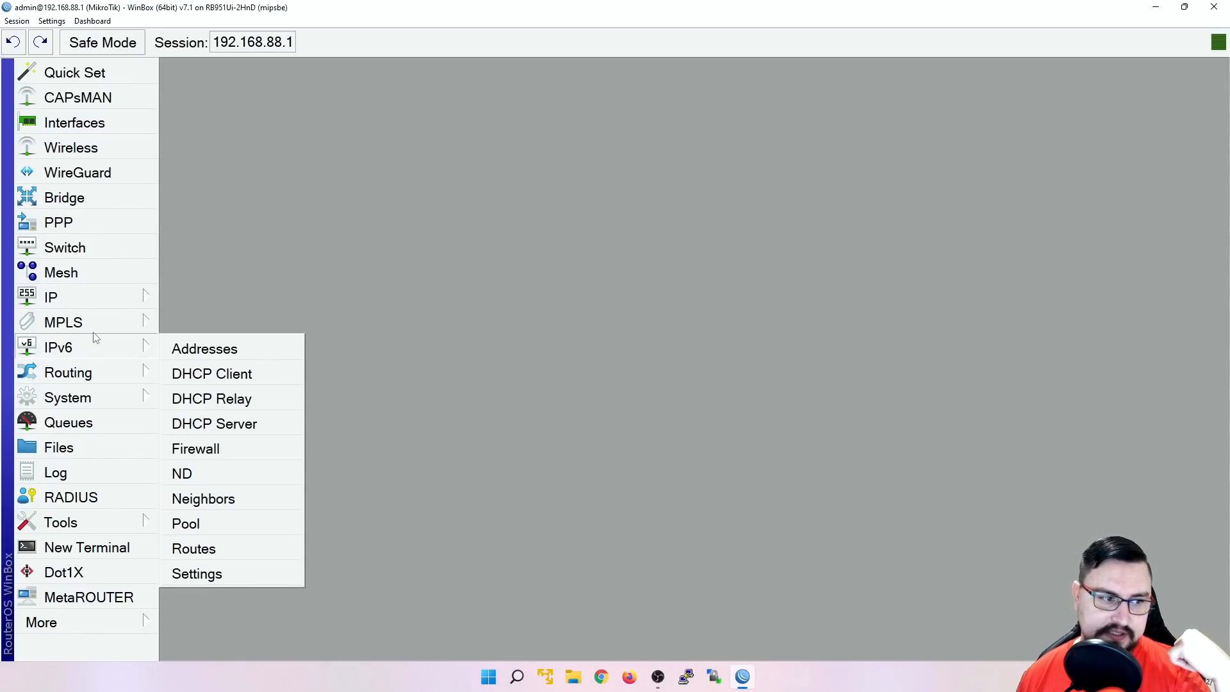
{"action": "left_click", "coordinate": [51, 297]}
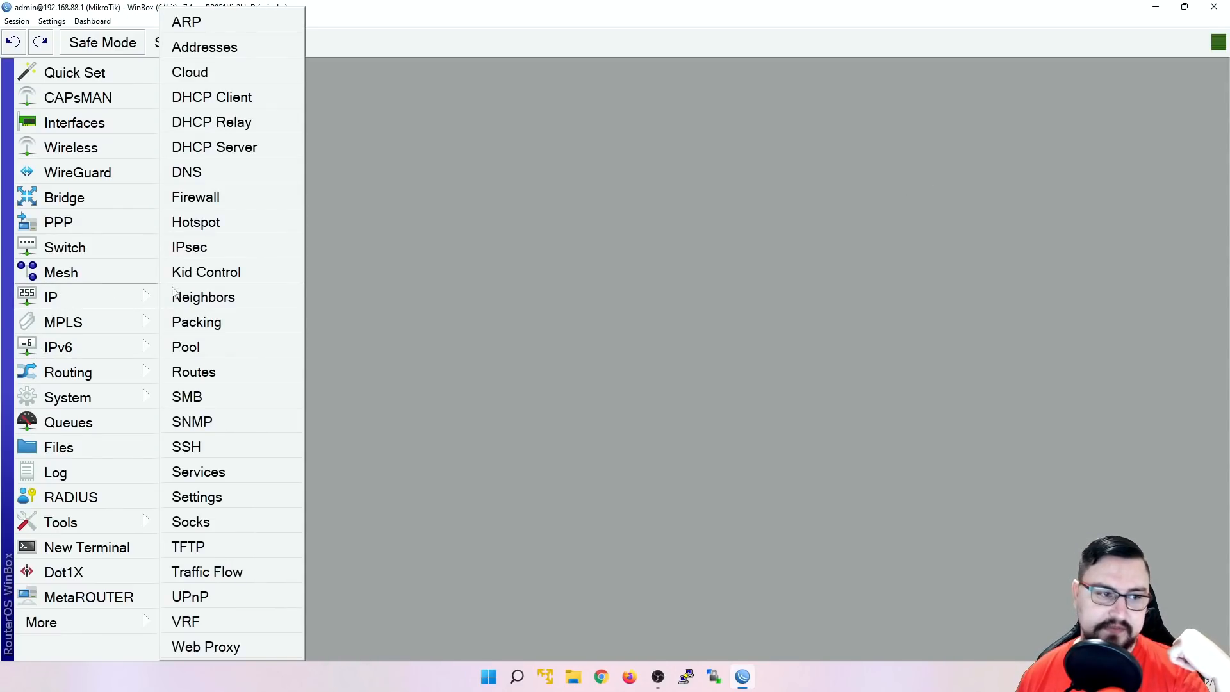
{"action": "mouse_move", "coordinate": [237, 209]}
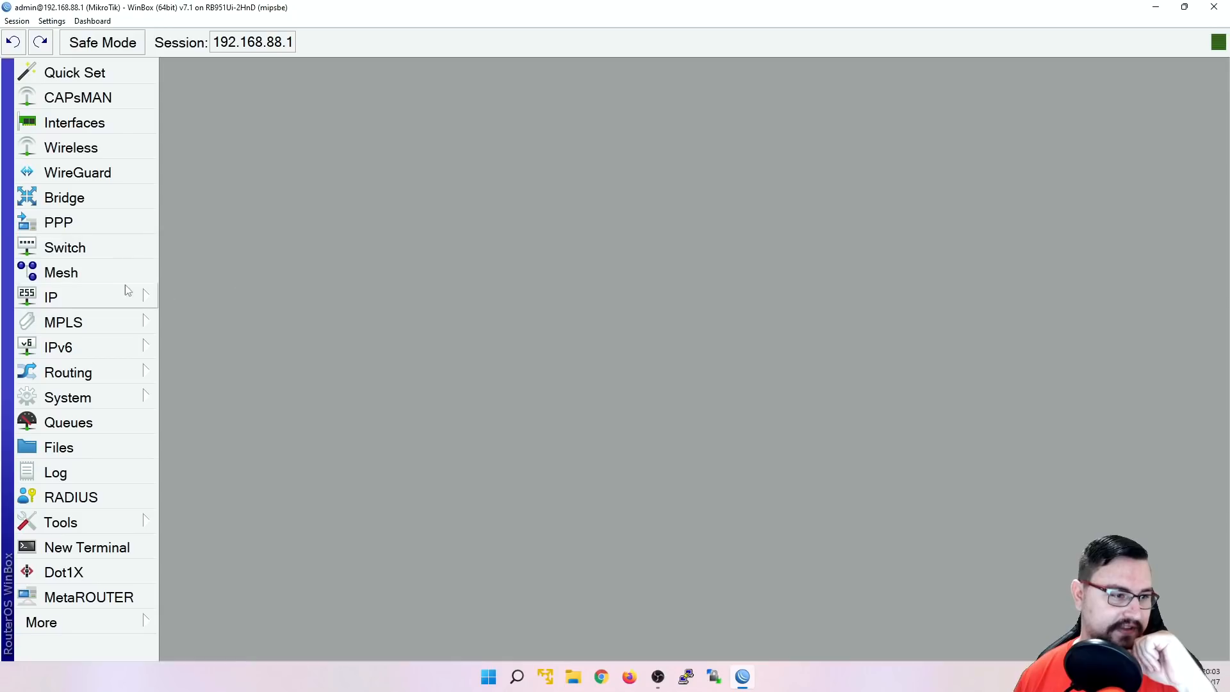
{"action": "left_click", "coordinate": [68, 371]}
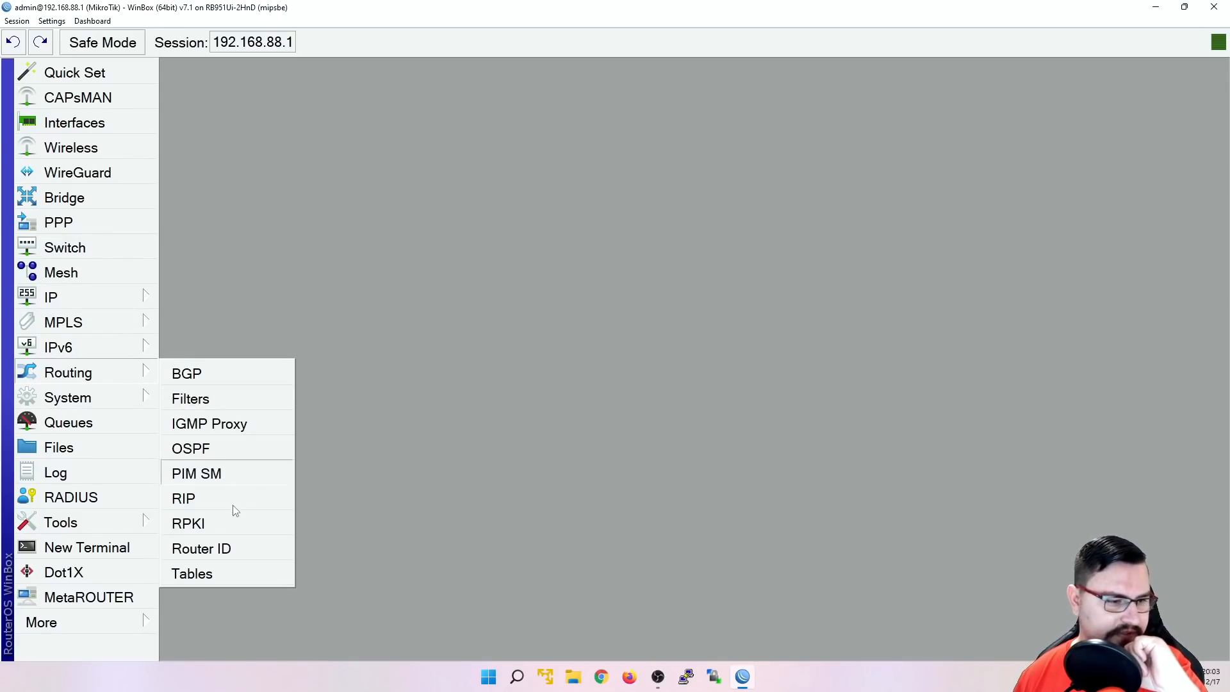
{"action": "left_click", "coordinate": [201, 548]}
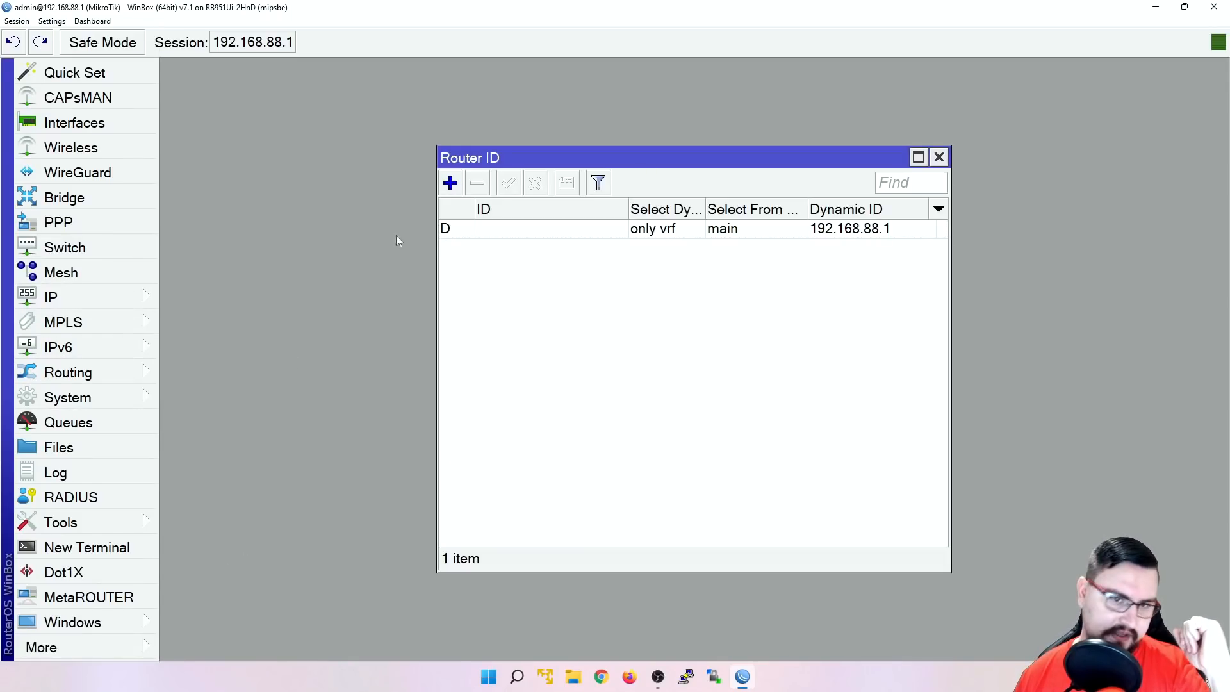
{"action": "mouse_move", "coordinate": [516, 296]}
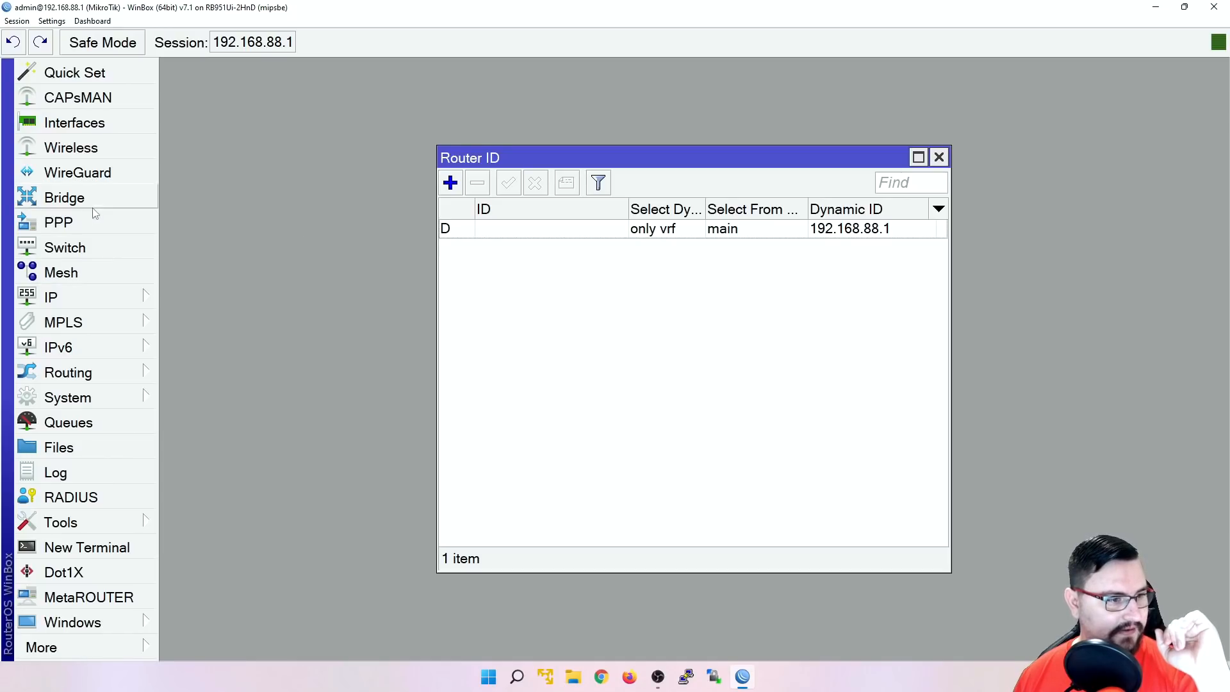
{"action": "mouse_move", "coordinate": [94, 293]}
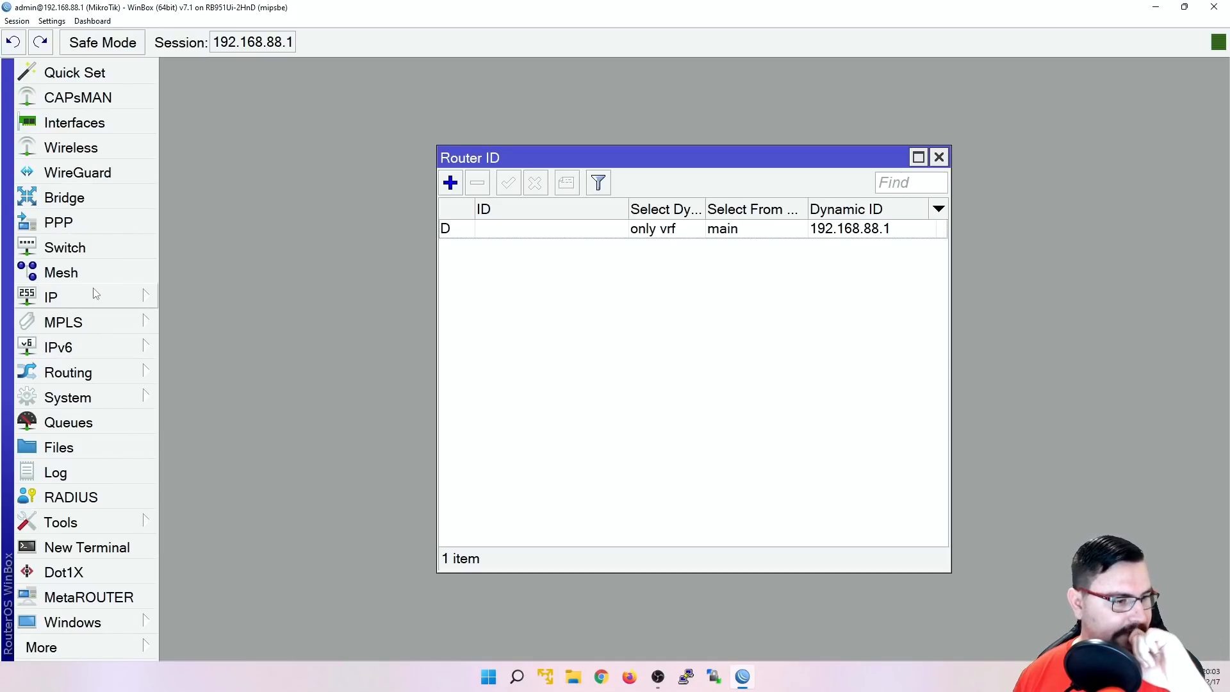
- Close Router ID and maximize IP > Routes: default via 192.168.1.1 plus two connected
{"action": "left_click", "coordinate": [50, 297]}
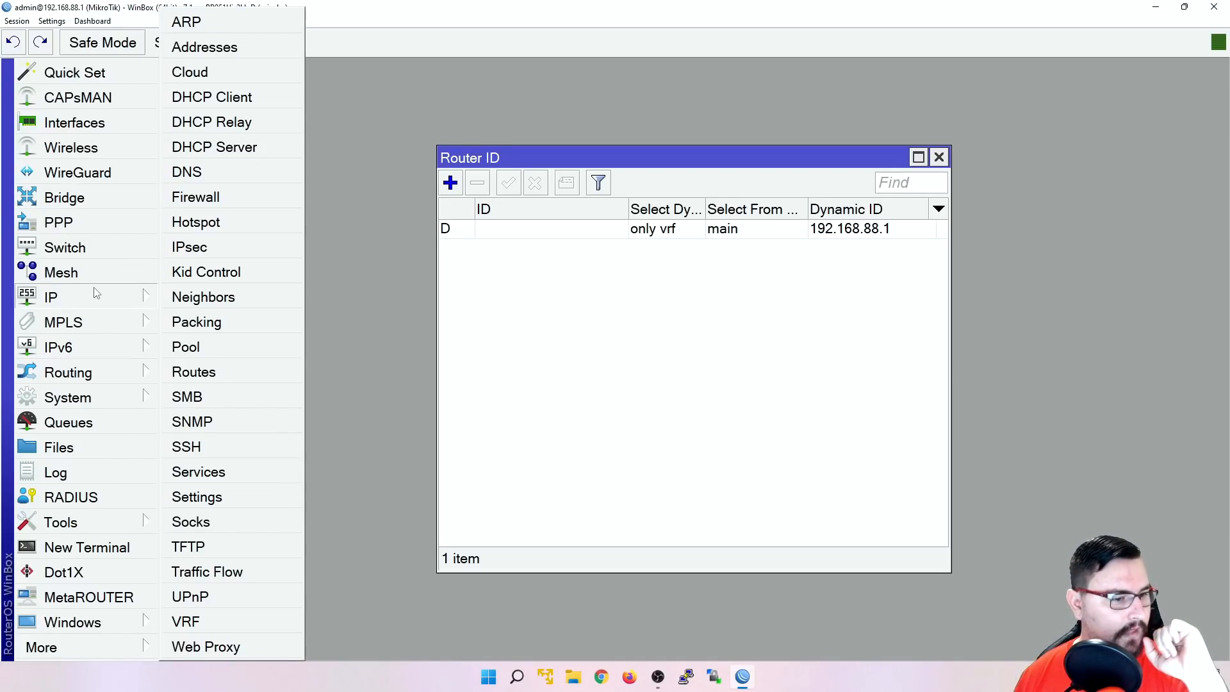
{"action": "mouse_move", "coordinate": [252, 259]}
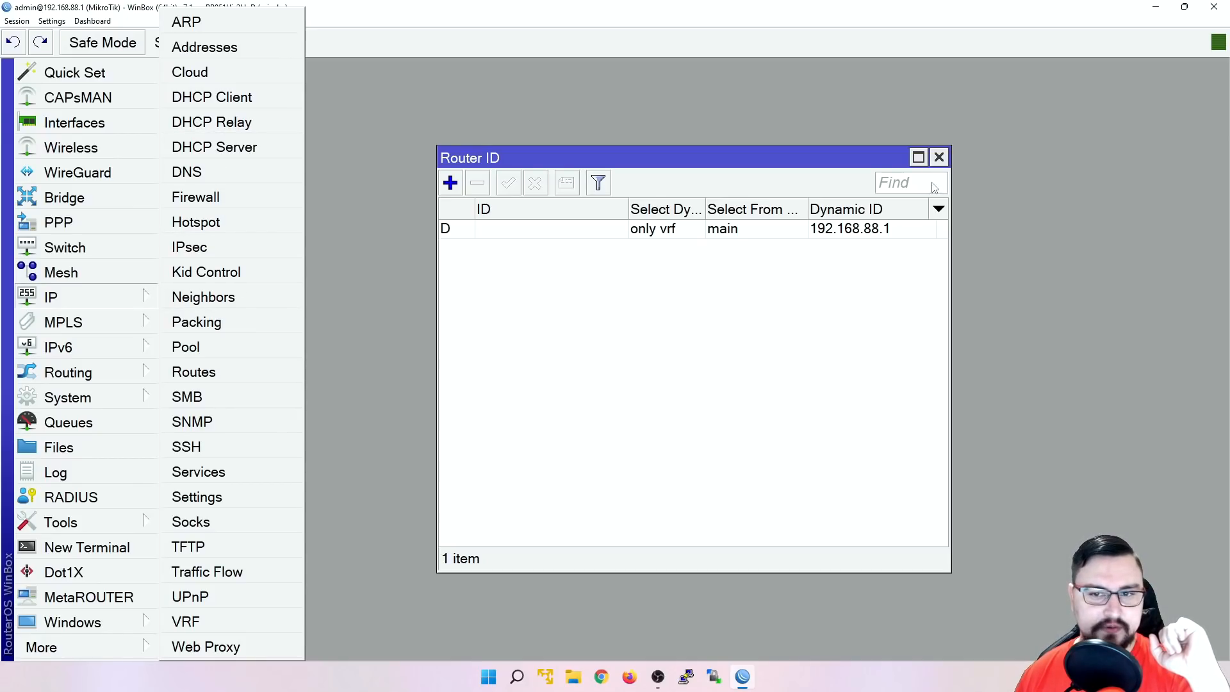
{"action": "left_click", "coordinate": [938, 157]}
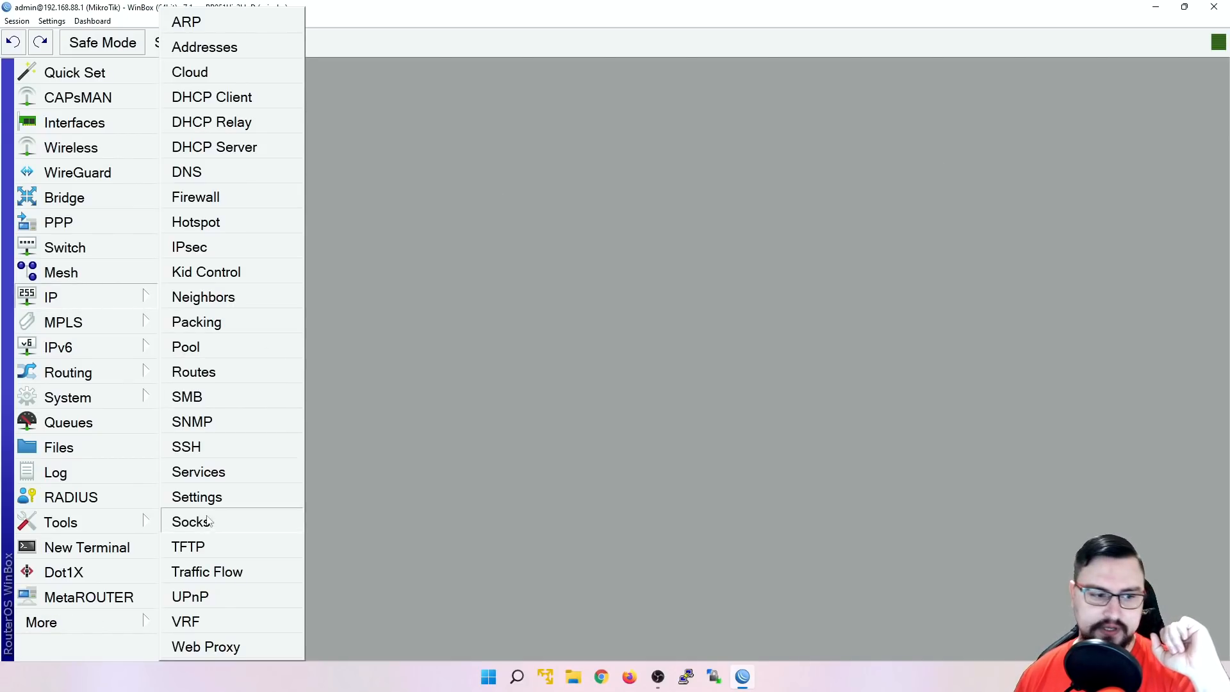
{"action": "mouse_move", "coordinate": [209, 372]}
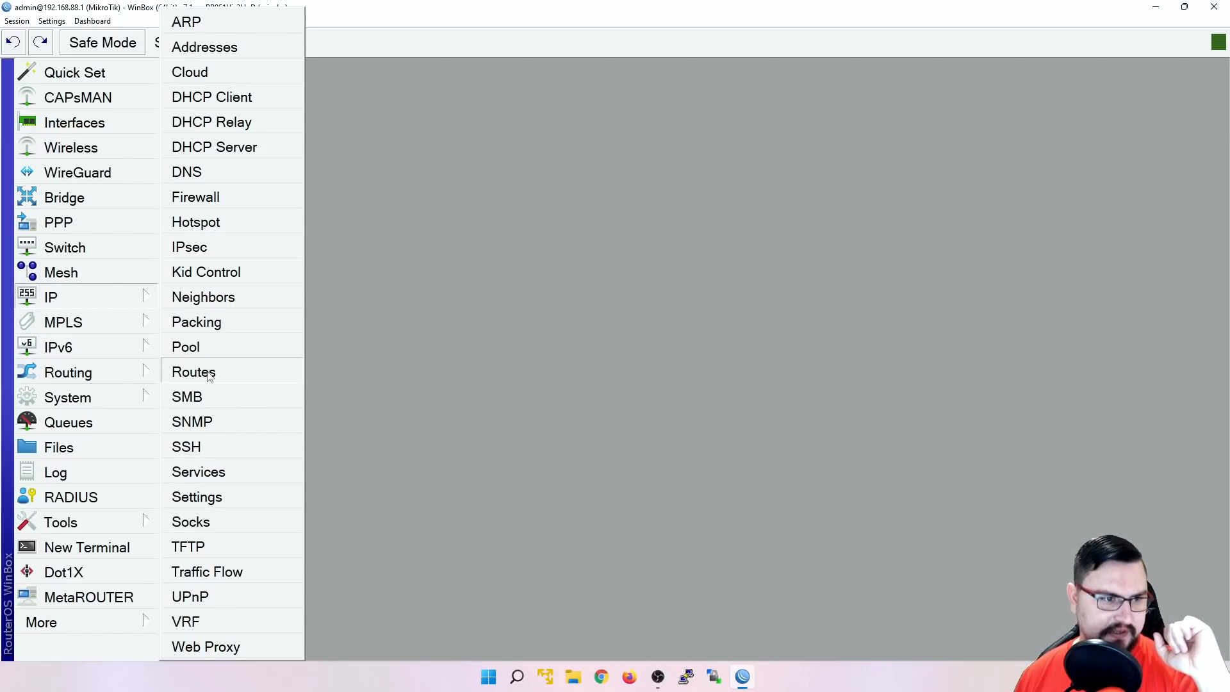
{"action": "left_click", "coordinate": [192, 371]}
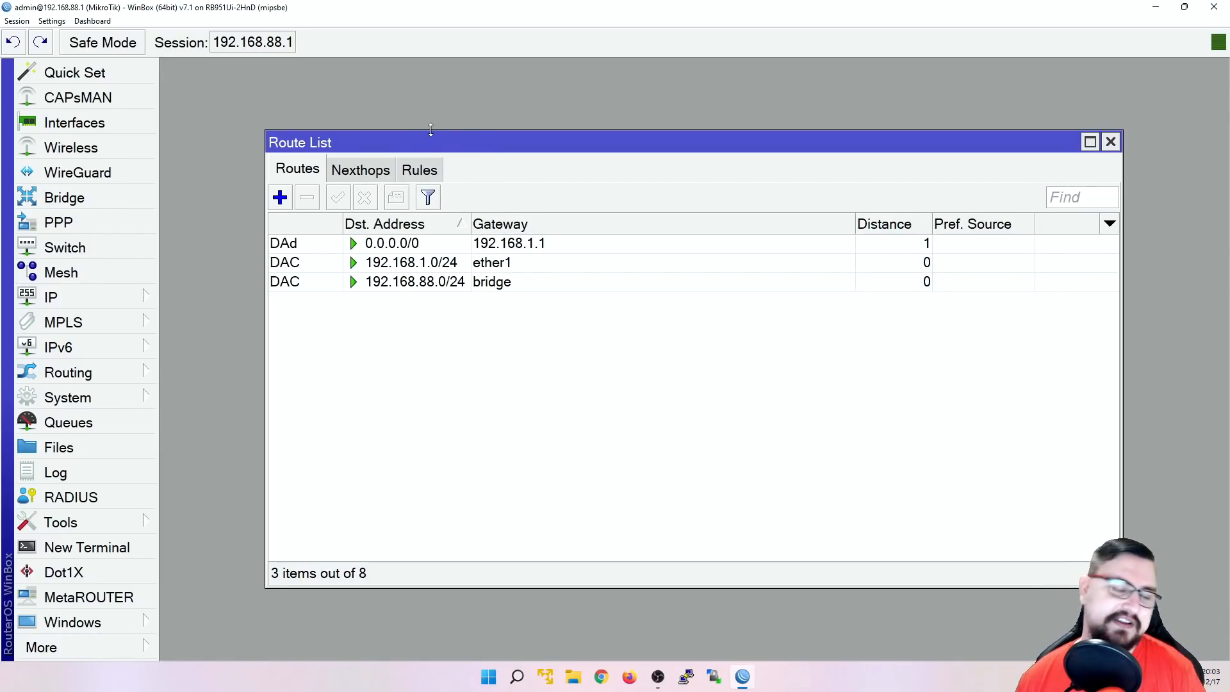
{"action": "left_click", "coordinate": [1089, 142]}
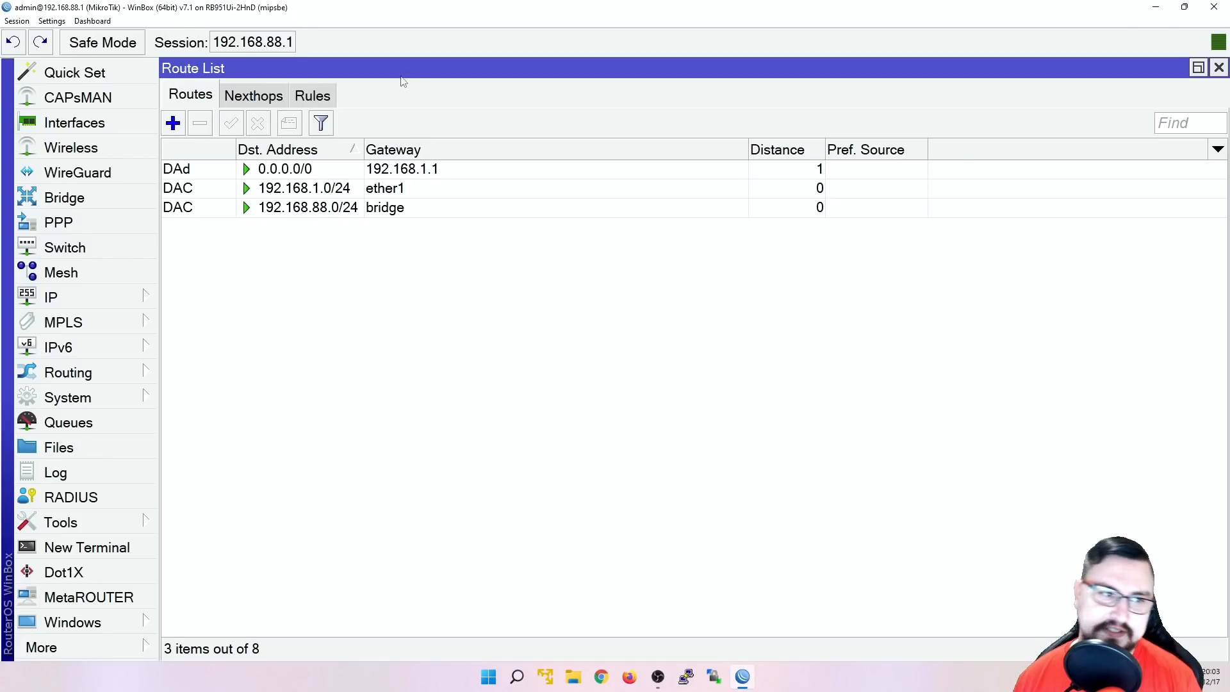
{"action": "mouse_move", "coordinate": [375, 104]}
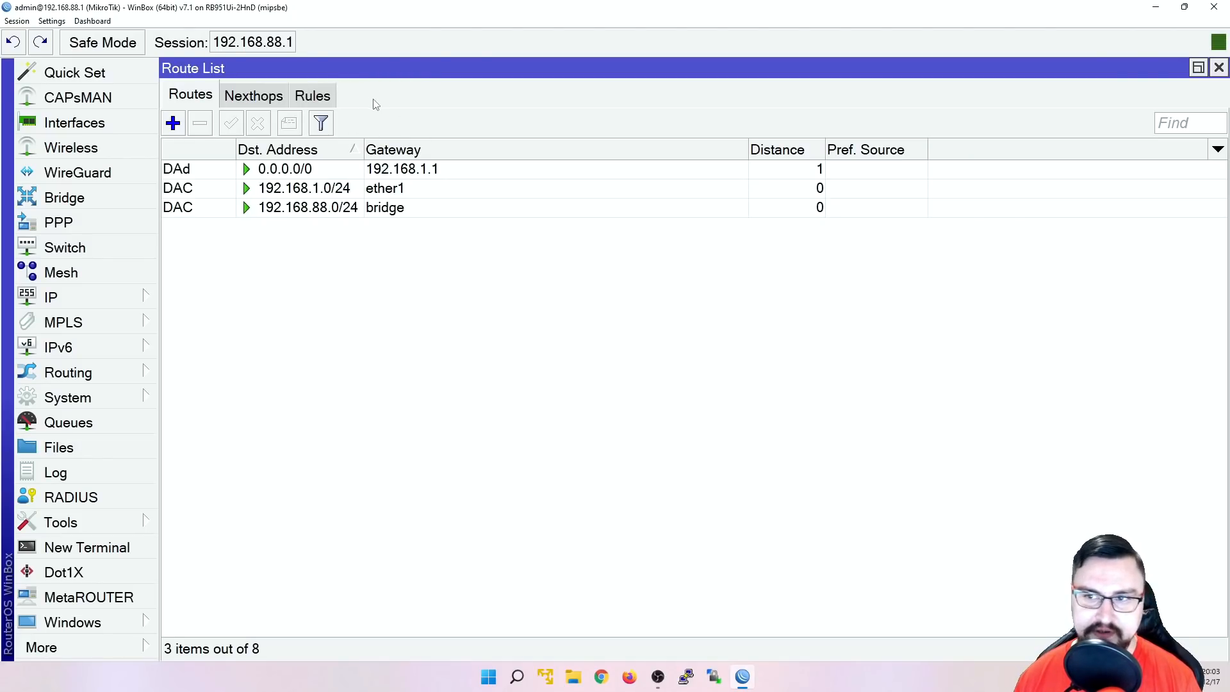
{"action": "mouse_move", "coordinate": [1208, 108]}
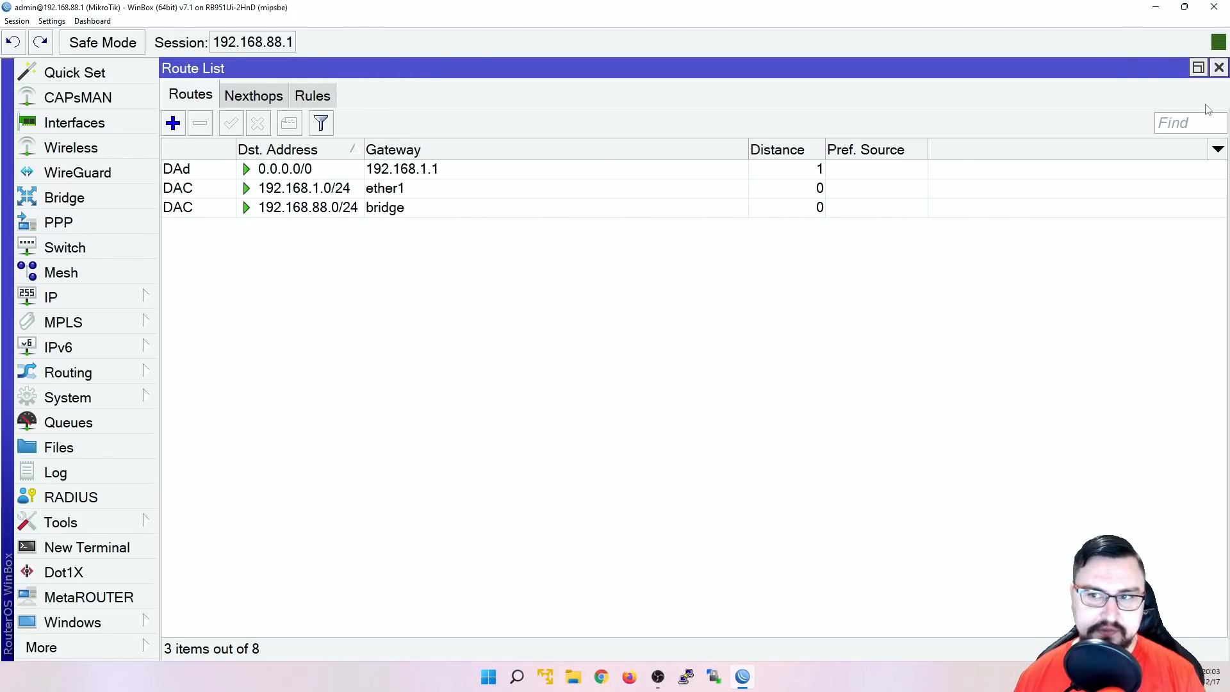
{"action": "mouse_move", "coordinate": [1110, 122]}
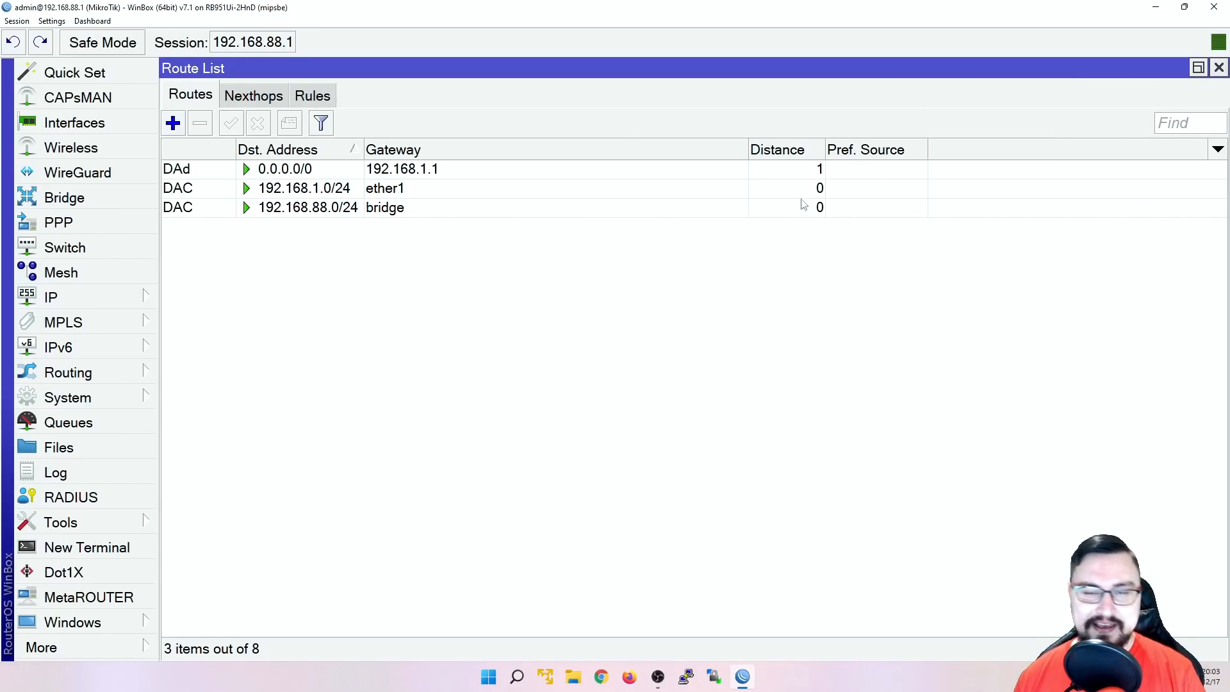
{"action": "mouse_move", "coordinate": [272, 332]}
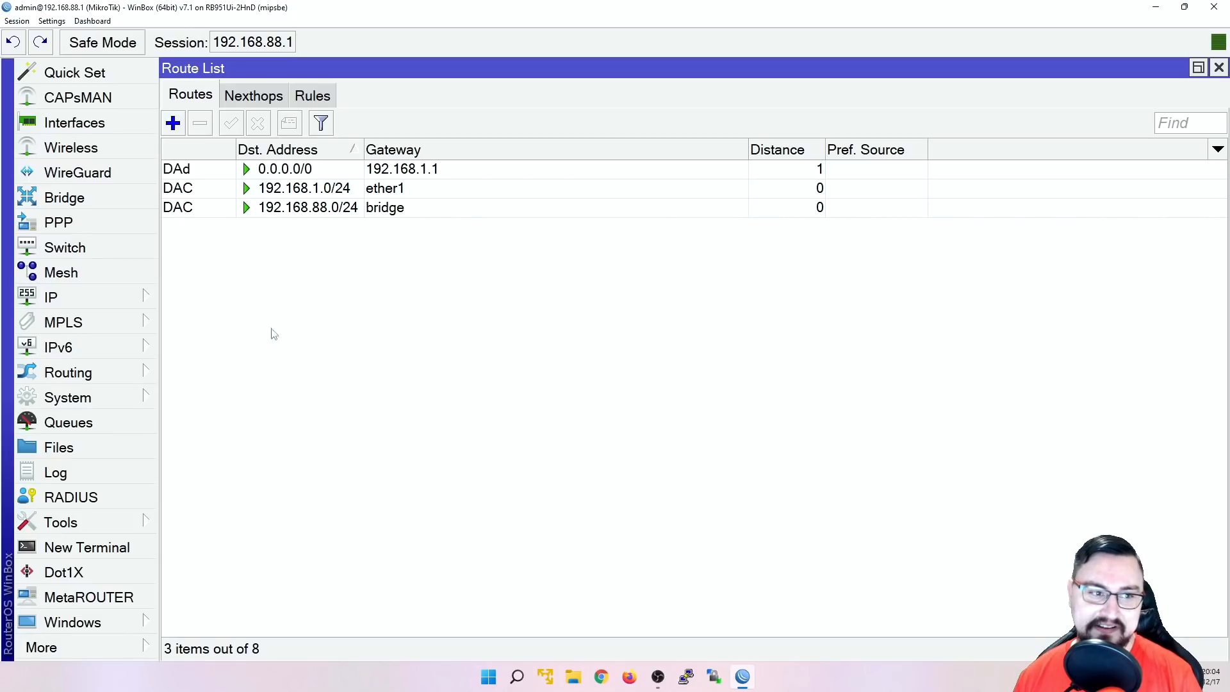
- Open the IP > VRF list and Routing > Tables, each listing only main
{"action": "left_click", "coordinate": [50, 297]}
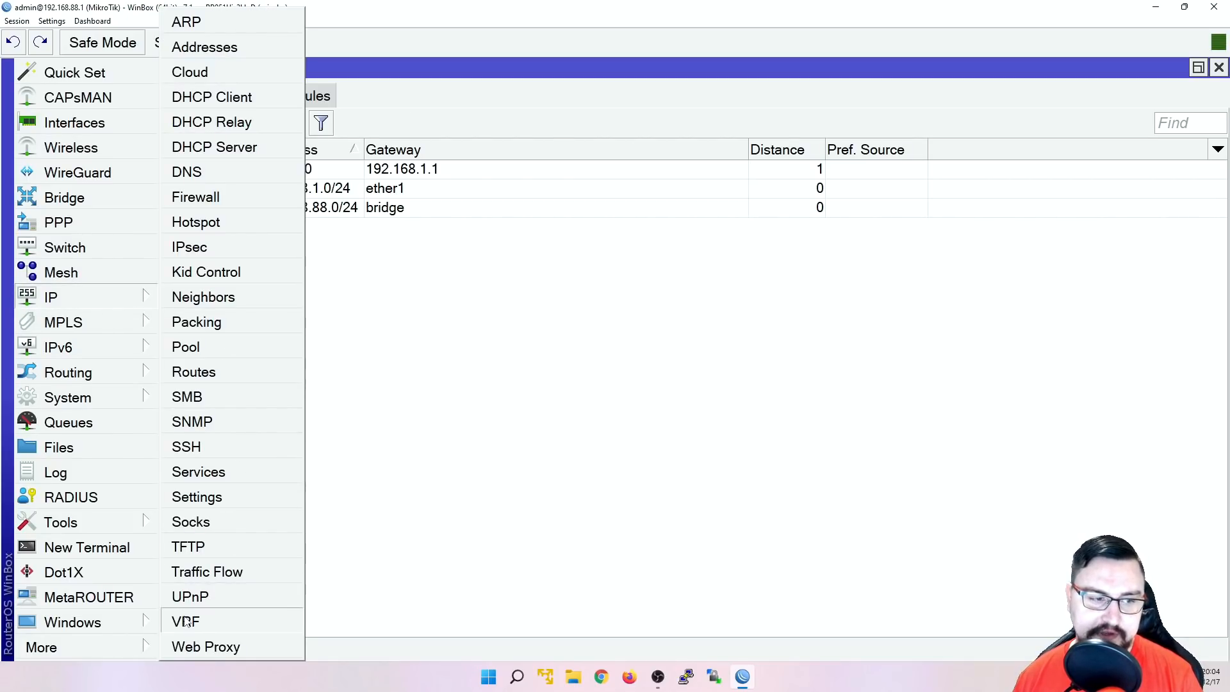
{"action": "left_click", "coordinate": [186, 621]}
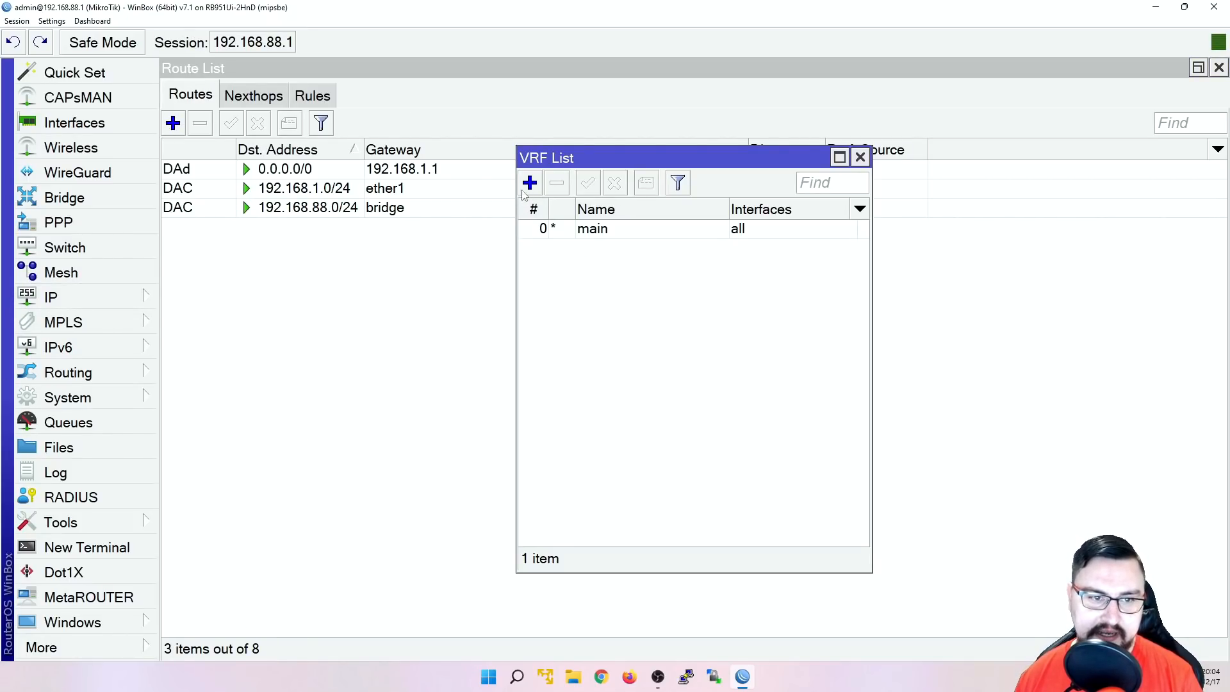
{"action": "left_click", "coordinate": [69, 372]}
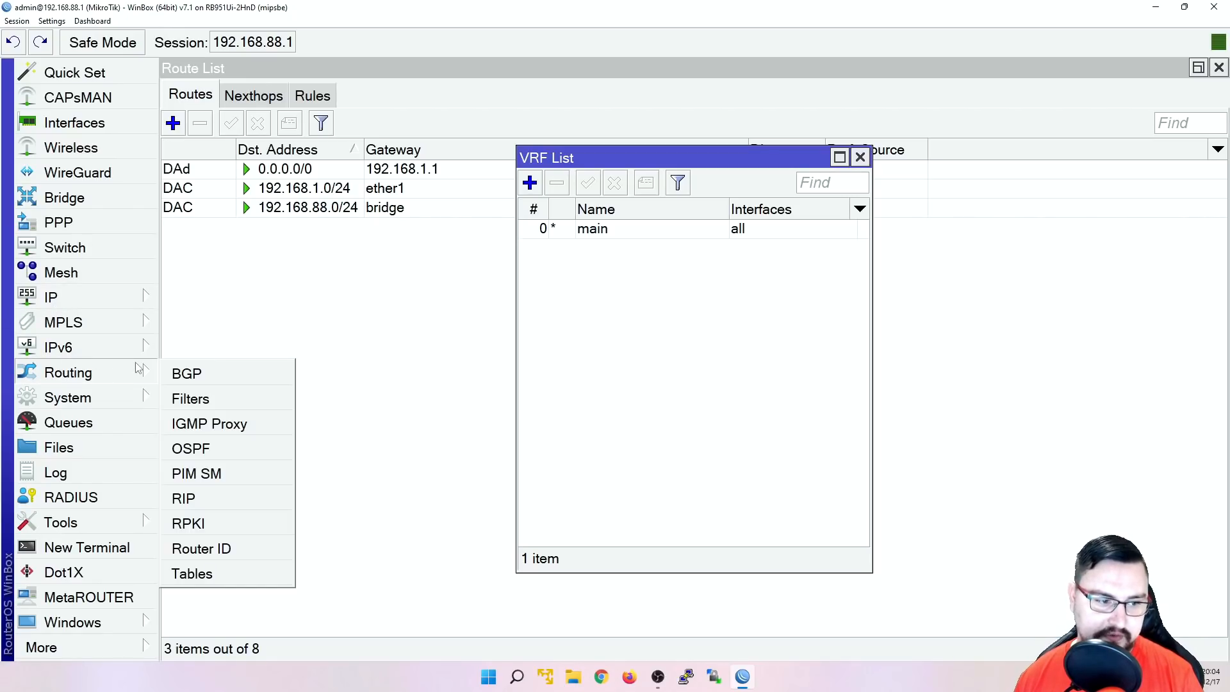
{"action": "left_click", "coordinate": [192, 574]}
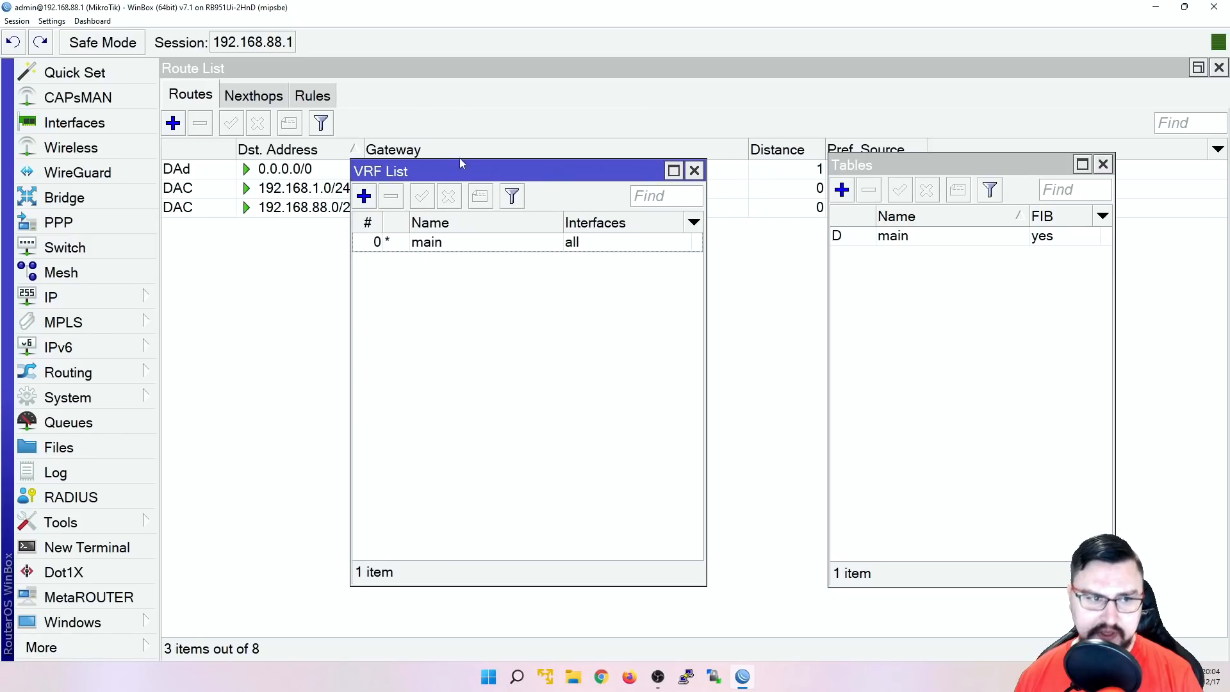
- Add a VRF named Voice with interface ether5, then close the VRF list
{"action": "left_click", "coordinate": [363, 195]}
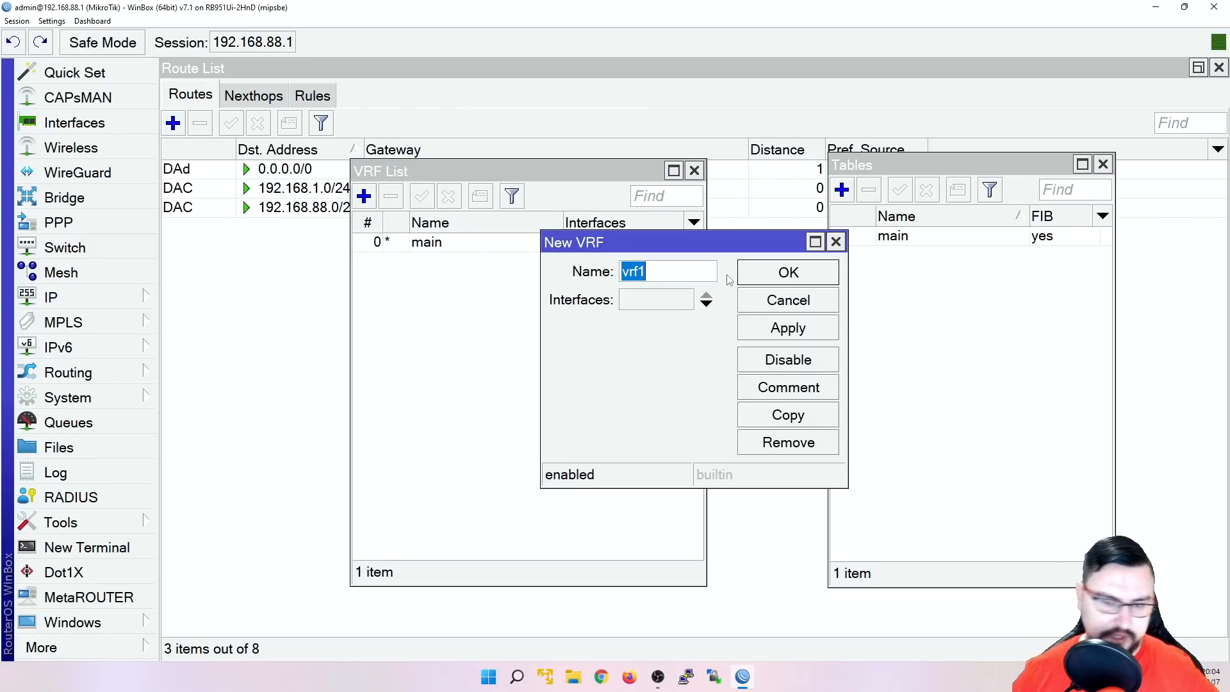
{"action": "type", "text": "Voice"}
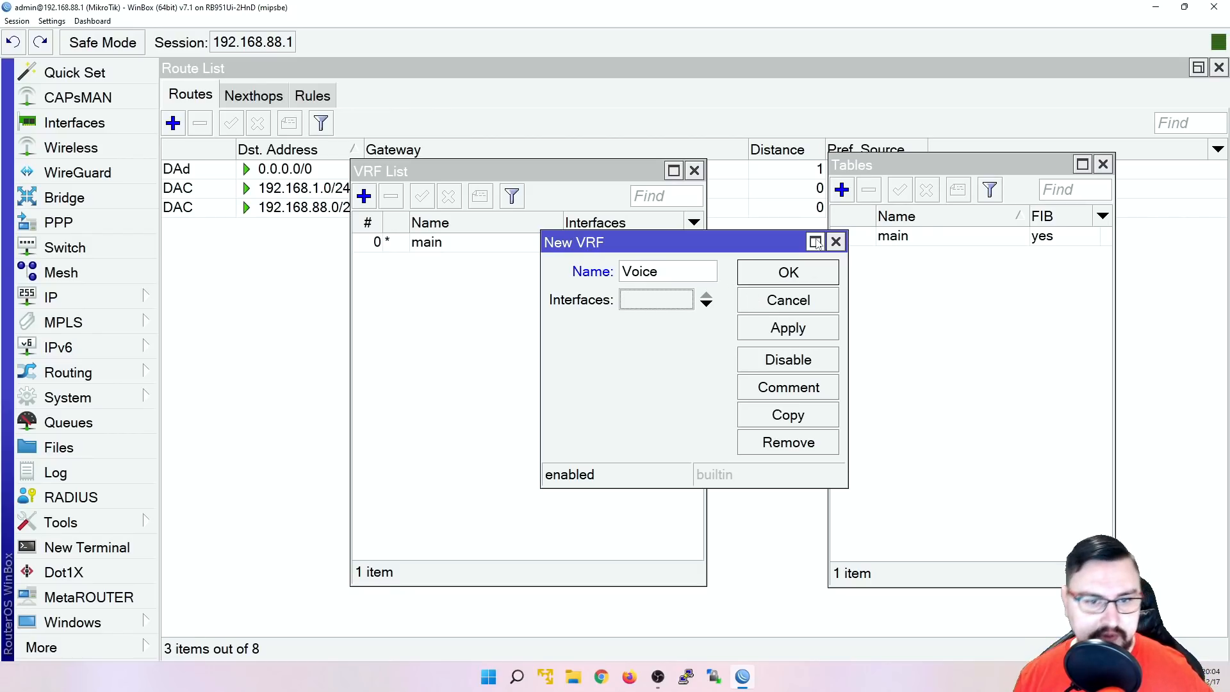
{"action": "left_click", "coordinate": [662, 299]}
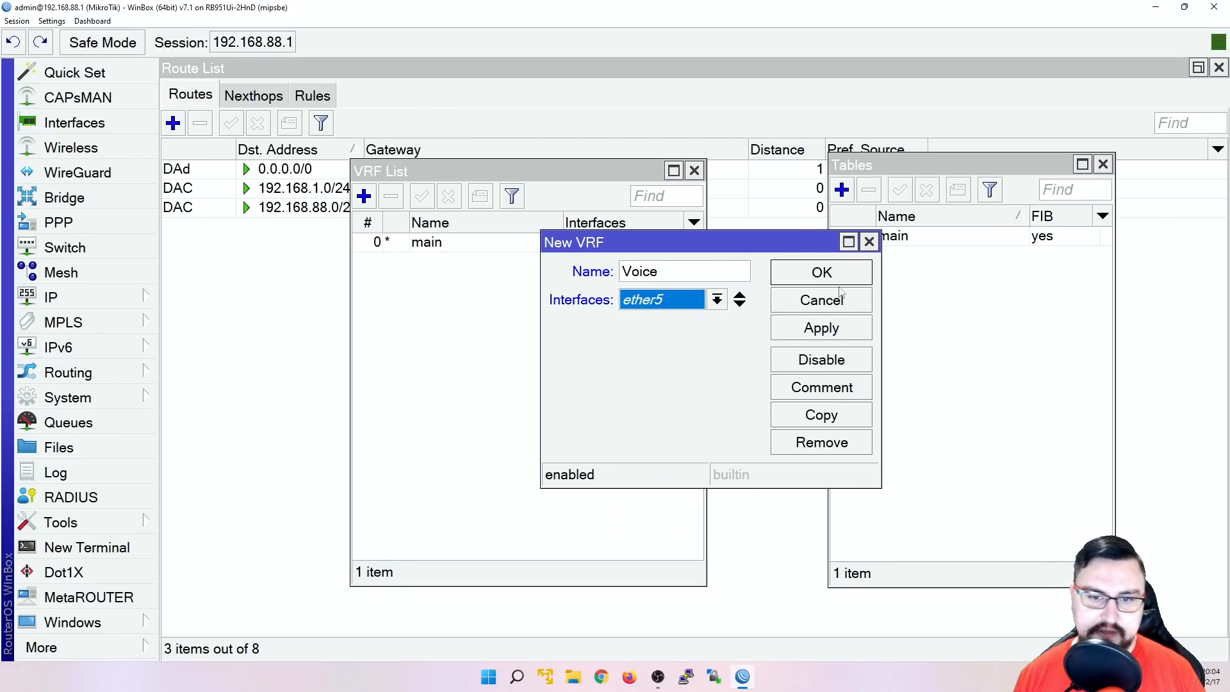
{"action": "left_click", "coordinate": [821, 273]}
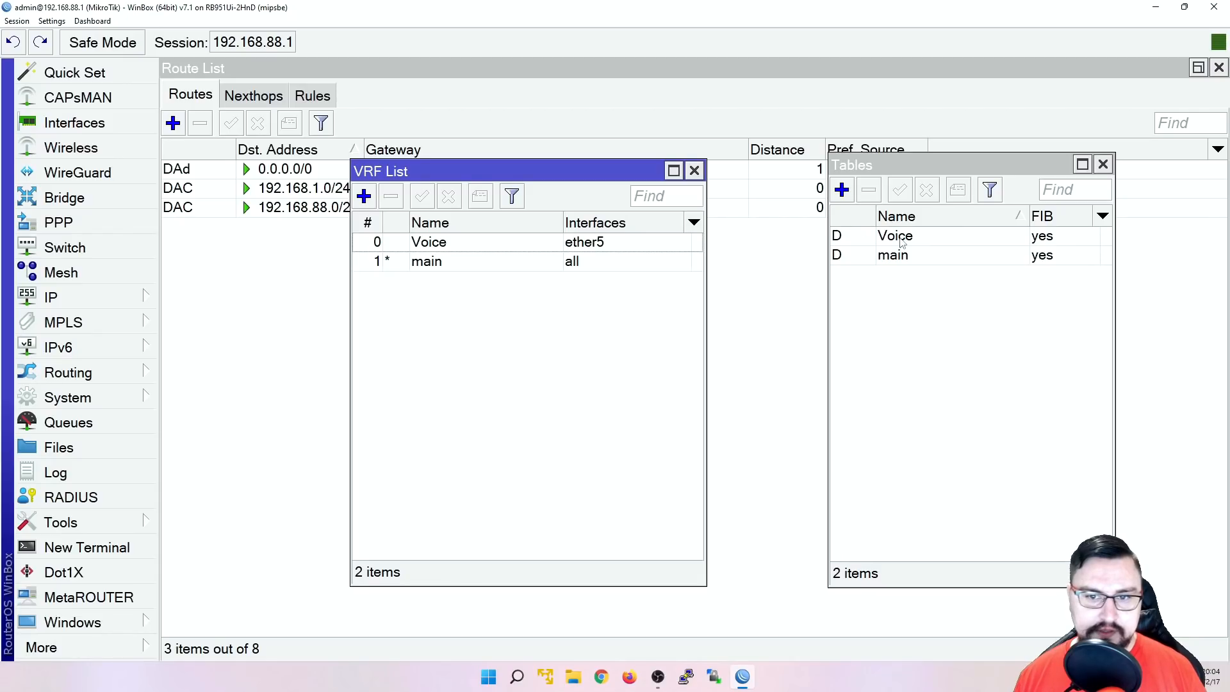
{"action": "left_click", "coordinate": [894, 235]}
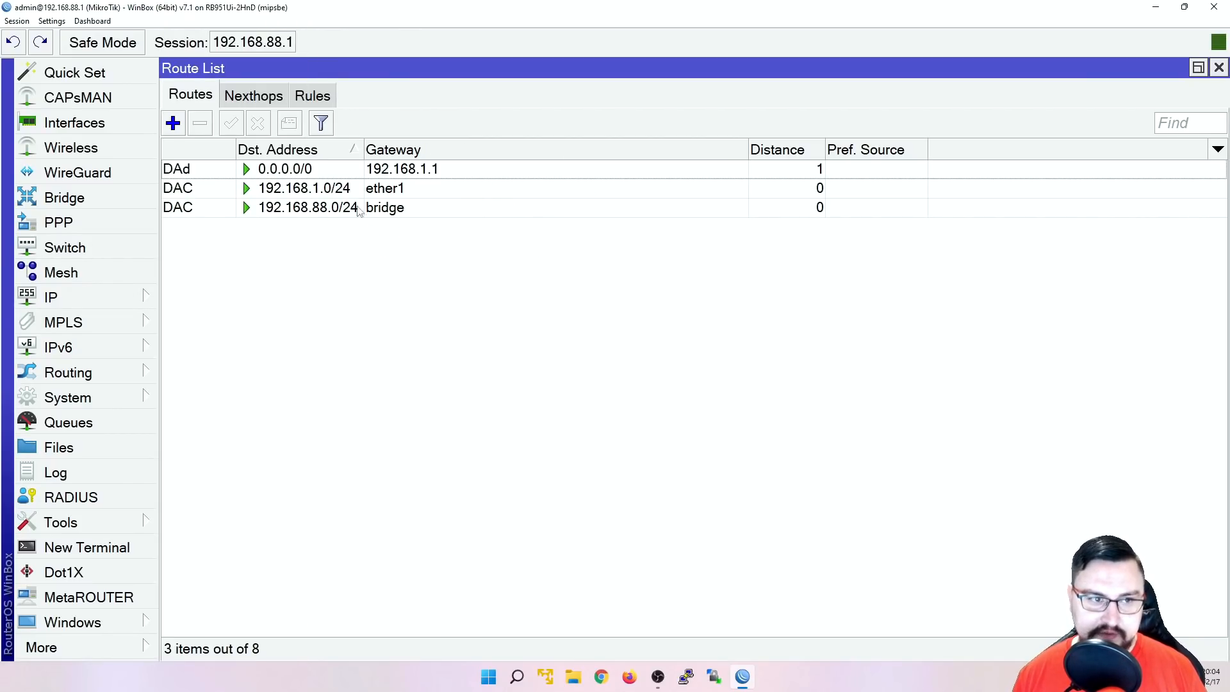
- Create a new bridge named Voice_Bridge
{"action": "left_click", "coordinate": [1219, 67]}
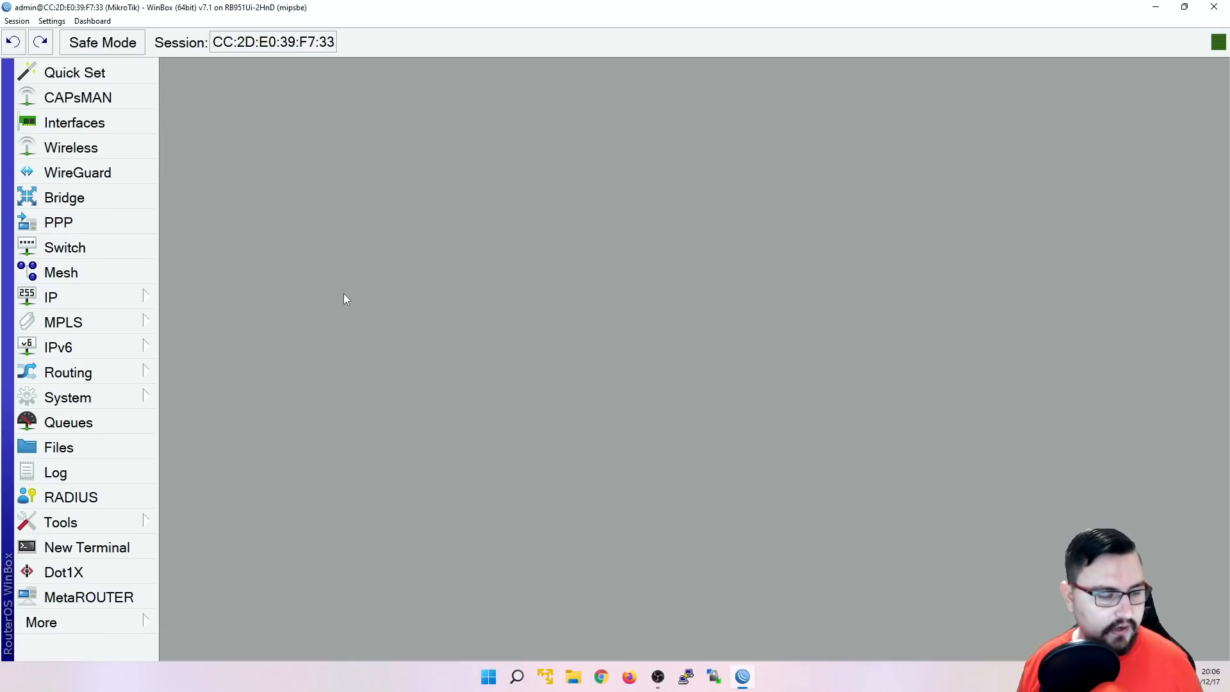
{"action": "mouse_move", "coordinate": [160, 165]}
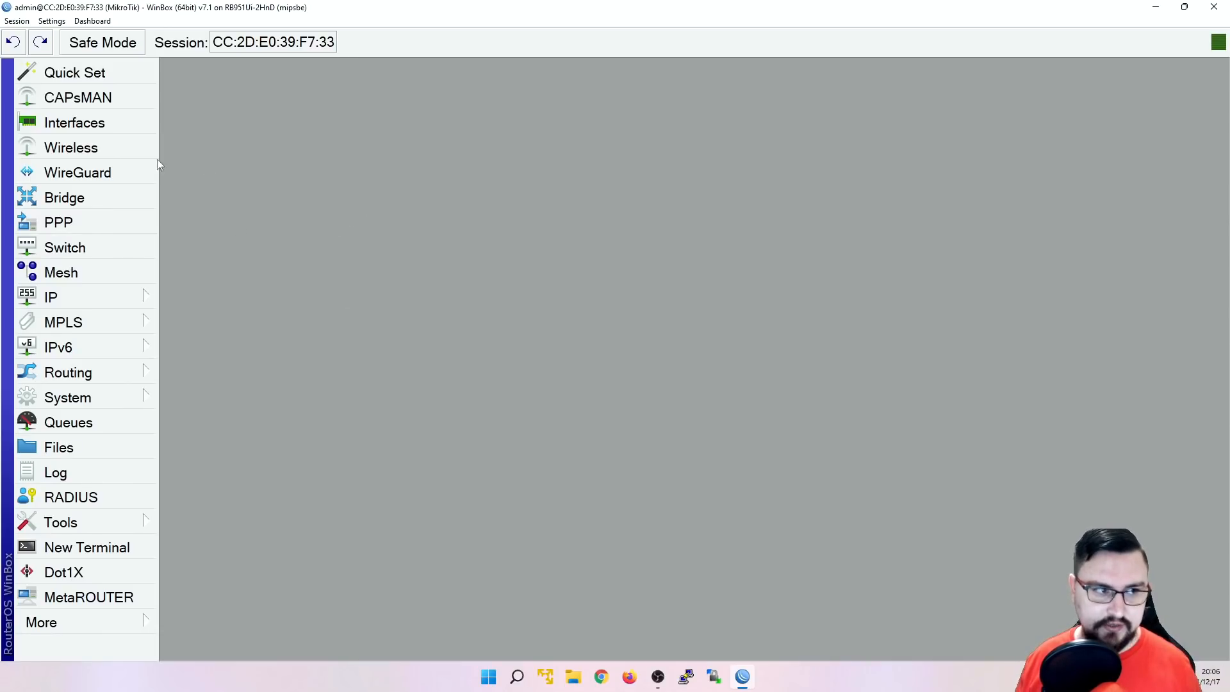
{"action": "left_click", "coordinate": [64, 197]}
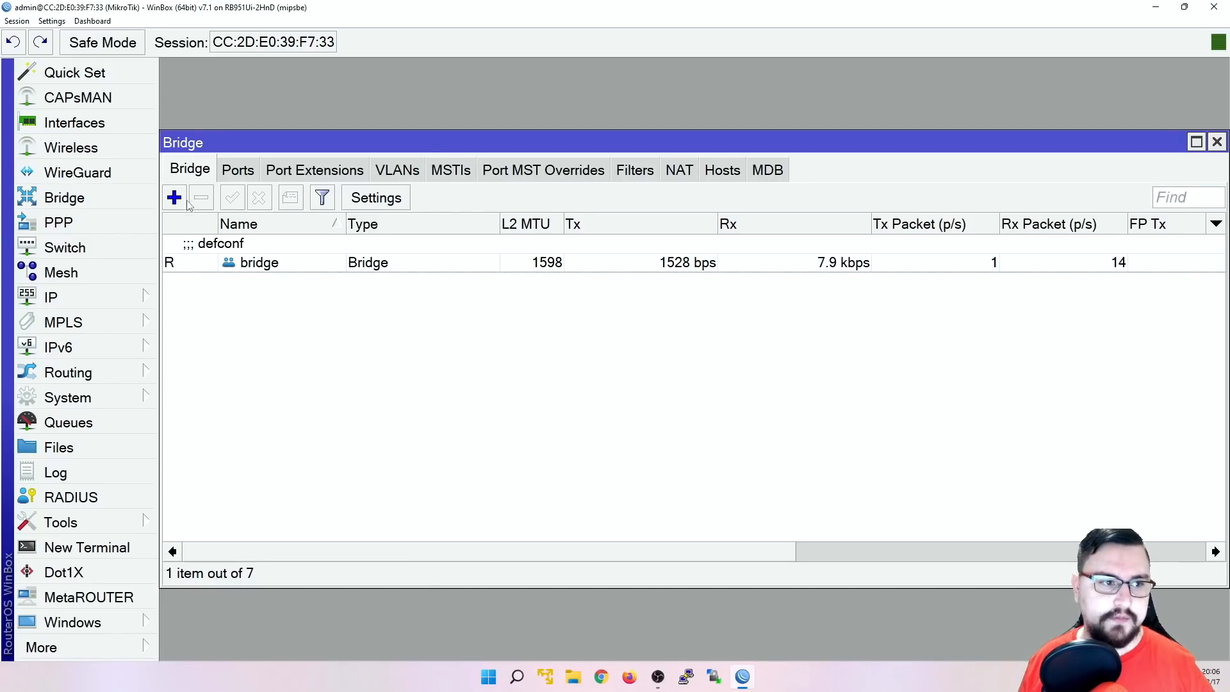
{"action": "left_click", "coordinate": [174, 197]}
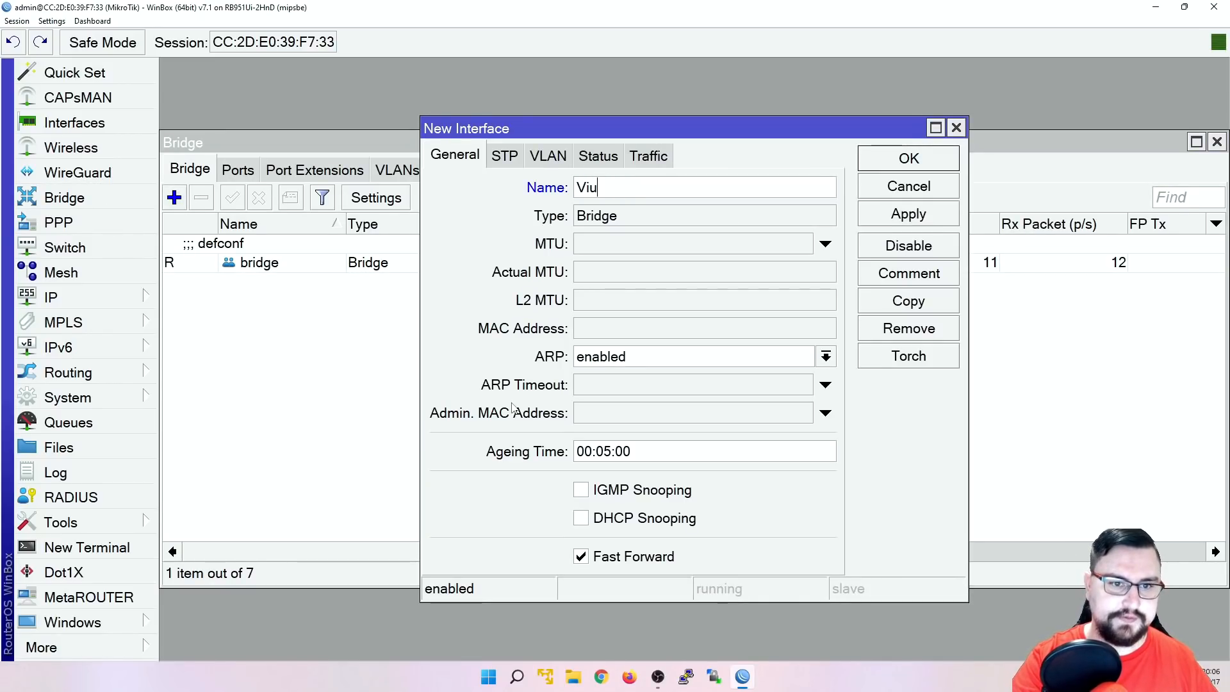
{"action": "type", "text": "oice_Brid"}
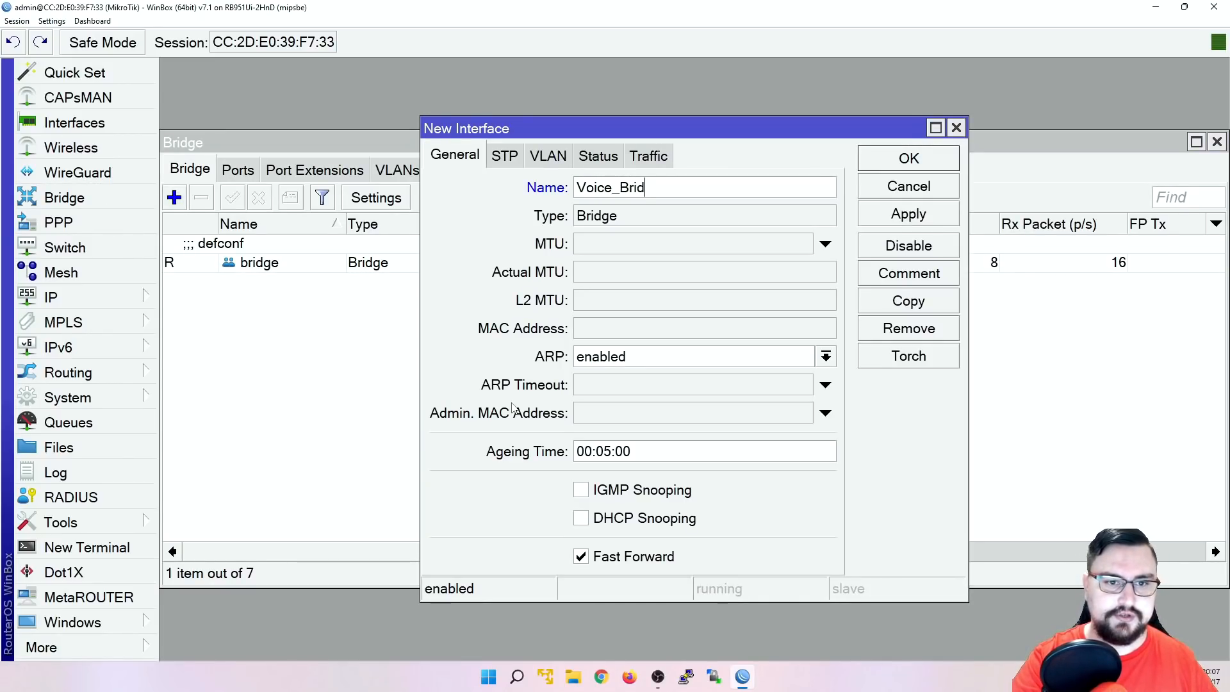
{"action": "left_click", "coordinate": [908, 157]}
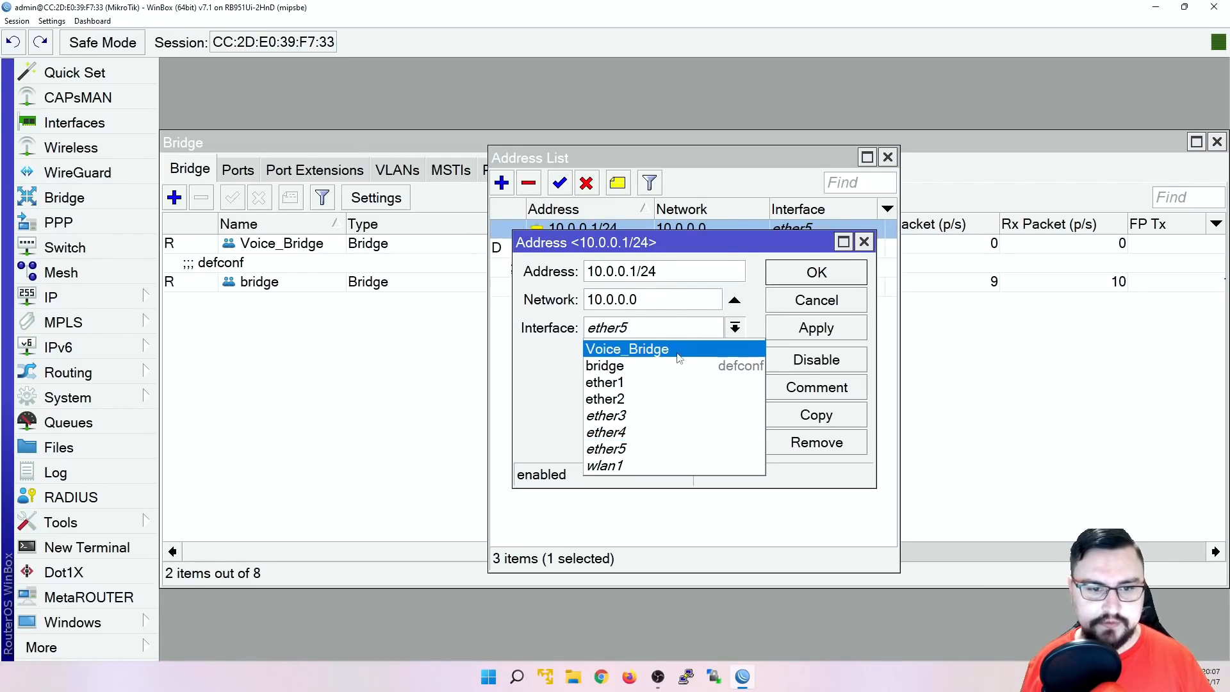
- Put 10.0.0.1/24 on Voice_Bridge, check IP > Routes, then return to IP > VRF
{"action": "left_click", "coordinate": [627, 349]}
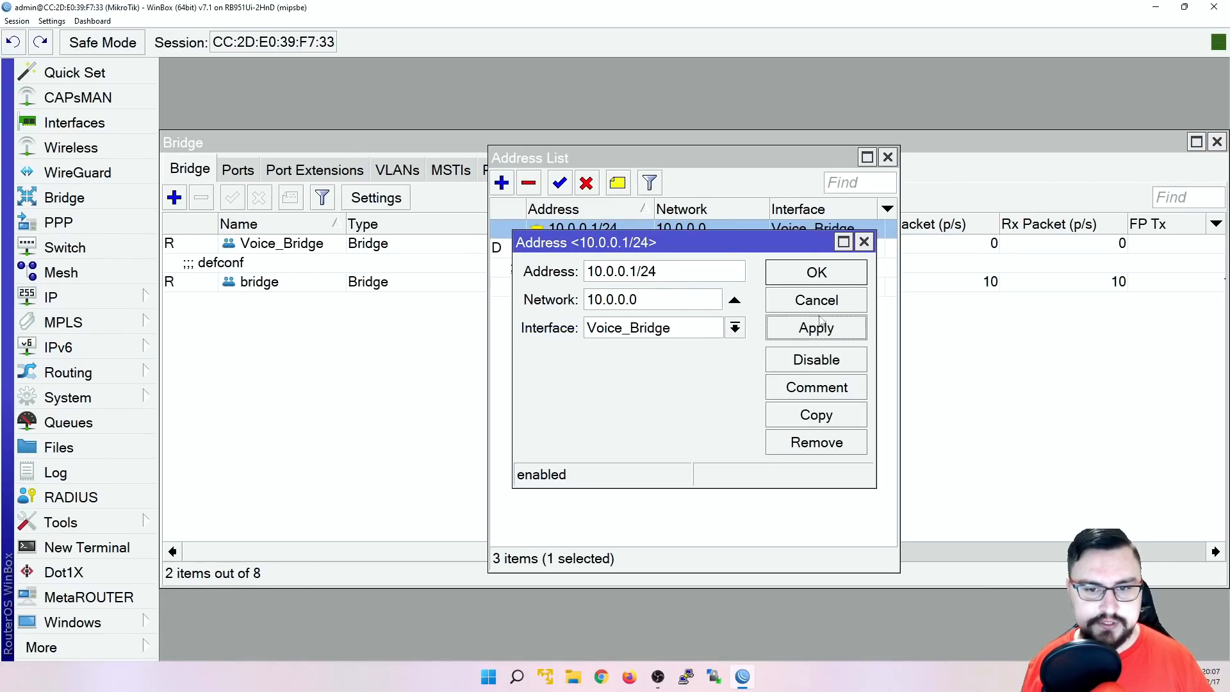
{"action": "left_click", "coordinate": [50, 297]}
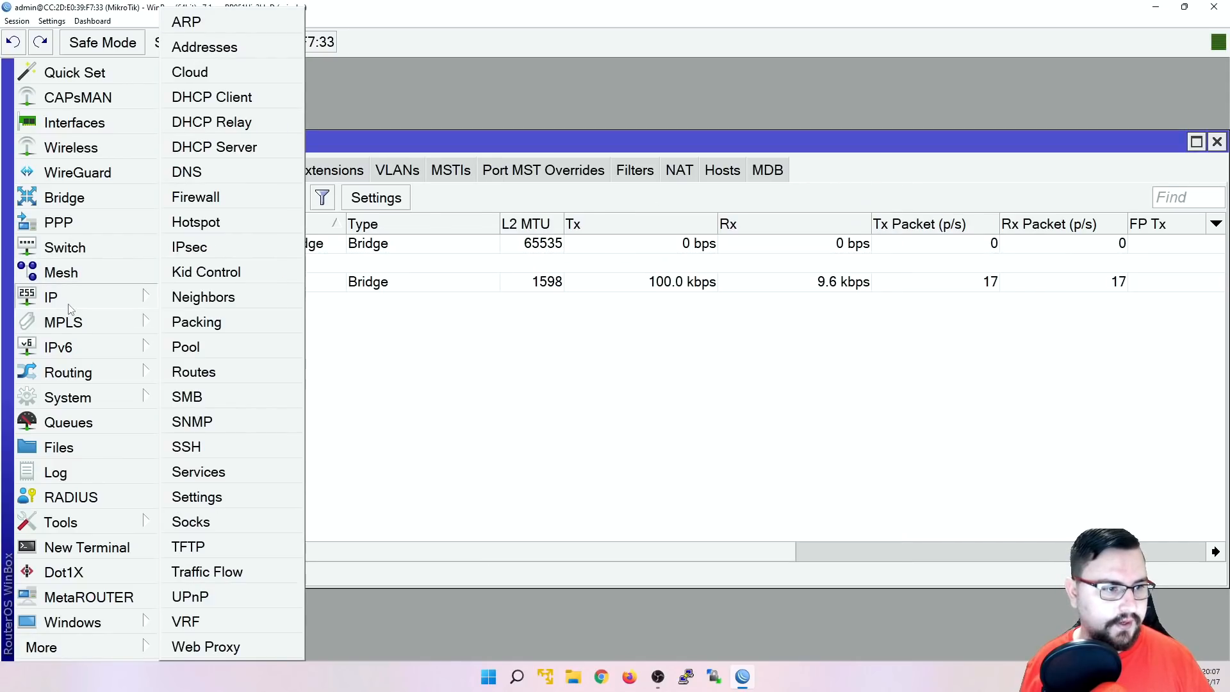
{"action": "left_click", "coordinate": [194, 371]}
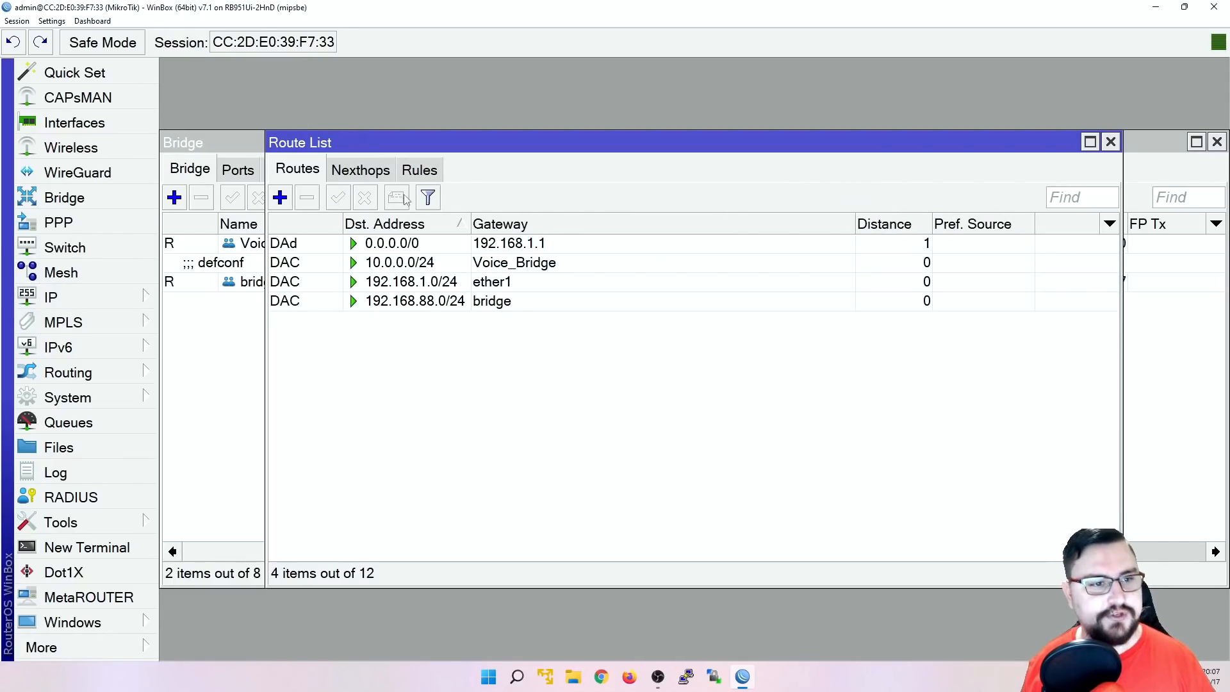
{"action": "left_click", "coordinate": [50, 297]}
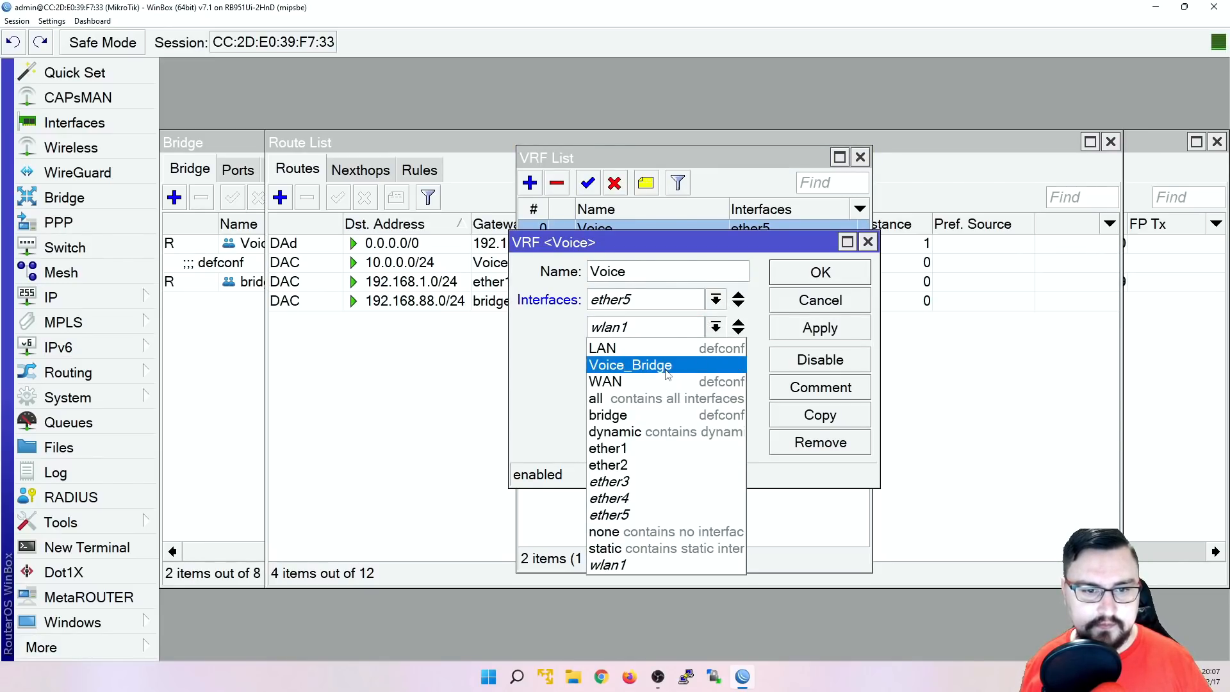
- Add Voice_Bridge as a second Voice VRF interface and close the VRF list
{"action": "left_click", "coordinate": [819, 272]}
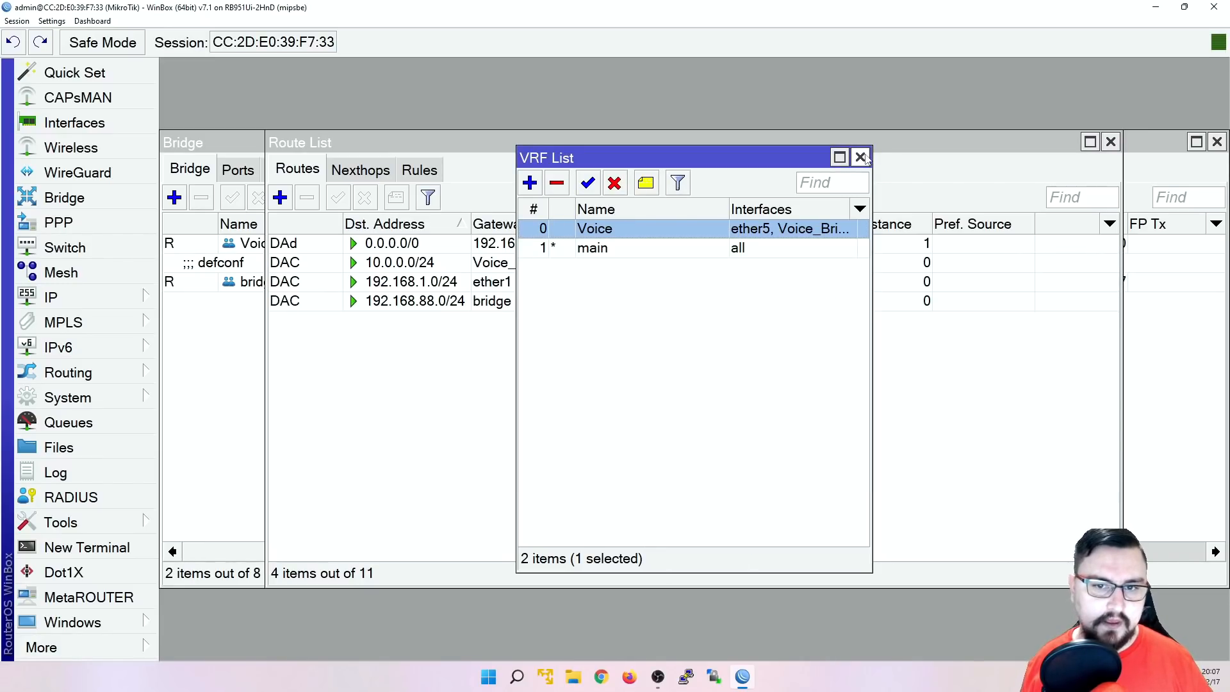
{"action": "left_click", "coordinate": [860, 157]}
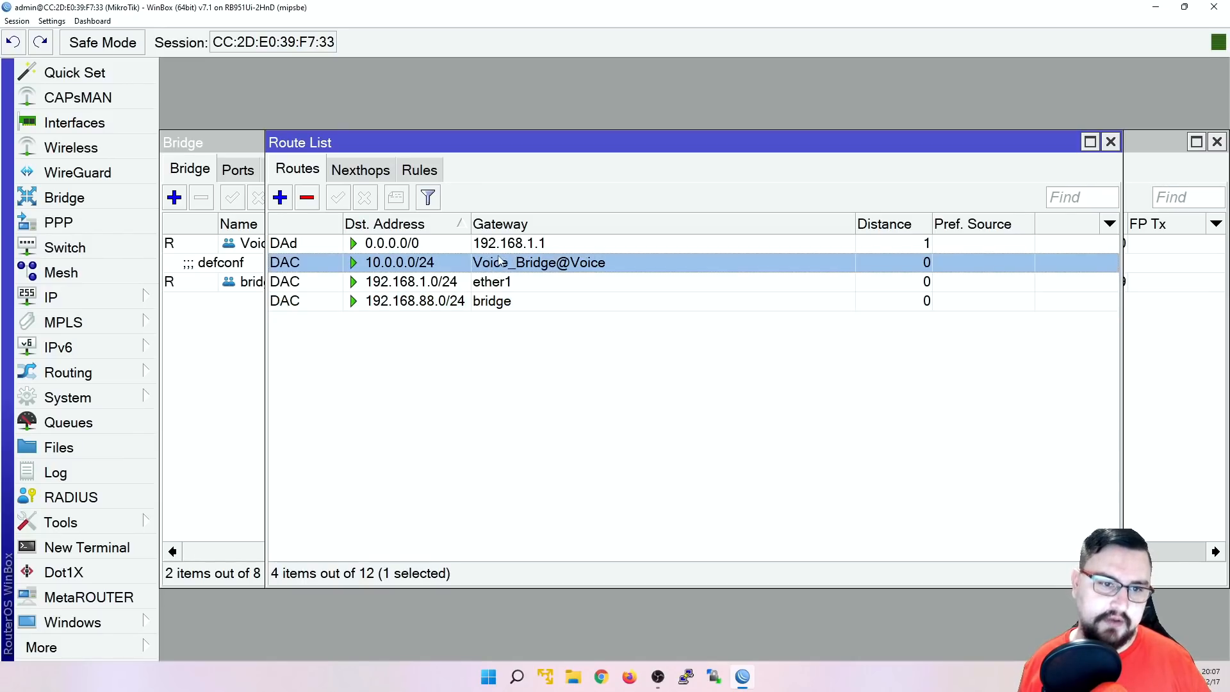
{"action": "mouse_move", "coordinate": [608, 266]}
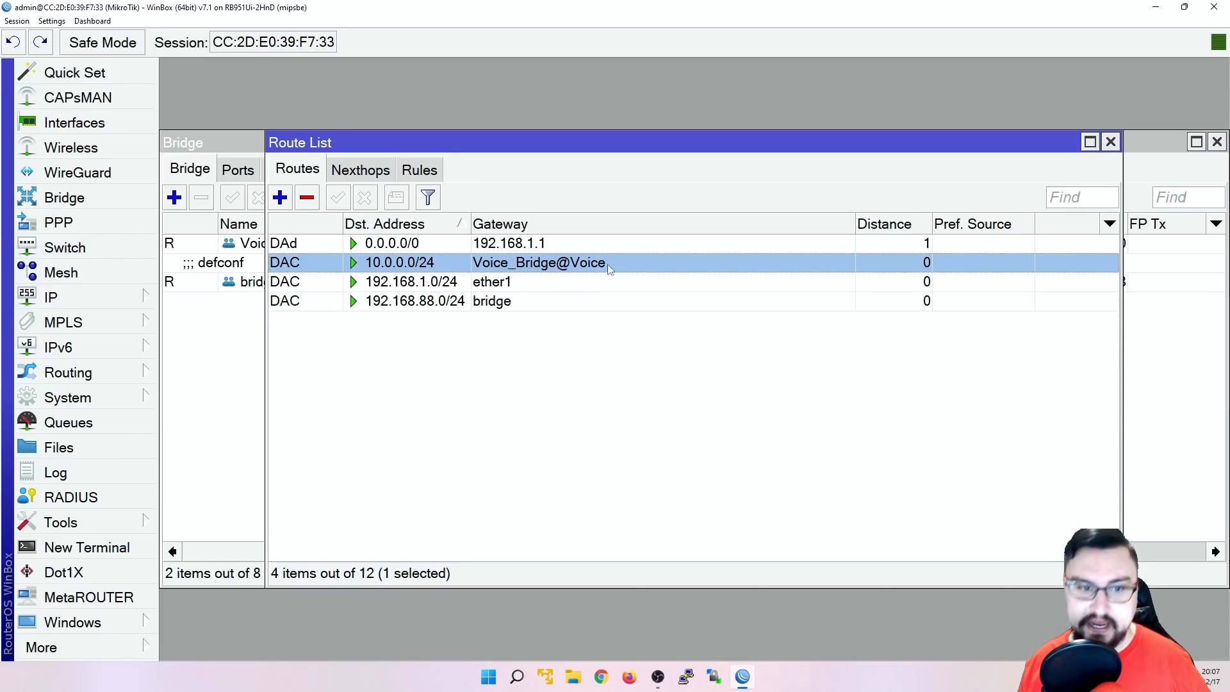
{"action": "mouse_move", "coordinate": [602, 284]}
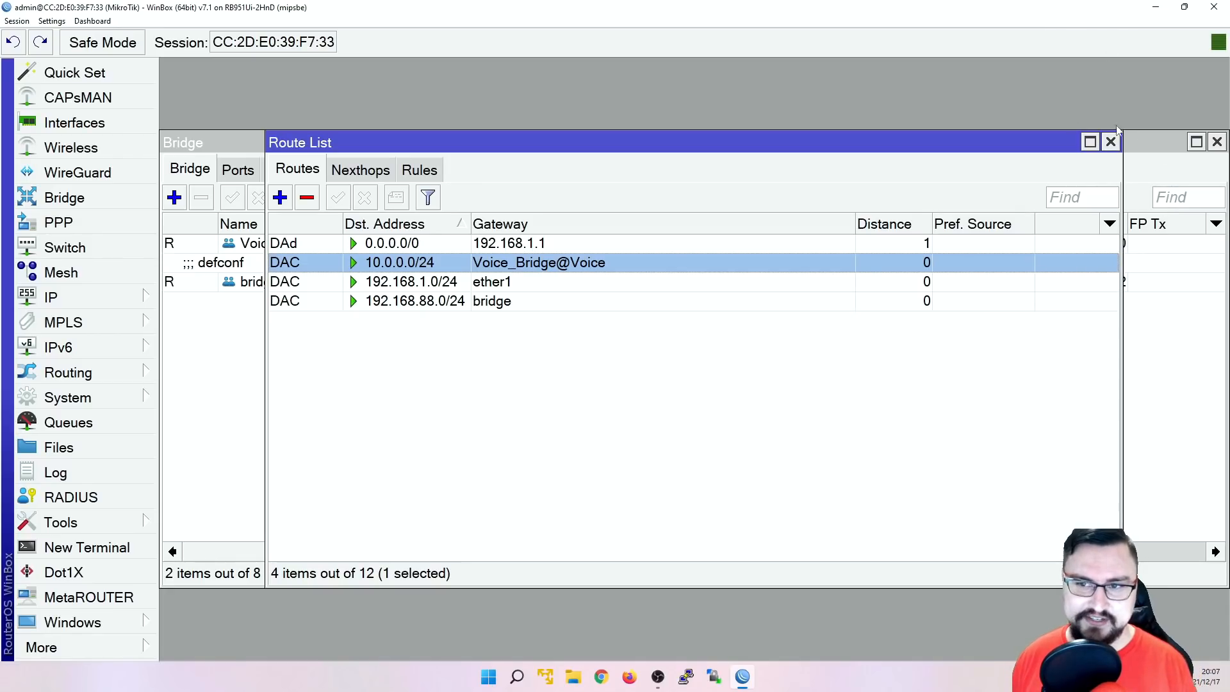
{"action": "mouse_move", "coordinate": [1070, 171]}
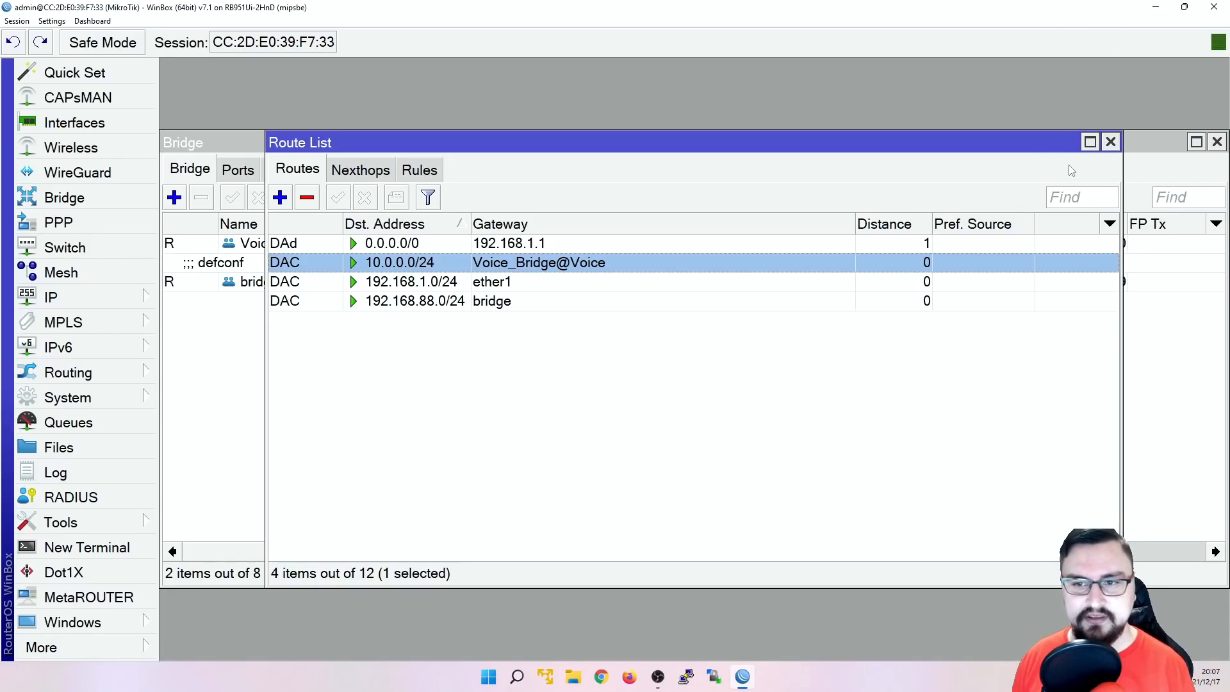
{"action": "mouse_move", "coordinate": [947, 95]}
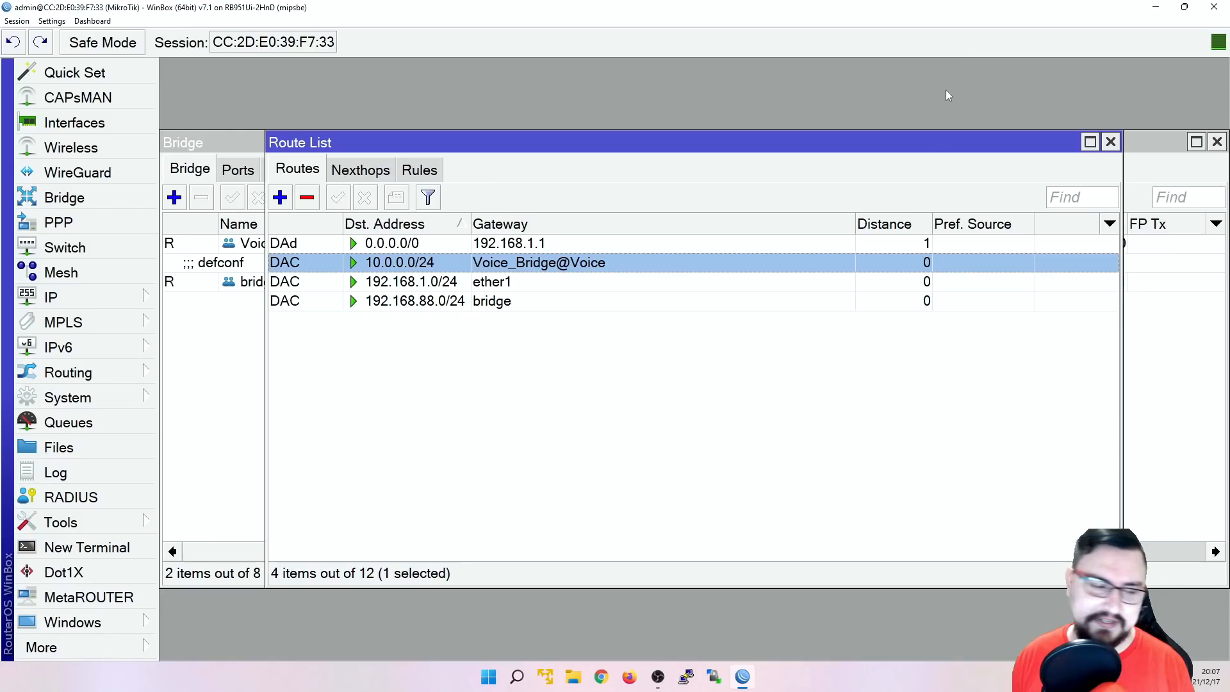
{"action": "mouse_move", "coordinate": [958, 160]}
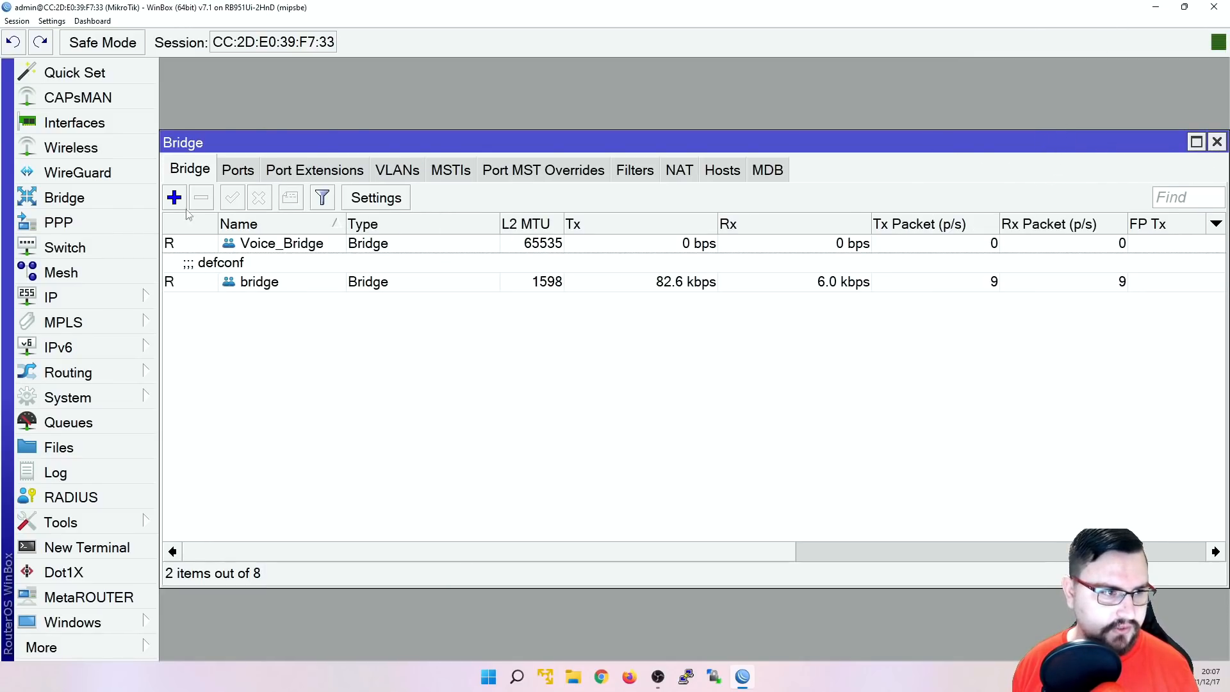
- View the Interface List with Voice_Bridge and ether5, then switch to Firefox
{"action": "left_click", "coordinate": [74, 123]}
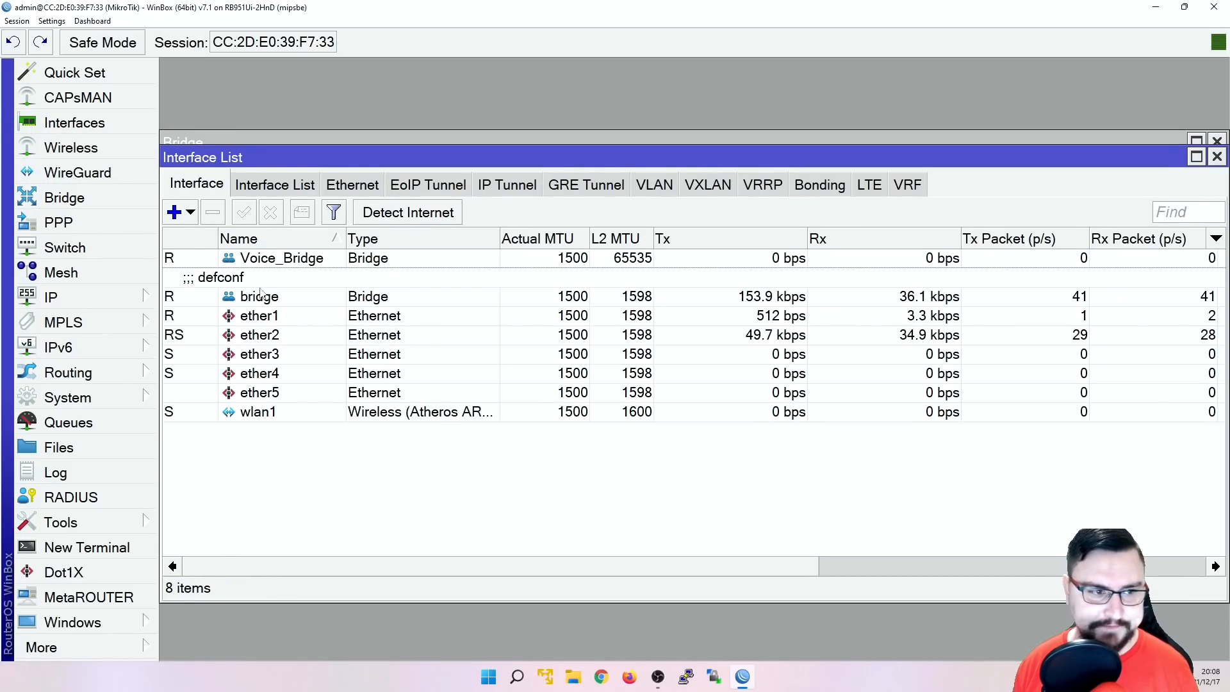
{"action": "left_click", "coordinate": [259, 296]}
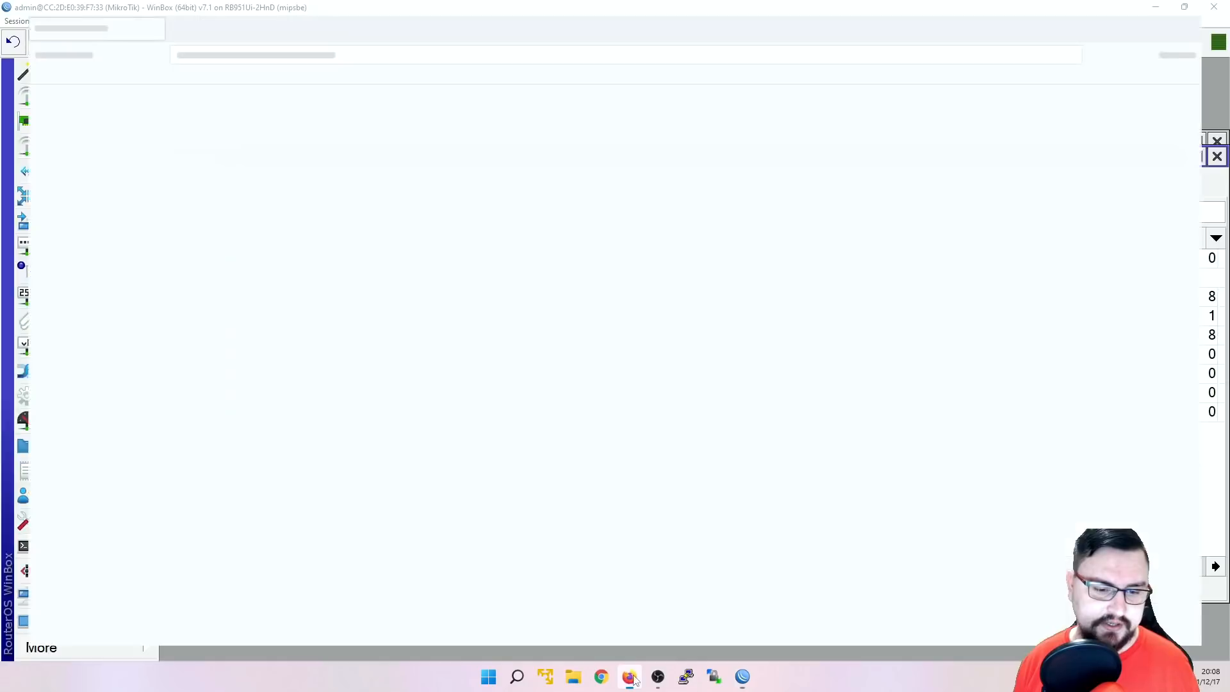
- Load mikrotik.com and navigate via About to the distributors Buy page
{"action": "left_click", "coordinate": [629, 676]}
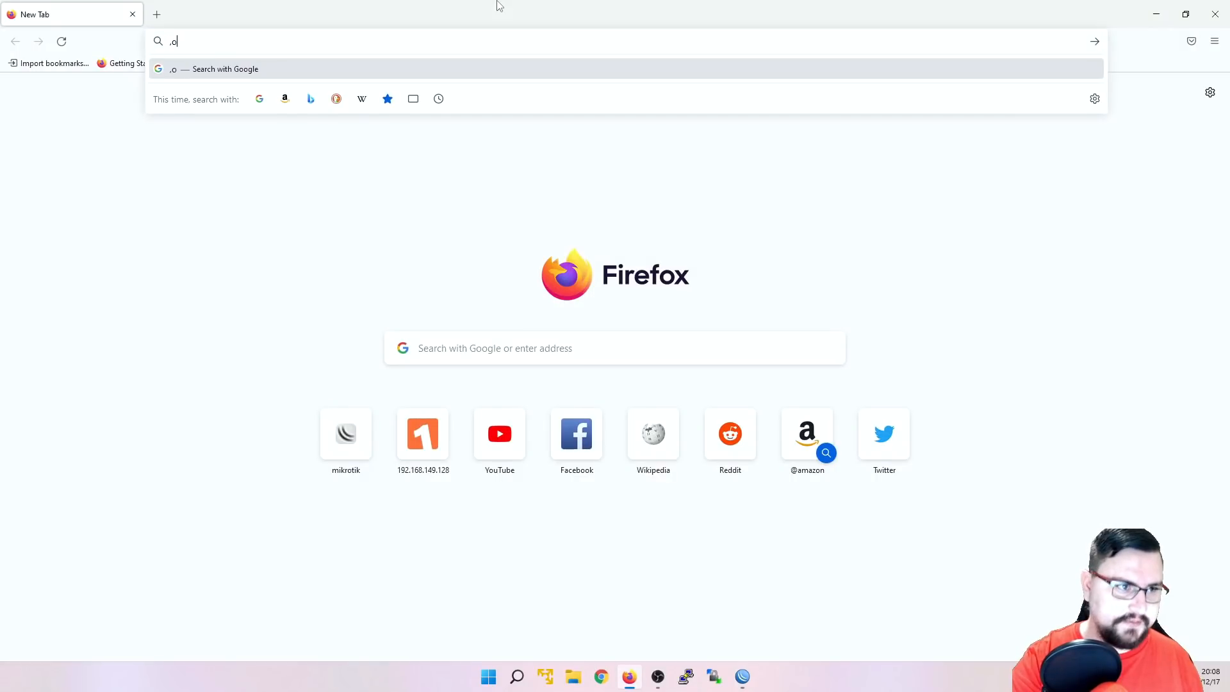
{"action": "key", "text": "Return"}
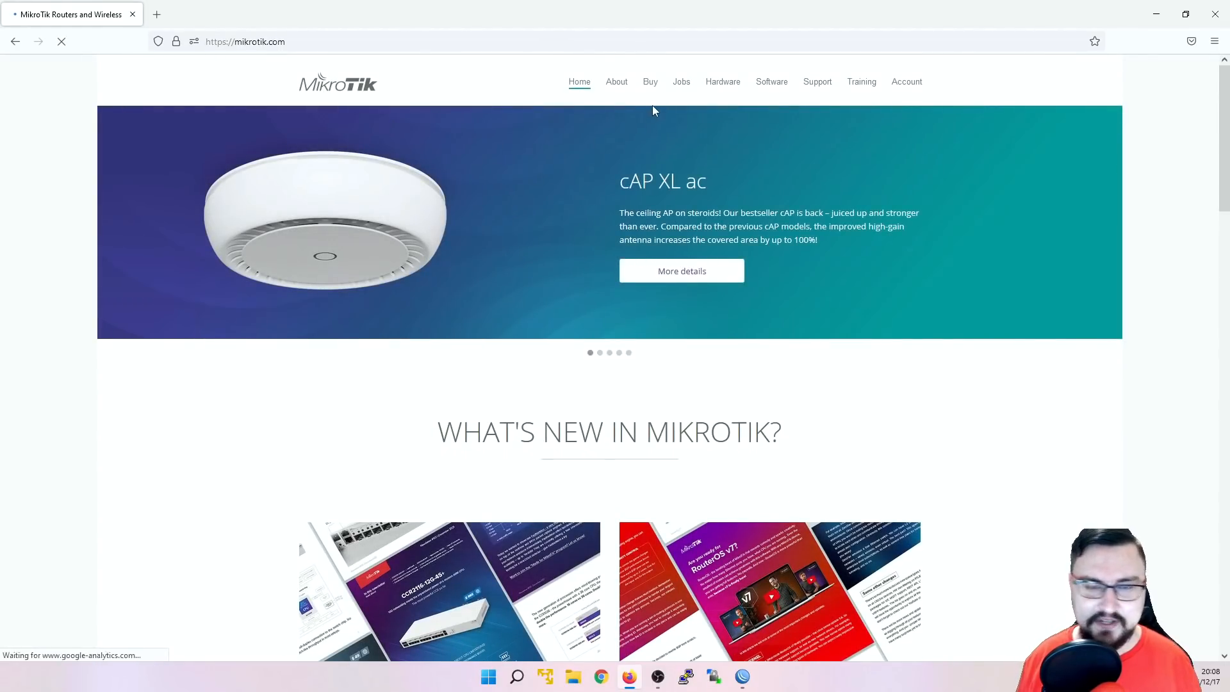
{"action": "left_click", "coordinate": [616, 82]}
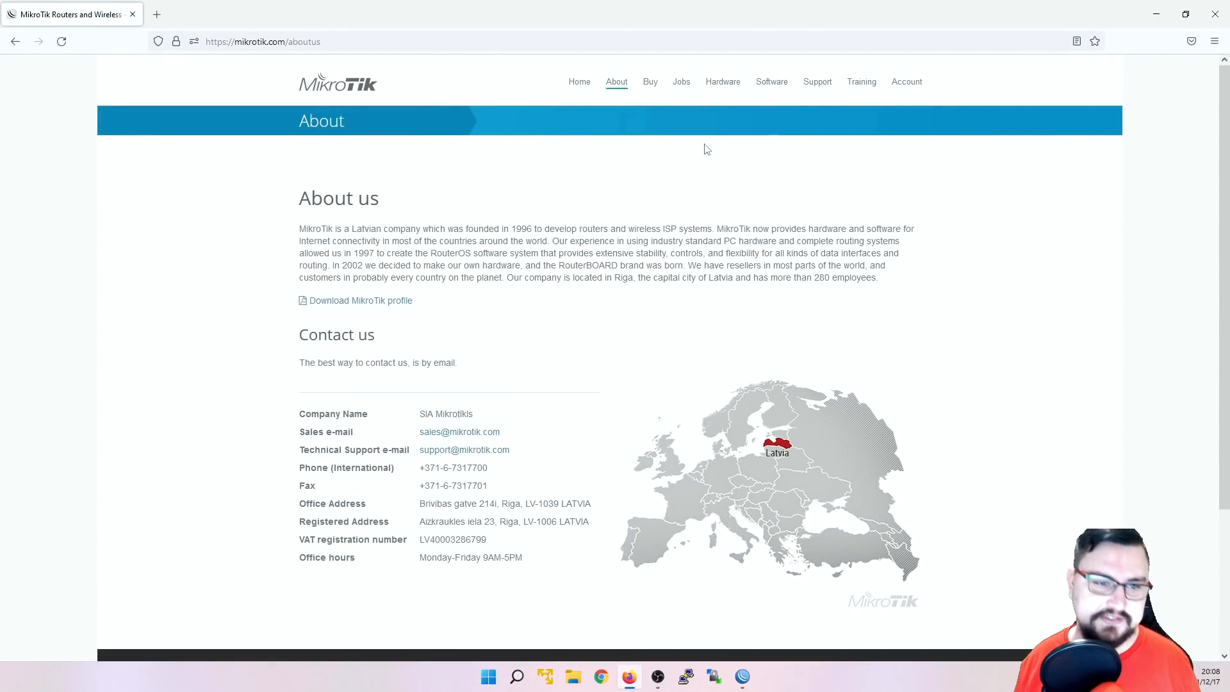
{"action": "left_click", "coordinate": [649, 81]}
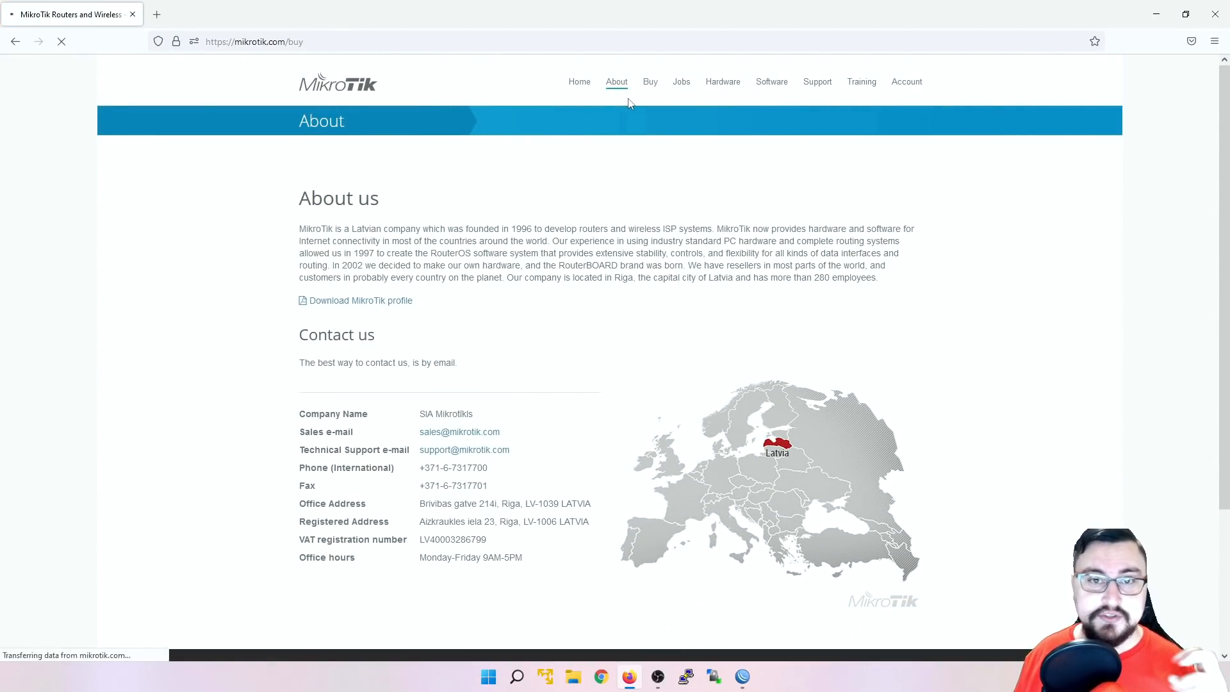
{"action": "left_click", "coordinate": [649, 81]}
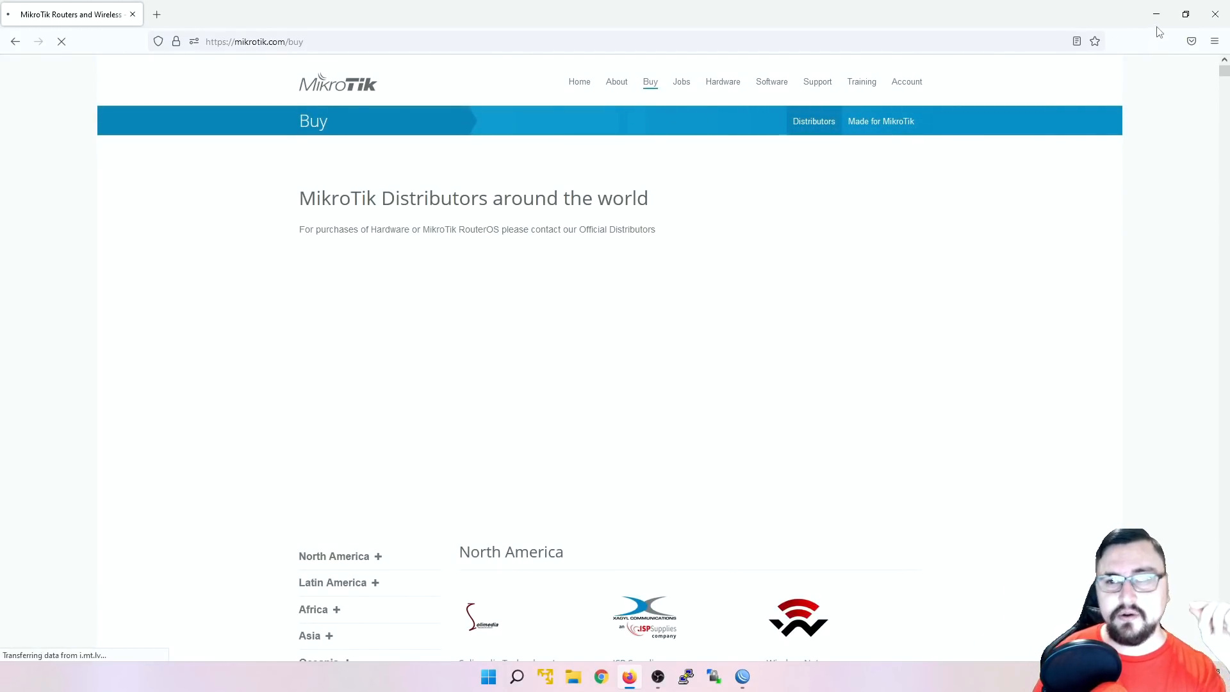
{"action": "mouse_move", "coordinate": [1156, 17]}
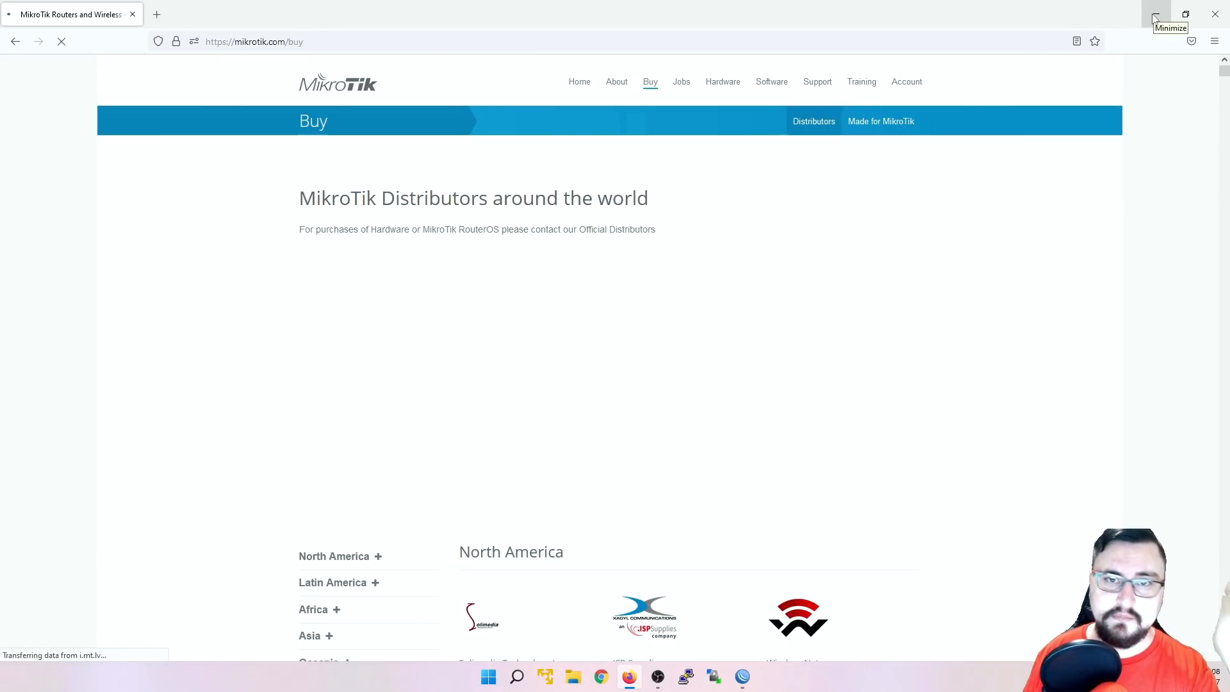
{"action": "scroll", "scroll_direction": "down", "scroll_amount": 3}
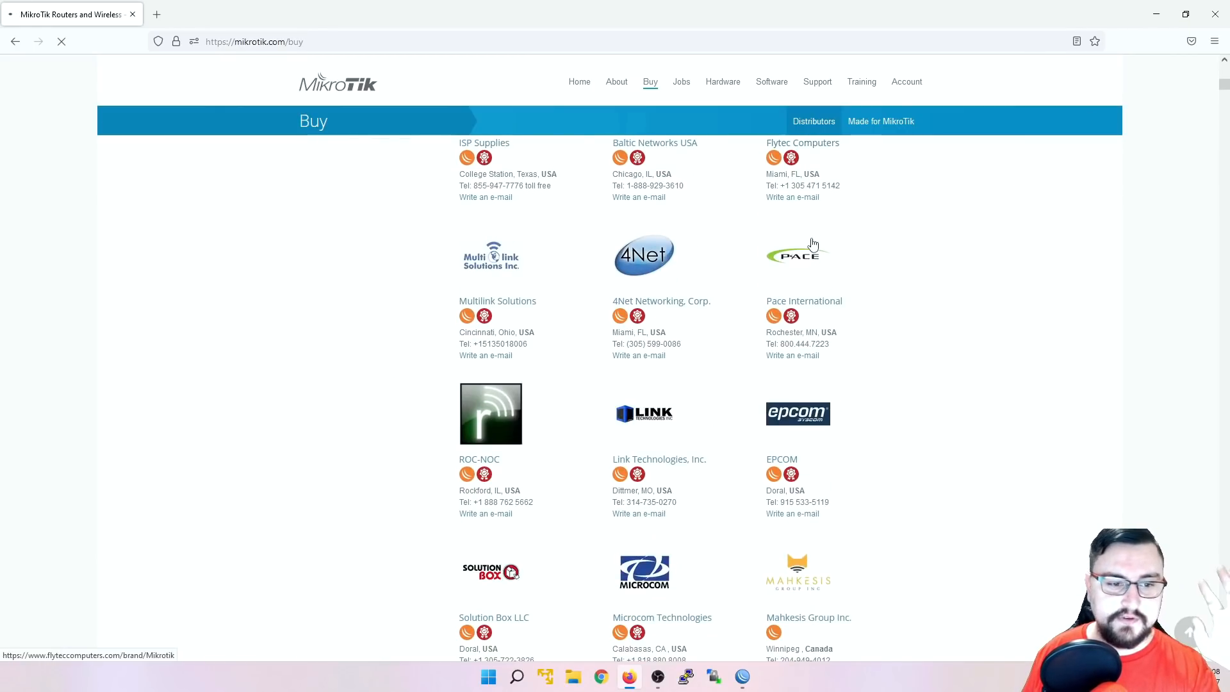
{"action": "mouse_move", "coordinate": [796, 251]}
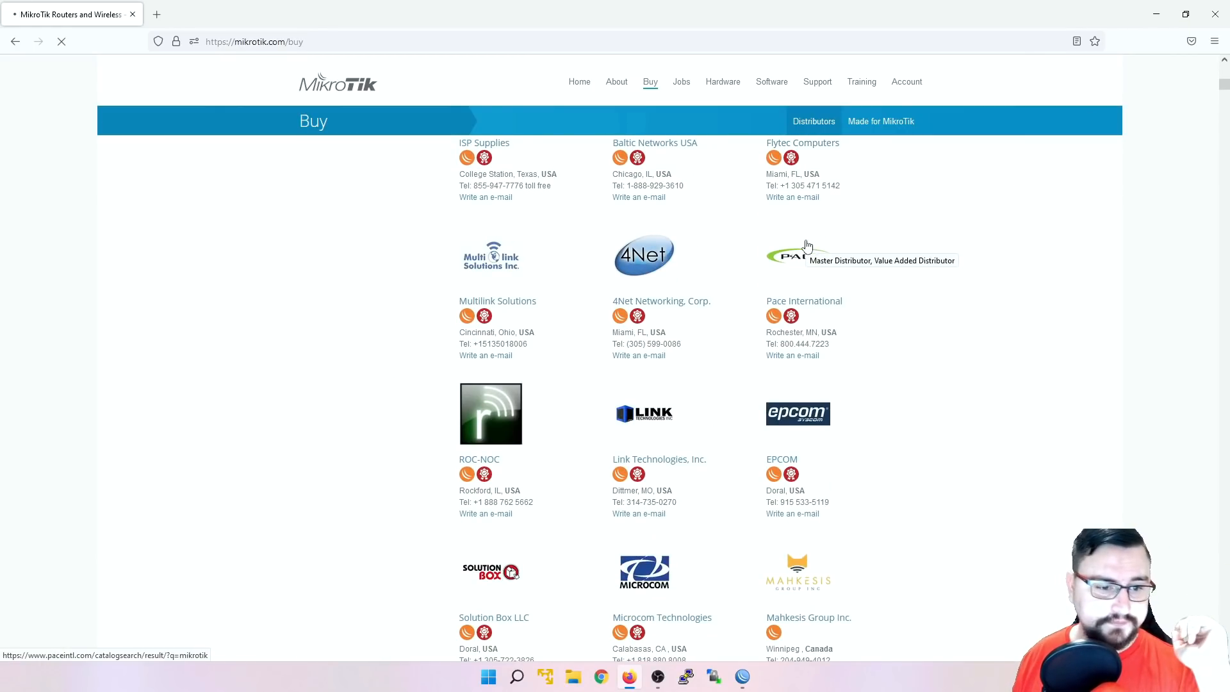
{"action": "scroll", "scroll_direction": "up", "scroll_amount": 3}
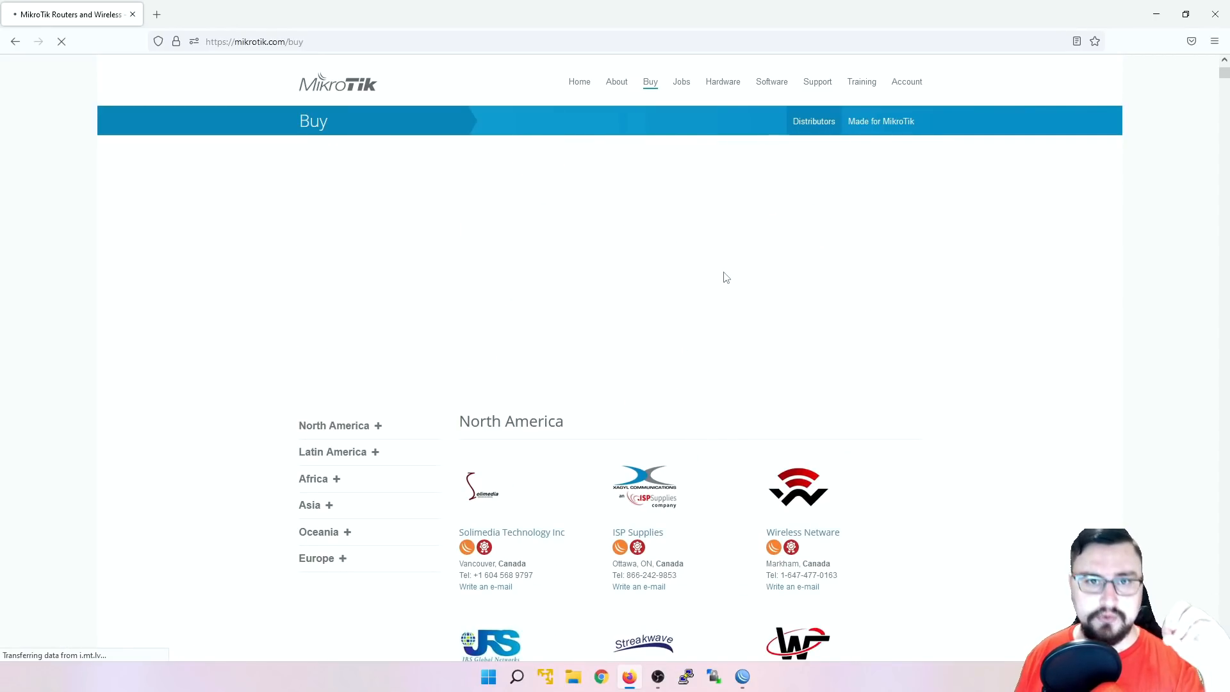
{"action": "mouse_move", "coordinate": [728, 237]}
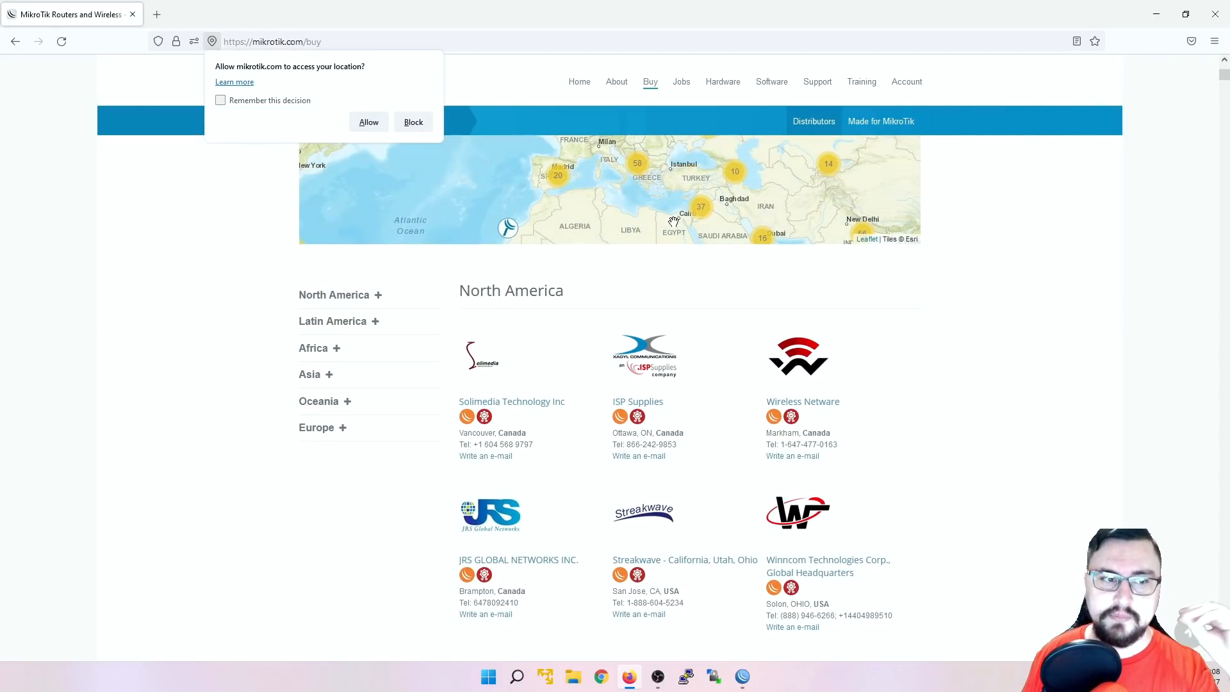
{"action": "mouse_move", "coordinate": [955, 264]}
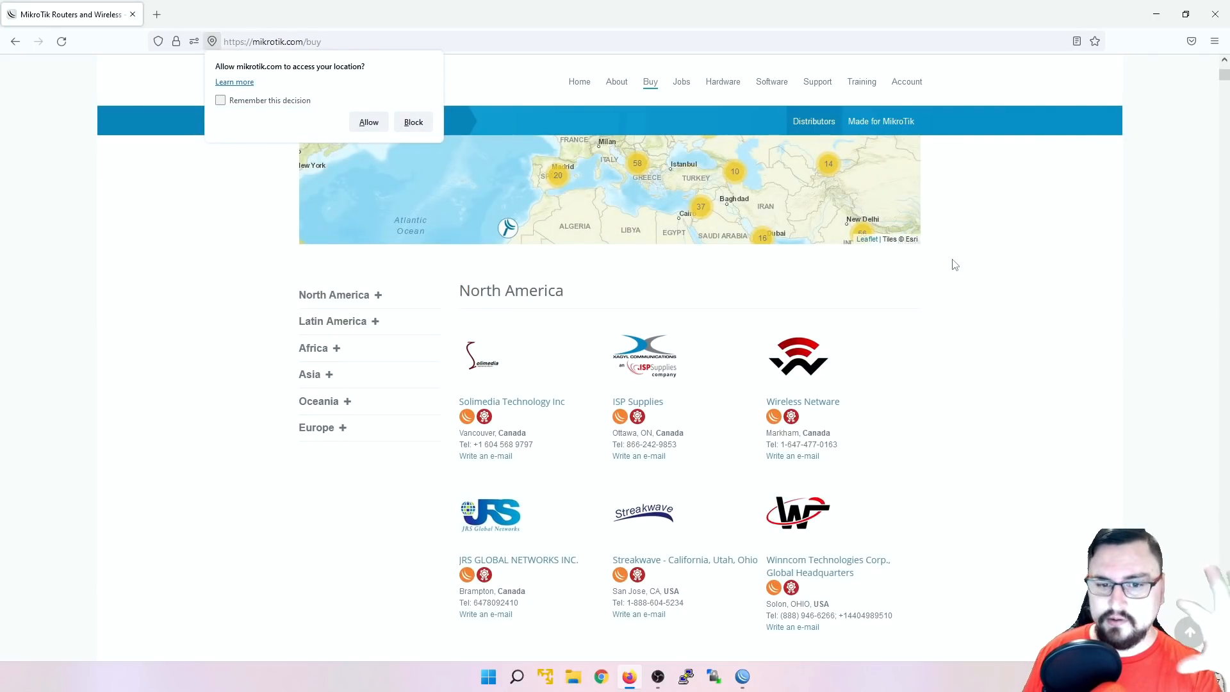
{"action": "mouse_move", "coordinate": [950, 290]}
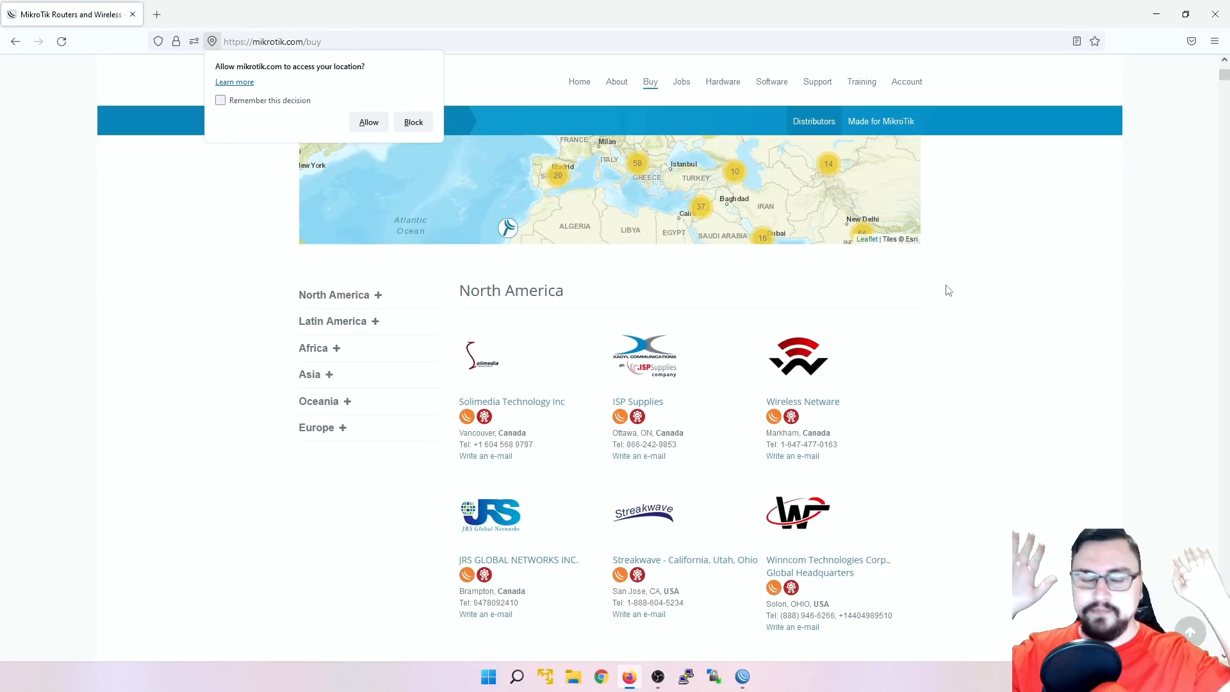
{"action": "mouse_move", "coordinate": [936, 305]}
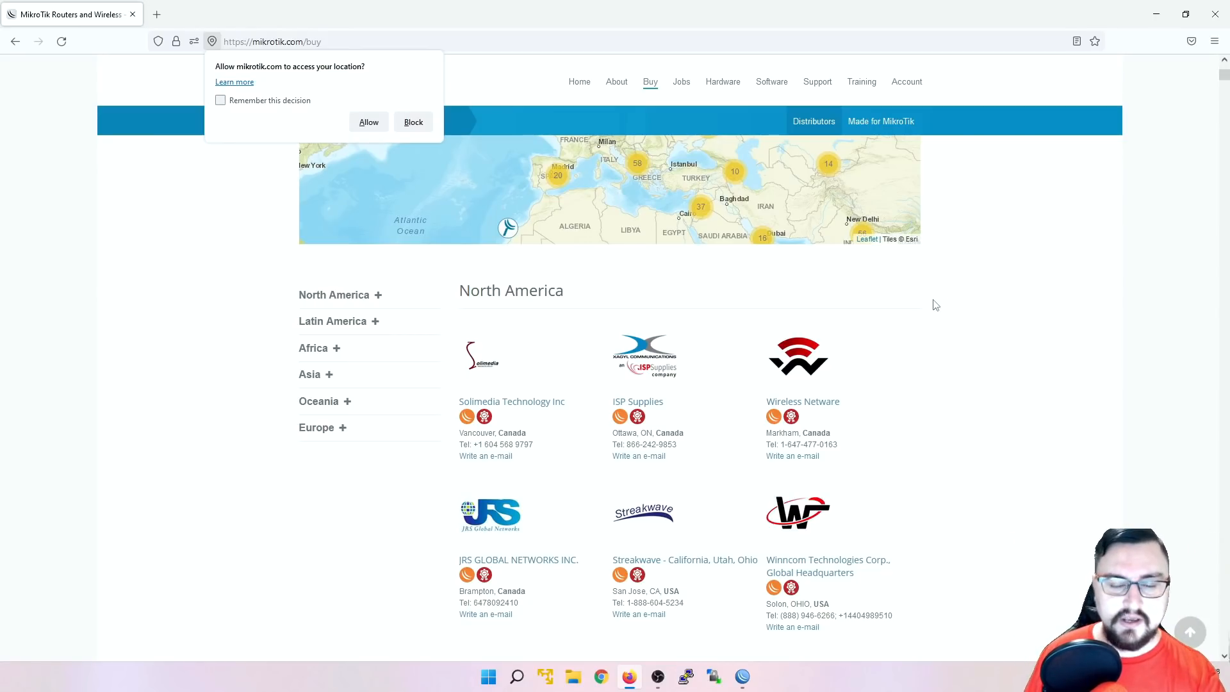
{"action": "mouse_move", "coordinate": [897, 287]}
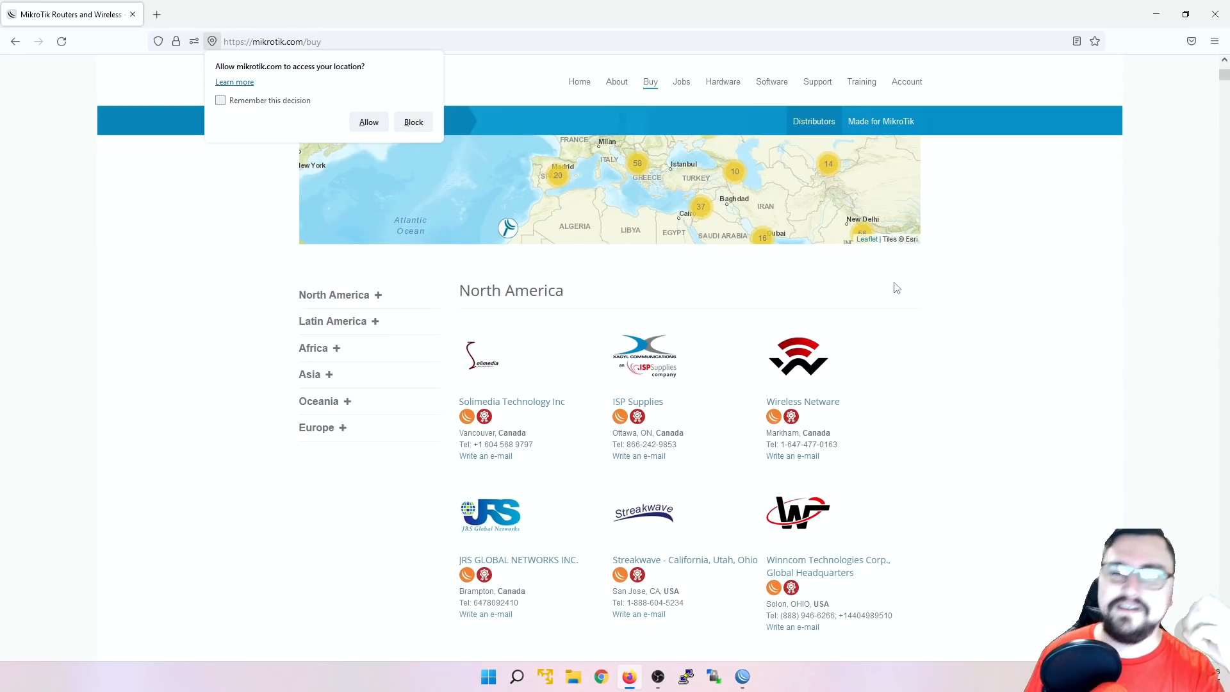
{"action": "mouse_move", "coordinate": [869, 341]}
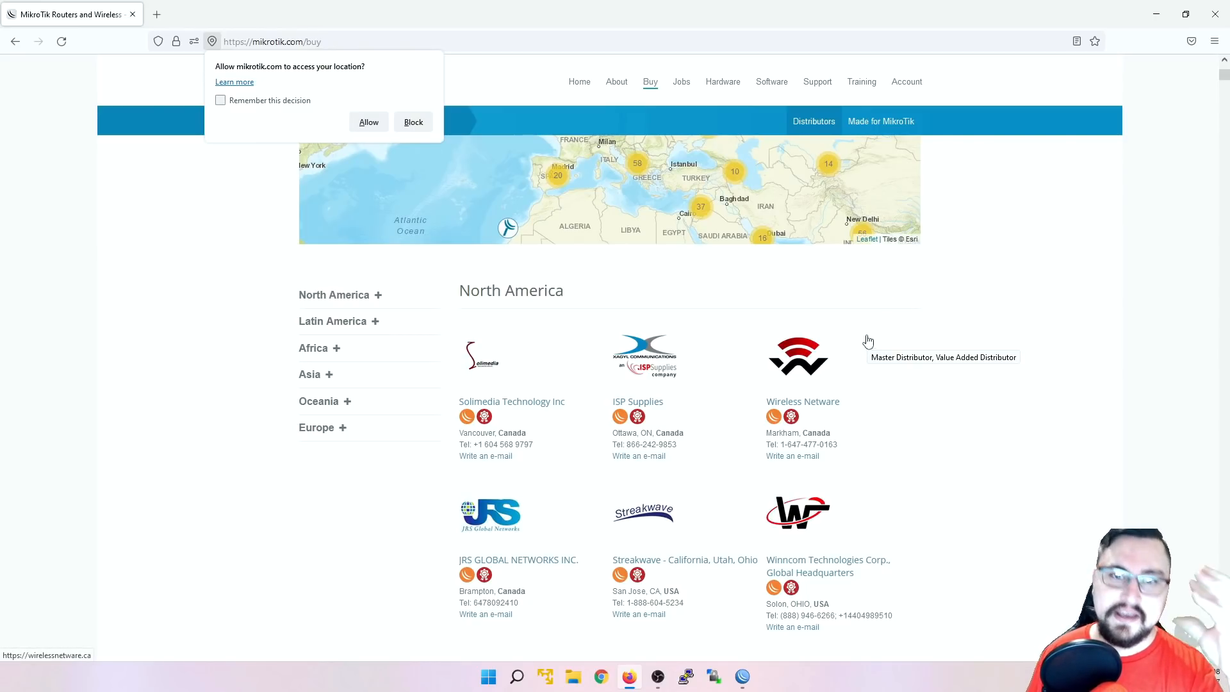